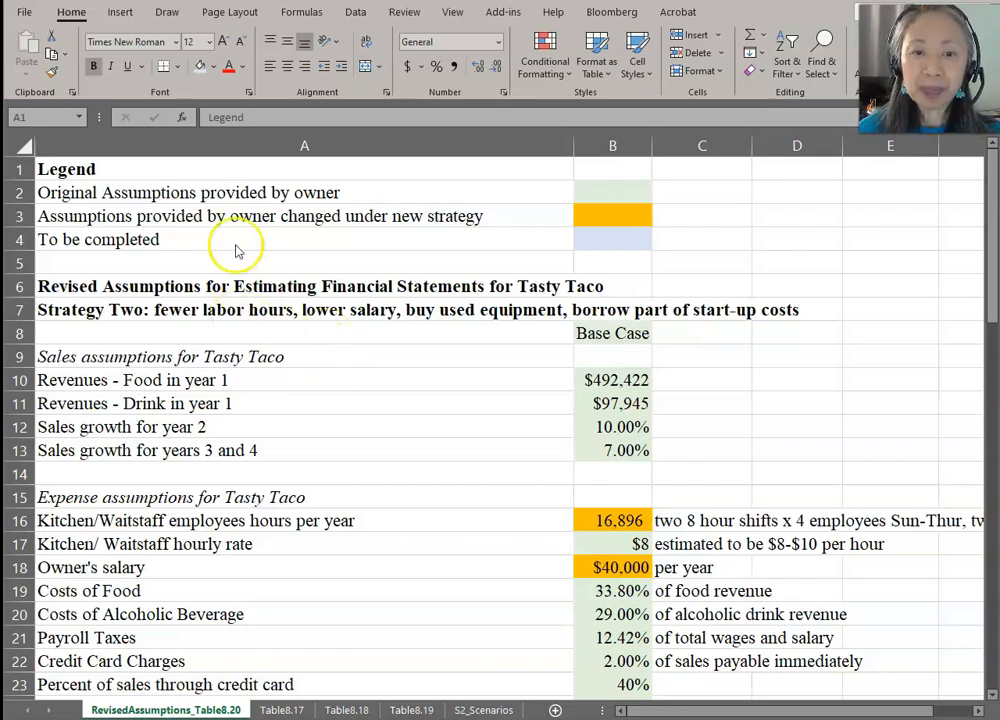
{"action": "mouse_move", "coordinate": [464, 308]}
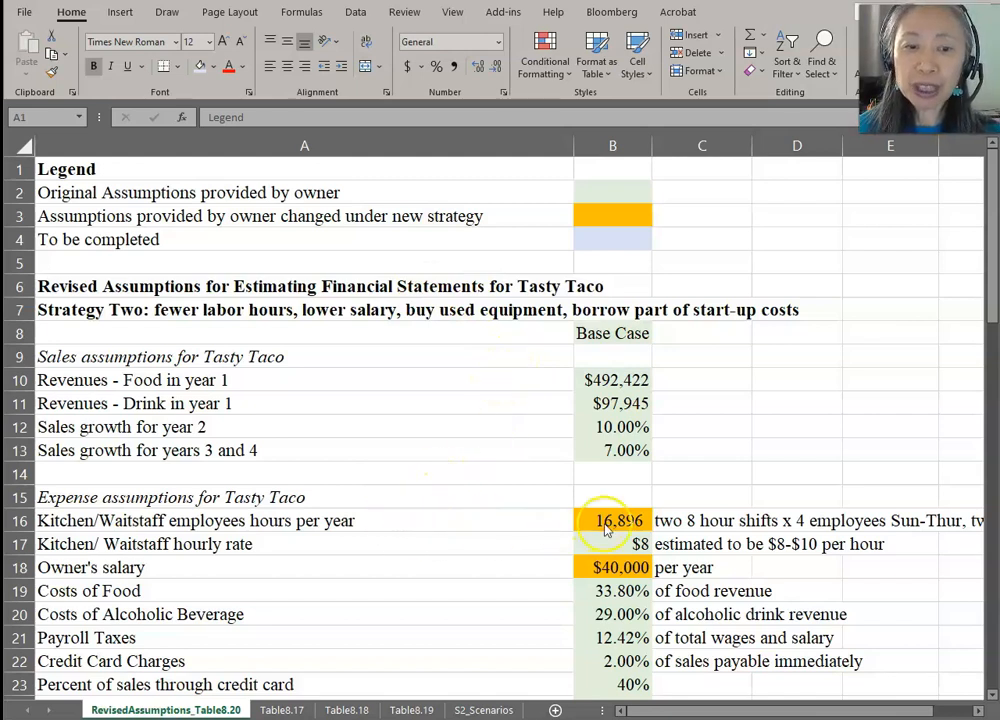
- Review the staff hours, owner's salary and equipment leasing assumptions, then move to Table8.17
{"action": "left_click", "coordinate": [612, 520]}
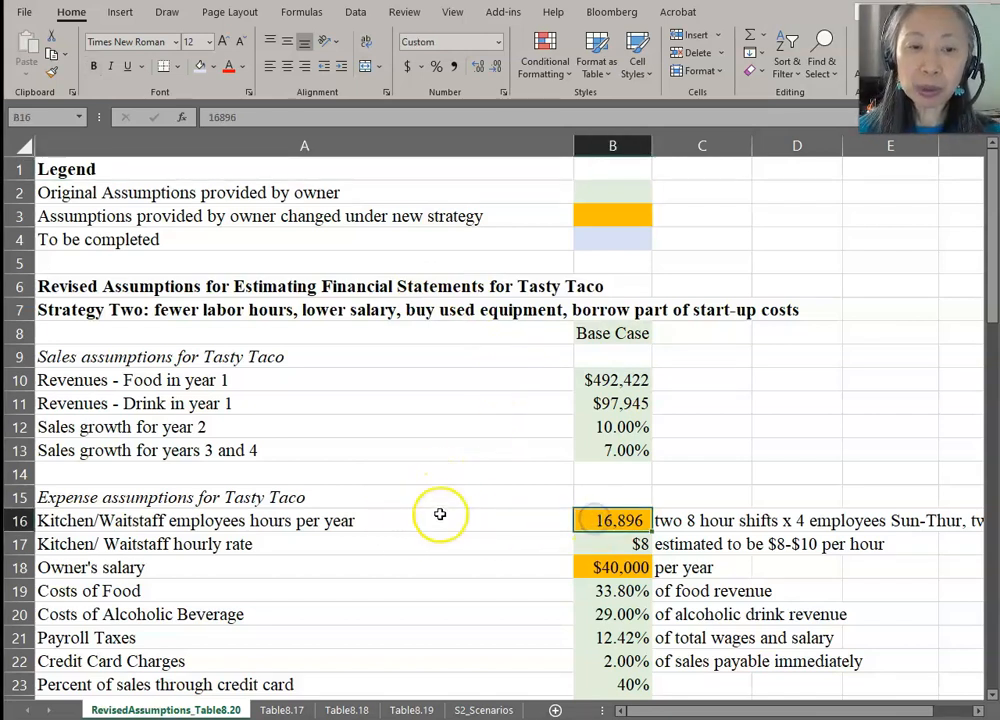
{"action": "scroll", "scroll_direction": "down", "scroll_amount": 3}
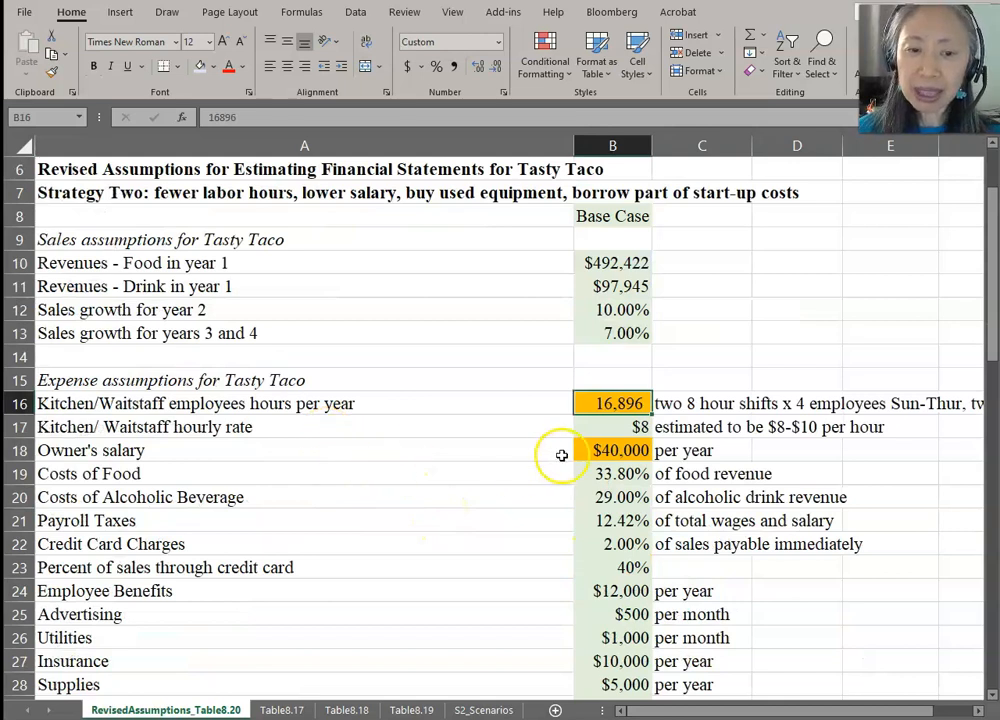
{"action": "left_click", "coordinate": [612, 450]}
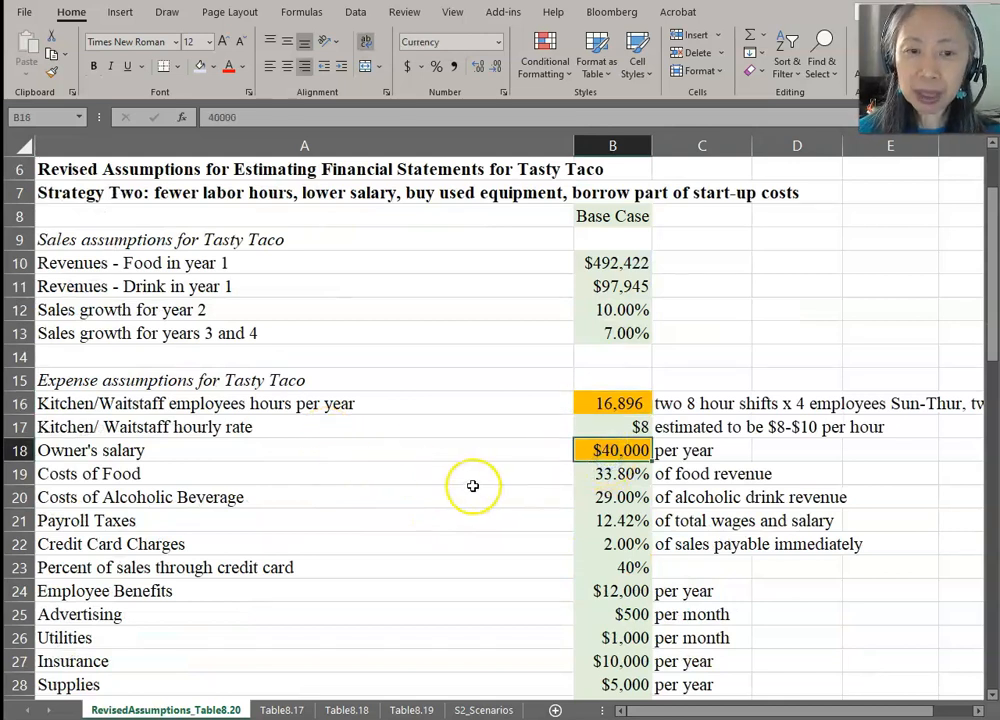
{"action": "scroll", "scroll_direction": "down", "scroll_amount": 3}
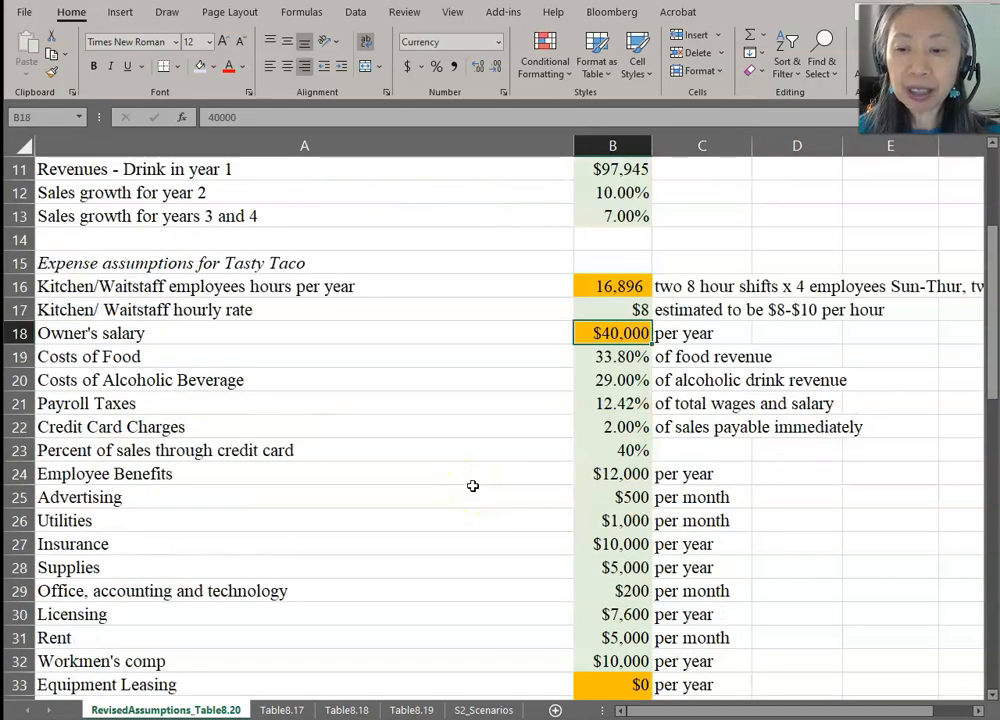
{"action": "scroll", "scroll_direction": "down", "scroll_amount": 3}
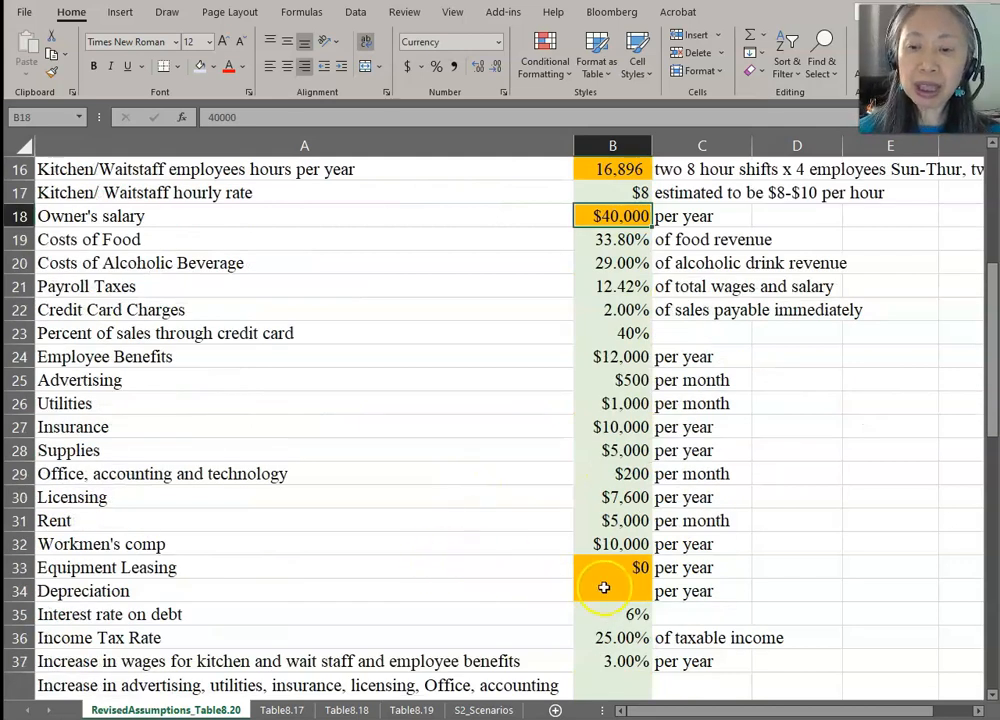
{"action": "left_click", "coordinate": [612, 568]}
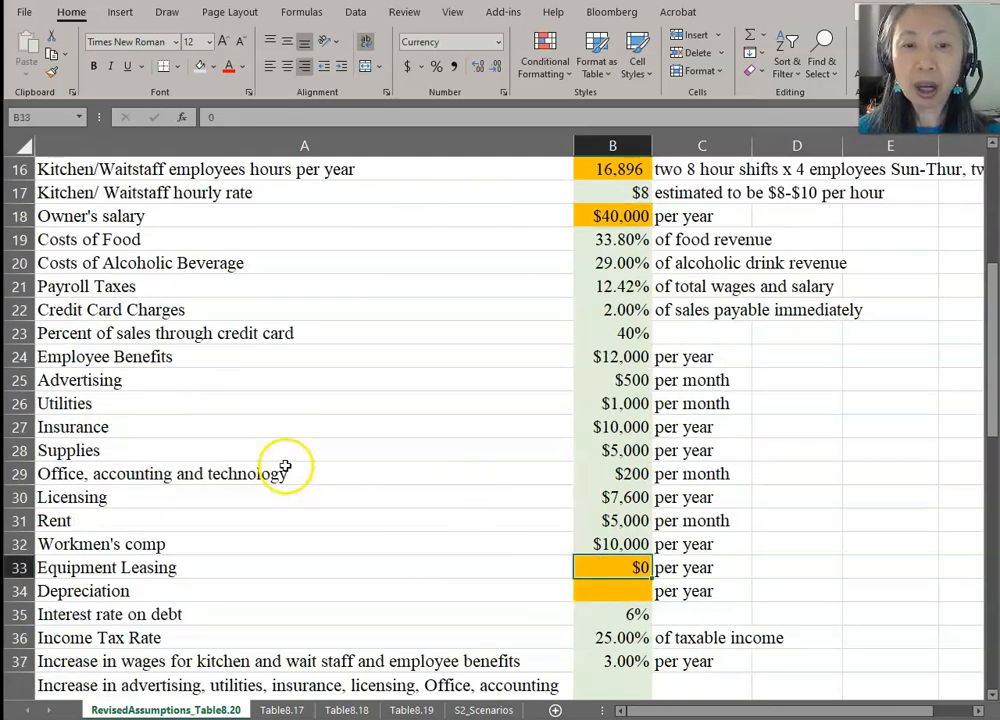
{"action": "mouse_move", "coordinate": [266, 456]}
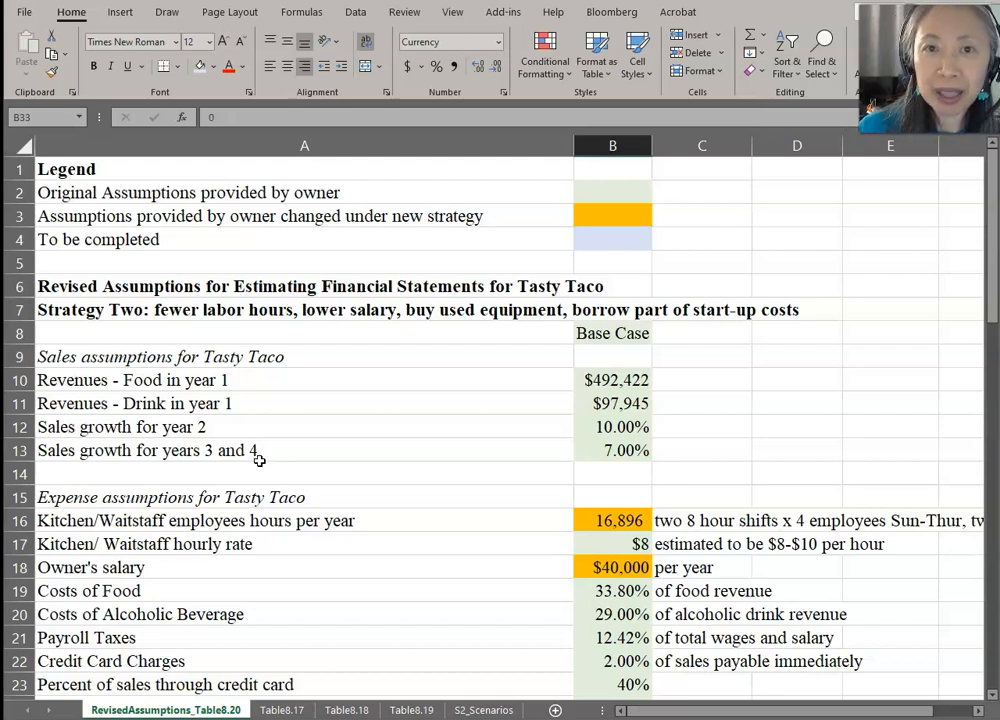
{"action": "mouse_move", "coordinate": [250, 466]}
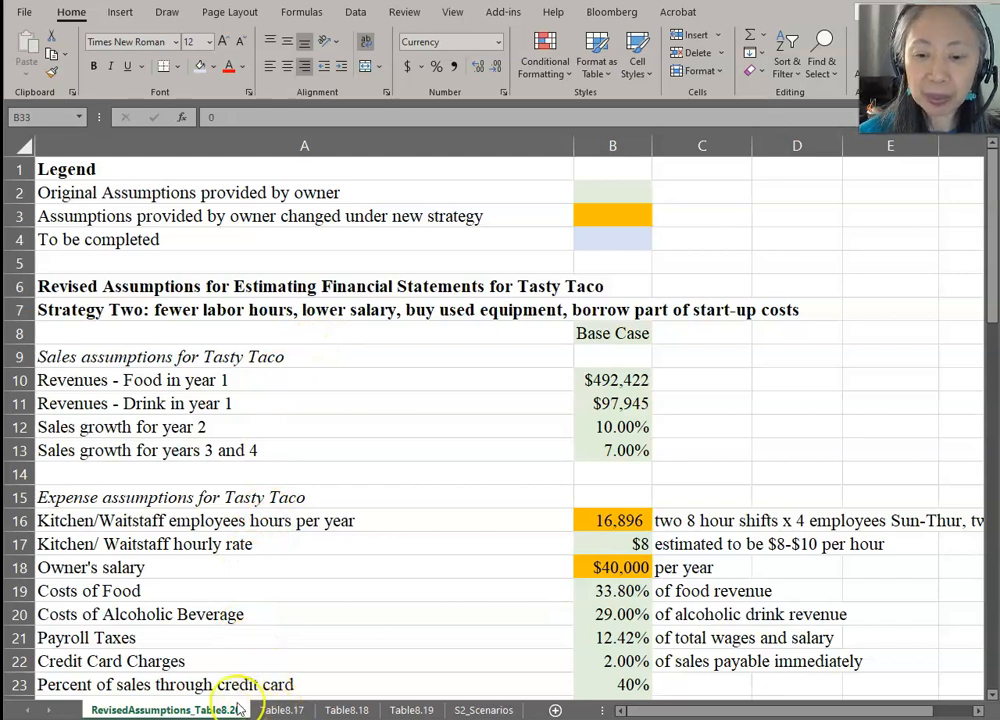
{"action": "left_click", "coordinate": [284, 710]}
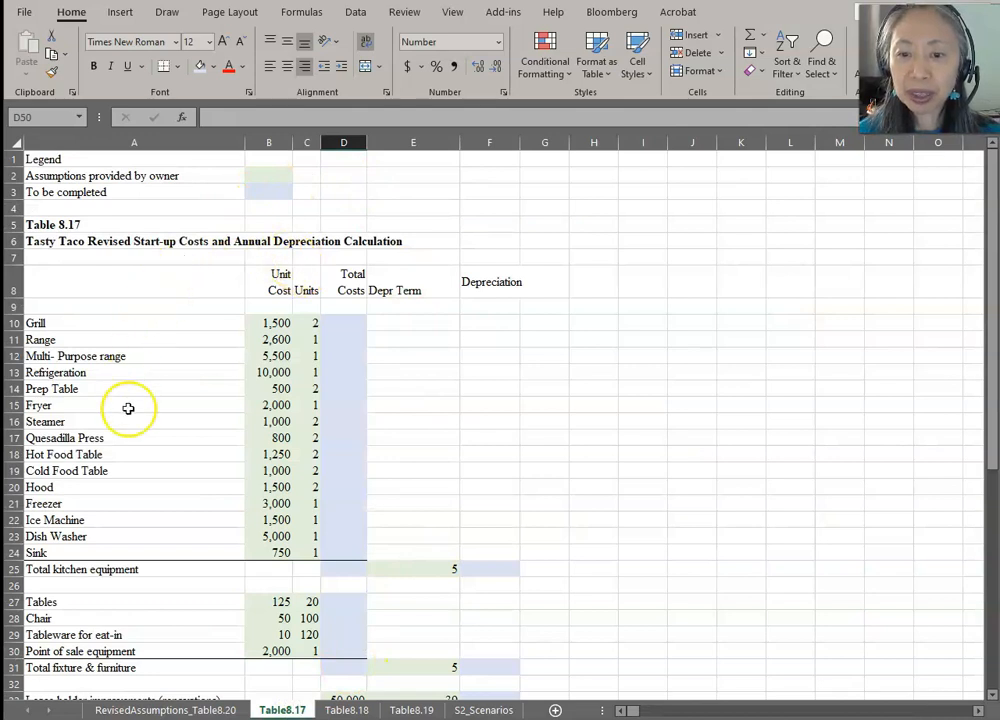
{"action": "mouse_move", "coordinate": [360, 316]}
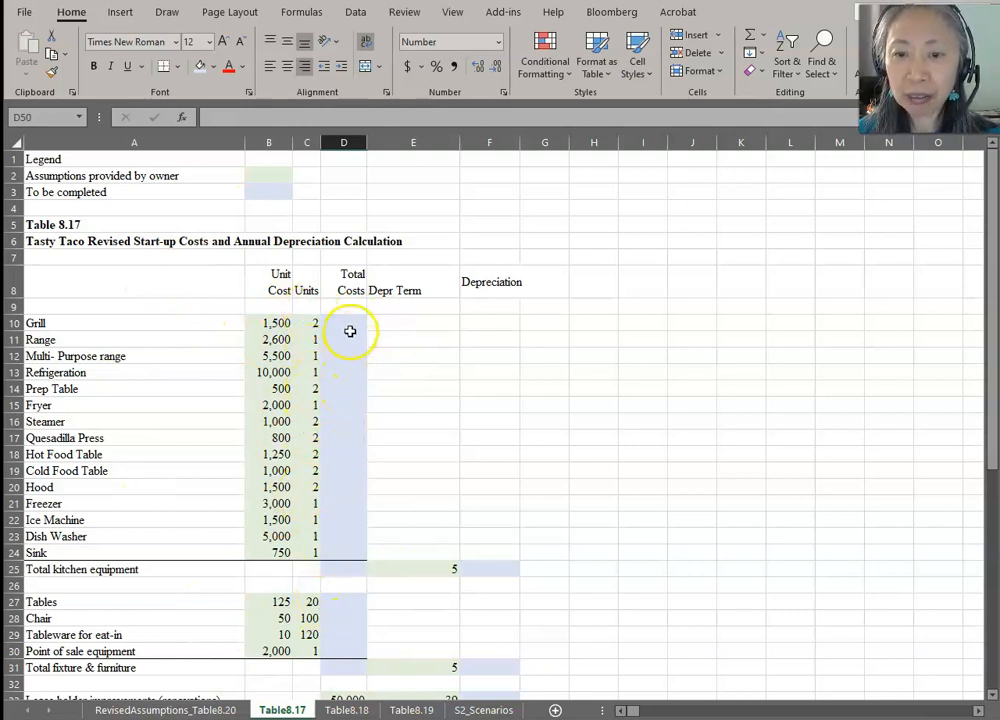
- Enter =B10*C10 for the Grill total cost and fill it down D11:D24 for all kitchen items
{"action": "left_click", "coordinate": [344, 324]}
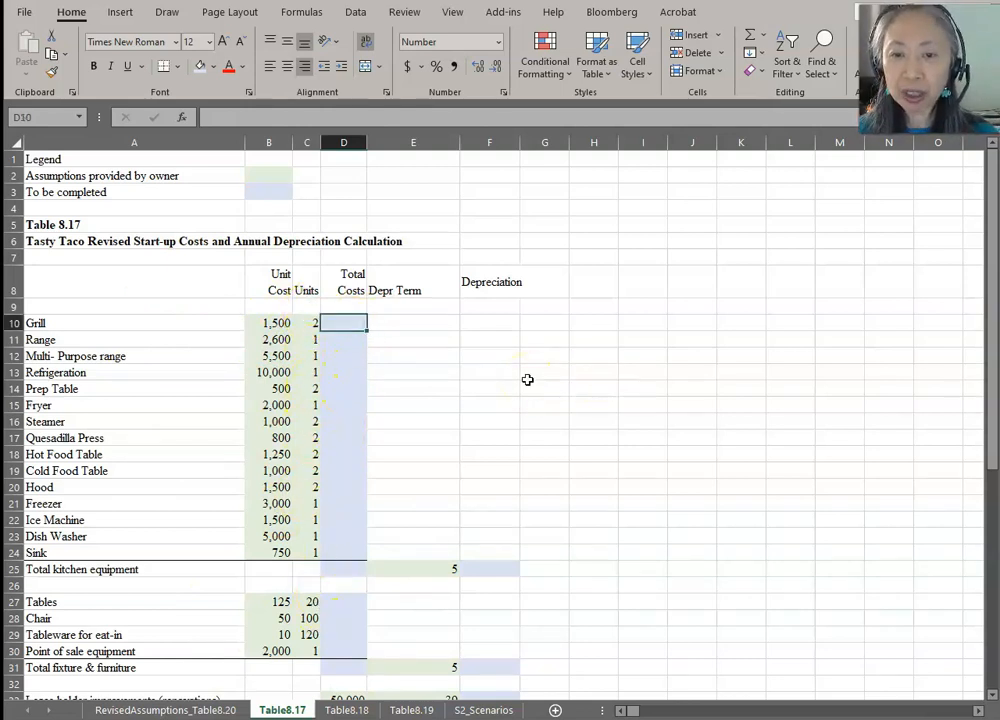
{"action": "type", "text": "=B10*C10"}
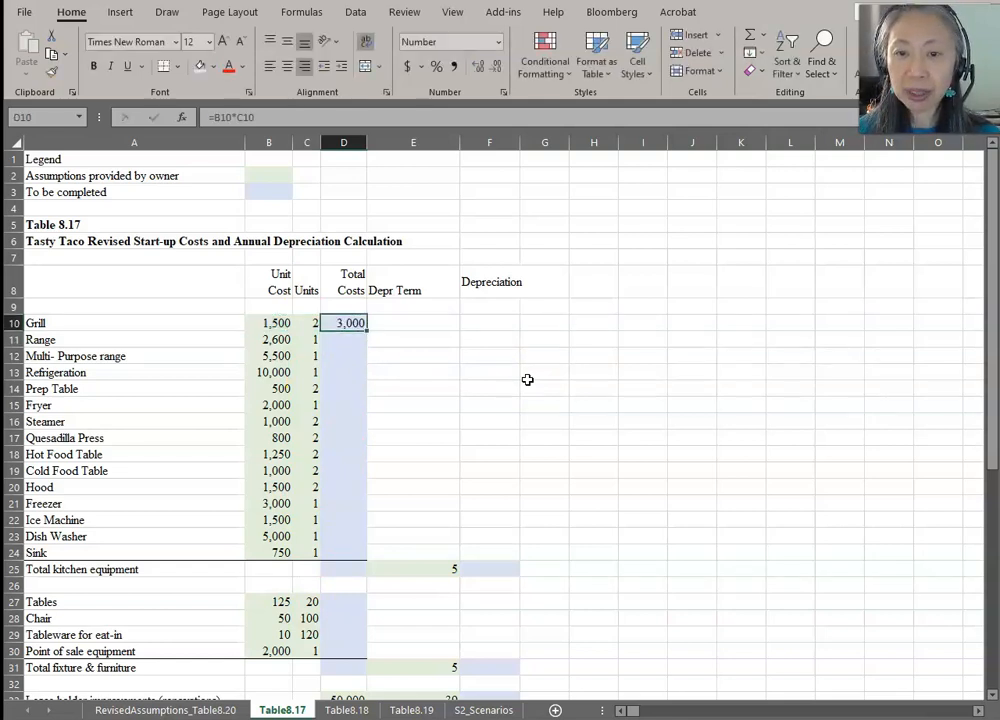
{"action": "left_click_drag", "start_coordinate": [344, 322], "coordinate": [344, 552]}
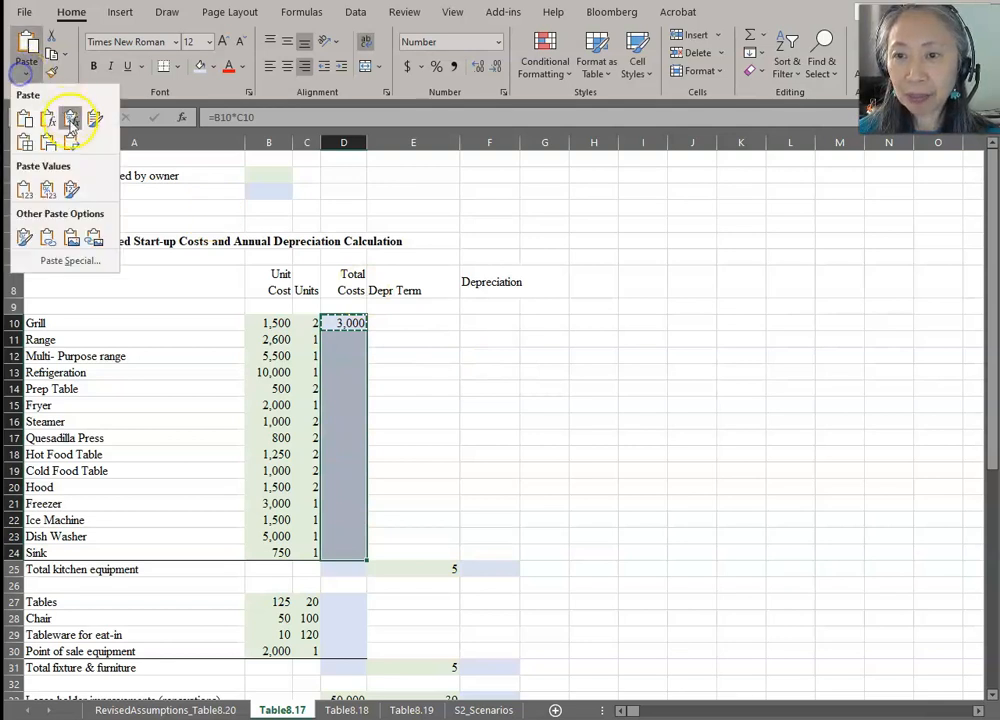
{"action": "left_click", "coordinate": [48, 120]}
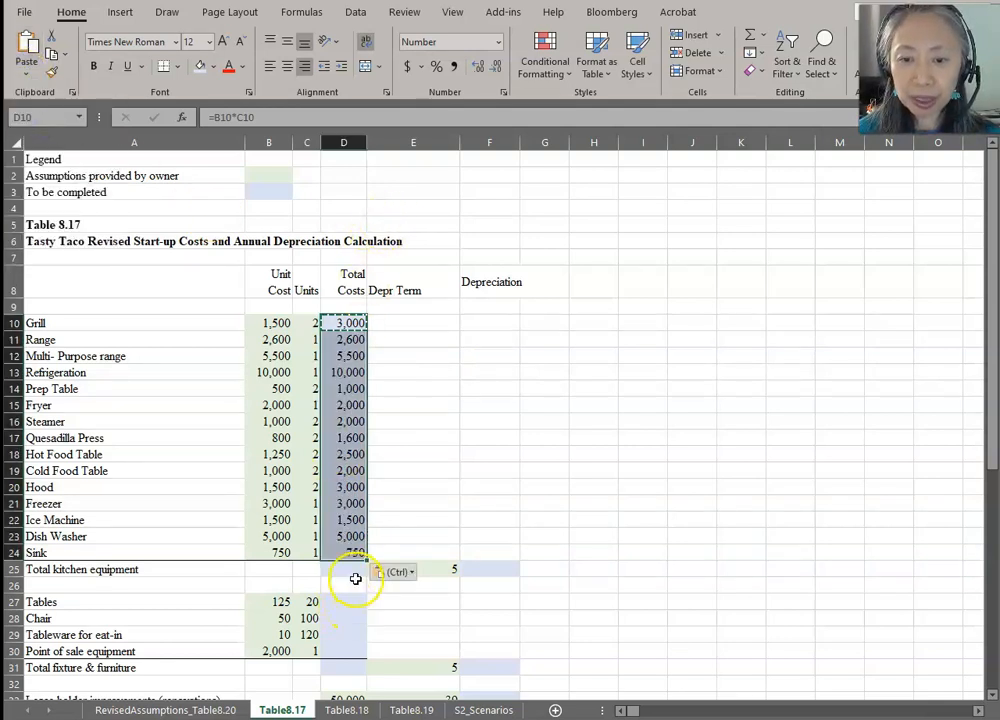
- Total kitchen equipment as =SUM(D10:D24) giving 45,450 and depreciation =D25/E25 giving 9090
{"action": "left_click", "coordinate": [344, 568]}
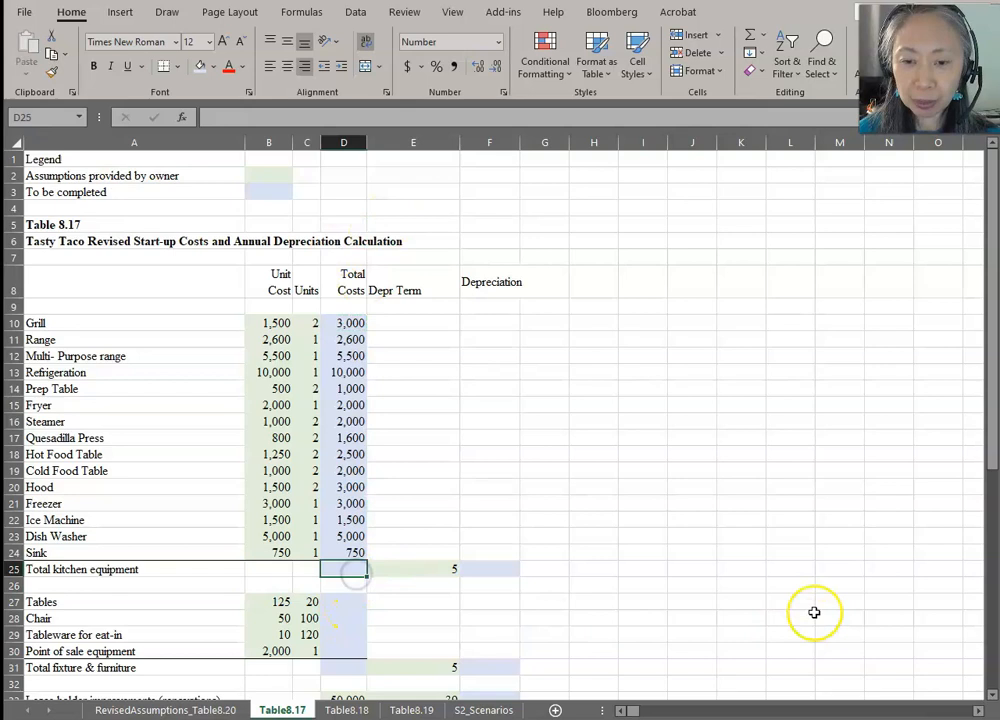
{"action": "type", "text": "=sum("}
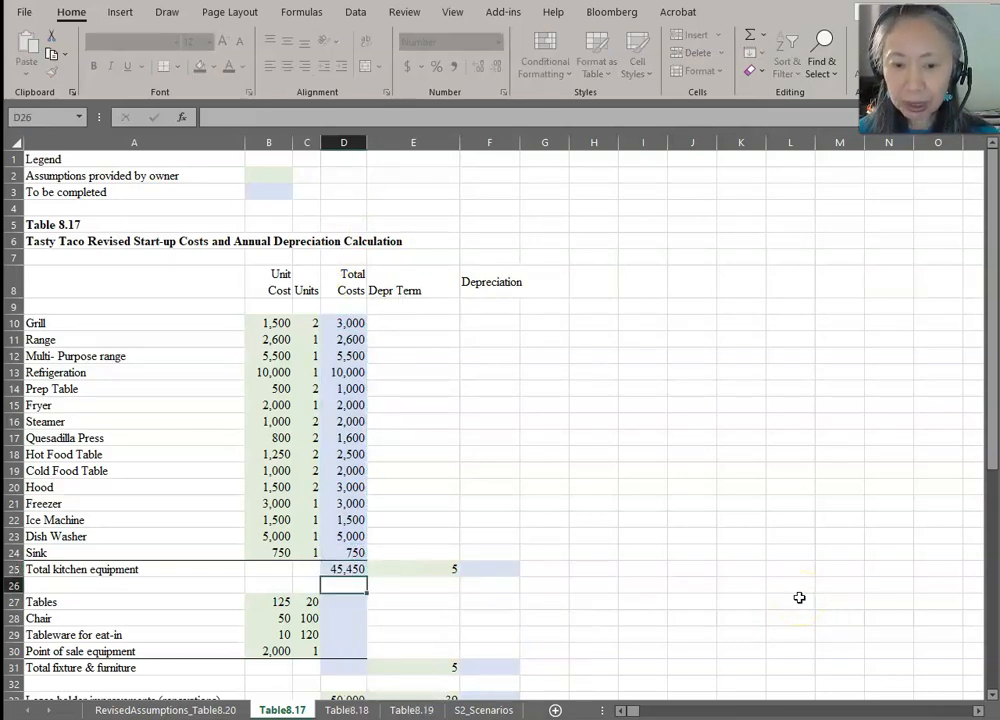
{"action": "left_click", "coordinate": [344, 568]}
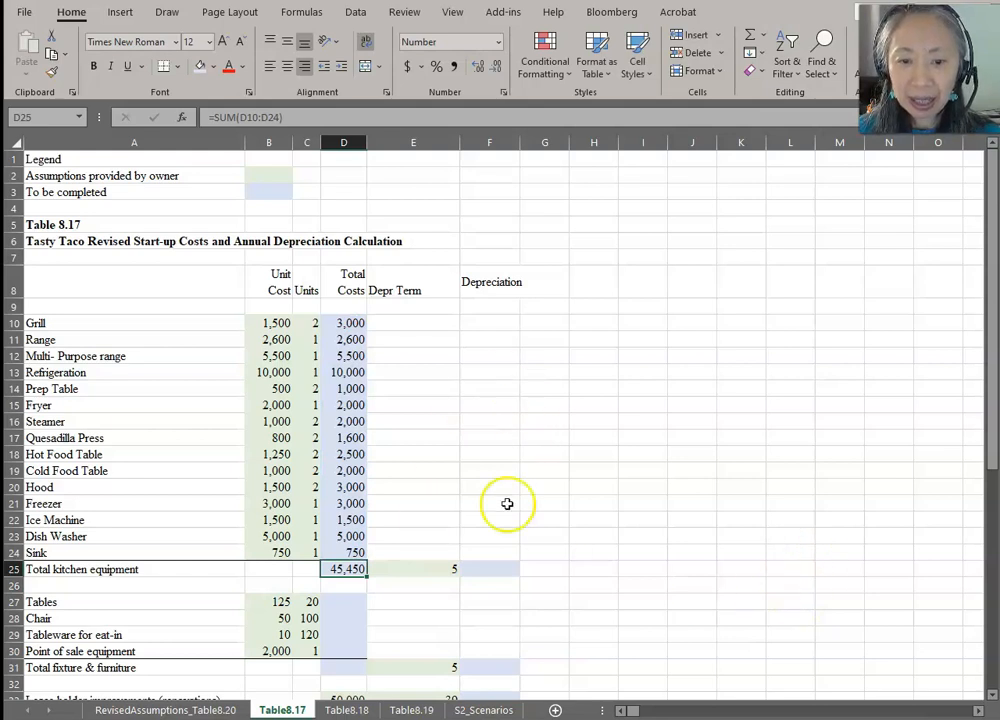
{"action": "mouse_move", "coordinate": [496, 576]}
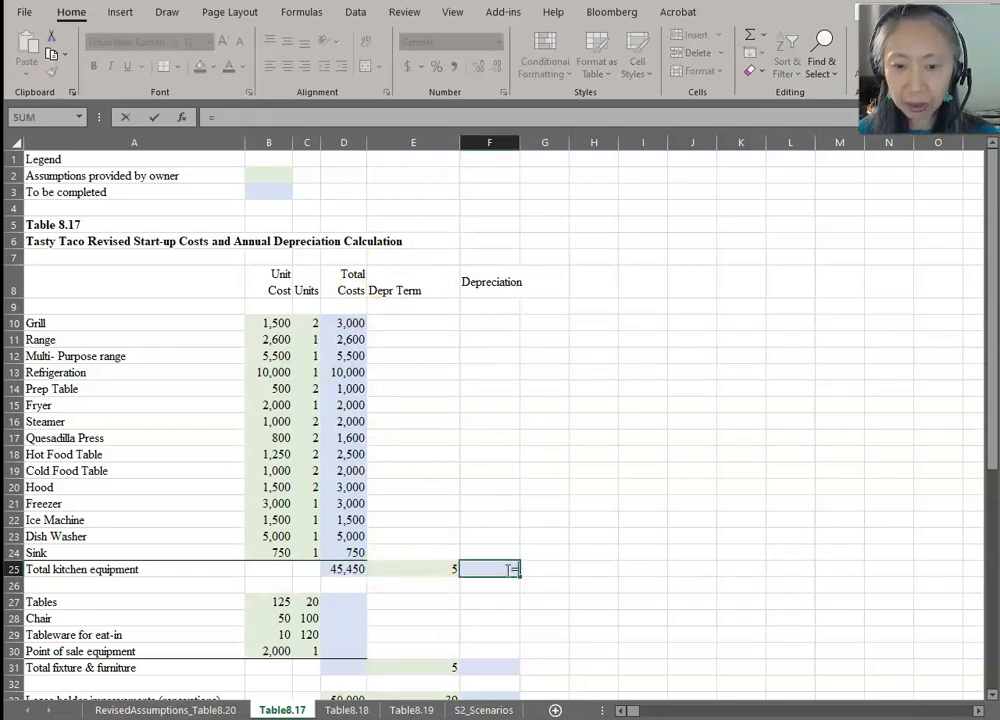
{"action": "type", "text": "=D25/E25"}
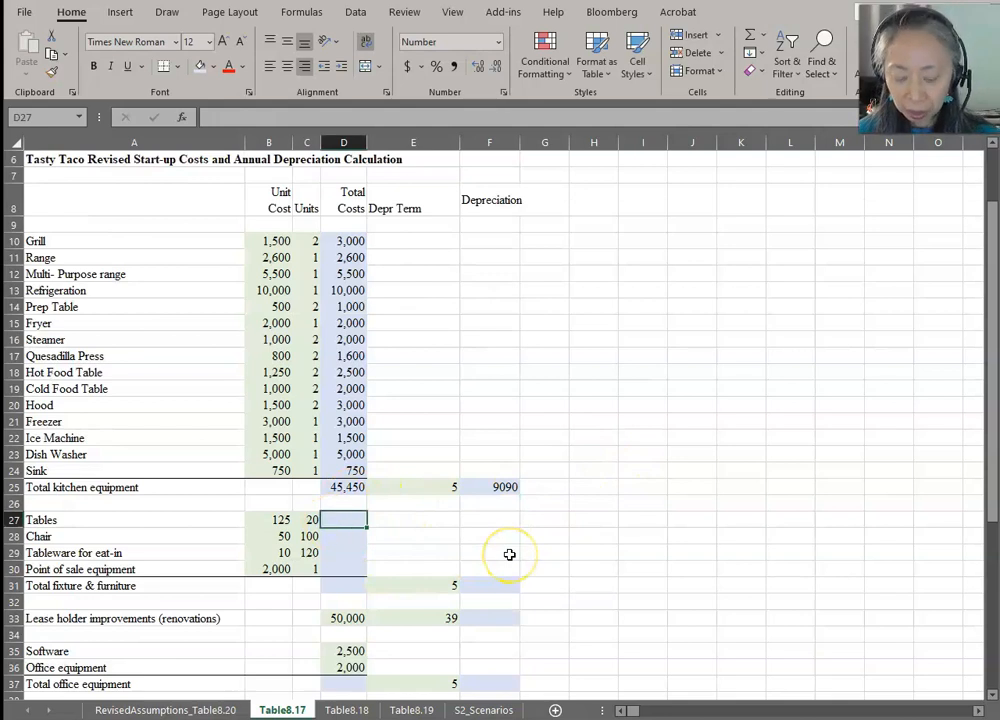
- Enter =B27*C27 for fixture items, dismiss the formula error, and sum D27:D30 into D31 for 10,700
{"action": "type", "text": "=B27*"}
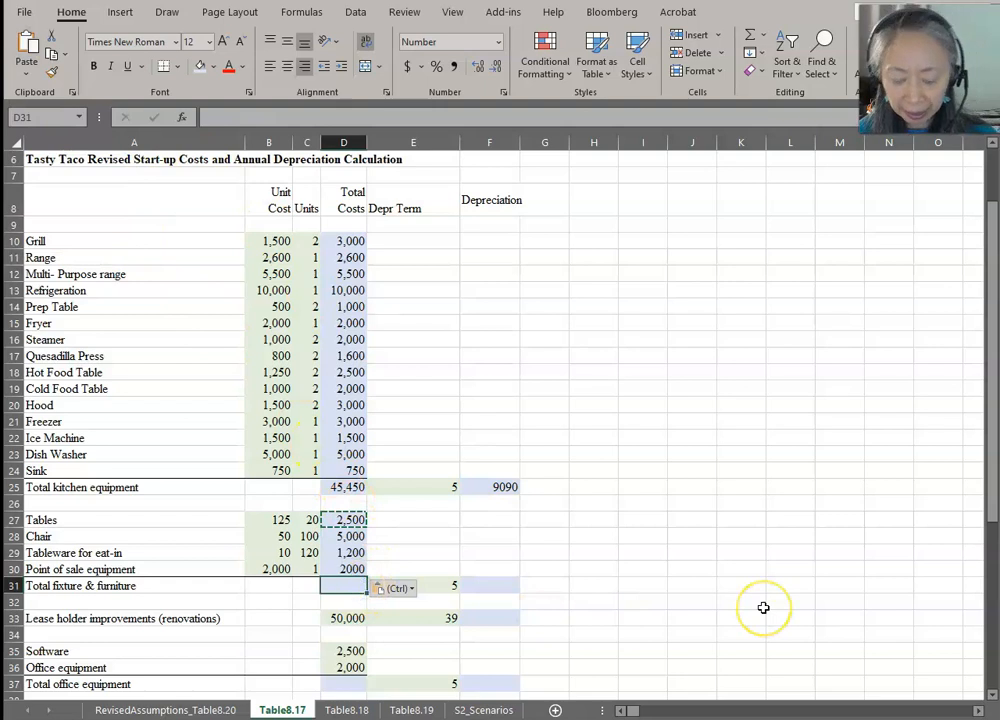
{"action": "key", "text": "enter"}
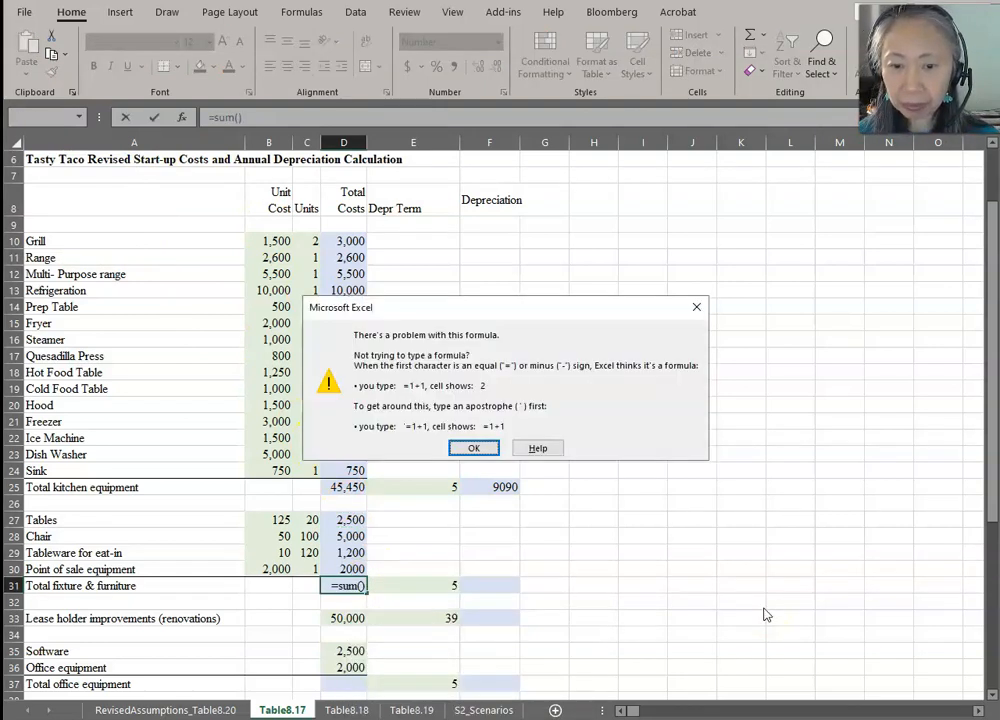
{"action": "left_click", "coordinate": [474, 448]}
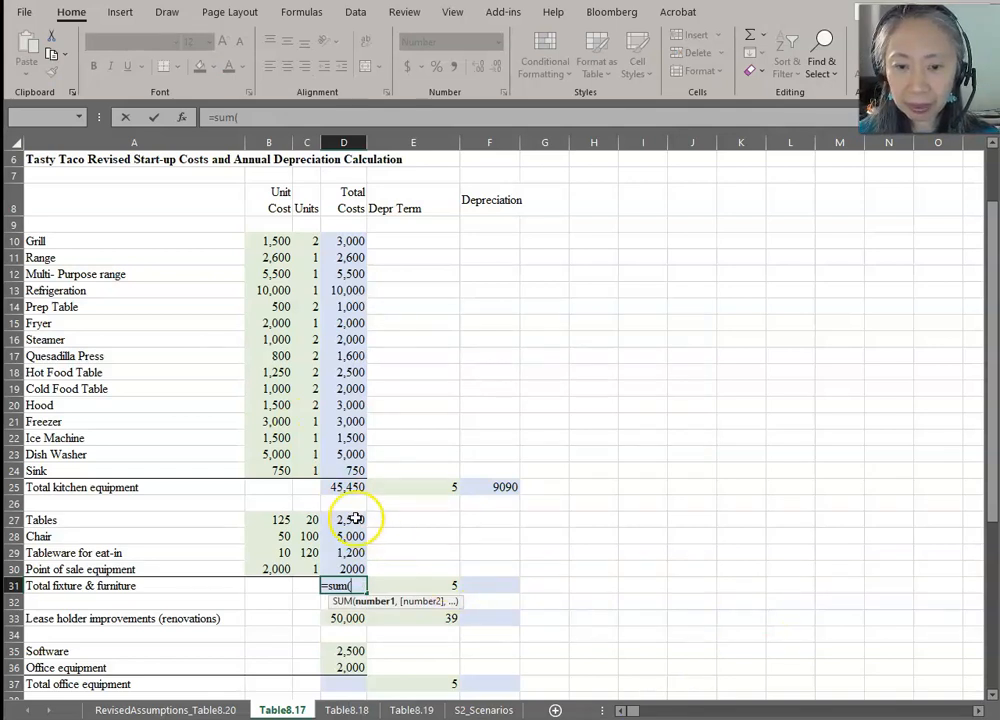
{"action": "left_click_drag", "start_coordinate": [344, 520], "coordinate": [344, 568]}
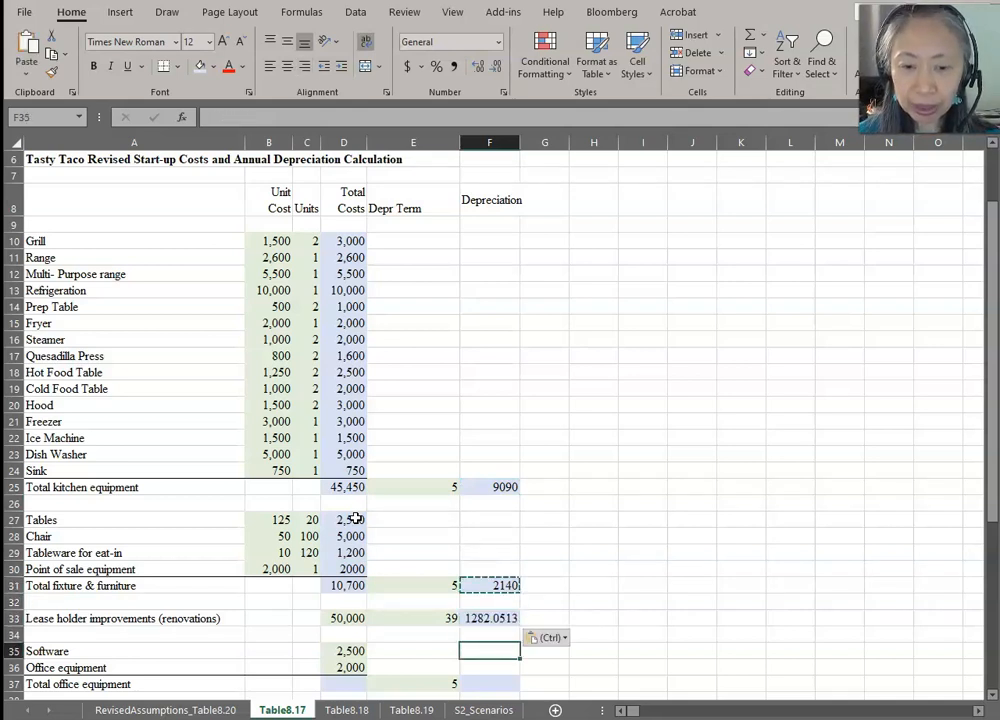
{"action": "left_click", "coordinate": [488, 616]}
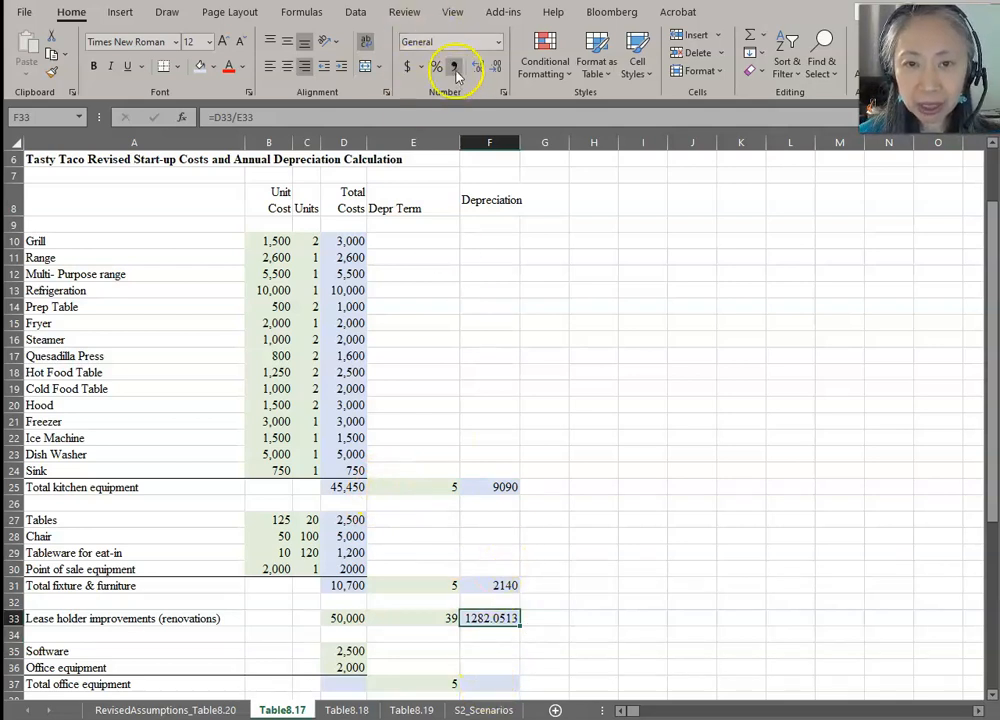
{"action": "left_click", "coordinate": [456, 66]}
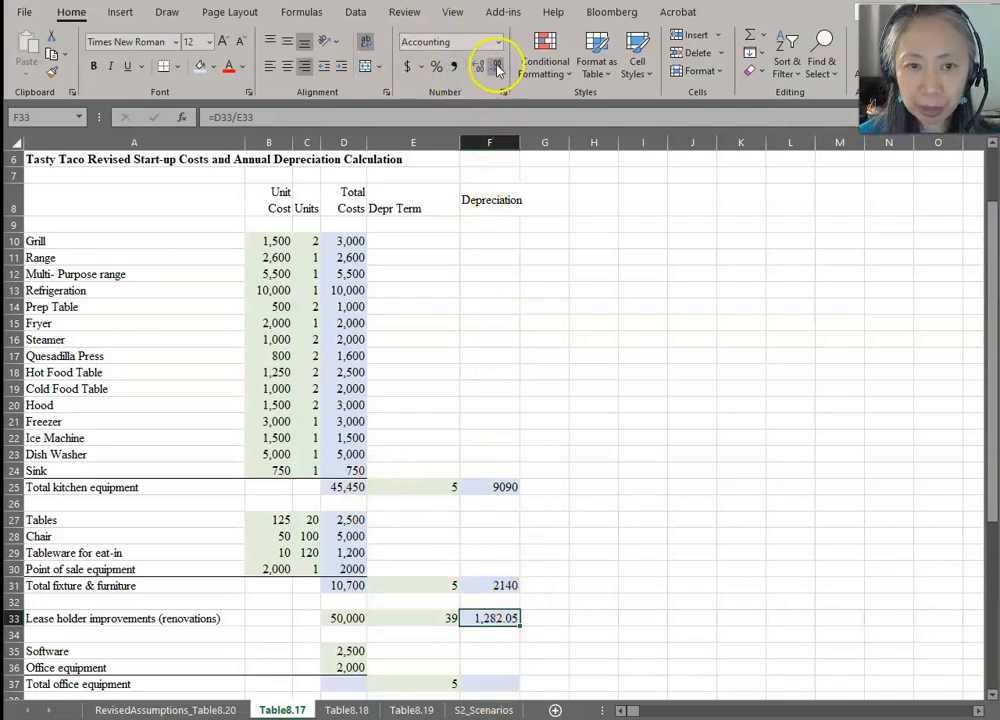
{"action": "left_click", "coordinate": [496, 66]}
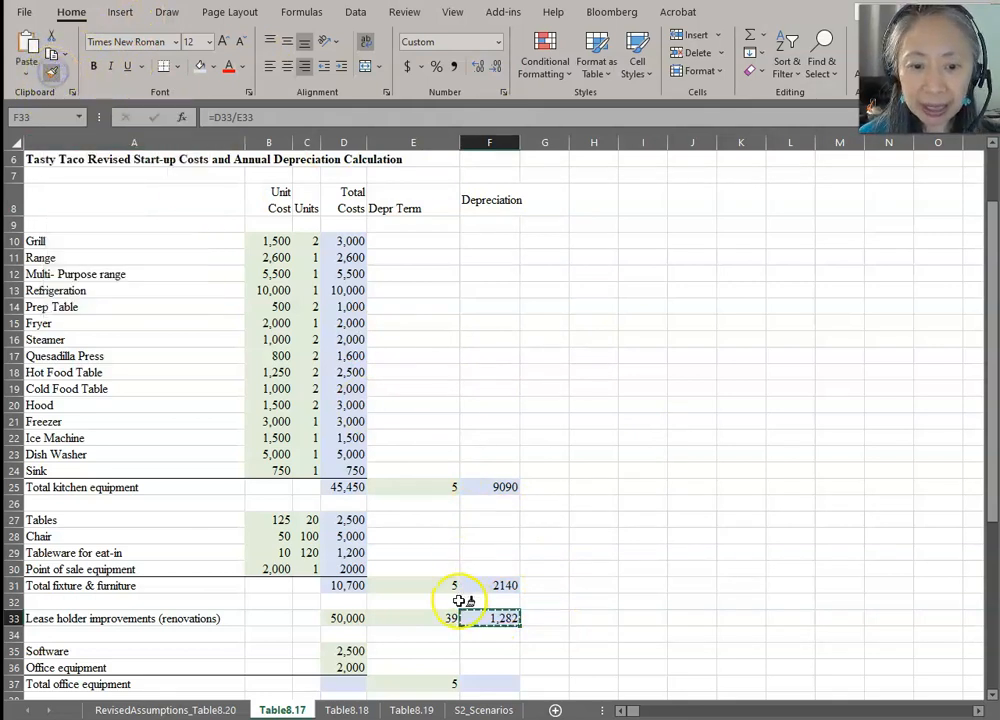
{"action": "left_click", "coordinate": [488, 584]}
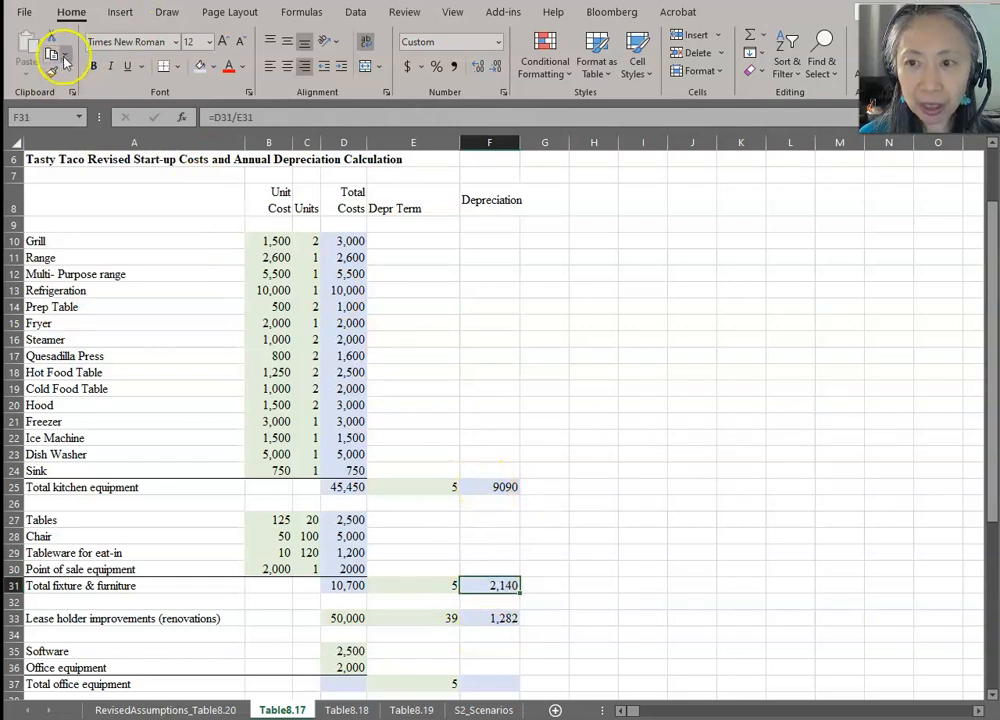
{"action": "left_click", "coordinate": [488, 488]}
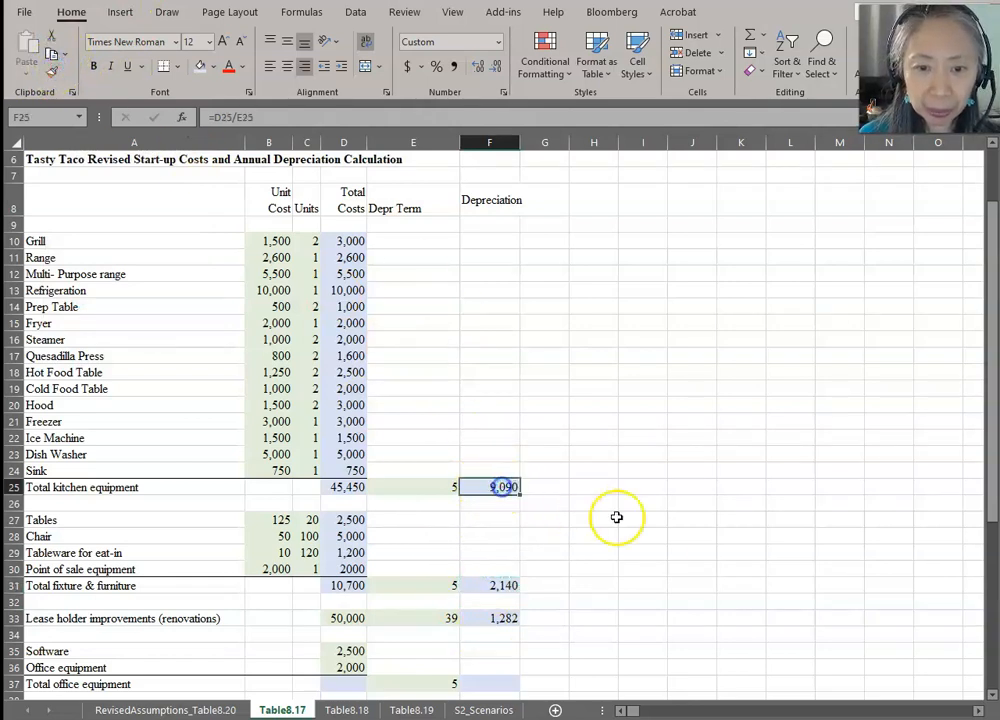
{"action": "mouse_move", "coordinate": [564, 504]}
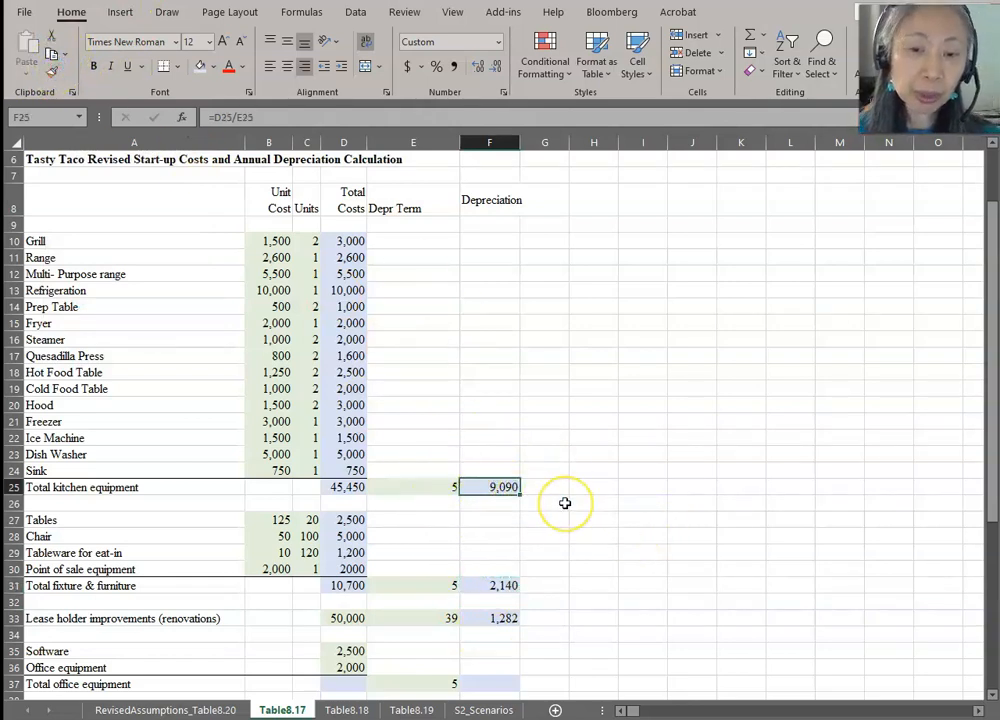
{"action": "mouse_move", "coordinate": [968, 544]}
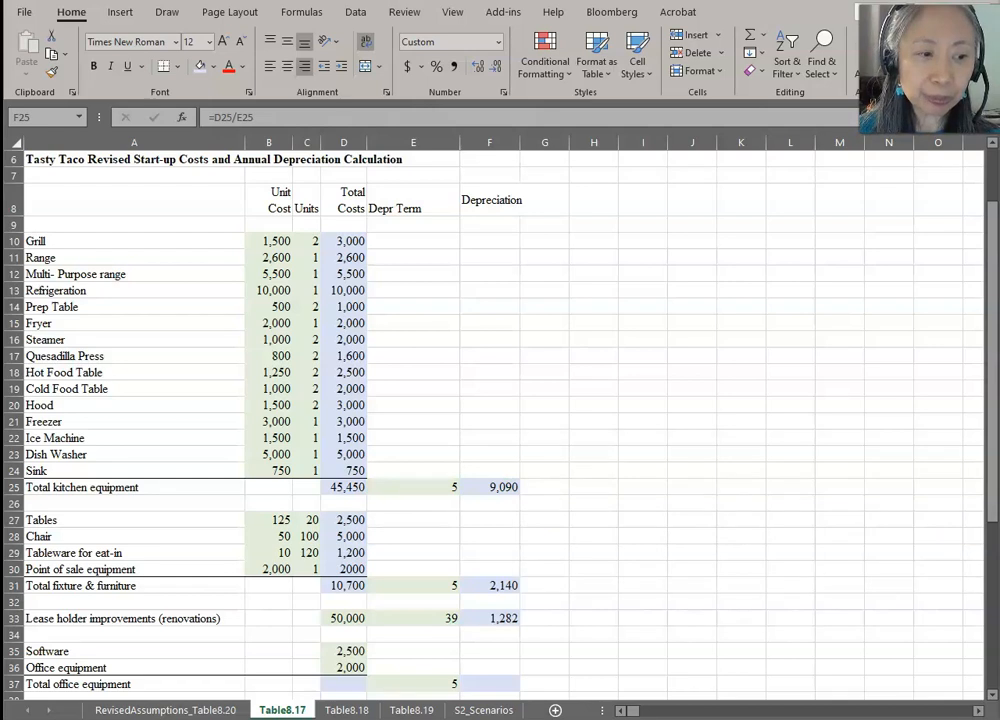
- Sum organization costs to 125,280, current assets to 102,995, and check office equipment totals 4,500
{"action": "scroll", "scroll_direction": "down", "scroll_amount": 3}
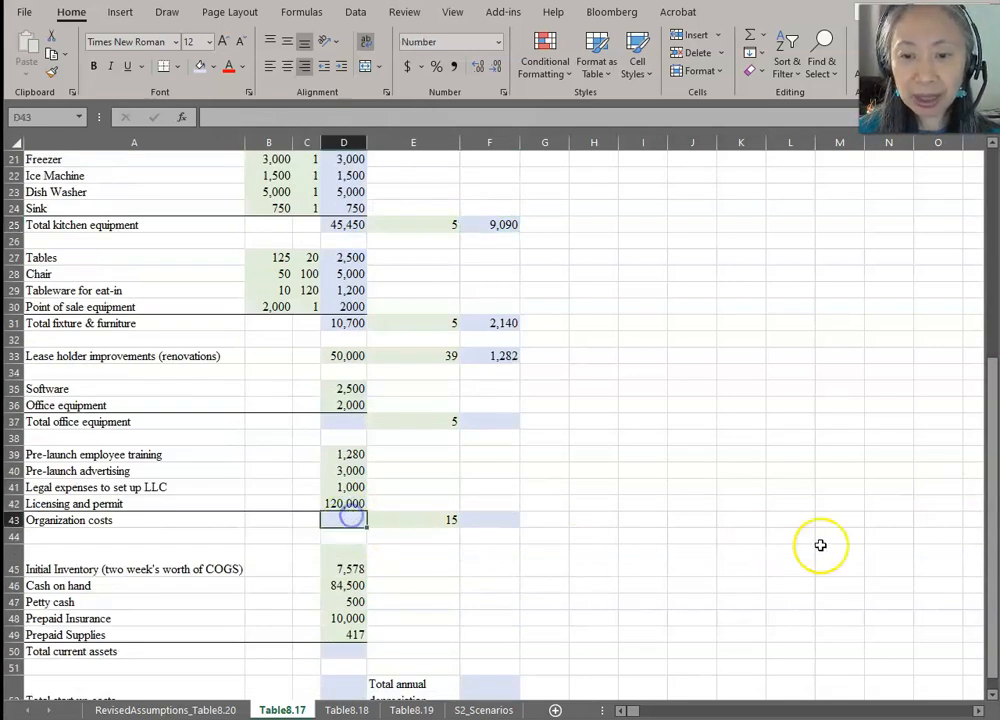
{"action": "type", "text": "=sum("}
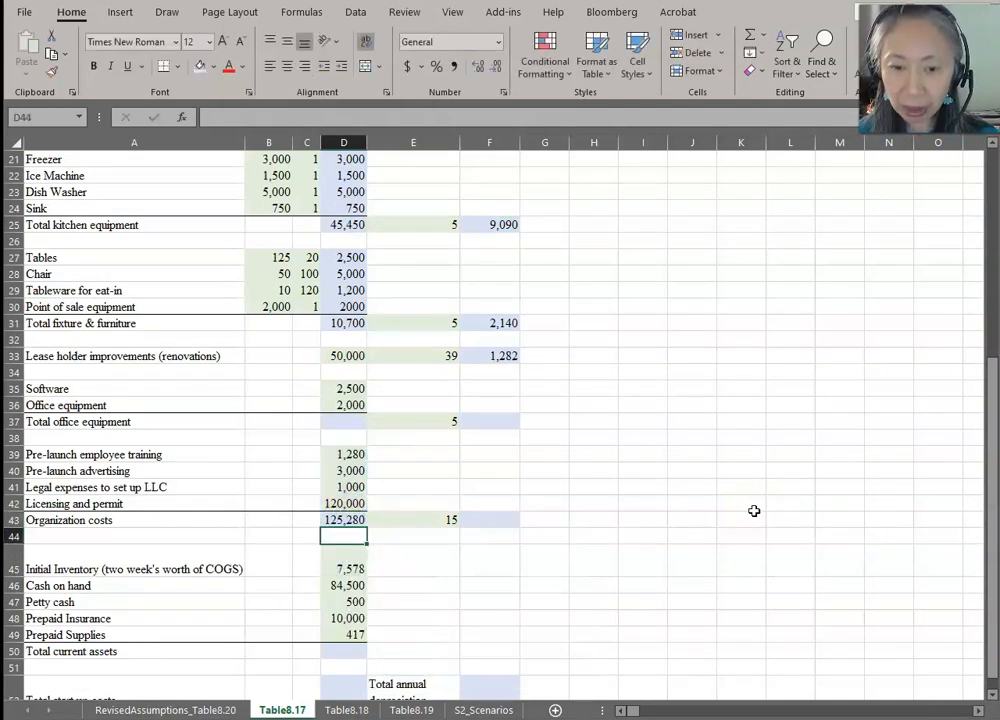
{"action": "left_click", "coordinate": [344, 584]}
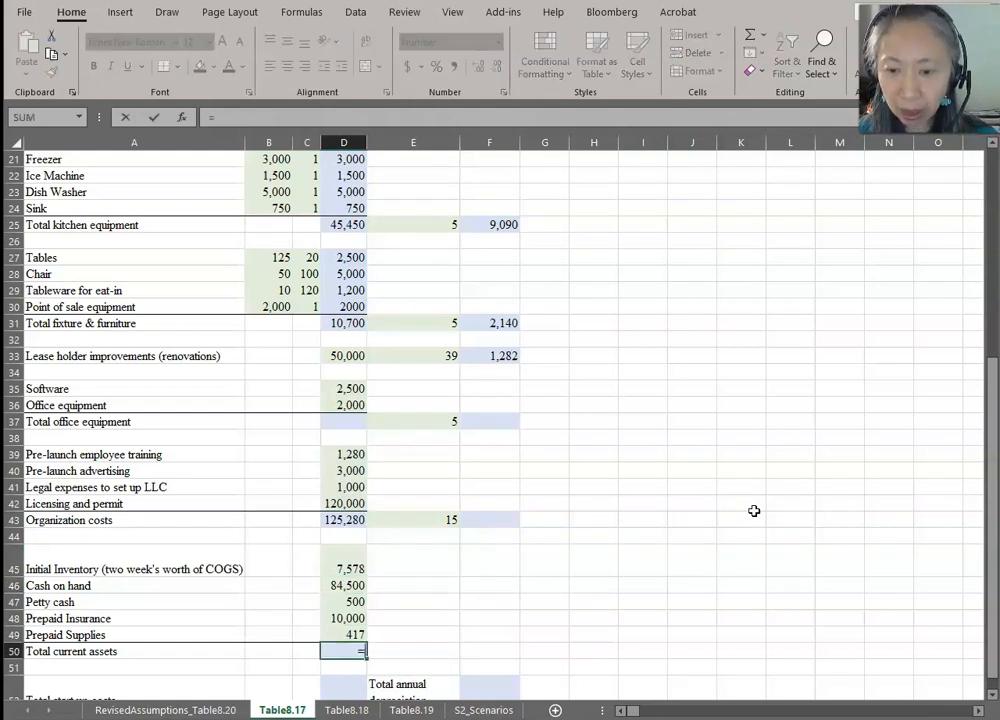
{"action": "type", "text": "=sum(D49"}
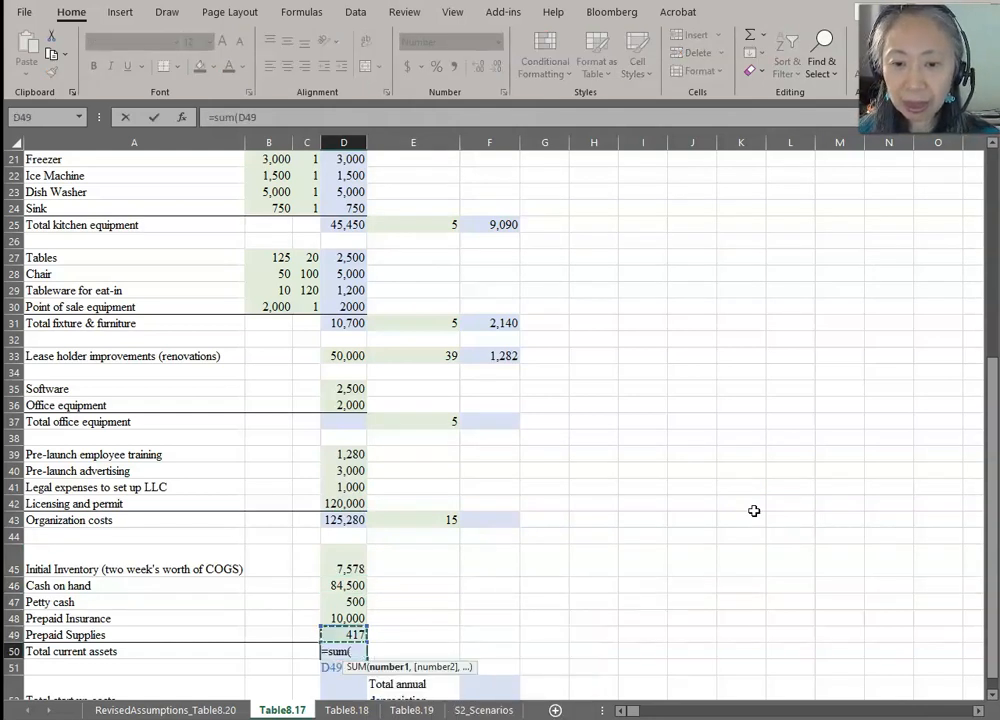
{"action": "left_click_drag", "start_coordinate": [344, 568], "coordinate": [344, 636]}
{"action": "type", "text": "=D35+D36"}
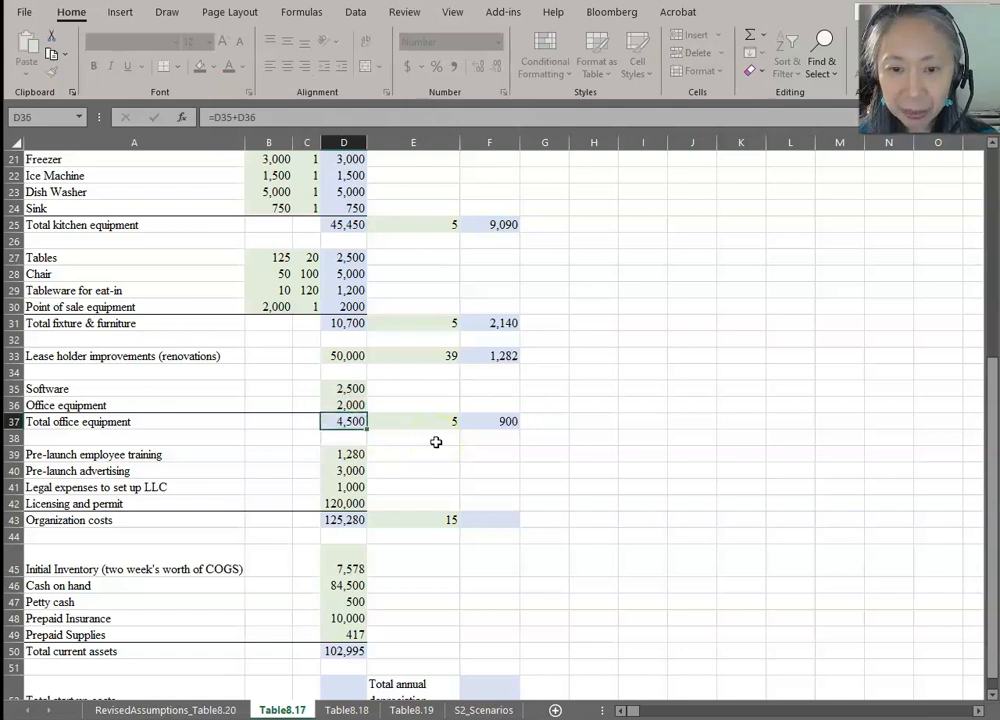
{"action": "left_click", "coordinate": [488, 420]}
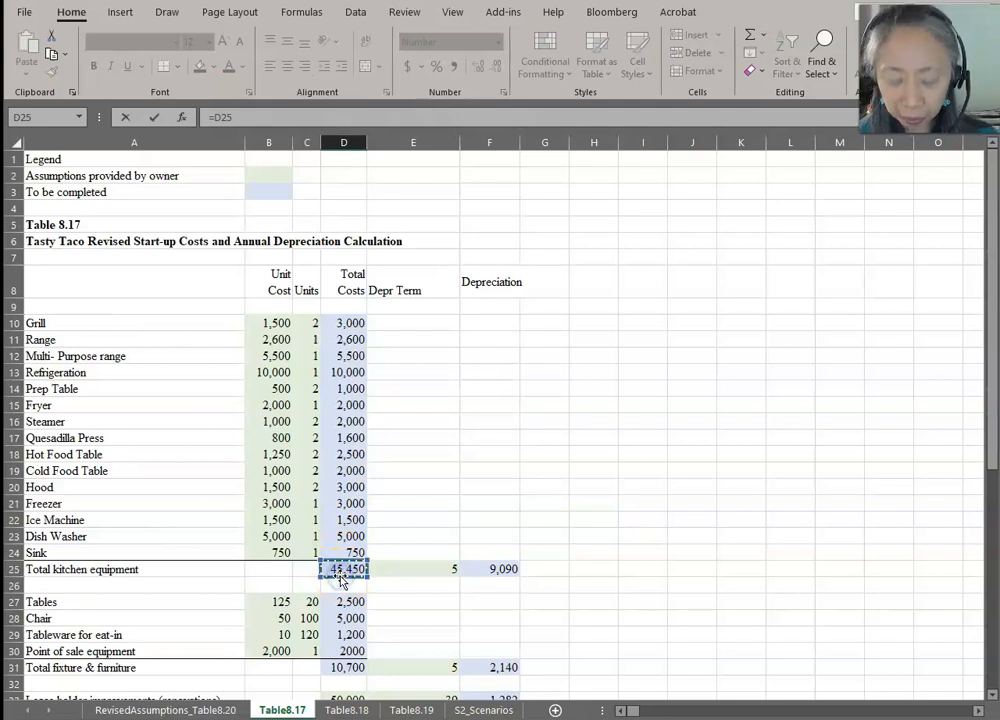
- Add the fixture, organization and current asset subtotals into the 338,925 total start-up costs formula
{"action": "left_click", "coordinate": [344, 668]}
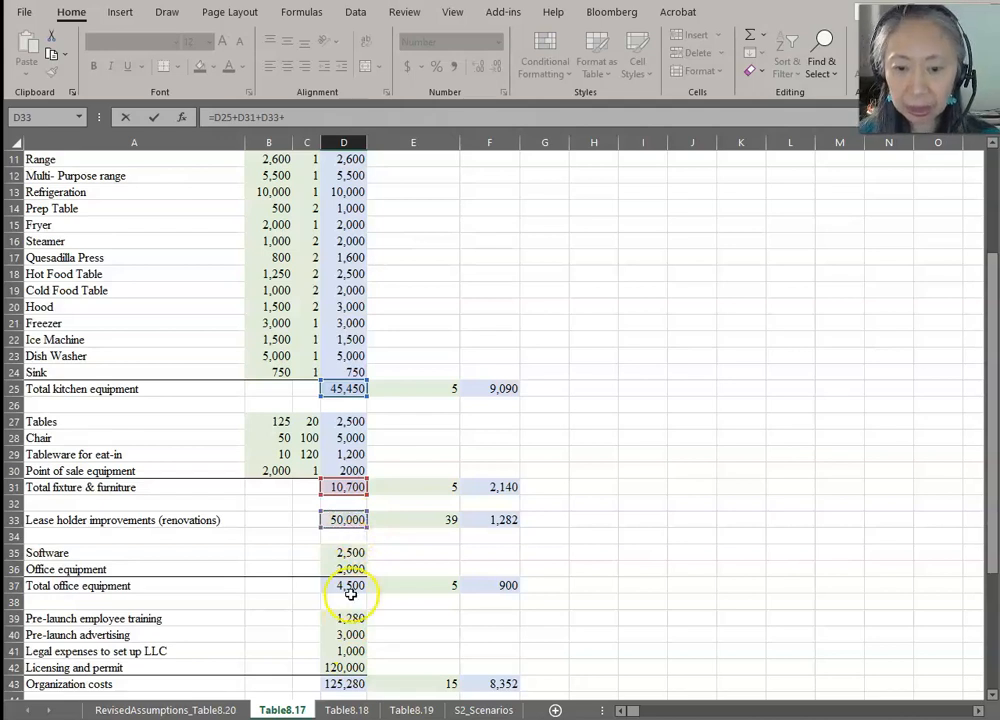
{"action": "left_click", "coordinate": [344, 584]}
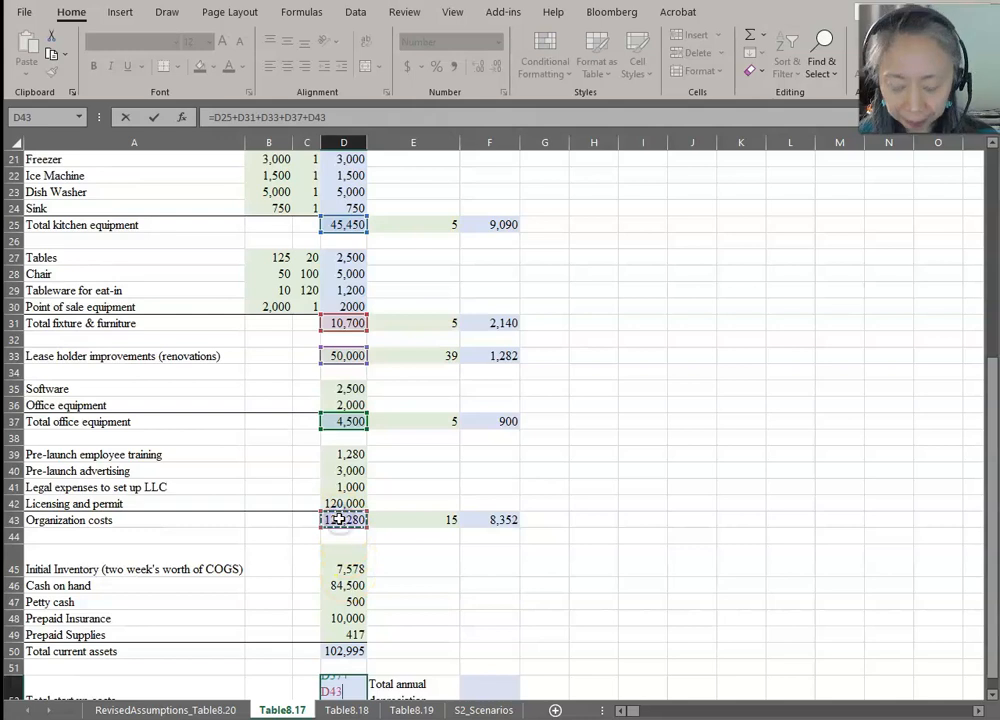
{"action": "left_click", "coordinate": [344, 652]}
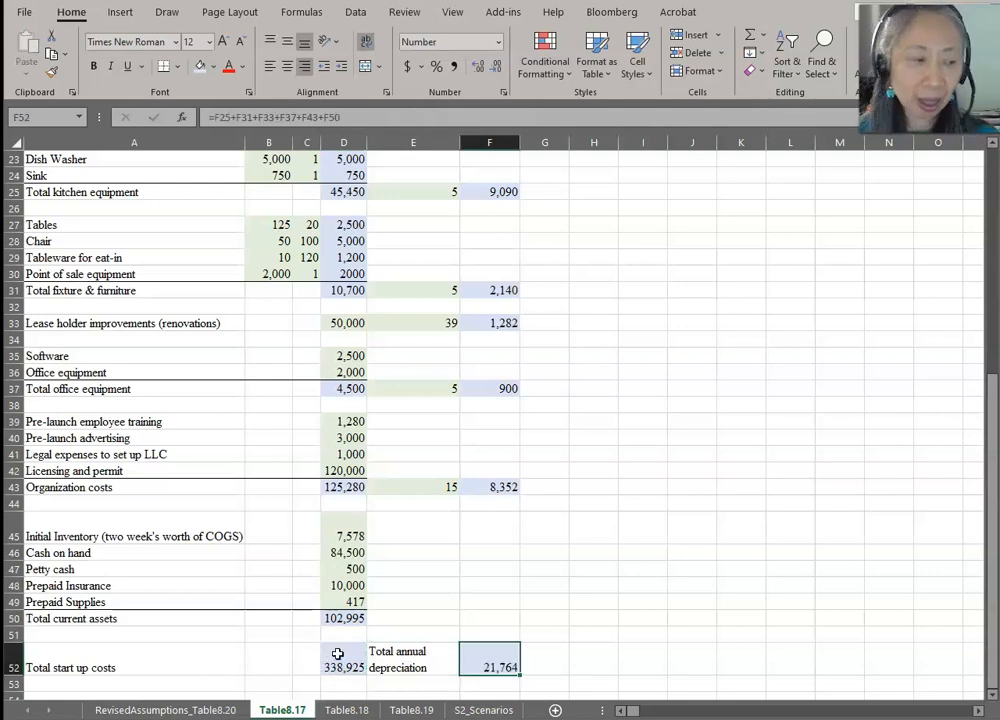
{"action": "mouse_move", "coordinate": [376, 596]}
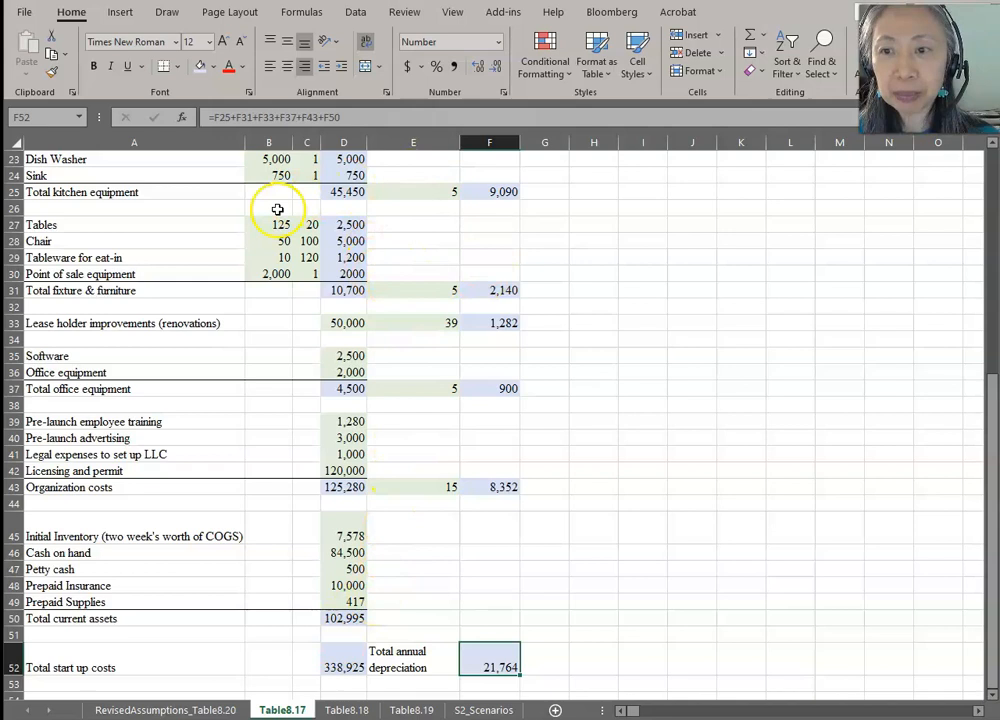
{"action": "mouse_move", "coordinate": [336, 224]}
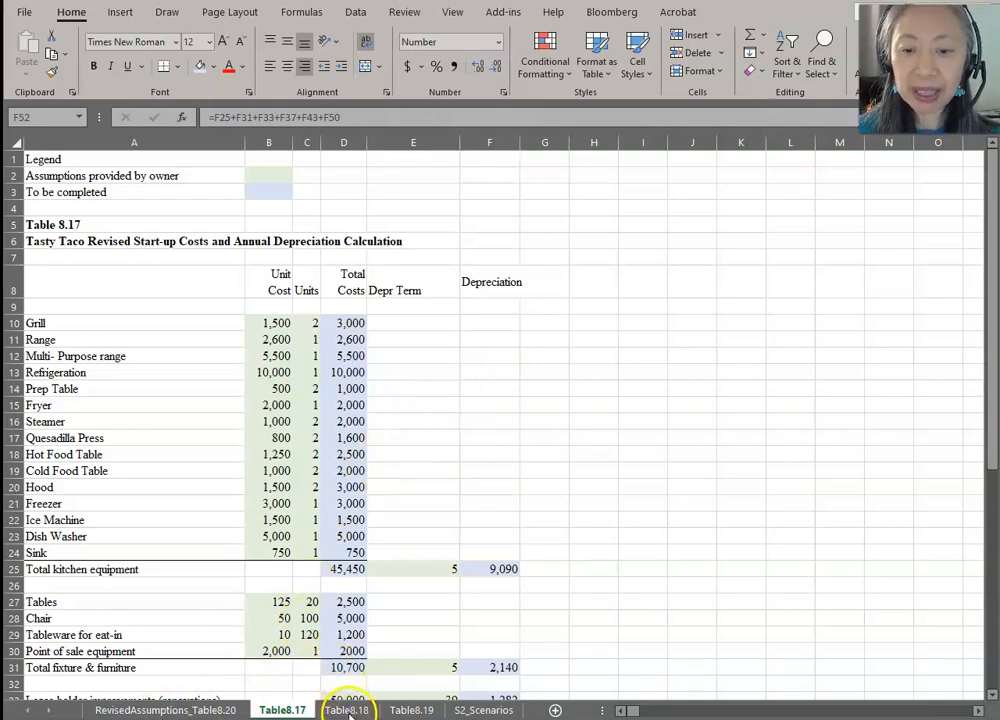
- Link Table8.18's interest rate in B8 to the 6% interest rate on debt in RevisedAssumptions
{"action": "left_click", "coordinate": [348, 710]}
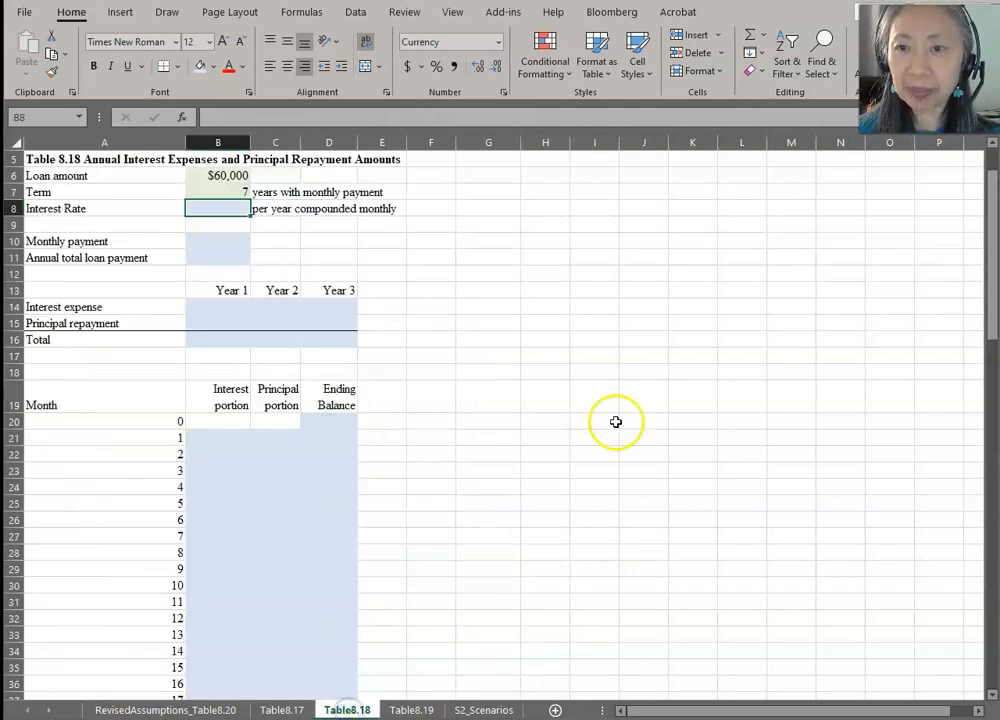
{"action": "left_click", "coordinate": [218, 176]}
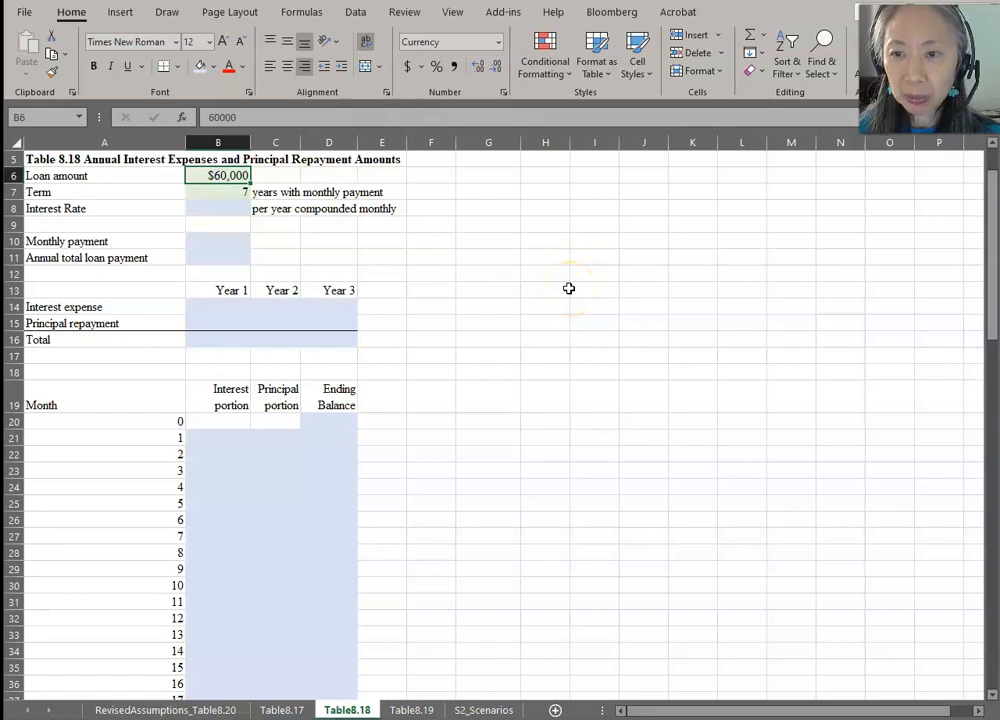
{"action": "left_click", "coordinate": [218, 192]}
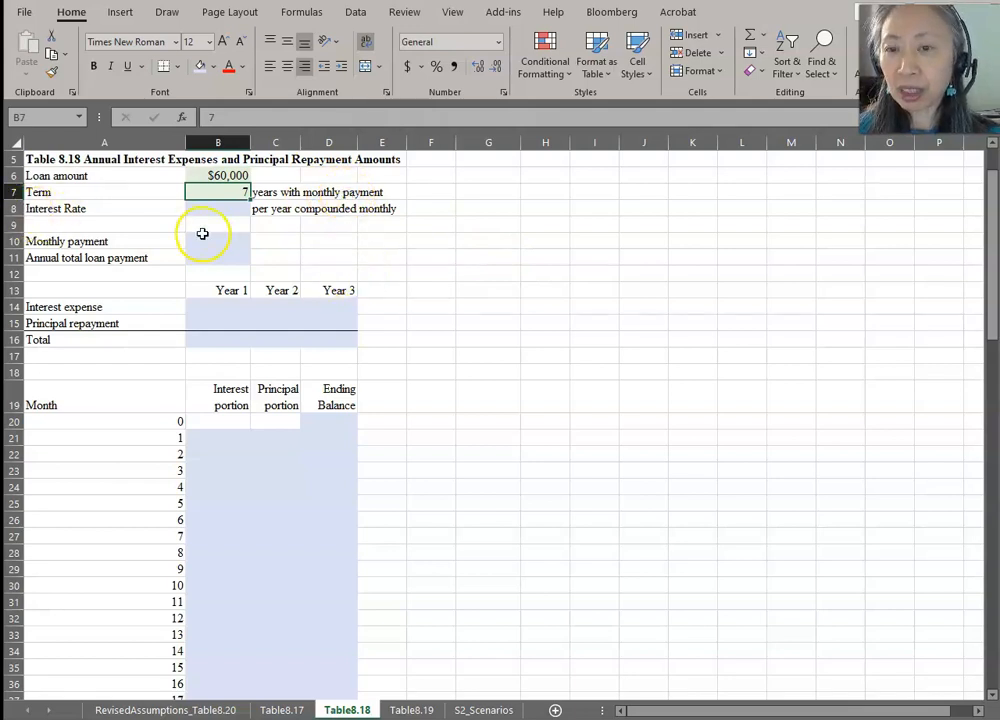
{"action": "left_click", "coordinate": [218, 208]}
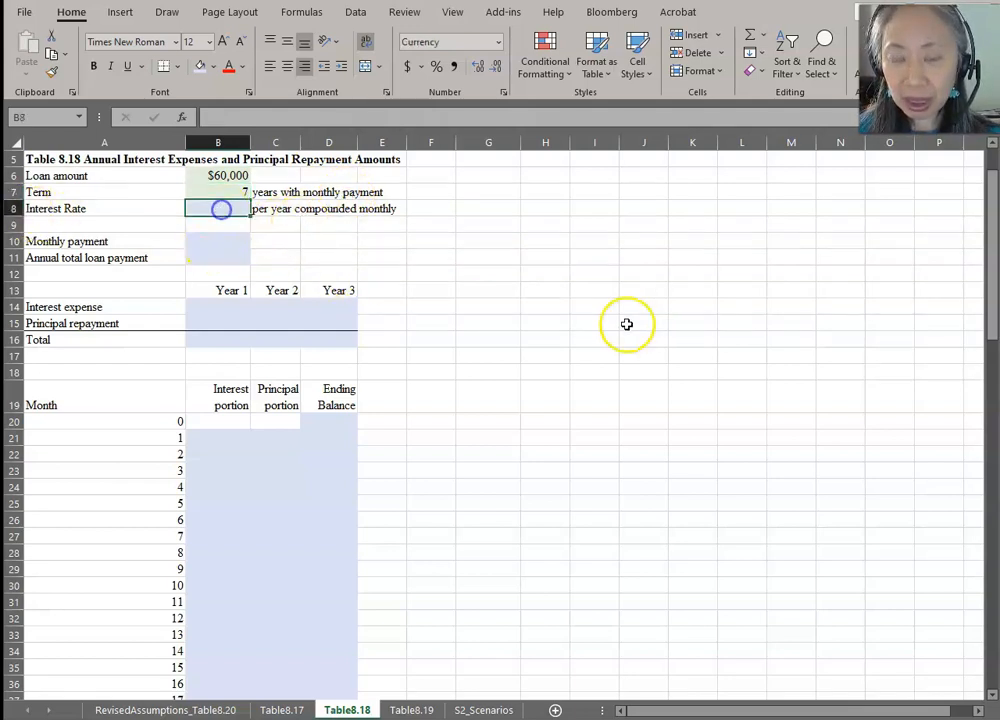
{"action": "type", "text": "="}
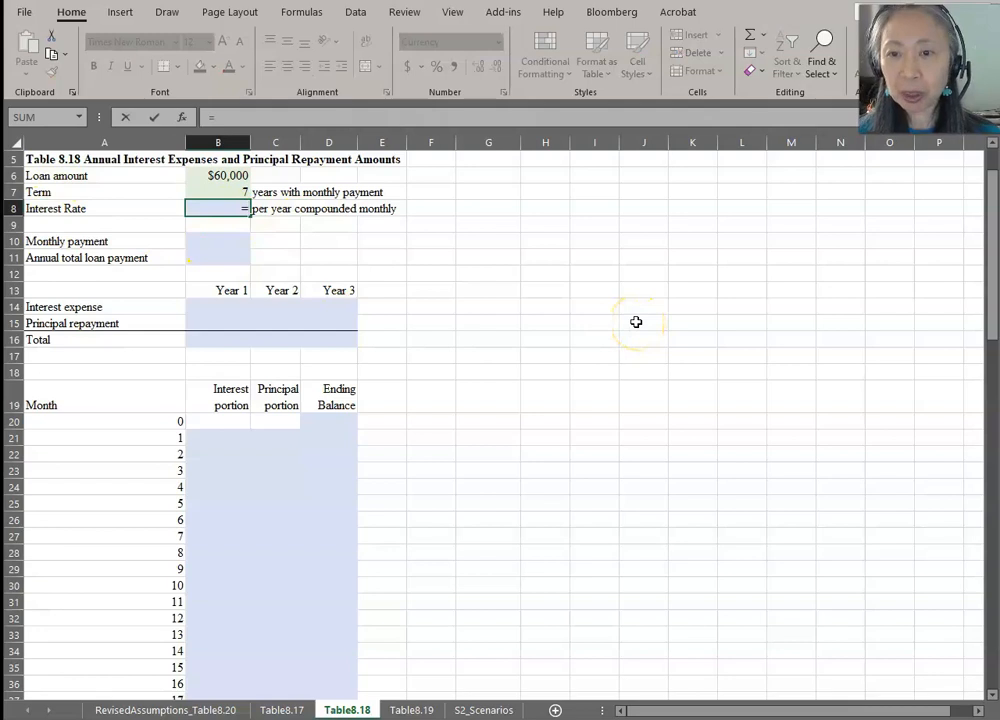
{"action": "left_click", "coordinate": [164, 710]}
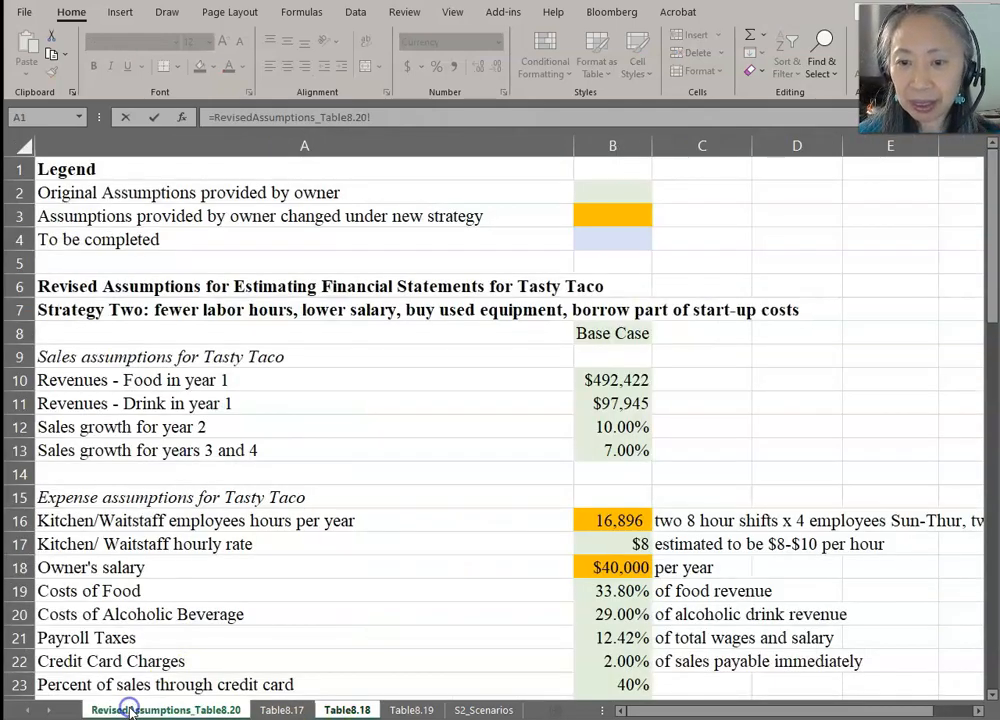
{"action": "scroll", "scroll_direction": "down", "scroll_amount": 3}
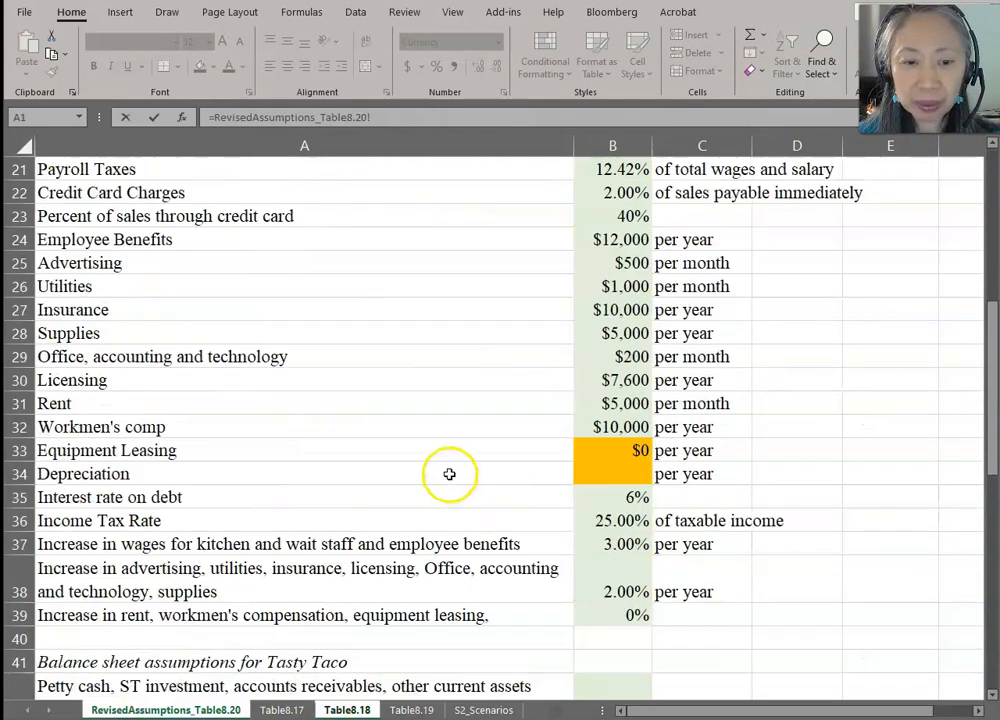
{"action": "left_click", "coordinate": [612, 496]}
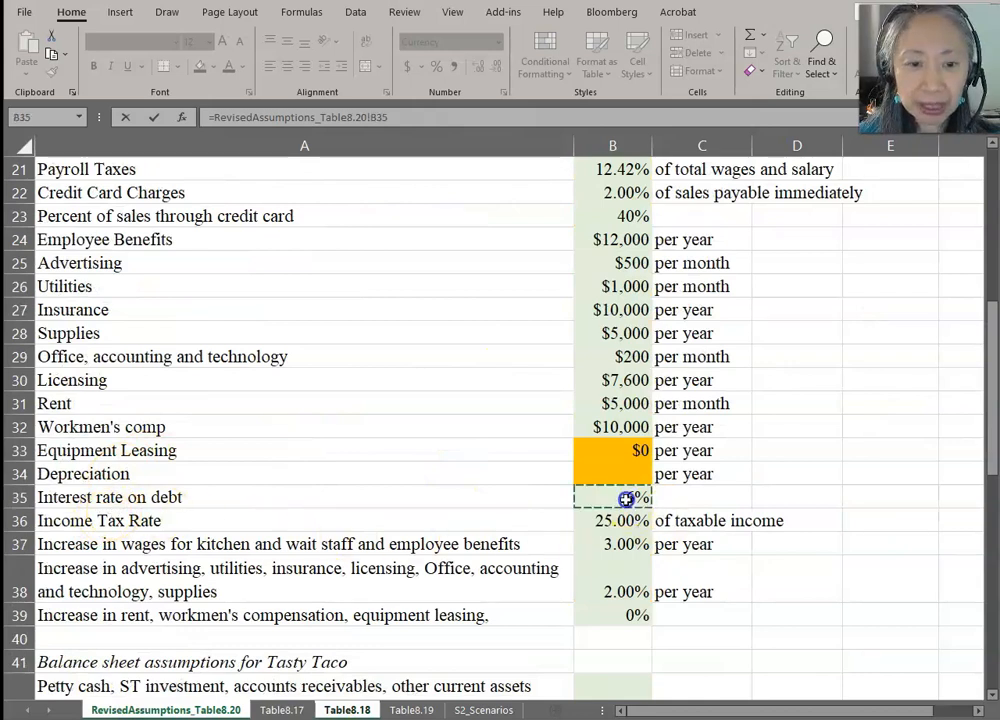
{"action": "left_click", "coordinate": [348, 708]}
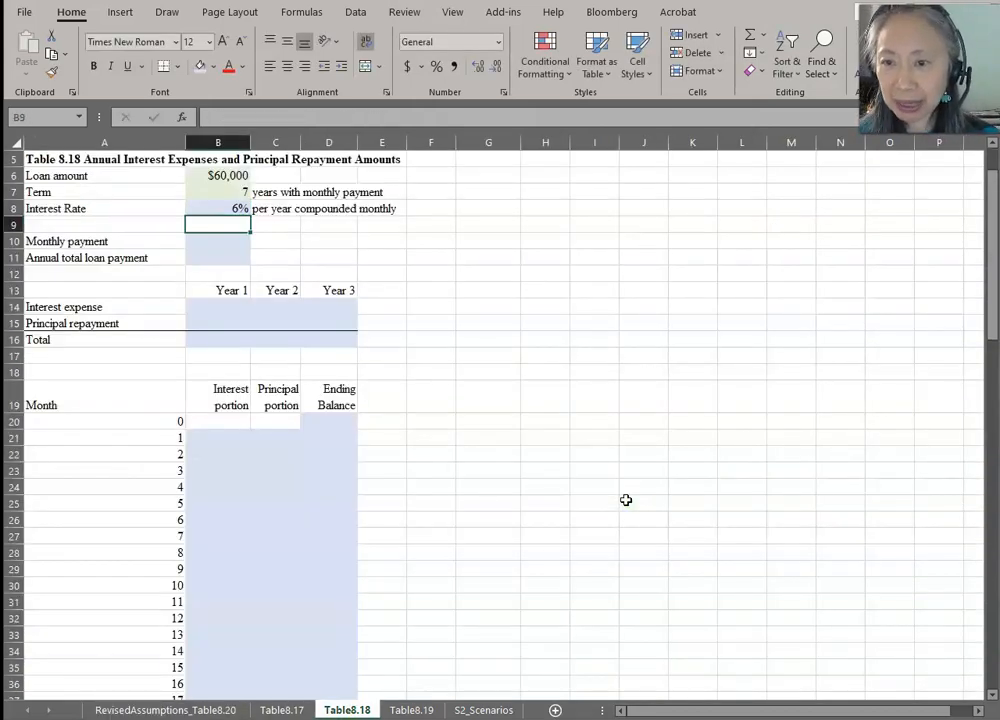
- Enter the monthly payment as =PMT(B8/12, B7*12, B5) in B10
{"action": "left_click", "coordinate": [218, 240]}
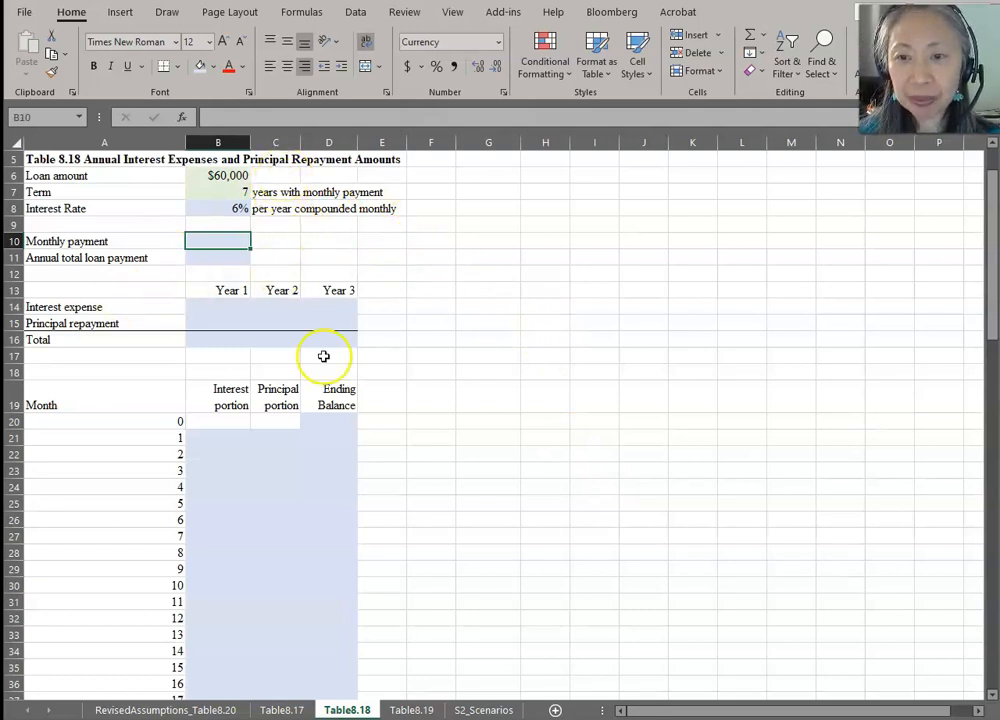
{"action": "mouse_move", "coordinate": [490, 408]}
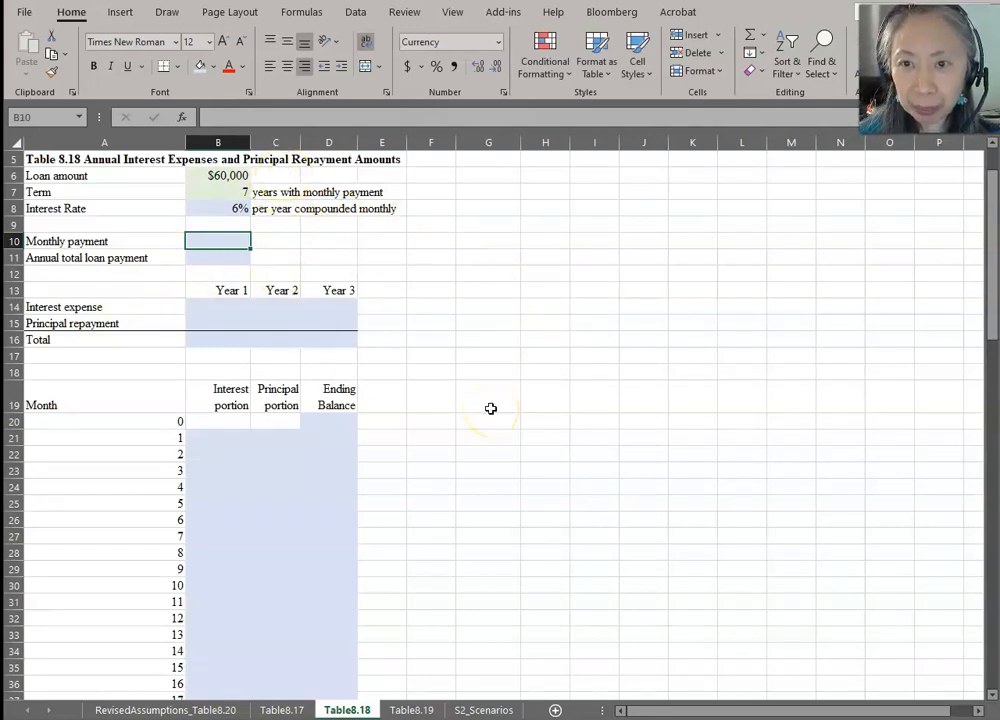
{"action": "type", "text": "="}
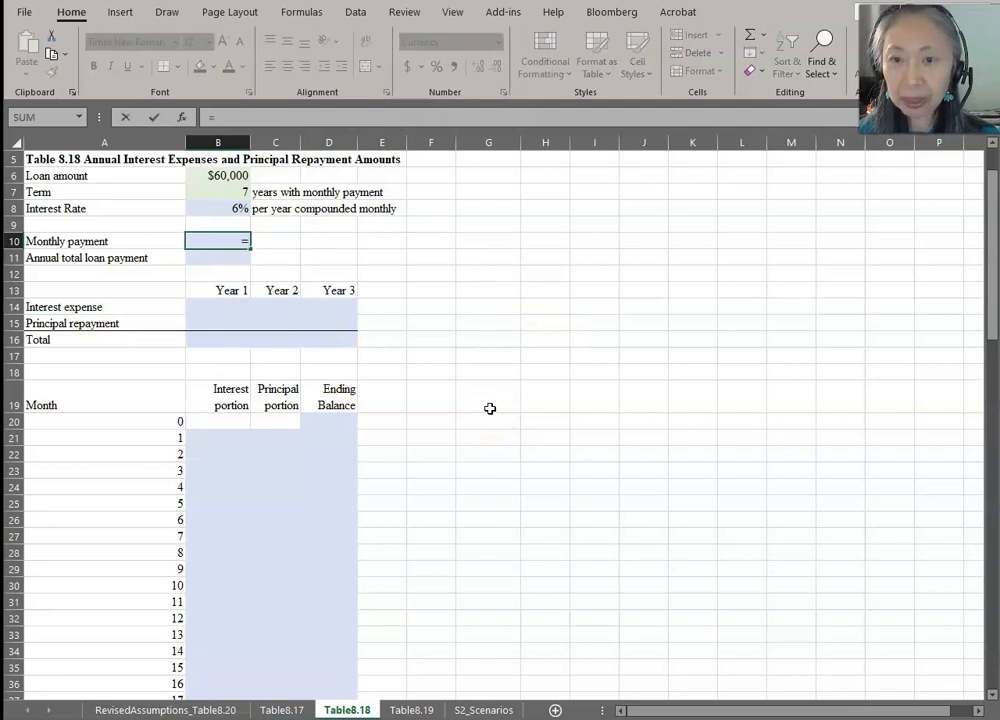
{"action": "type", "text": "=pmt("}
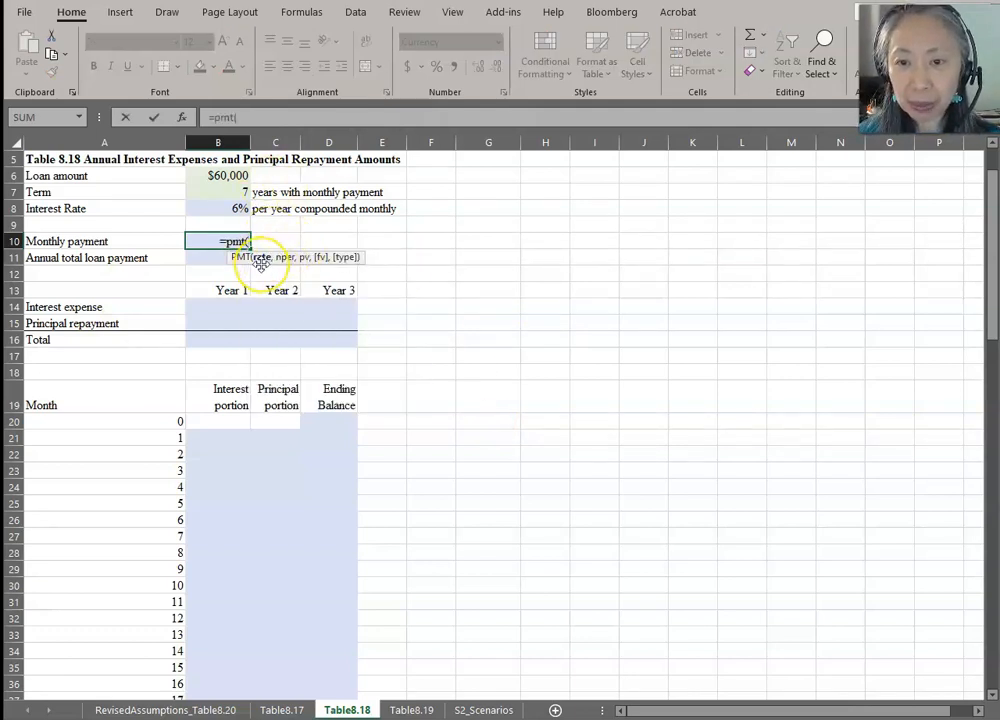
{"action": "left_click", "coordinate": [228, 208]}
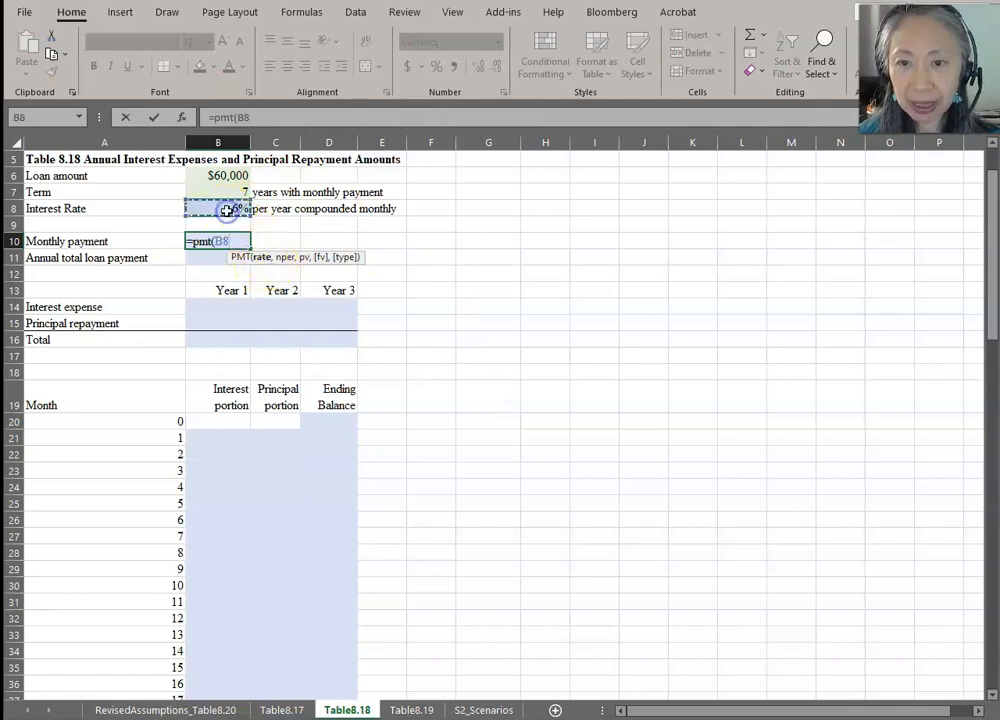
{"action": "type", "text": "/12"}
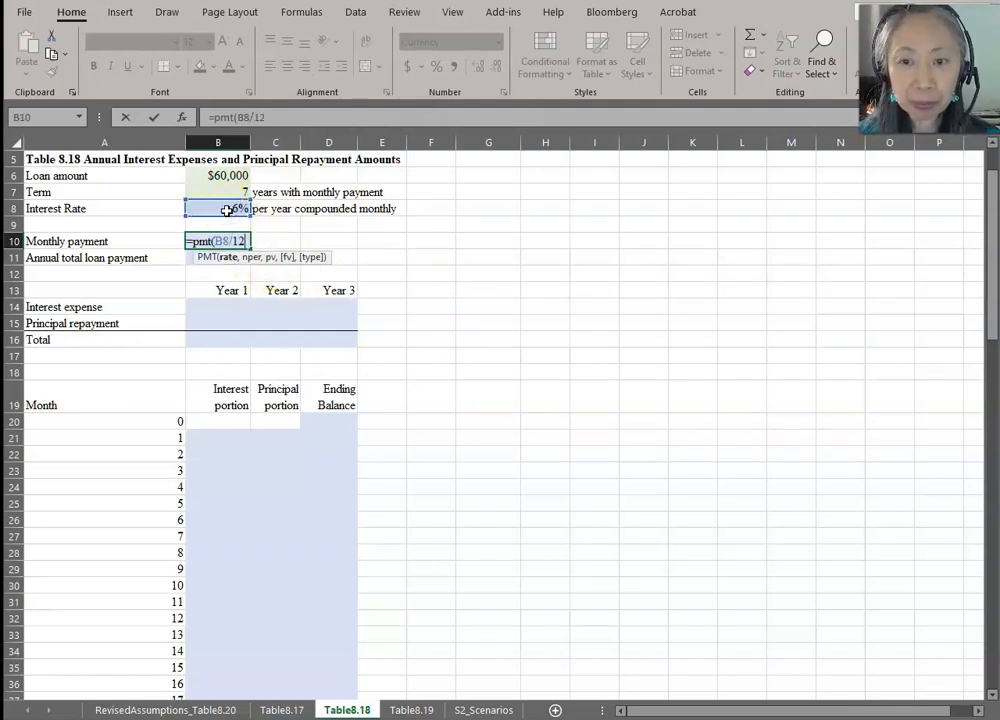
{"action": "type", "text": ","}
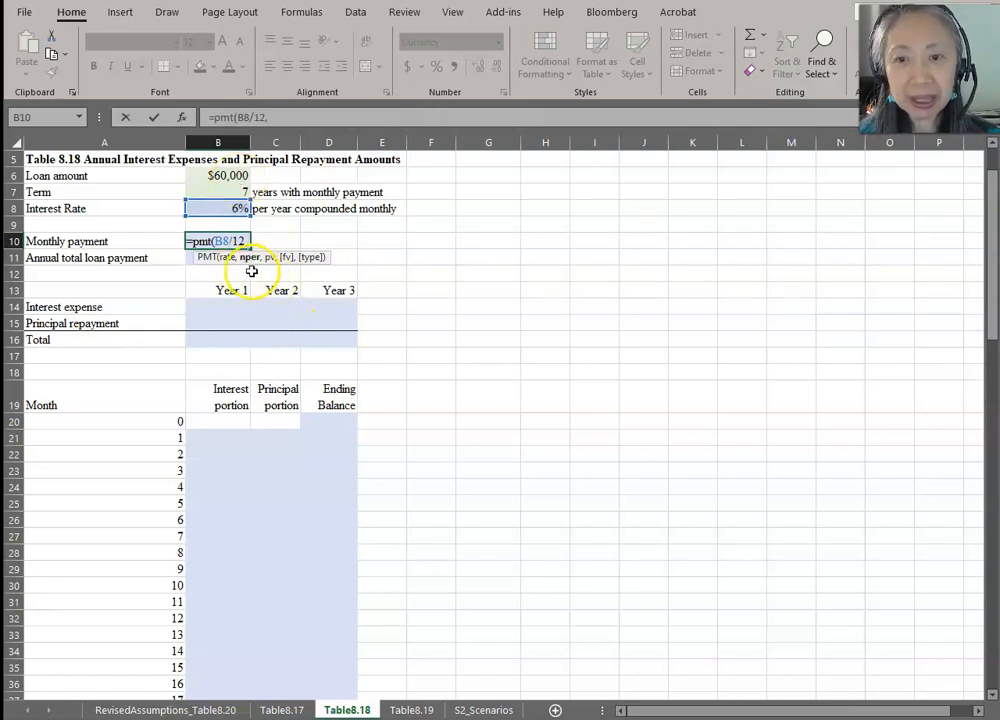
{"action": "left_click", "coordinate": [218, 192]}
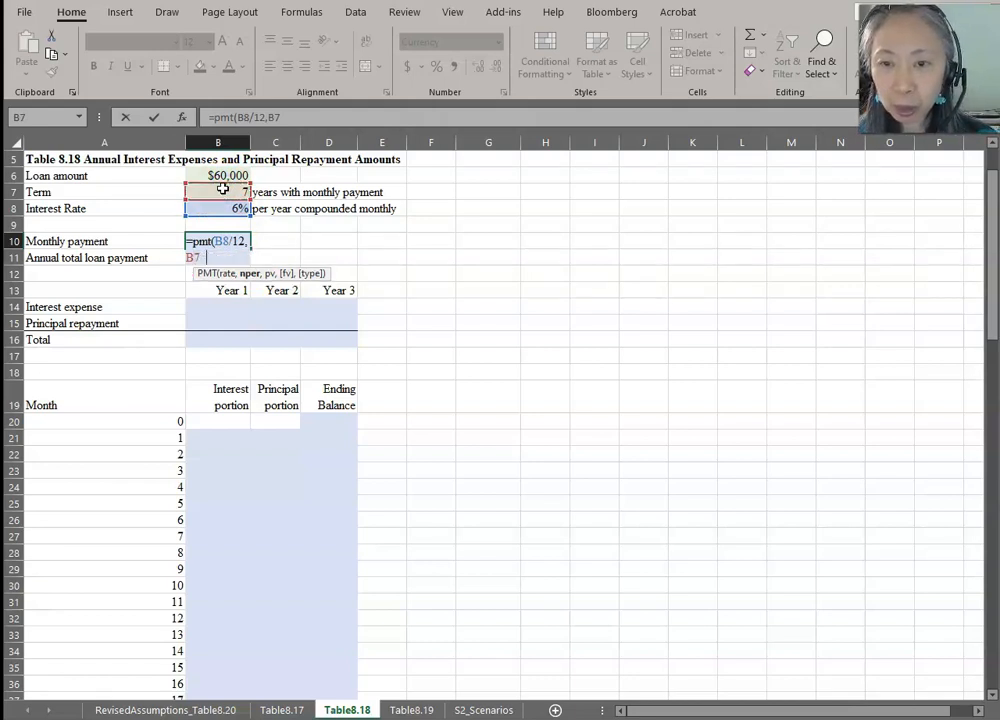
{"action": "type", "text": "*12,"}
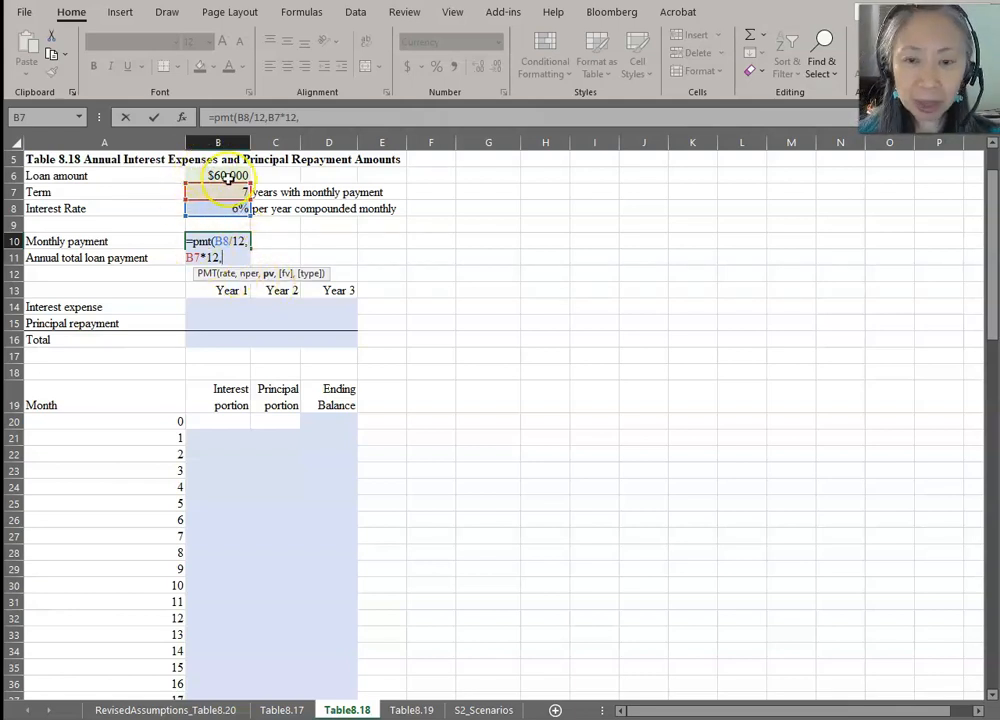
{"action": "left_click", "coordinate": [228, 176]}
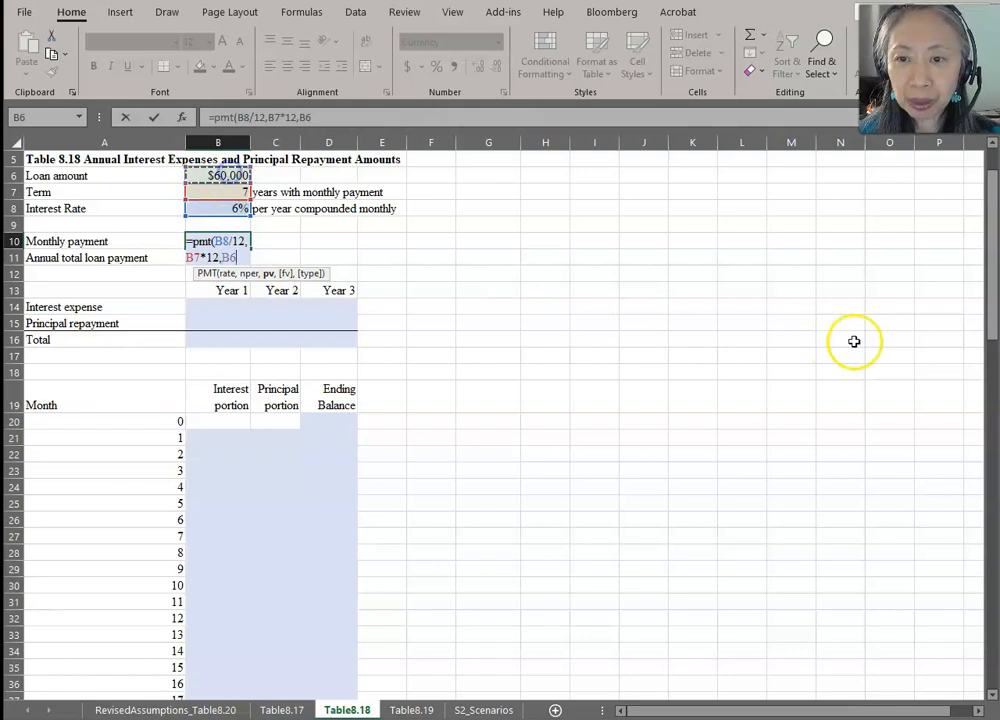
{"action": "key", "text": "enter"}
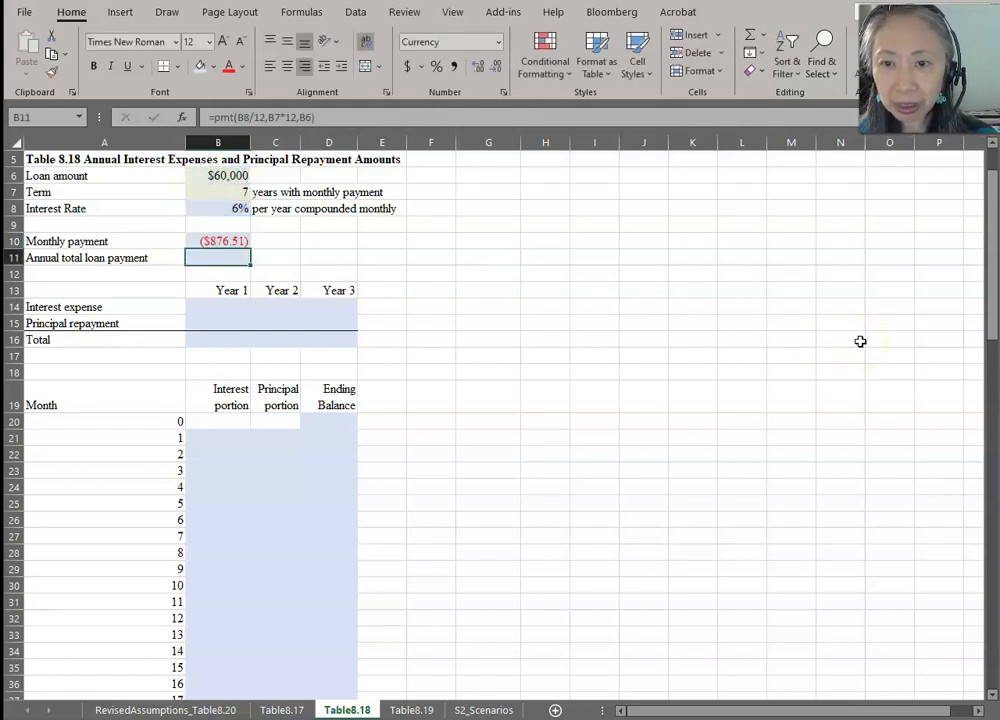
- Negate the PMT formula so the monthly payment shows as a positive $876.51
{"action": "left_click", "coordinate": [218, 240]}
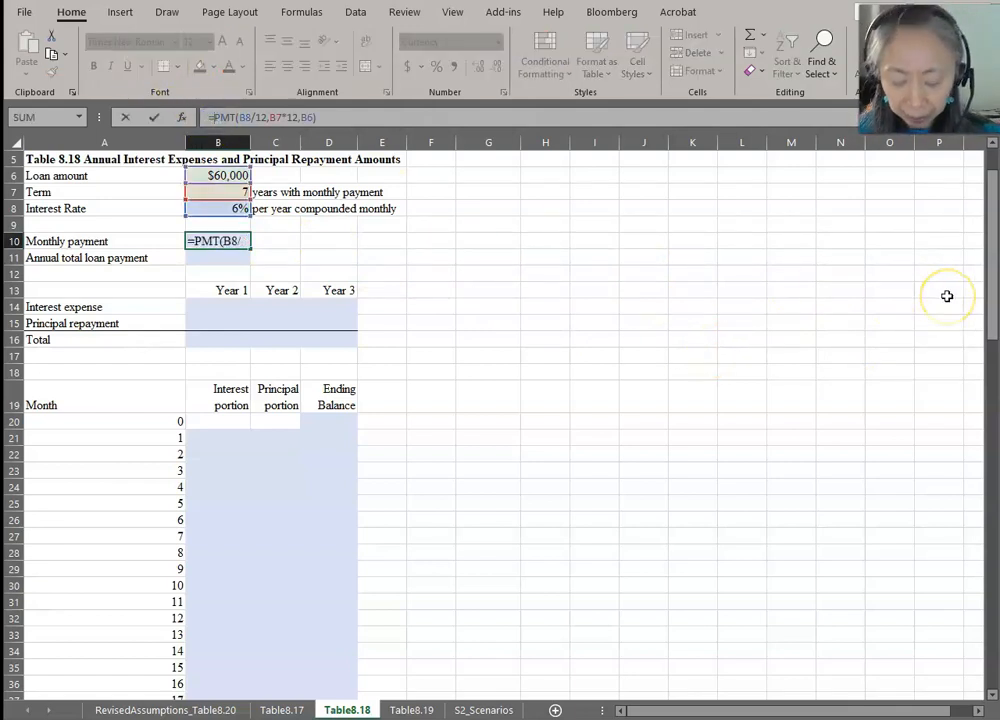
{"action": "key", "text": "enter"}
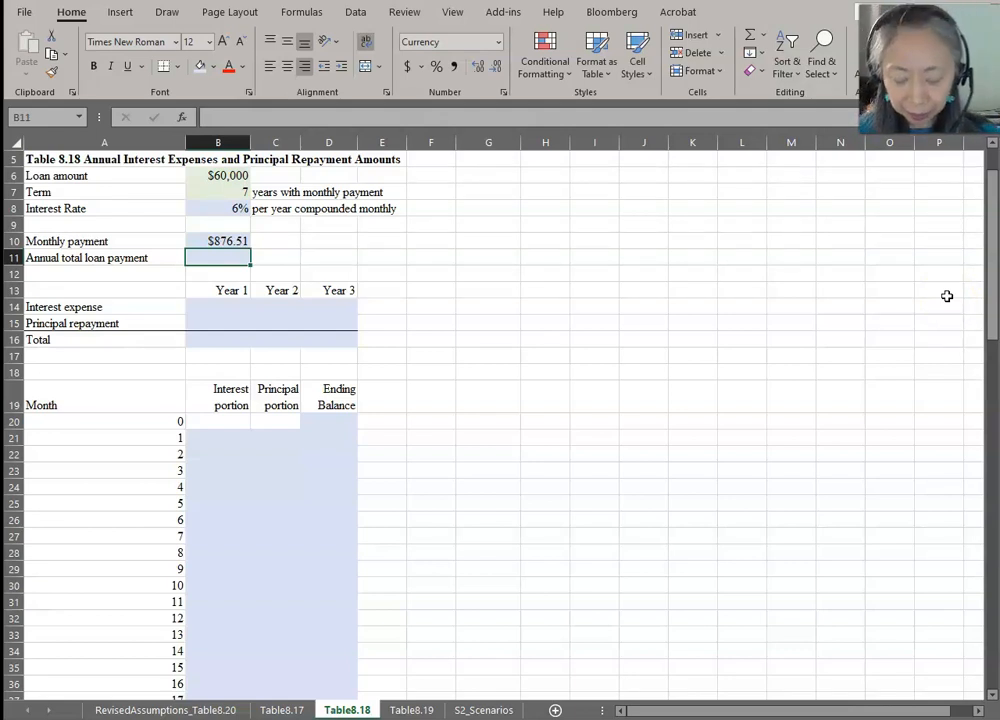
- Enter =B10*12 in B11 for the $10,518.16 annual total loan payment
{"action": "type", "text": "=B10*"}
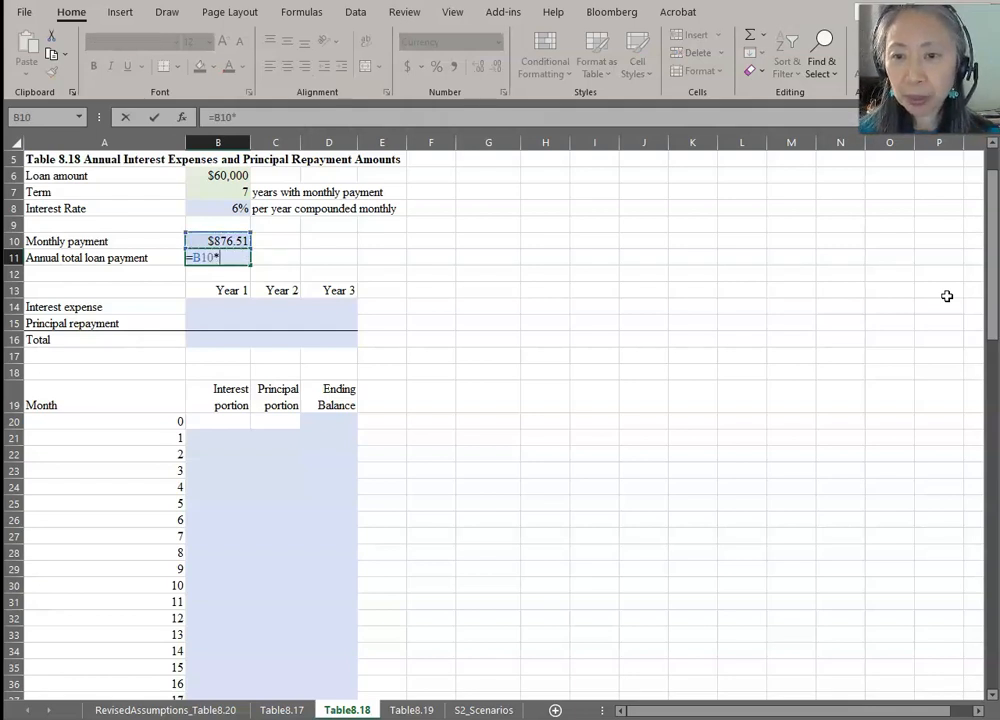
{"action": "key", "text": "enter"}
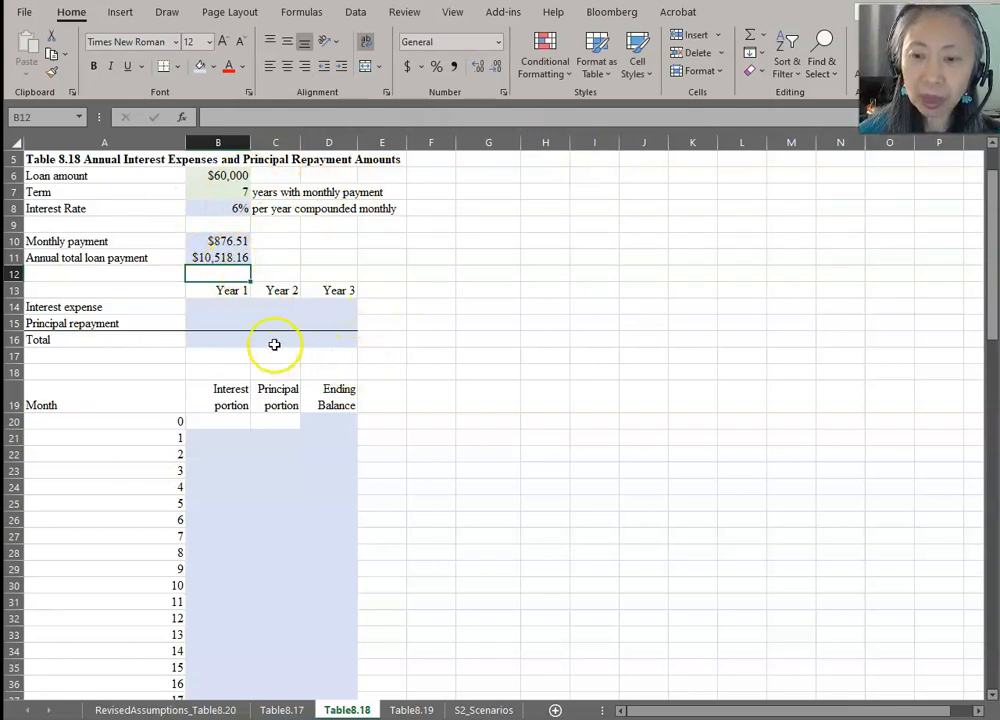
{"action": "mouse_move", "coordinate": [192, 310]}
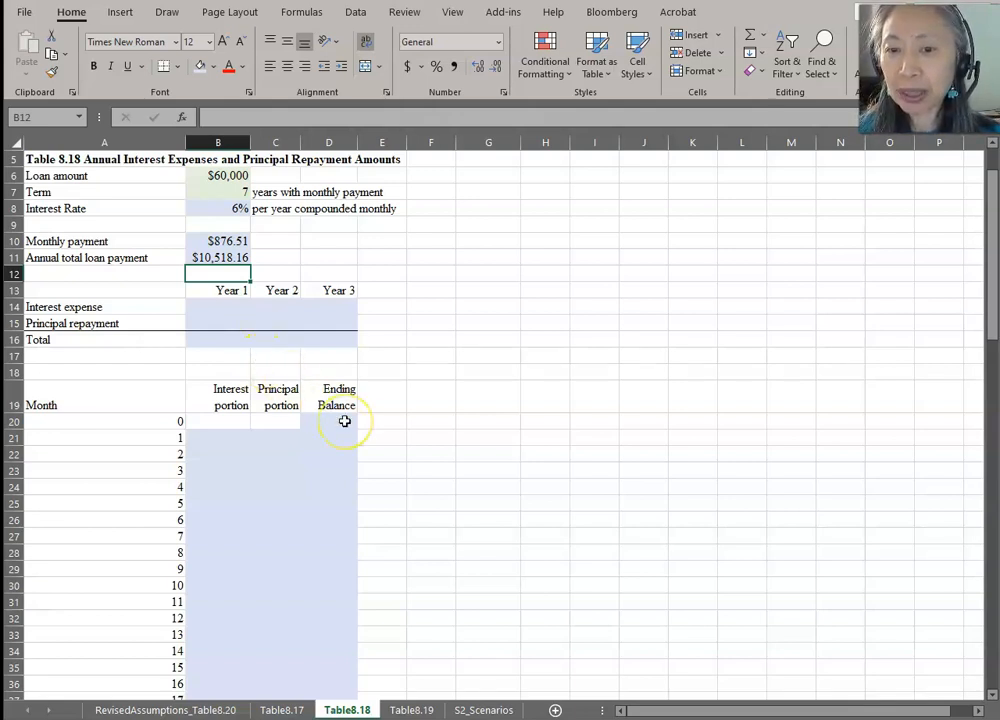
{"action": "mouse_move", "coordinate": [278, 354]}
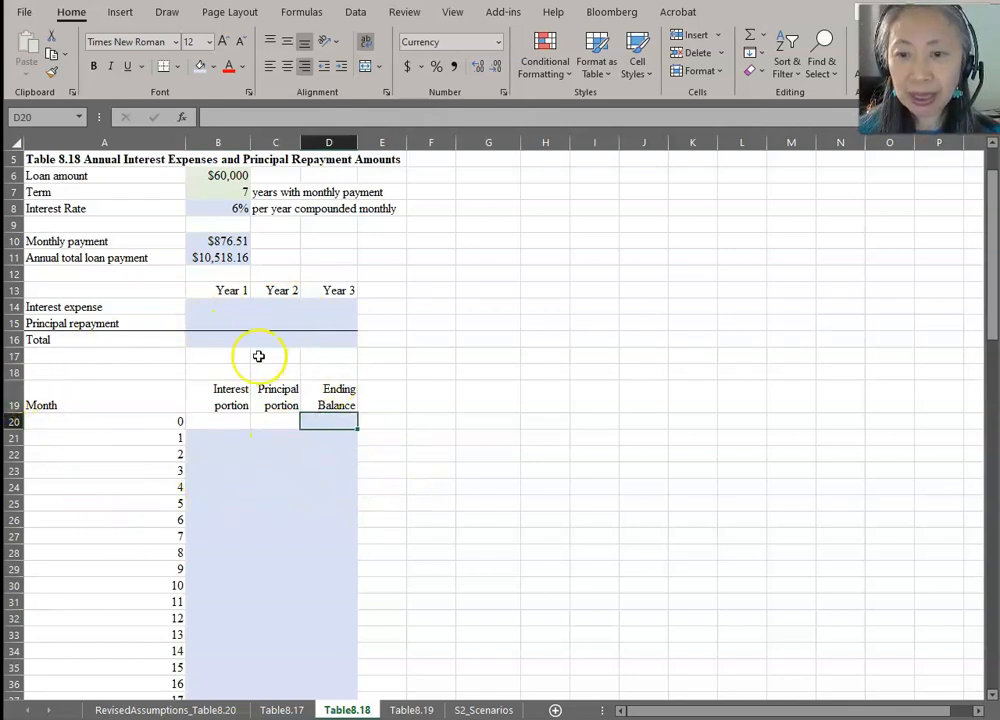
{"action": "mouse_move", "coordinate": [212, 428]}
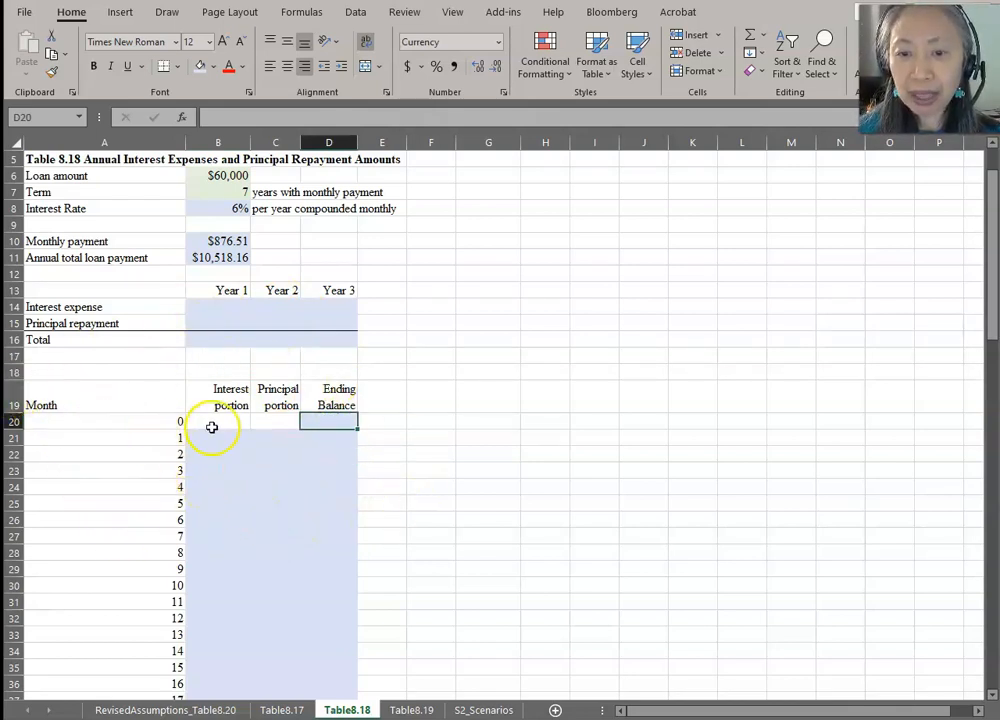
- Set the opening balance =B5, month 1 interest =D20*$B$8/12, and start the principal as =$B$10-B21
{"action": "type", "text": "="}
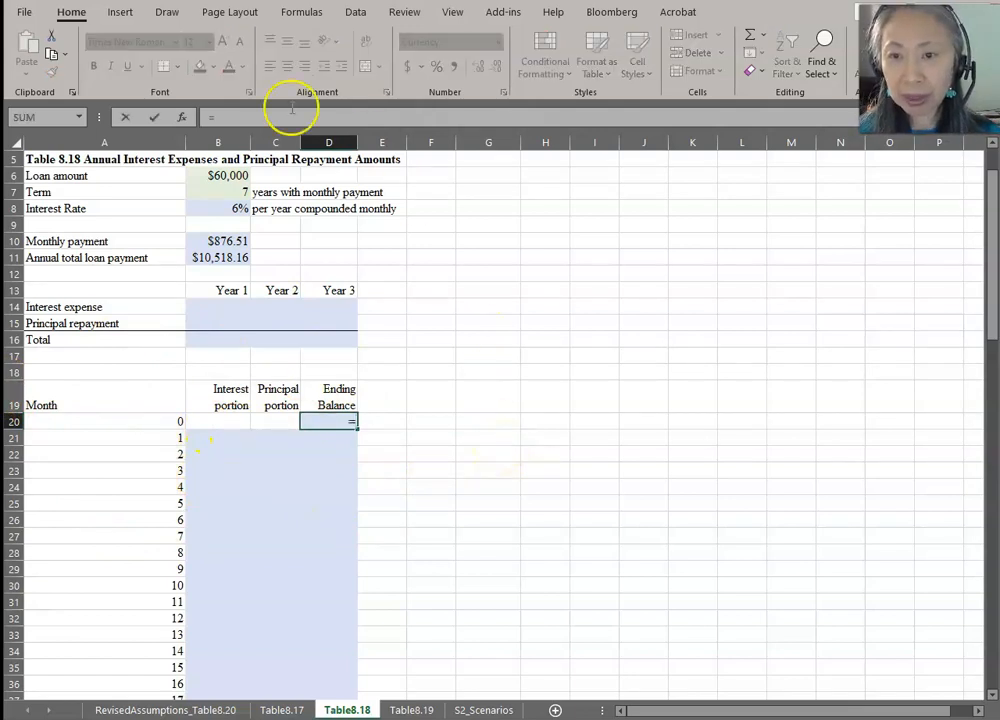
{"action": "left_click", "coordinate": [218, 176]}
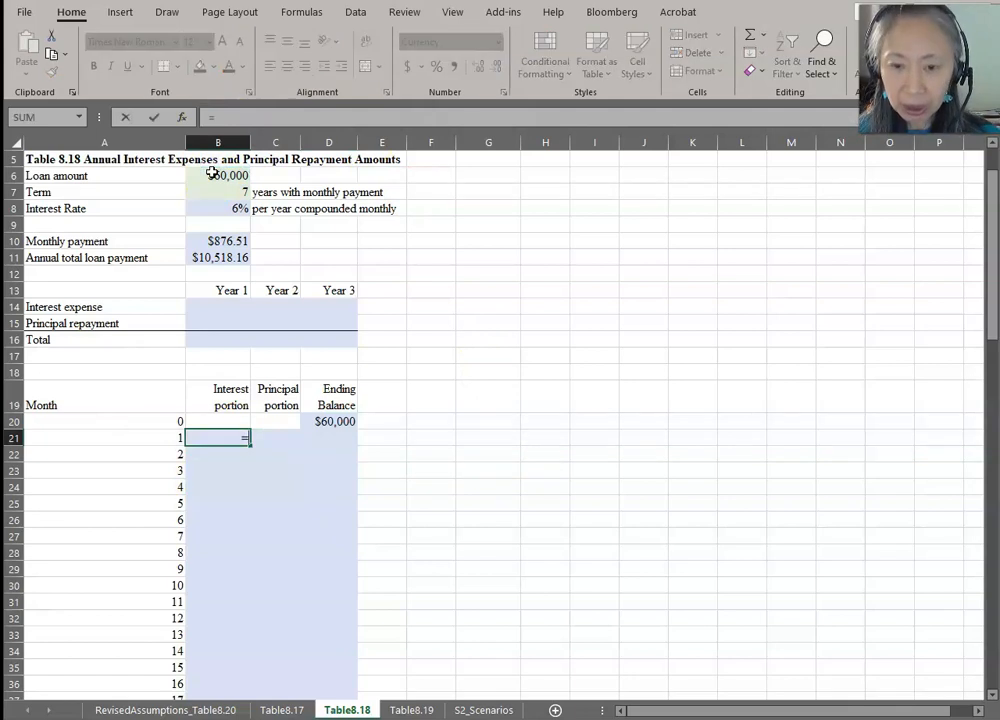
{"action": "left_click", "coordinate": [334, 420]}
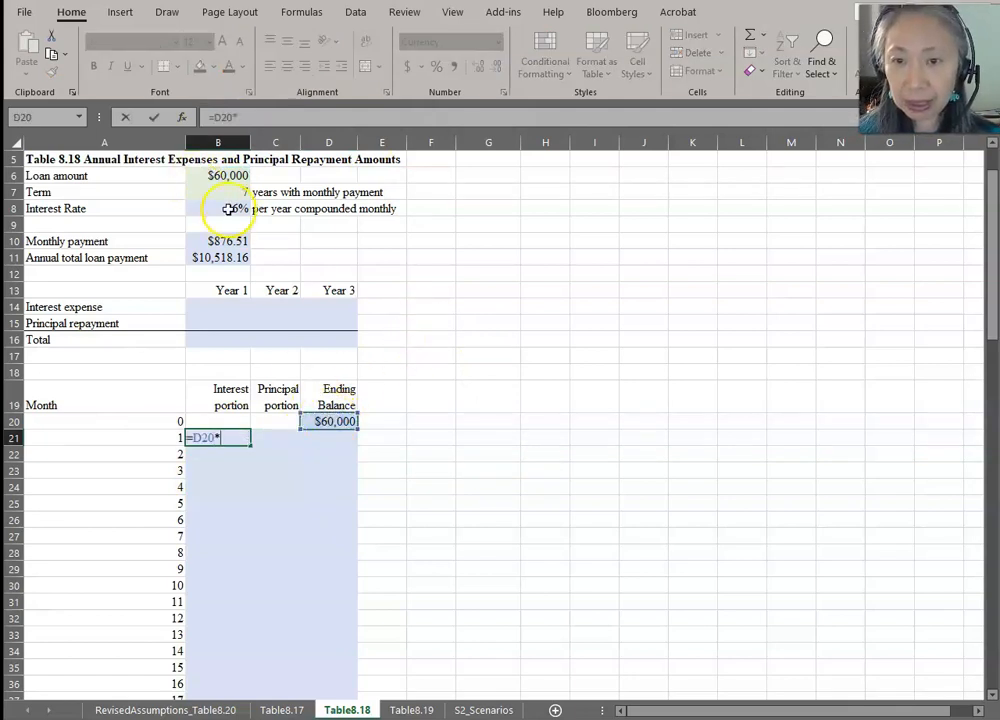
{"action": "left_click", "coordinate": [228, 208]}
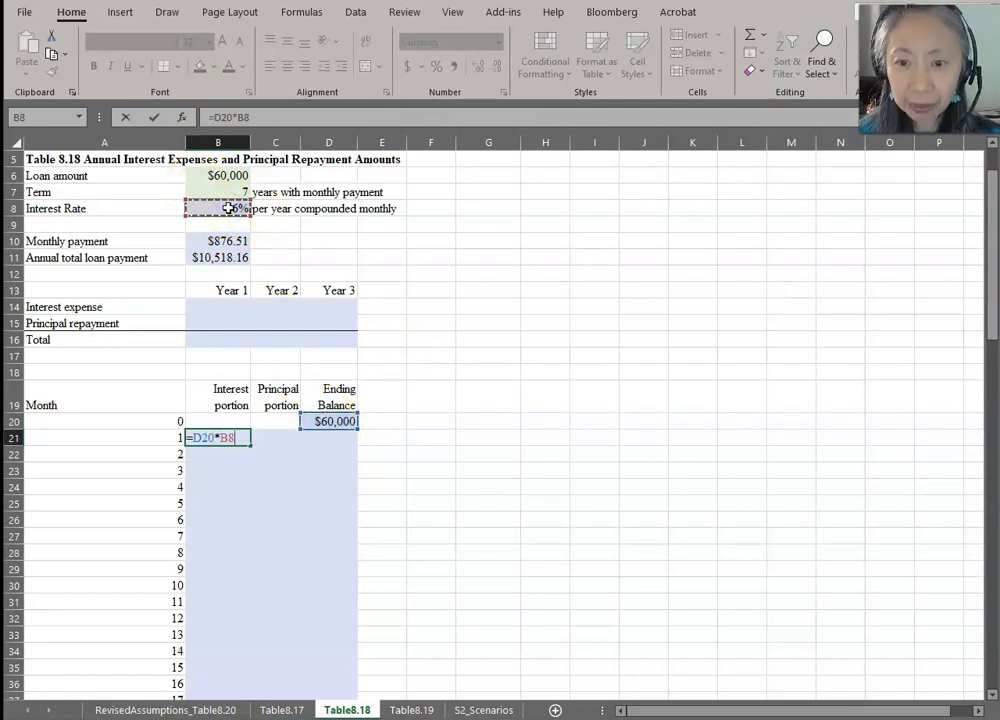
{"action": "key", "text": "f4"}
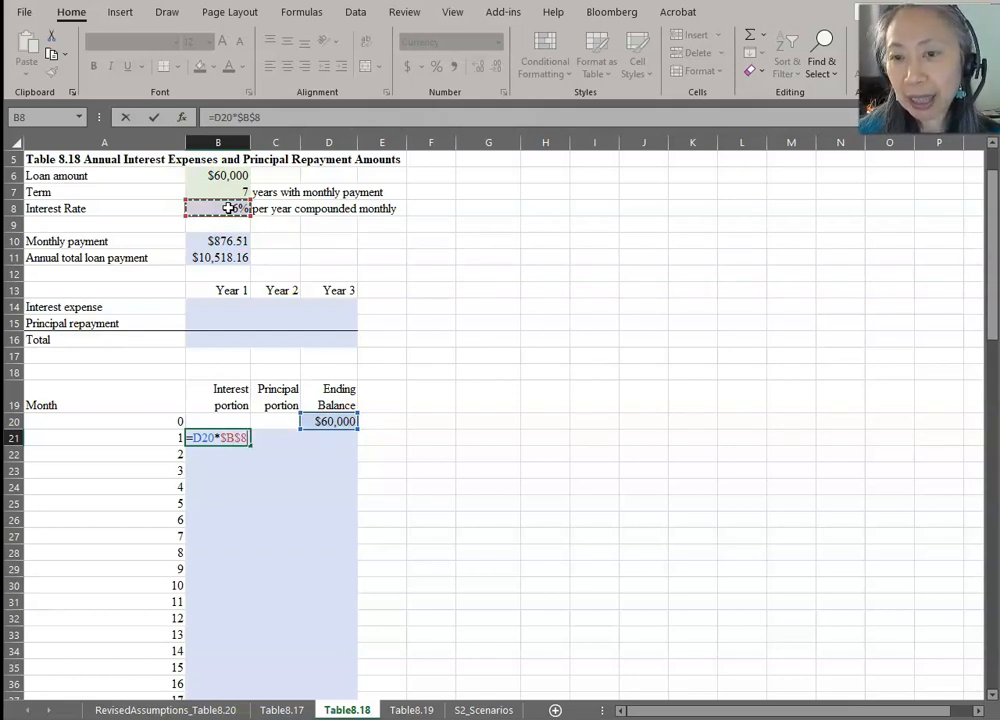
{"action": "type", "text": "/12"}
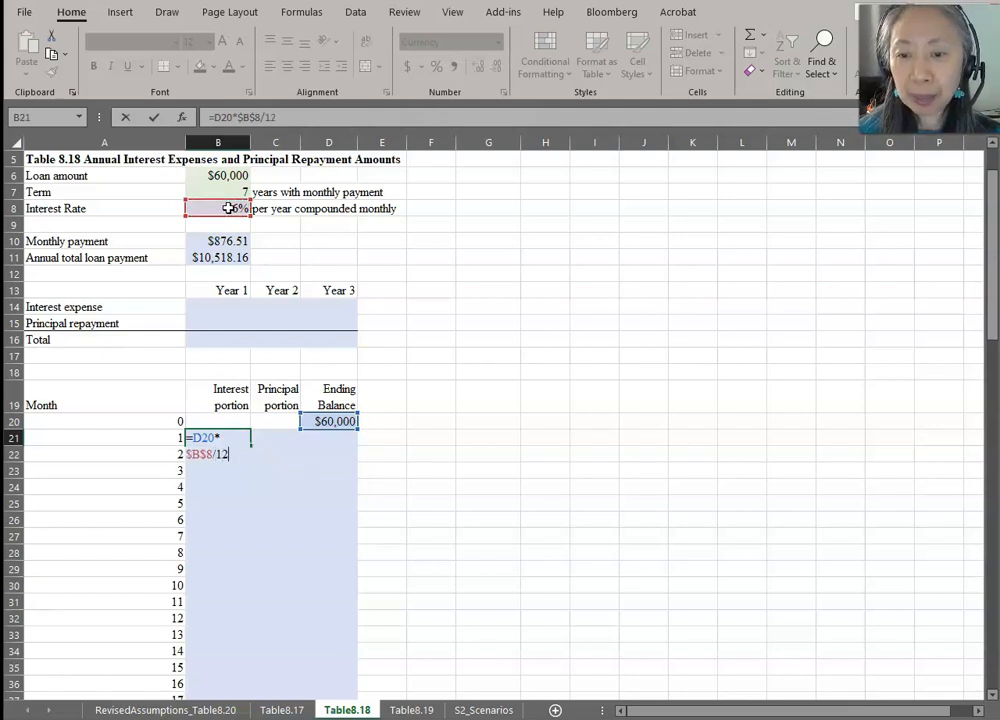
{"action": "key", "text": "Enter"}
{"action": "type", "text": "="}
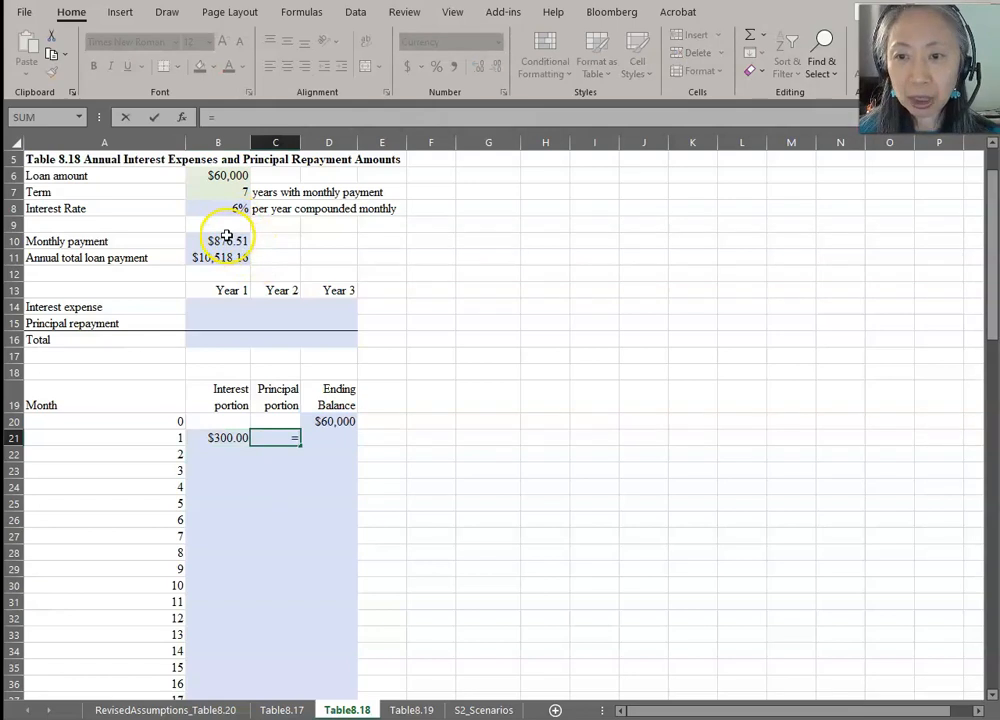
{"action": "left_click", "coordinate": [218, 240]}
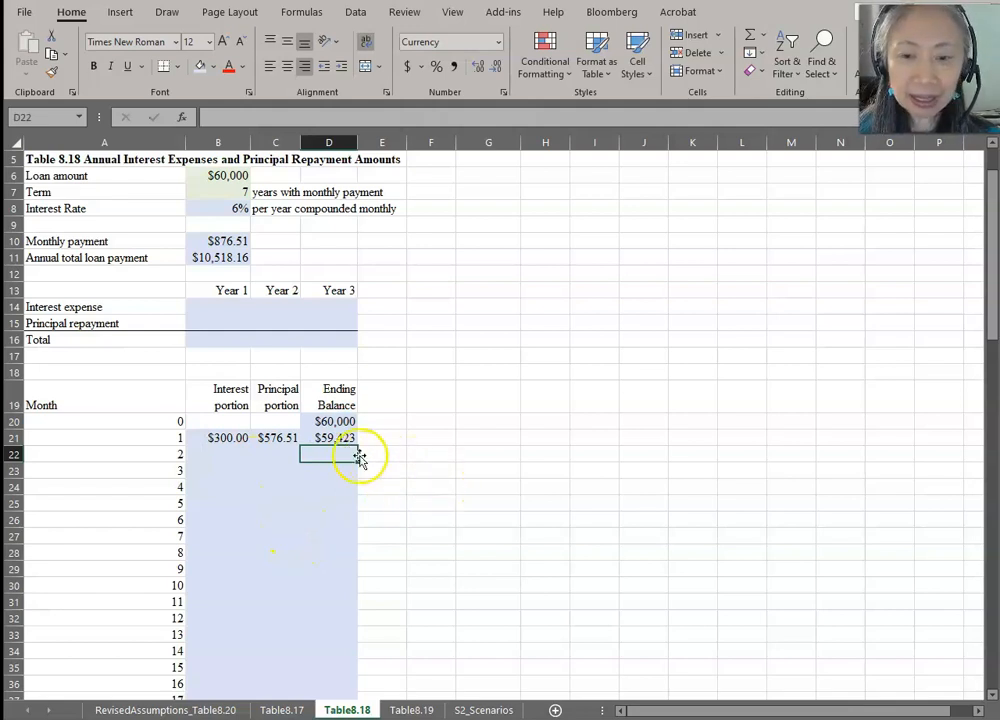
- Fill month 1's interest, principal and balance formulas down through month 84 and check the $0 ending balance
{"action": "left_click", "coordinate": [228, 436]}
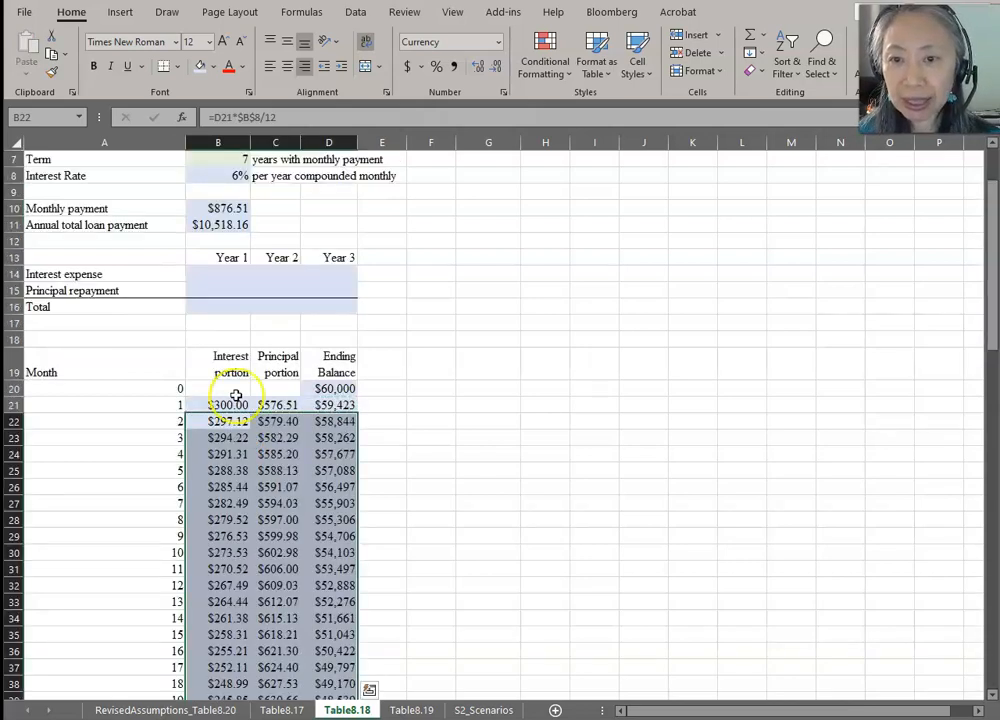
{"action": "left_click", "coordinate": [328, 436]}
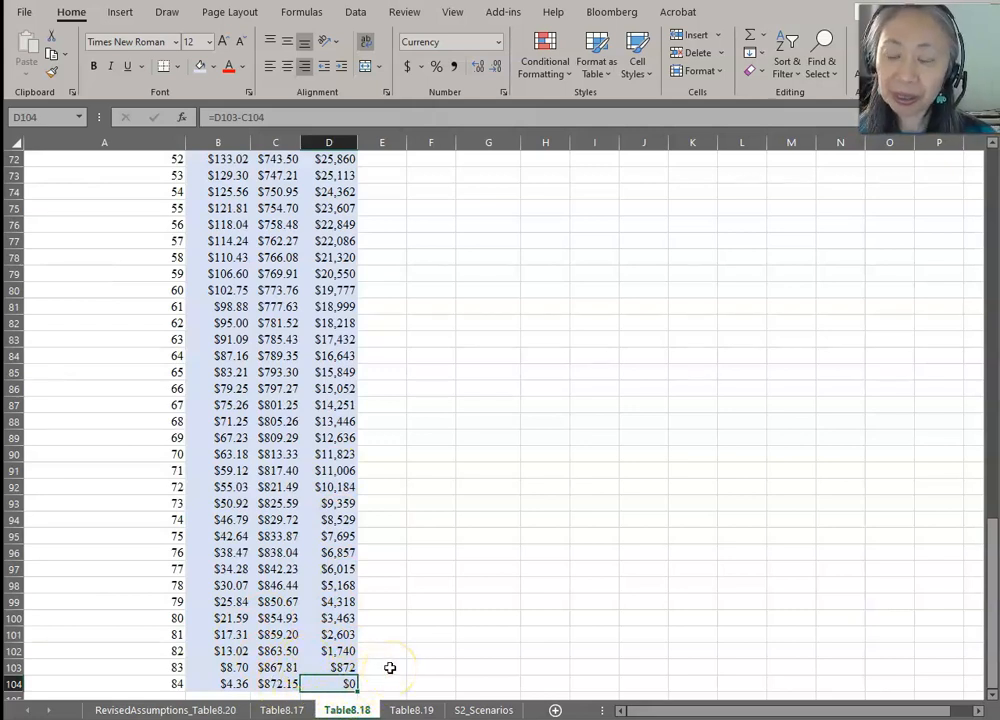
{"action": "mouse_move", "coordinate": [230, 324]}
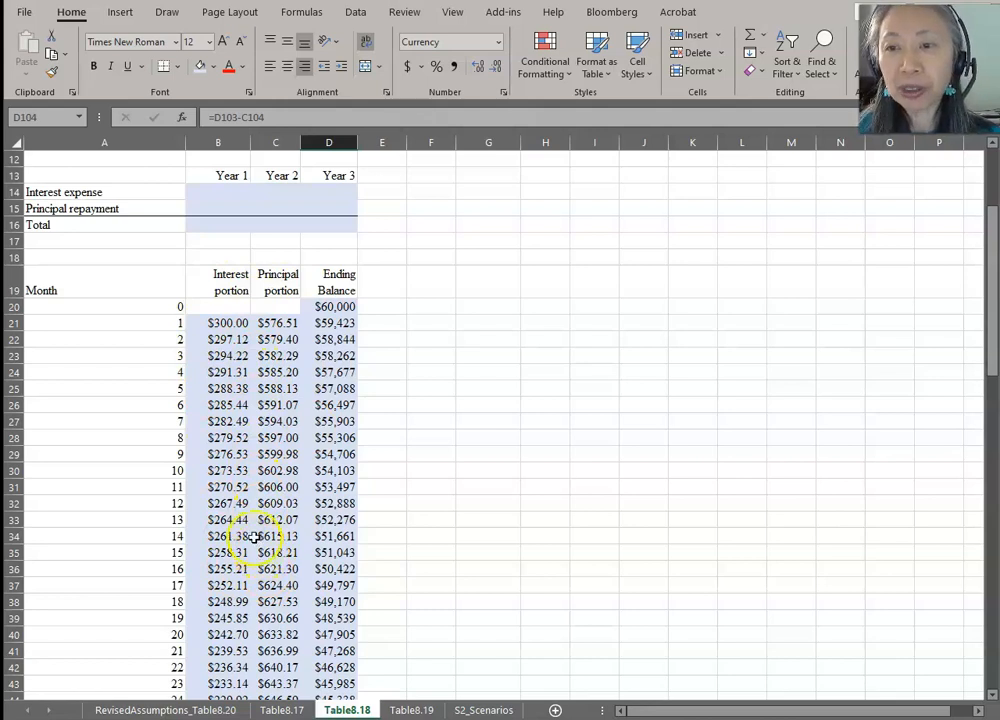
{"action": "mouse_move", "coordinate": [250, 552]}
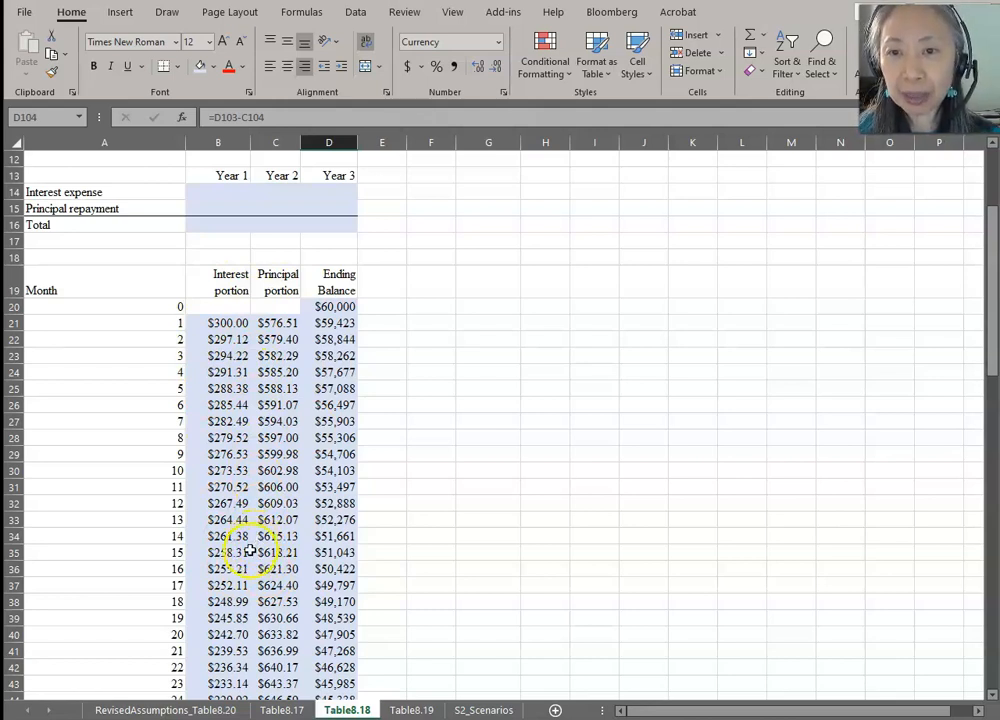
- Sum Year 1 interest =SUM(B21:B32) for $3,407, principal =SUM(C21:C32) for $7,112, and total =B14+B15
{"action": "left_click", "coordinate": [218, 192]}
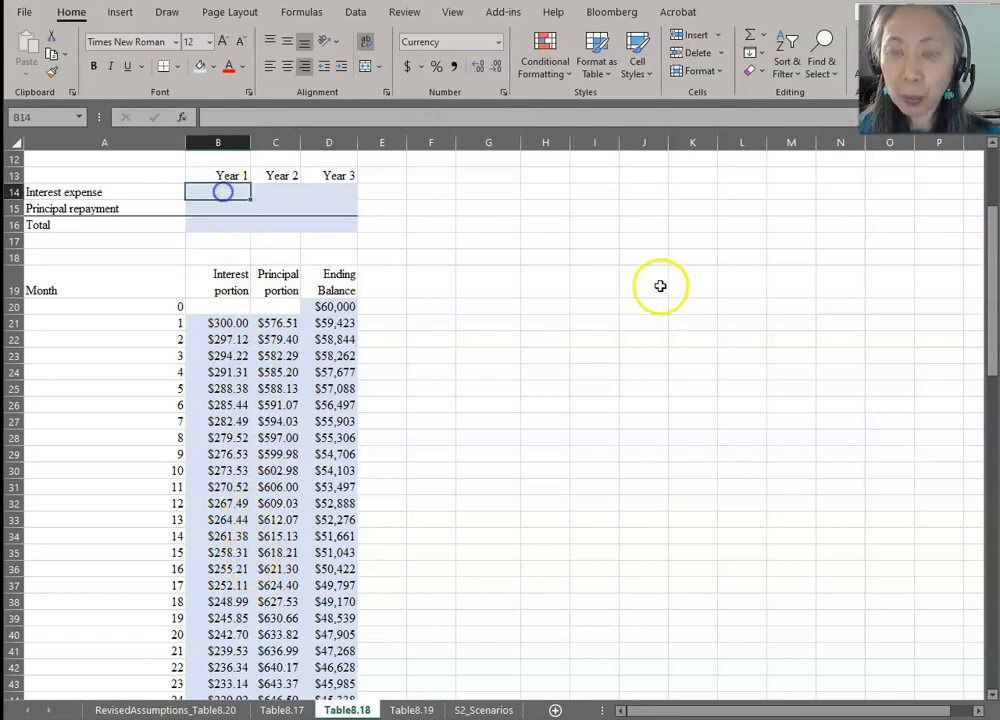
{"action": "type", "text": "=sum"}
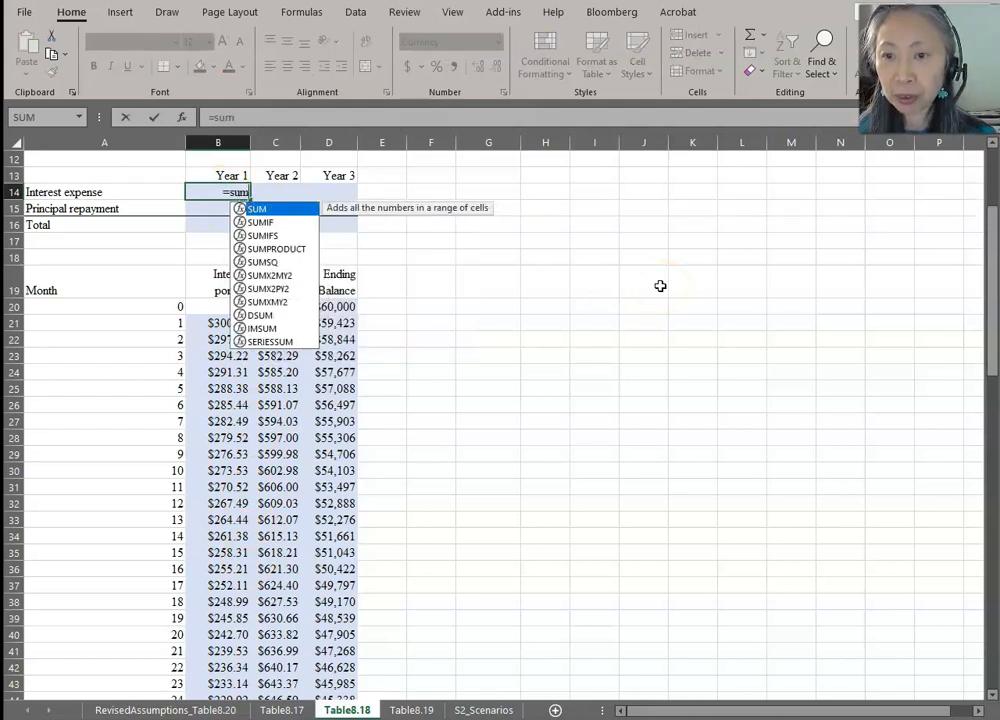
{"action": "left_click", "coordinate": [228, 322]}
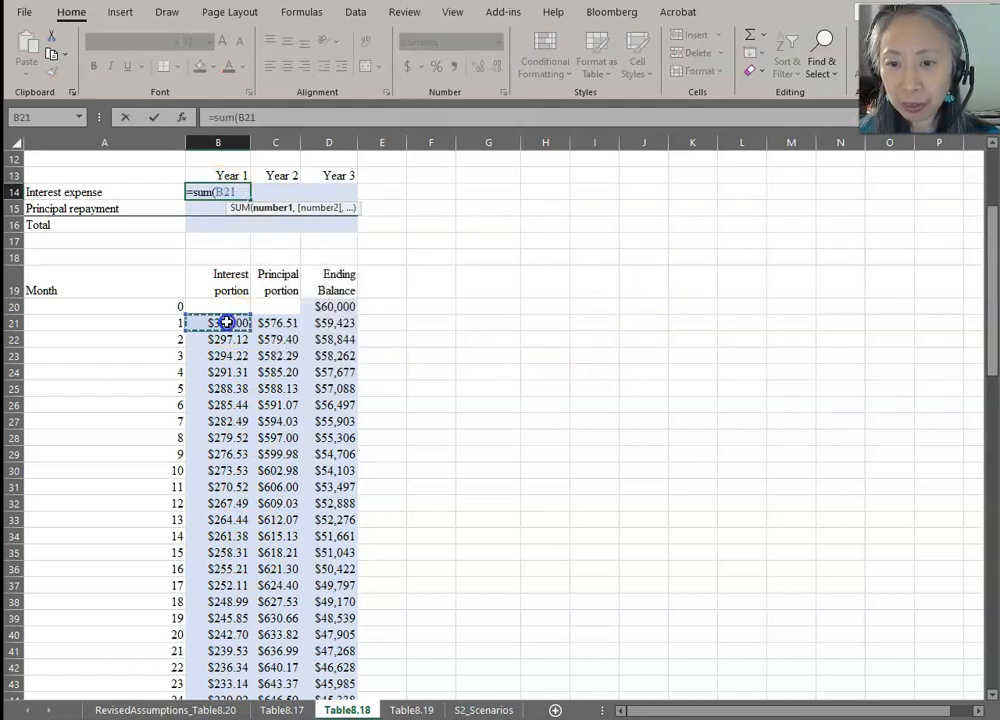
{"action": "left_click_drag", "start_coordinate": [218, 322], "coordinate": [218, 504]}
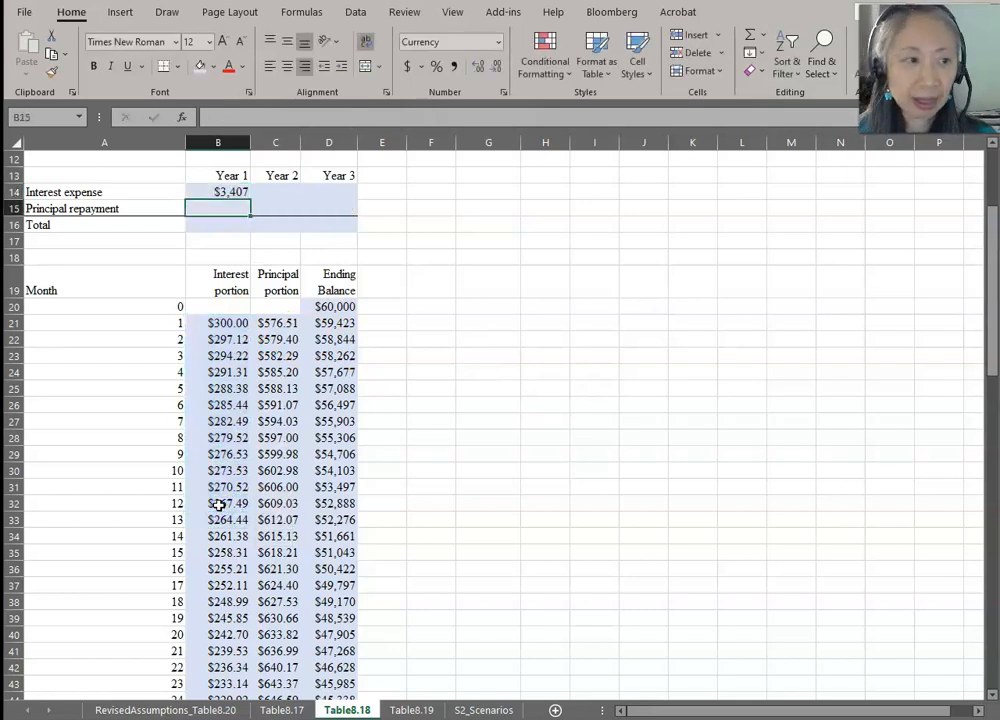
{"action": "type", "text": "="}
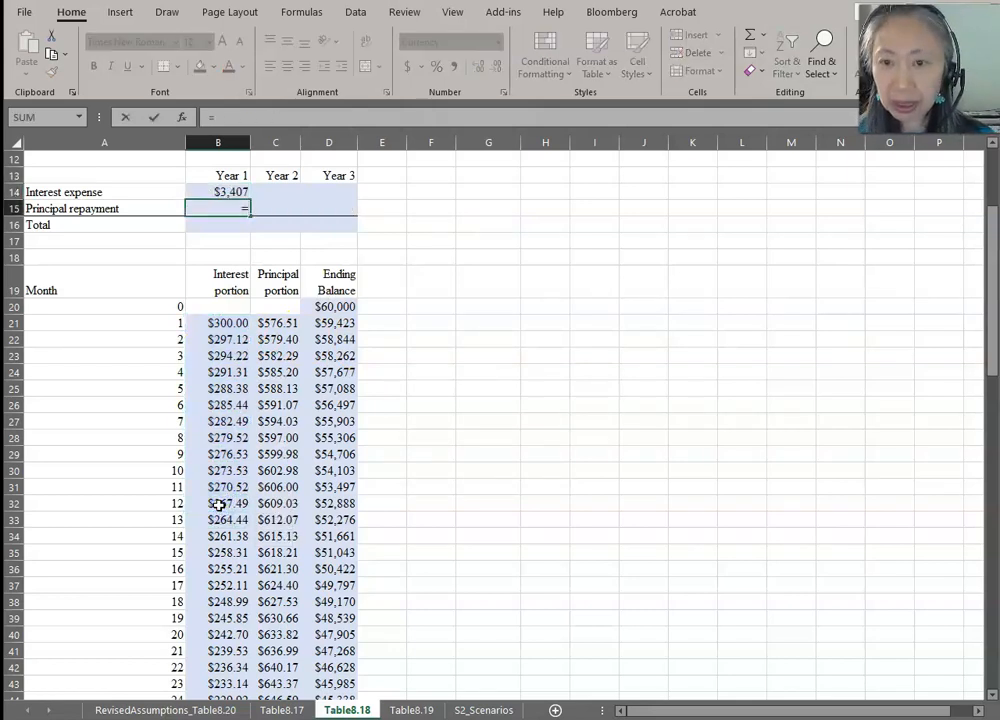
{"action": "type", "text": "=sum("}
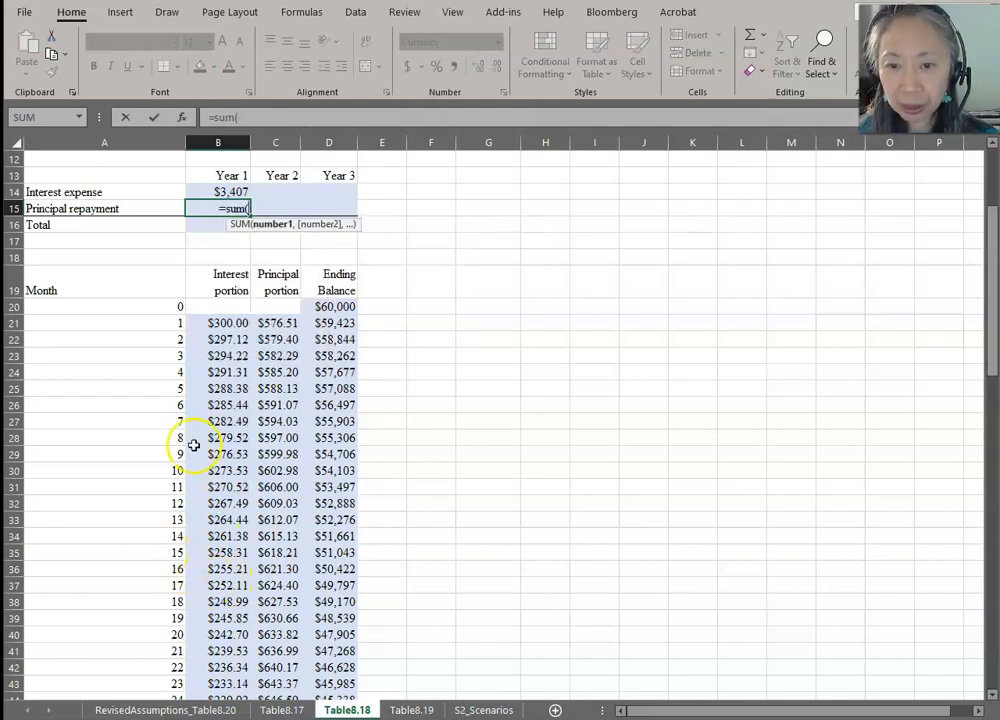
{"action": "left_click_drag", "start_coordinate": [276, 322], "coordinate": [276, 504]}
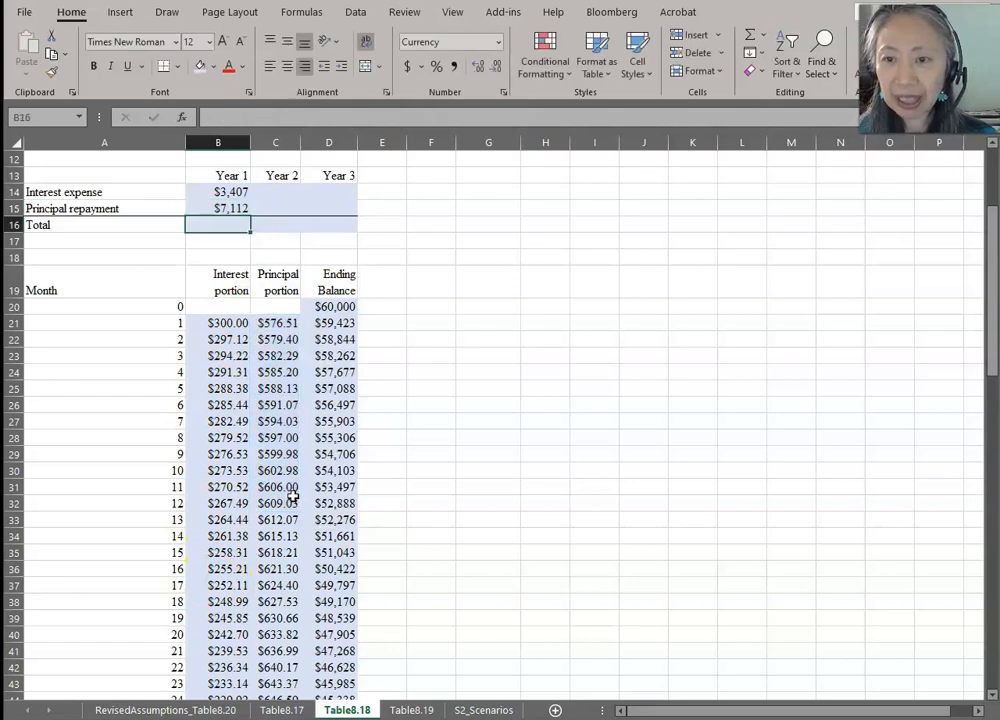
{"action": "type", "text": "=B14"}
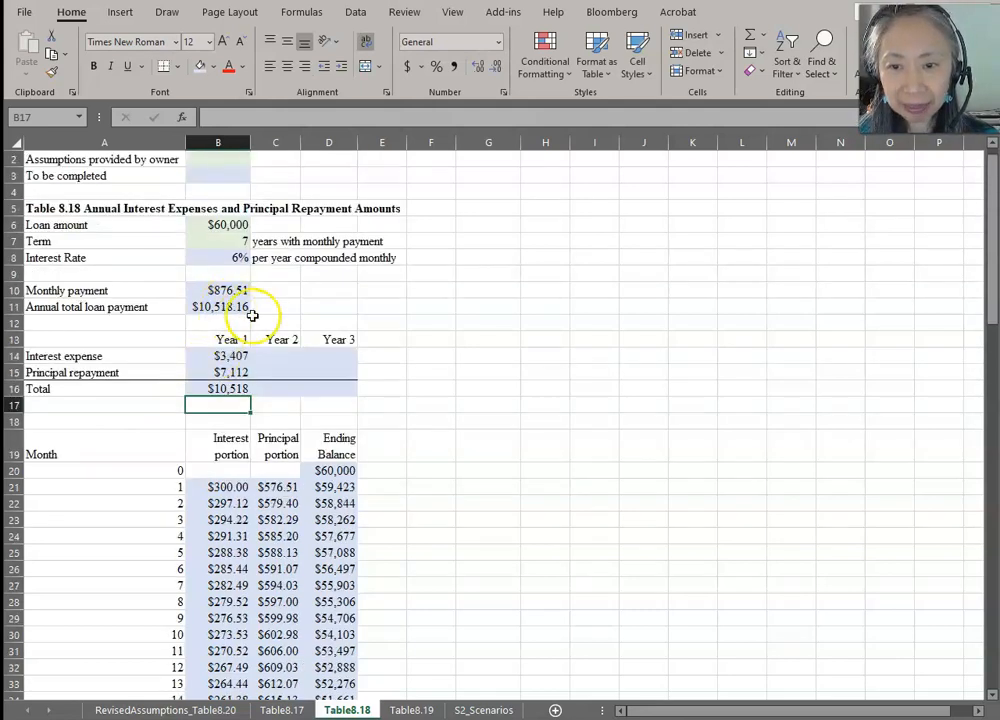
{"action": "mouse_move", "coordinate": [236, 388]}
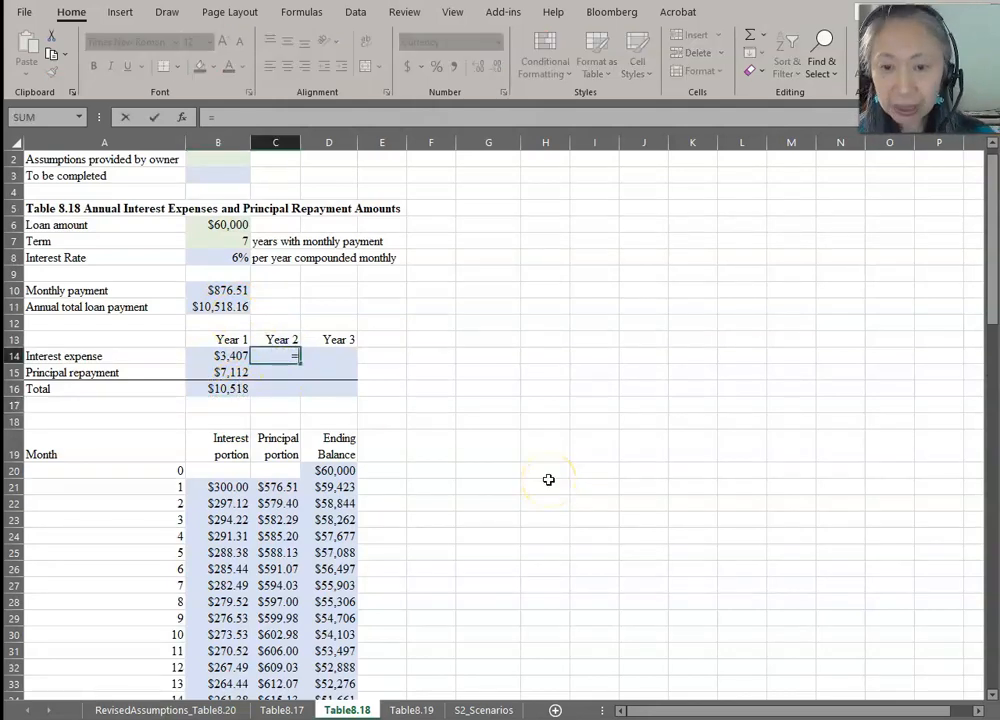
- Total Years 2 and 3 of Table8.18: interest 2,968 and 2,502, principal 7,550 and 8,016, each 10,518
{"action": "type", "text": "=sum("}
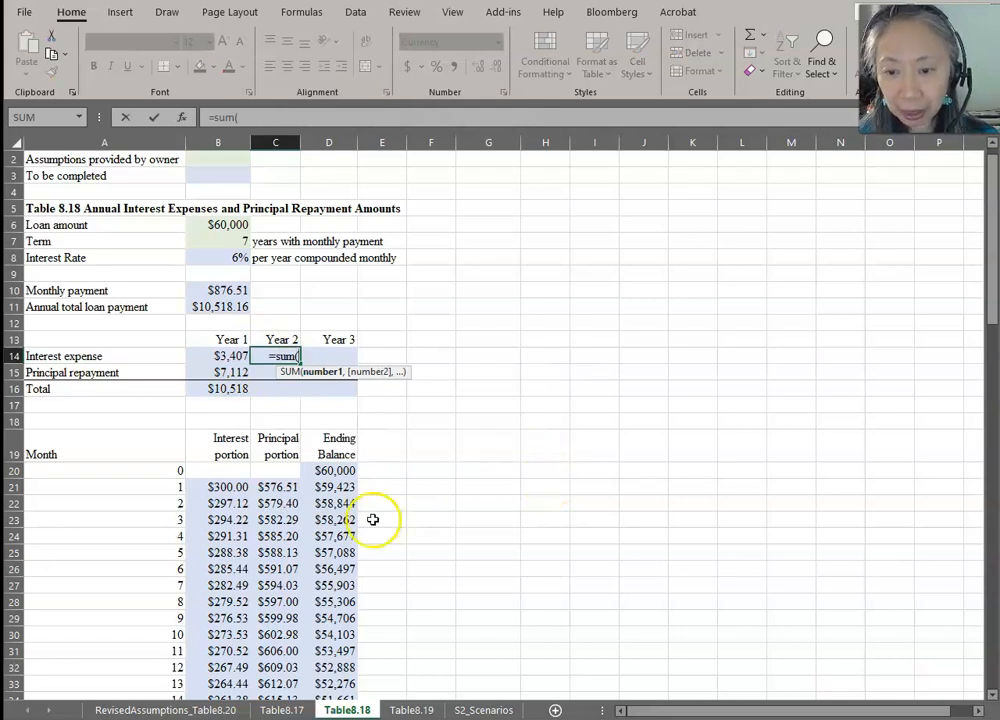
{"action": "scroll", "scroll_direction": "down", "scroll_amount": 3}
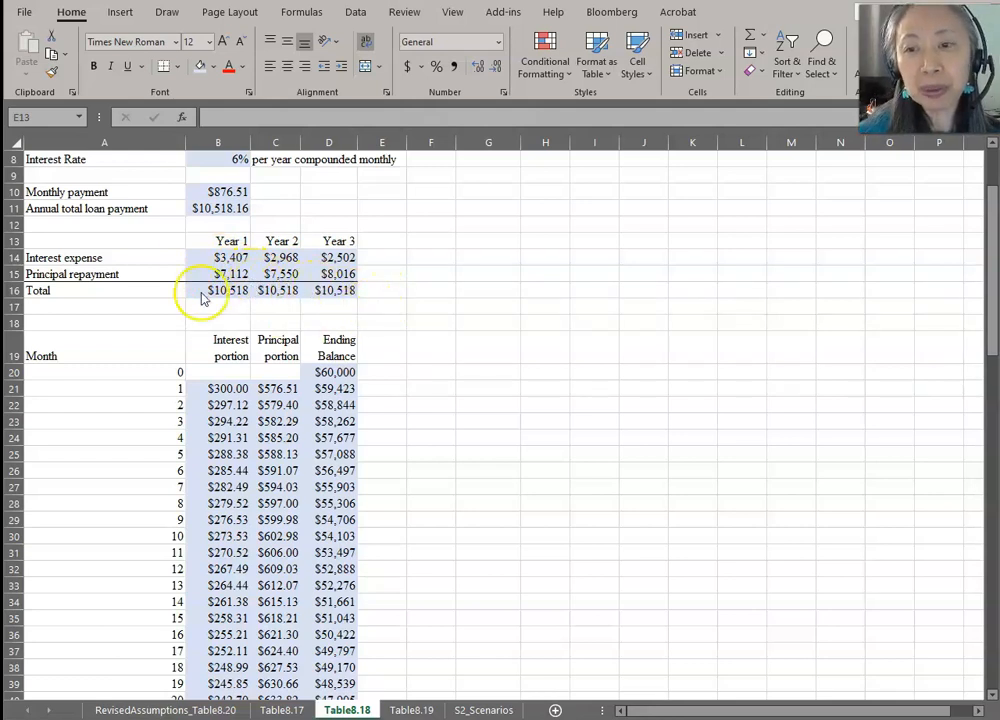
{"action": "mouse_move", "coordinate": [132, 256]}
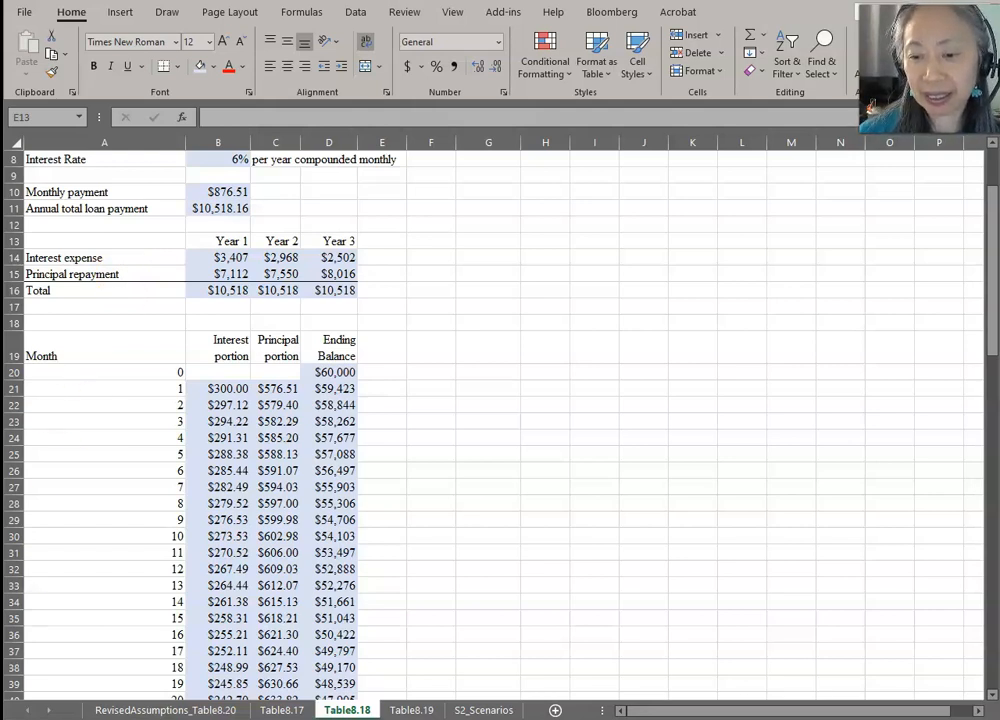
- Review the Table8.19 pro forma statements alongside the RevisedAssumptions_Table8.20 sheet
{"action": "left_click", "coordinate": [412, 710]}
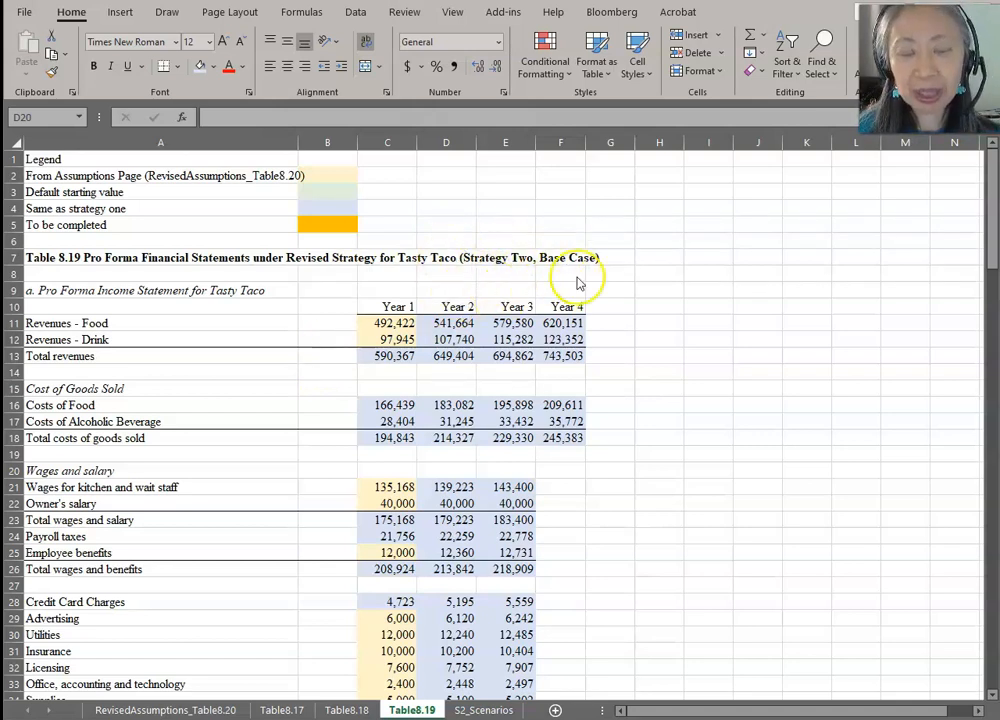
{"action": "mouse_move", "coordinate": [472, 288]}
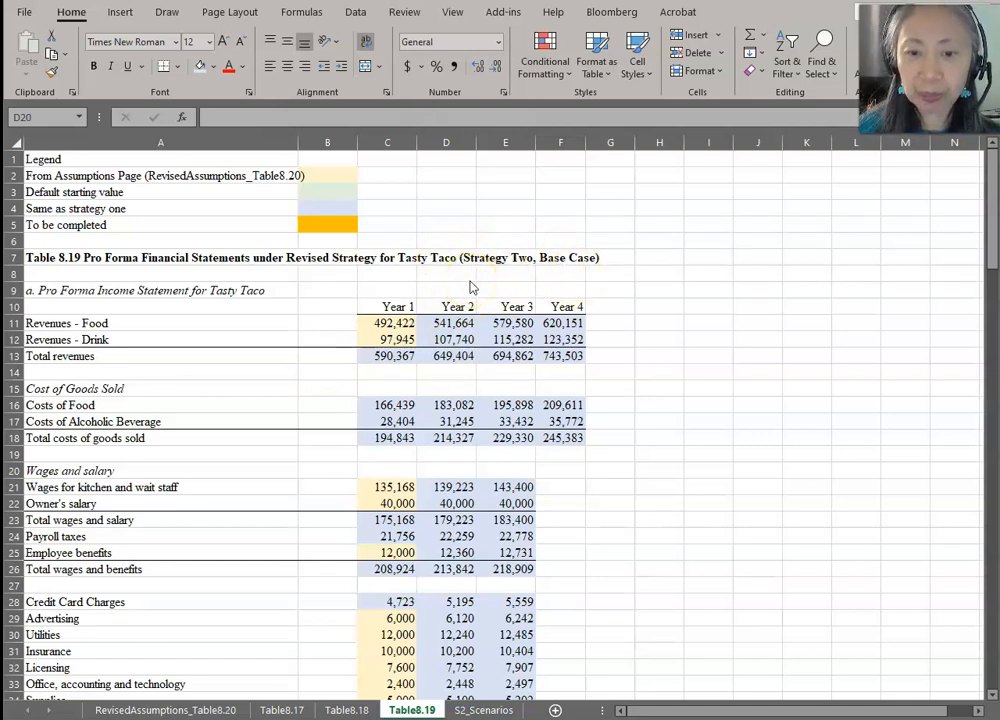
{"action": "scroll", "scroll_direction": "down", "scroll_amount": 3}
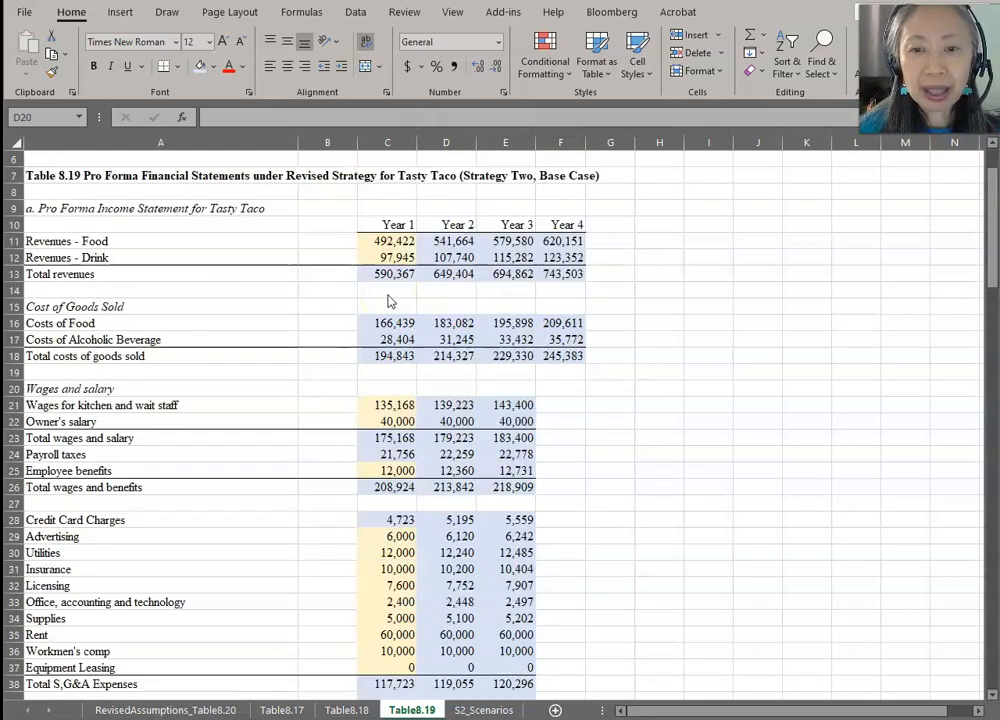
{"action": "scroll", "scroll_direction": "down", "scroll_amount": 3}
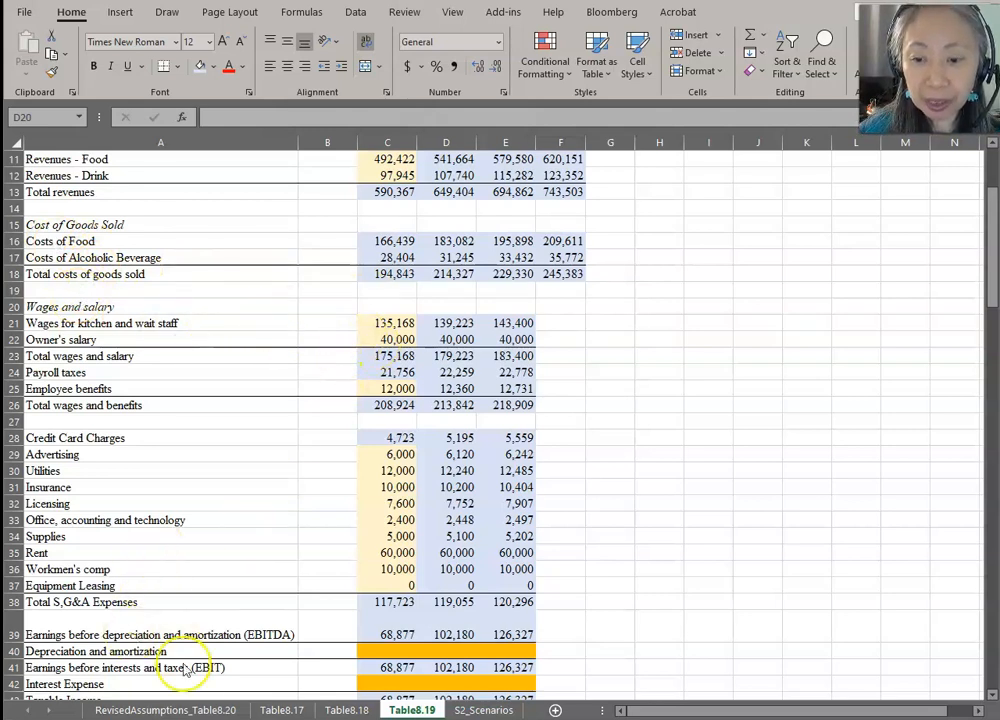
{"action": "left_click", "coordinate": [140, 710]}
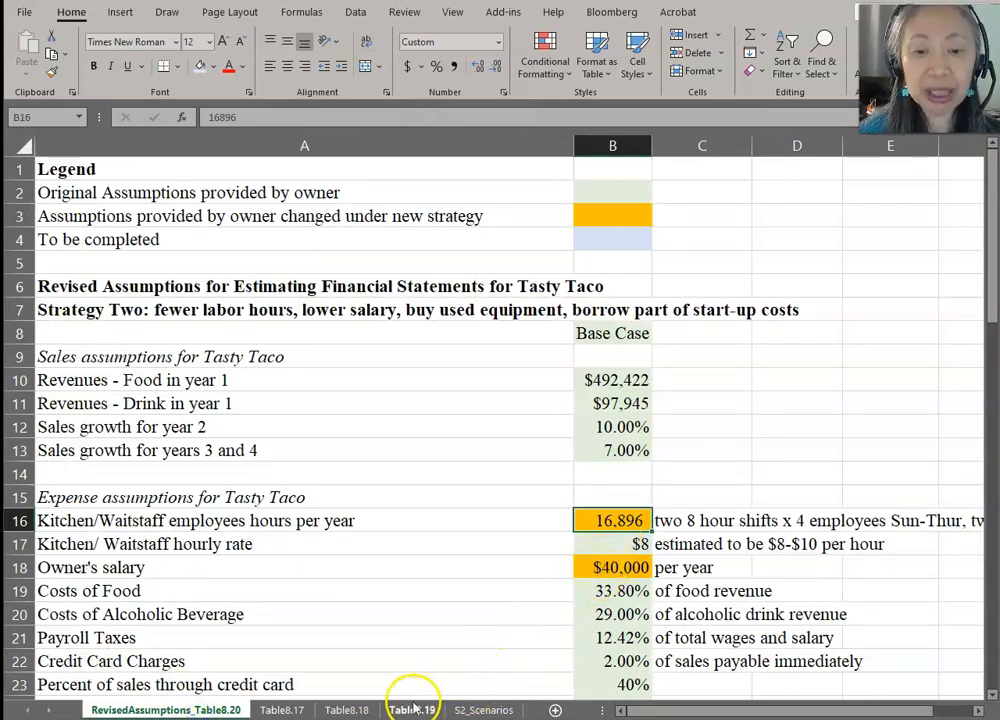
{"action": "left_click", "coordinate": [412, 710]}
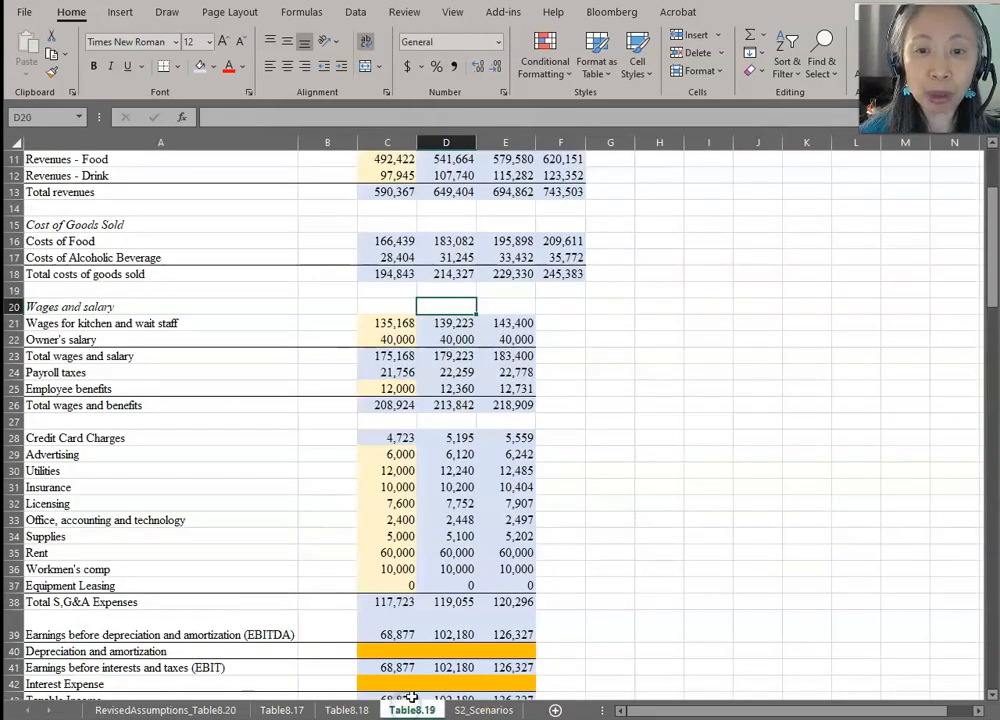
- Inspect how the wage and owner's salary cells C21 and C22 link to the revised assumptions
{"action": "left_click", "coordinate": [388, 324]}
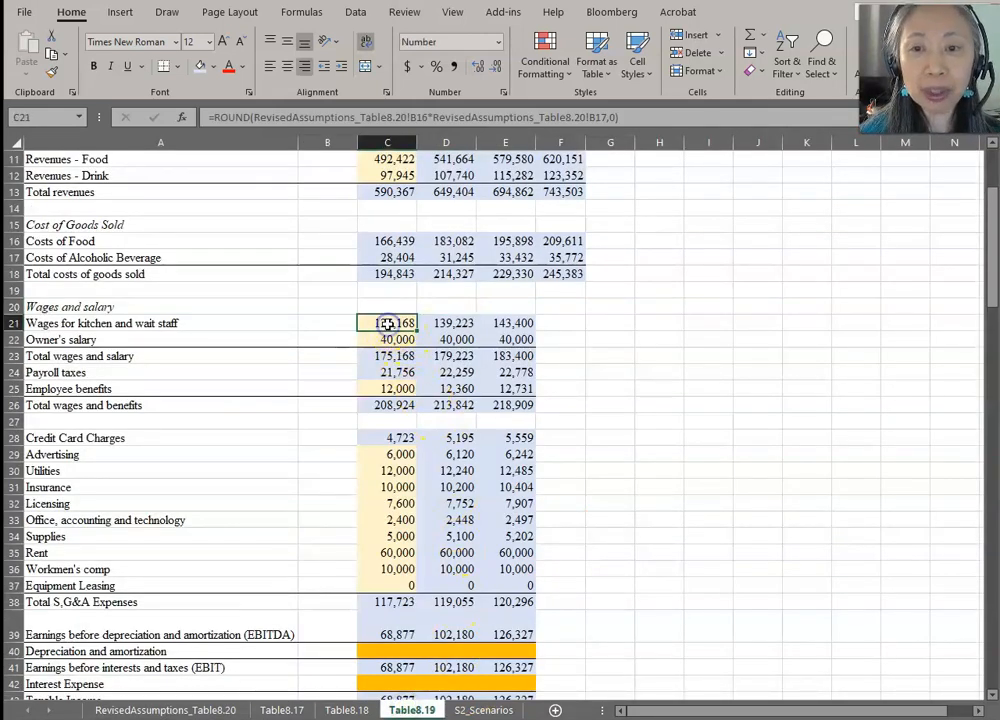
{"action": "left_click", "coordinate": [388, 340]}
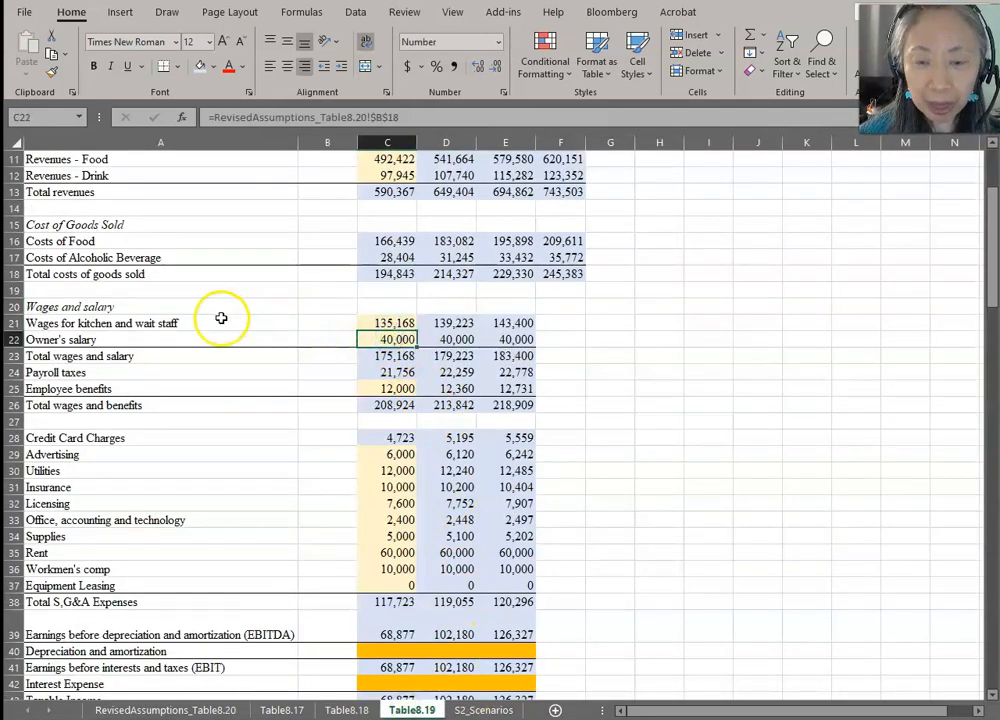
{"action": "mouse_move", "coordinate": [344, 336]}
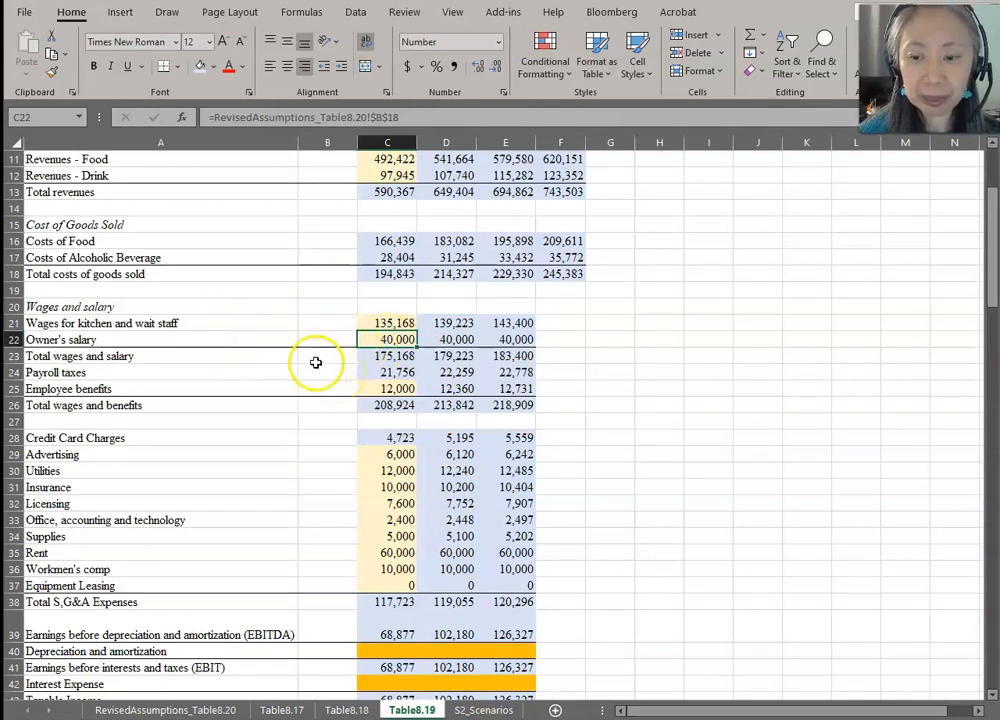
{"action": "scroll", "scroll_direction": "down", "scroll_amount": 3}
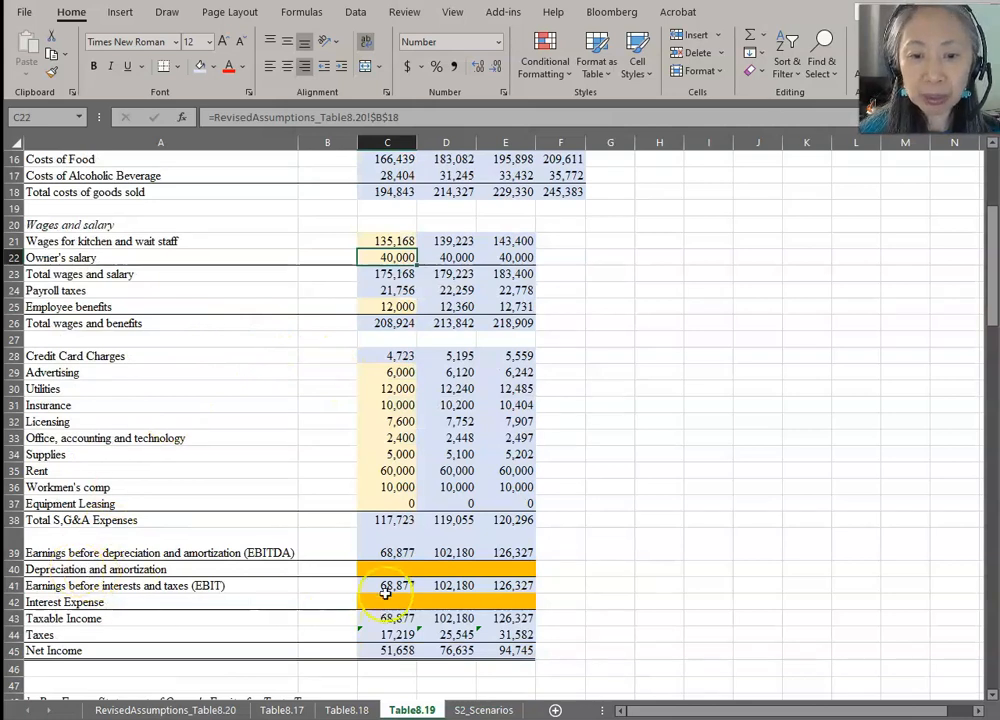
- Link Year 1 depreciation in C40 to Table8.17's 21,764 total annual depreciation
{"action": "left_click", "coordinate": [388, 568]}
{"action": "type", "text": "="}
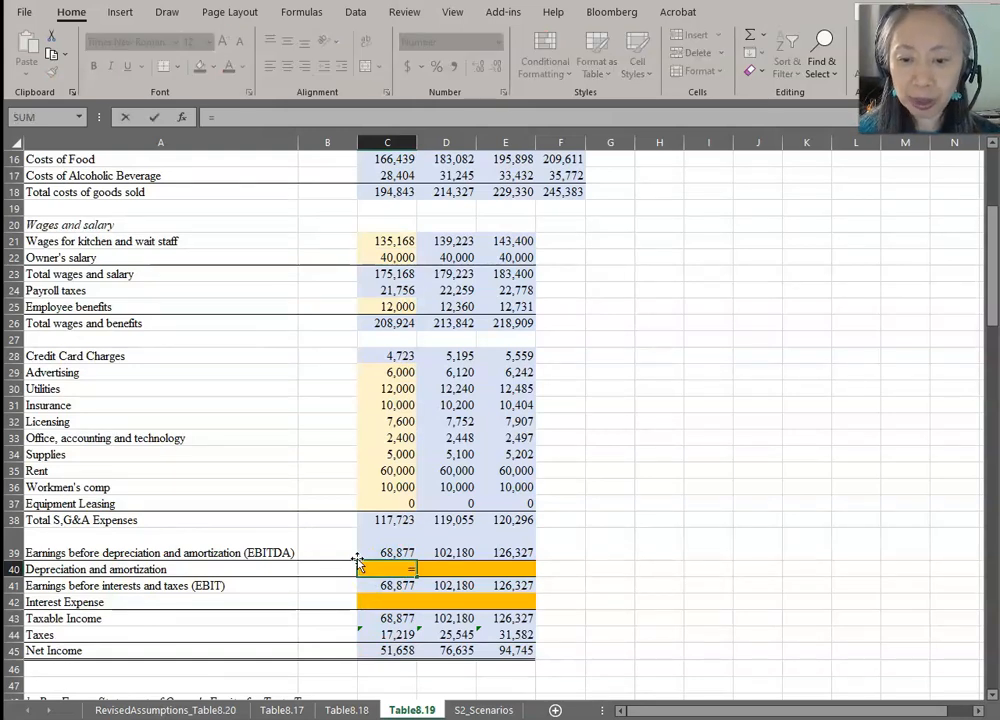
{"action": "left_click", "coordinate": [274, 710]}
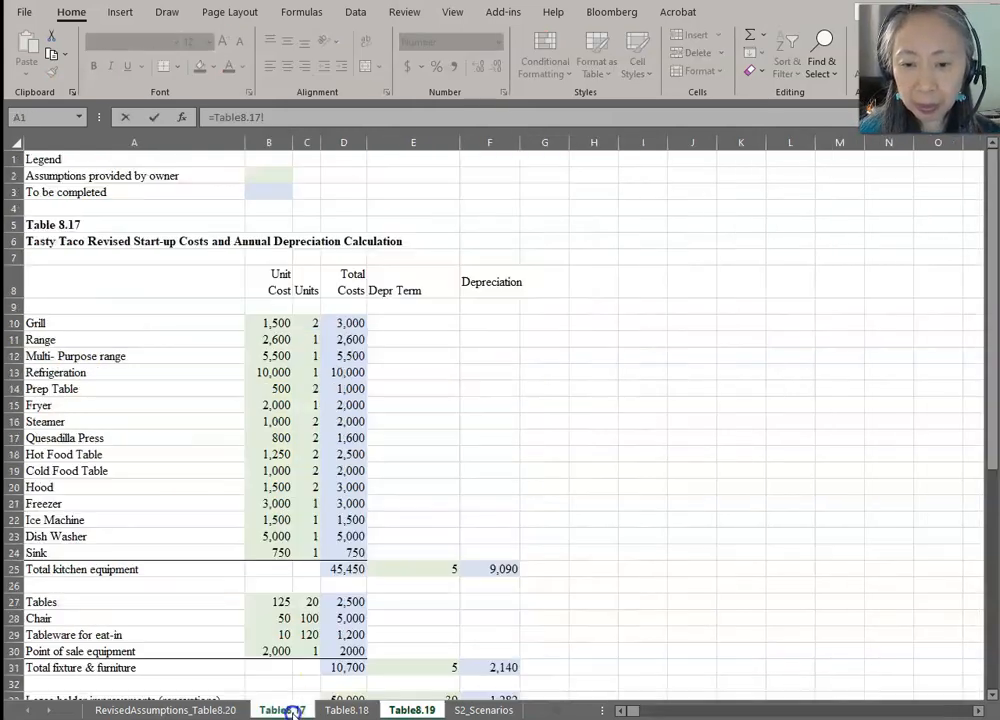
{"action": "scroll", "scroll_direction": "down", "scroll_amount": 3}
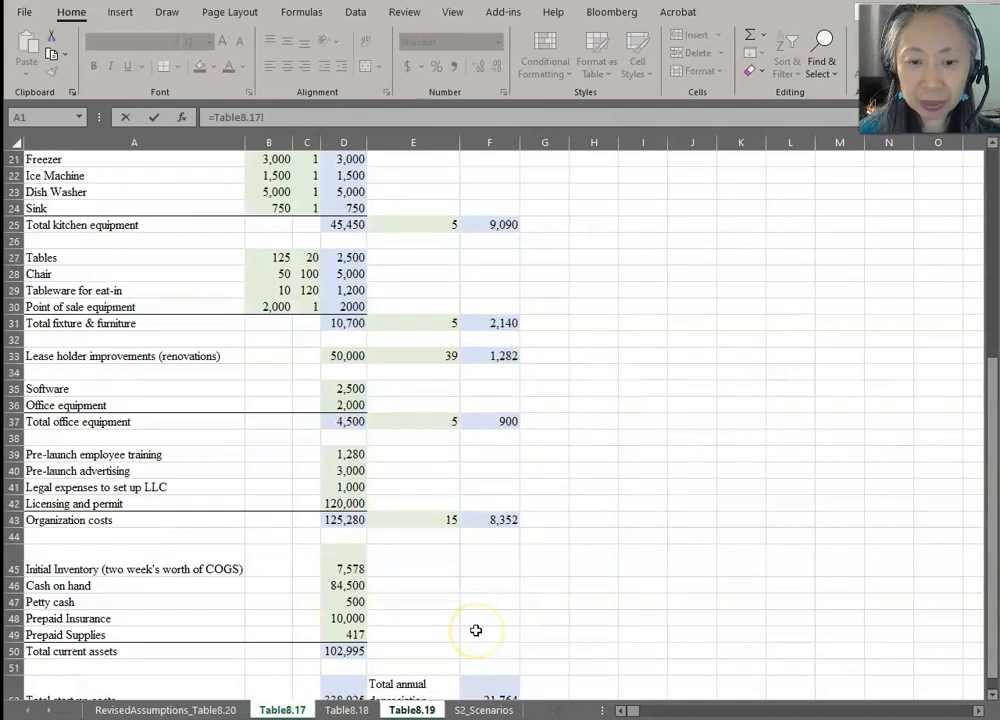
{"action": "scroll", "scroll_direction": "down", "scroll_amount": 3}
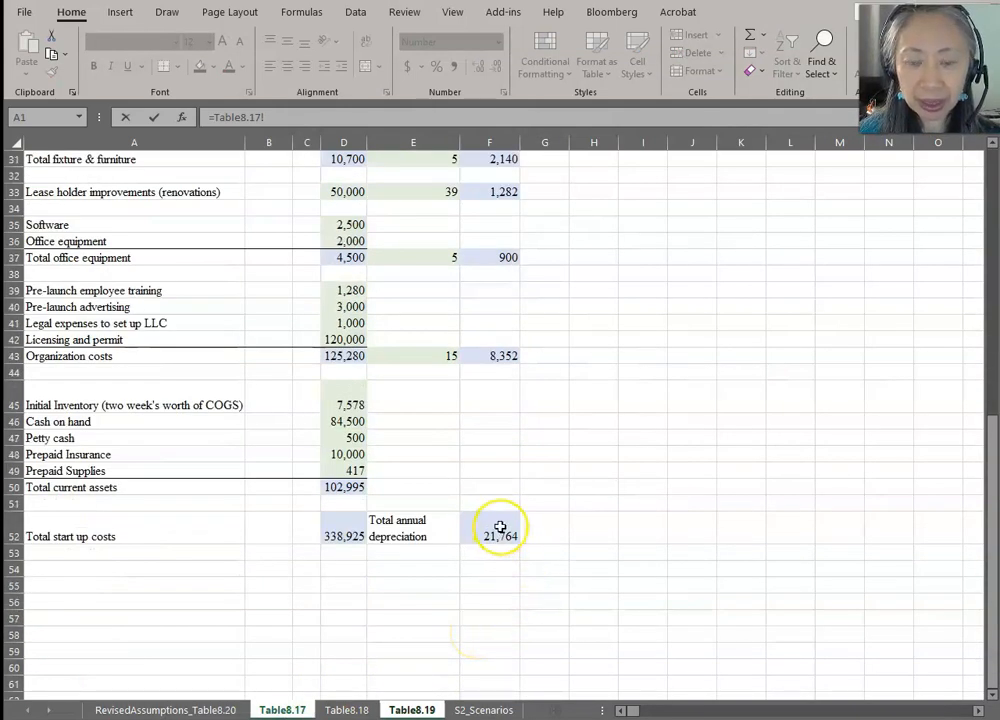
{"action": "left_click", "coordinate": [488, 536]}
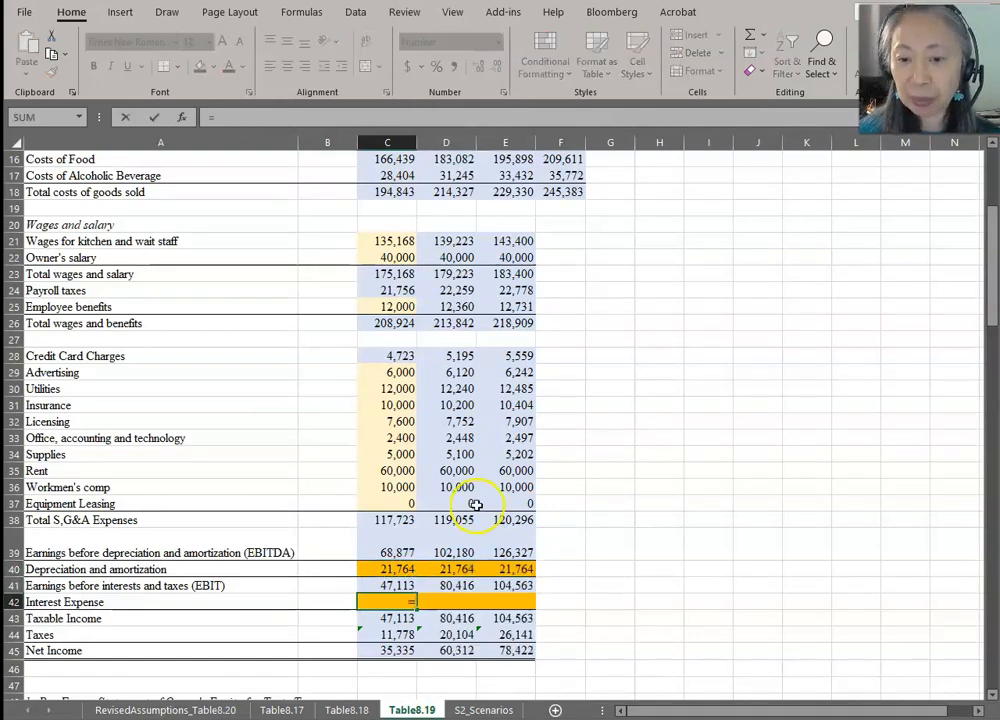
- Link C42 to Table8.18's Year 1 interest expense of 3,407 and fill right for 2,968 and 2,502
{"action": "left_click", "coordinate": [348, 710]}
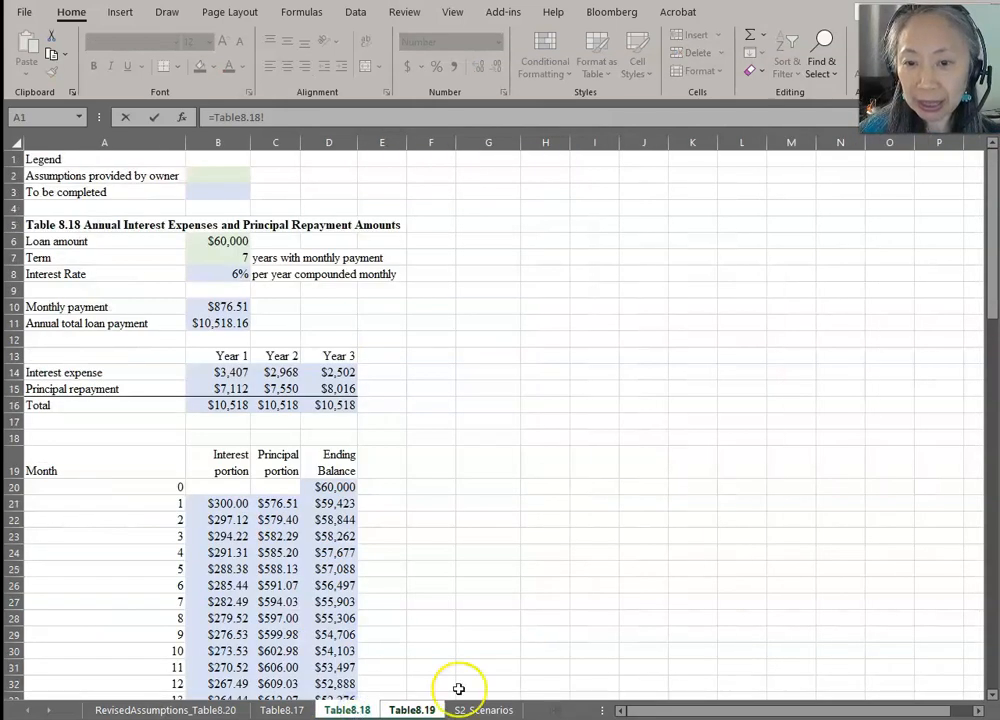
{"action": "left_click", "coordinate": [412, 710]}
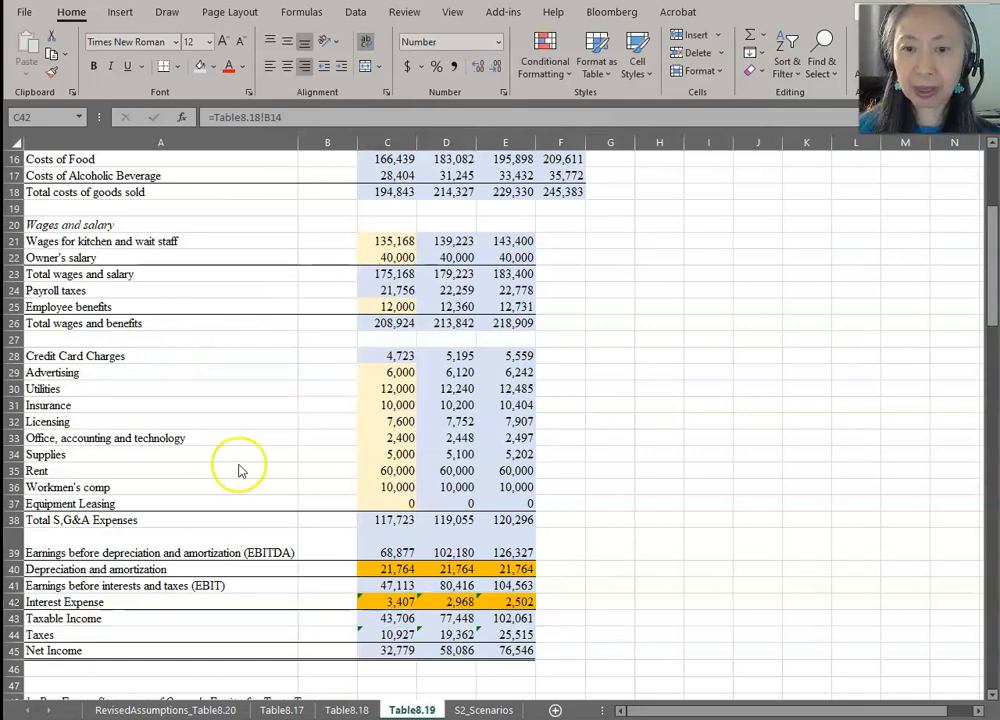
{"action": "right_click", "coordinate": [160, 470]}
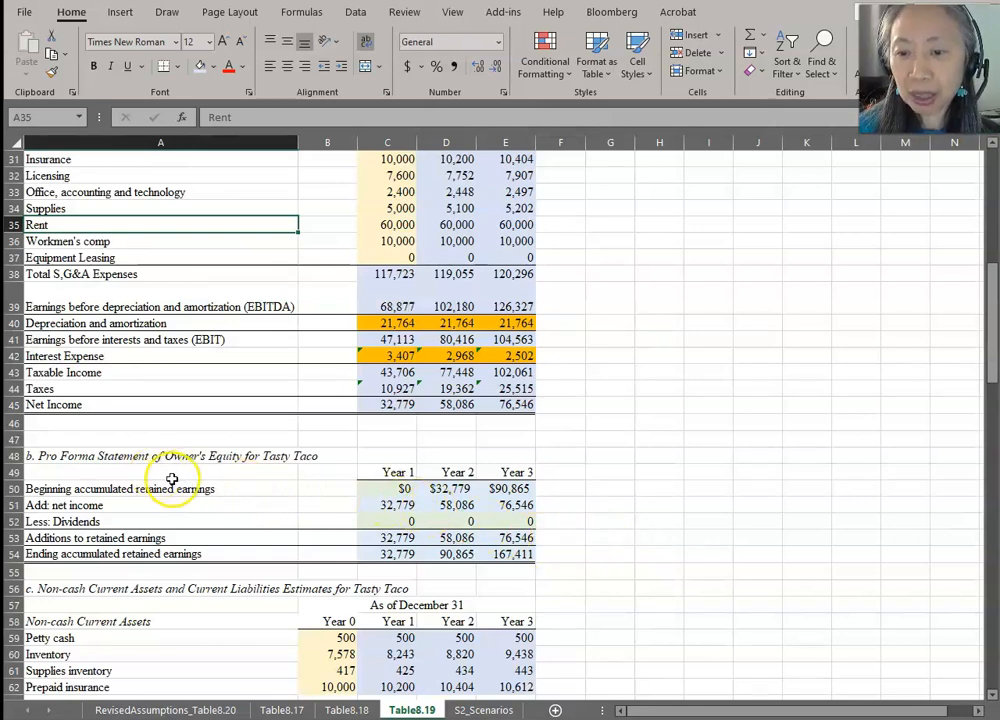
{"action": "mouse_move", "coordinate": [296, 588]}
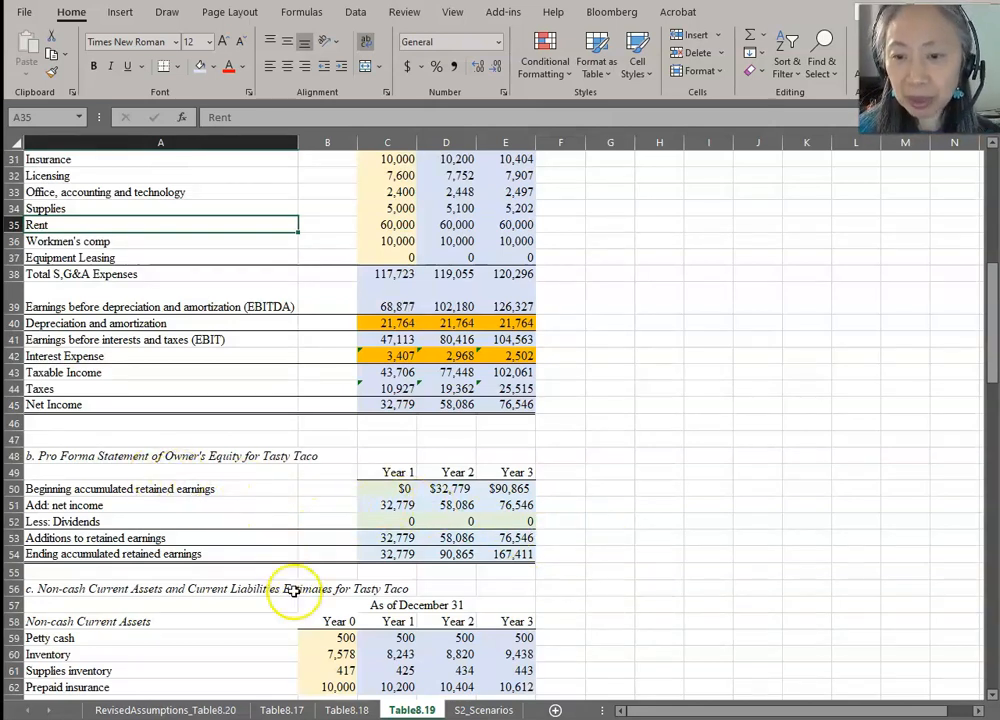
{"action": "mouse_move", "coordinate": [632, 532]}
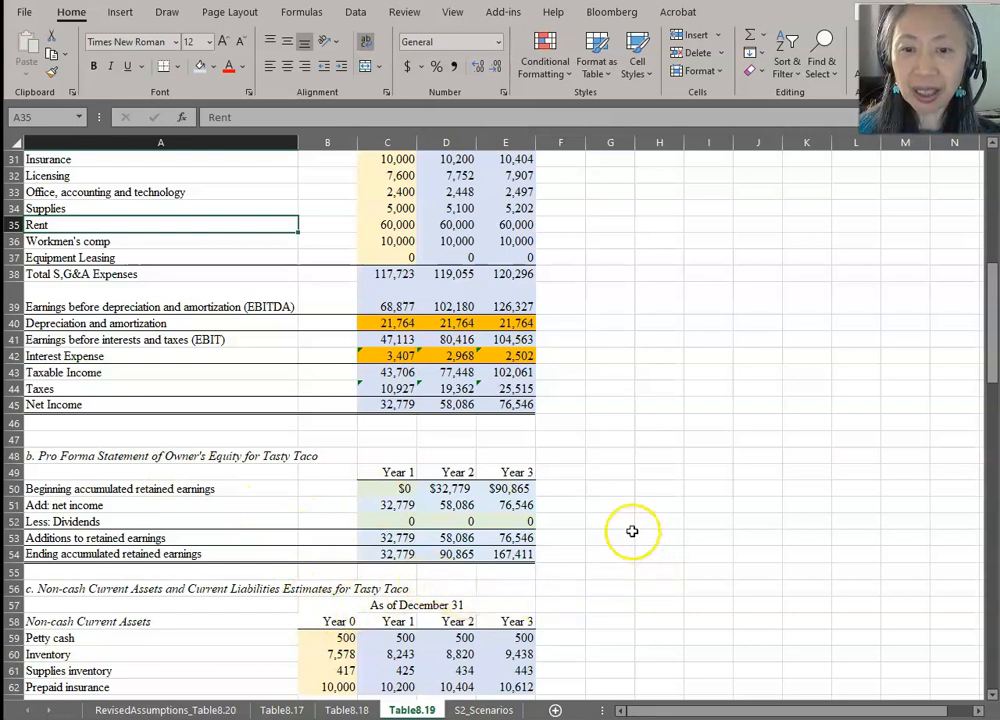
{"action": "mouse_move", "coordinate": [392, 412]}
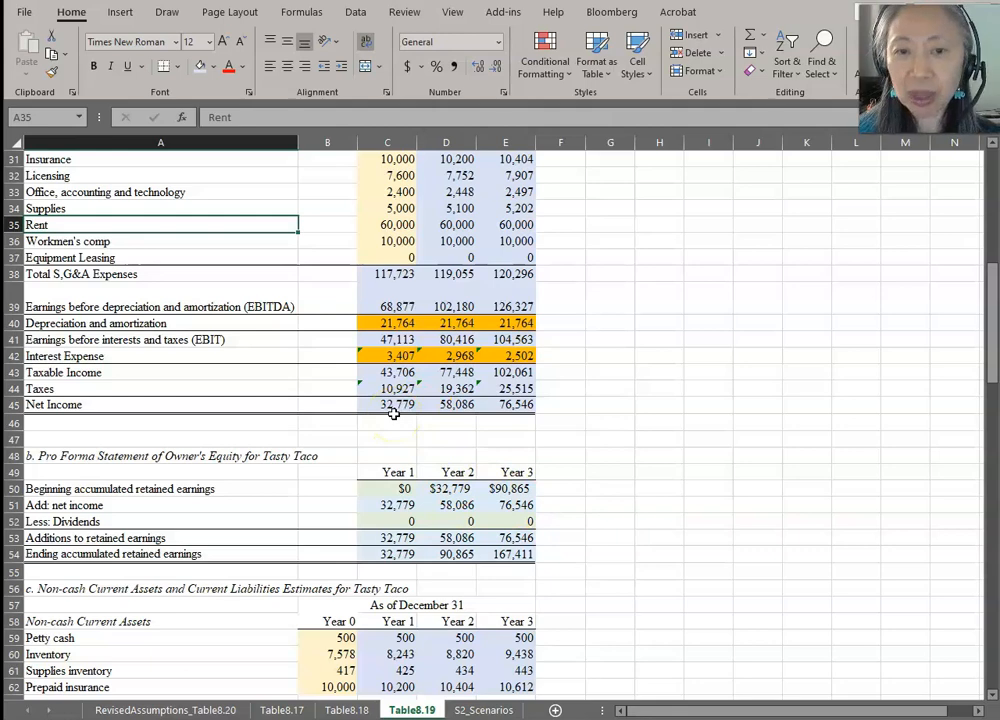
- Enter =Table8.18!B15 in cash-flow C89 so principal repayments 7,112, 7,550 and 8,016 flow in
{"action": "scroll", "scroll_direction": "down", "scroll_amount": 3}
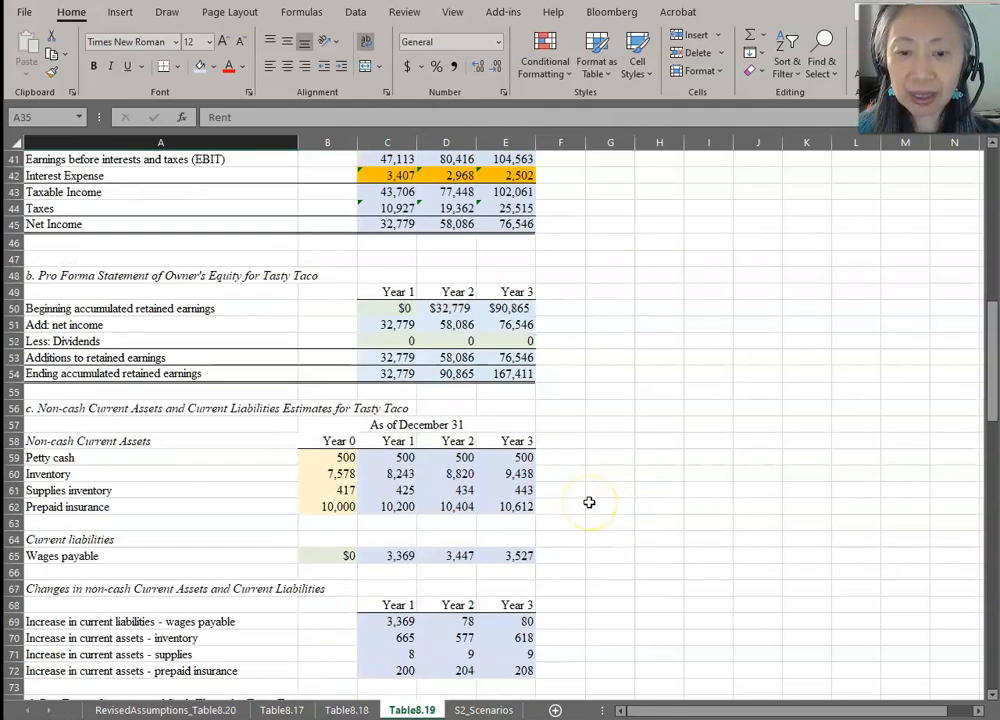
{"action": "scroll", "scroll_direction": "down", "scroll_amount": 3}
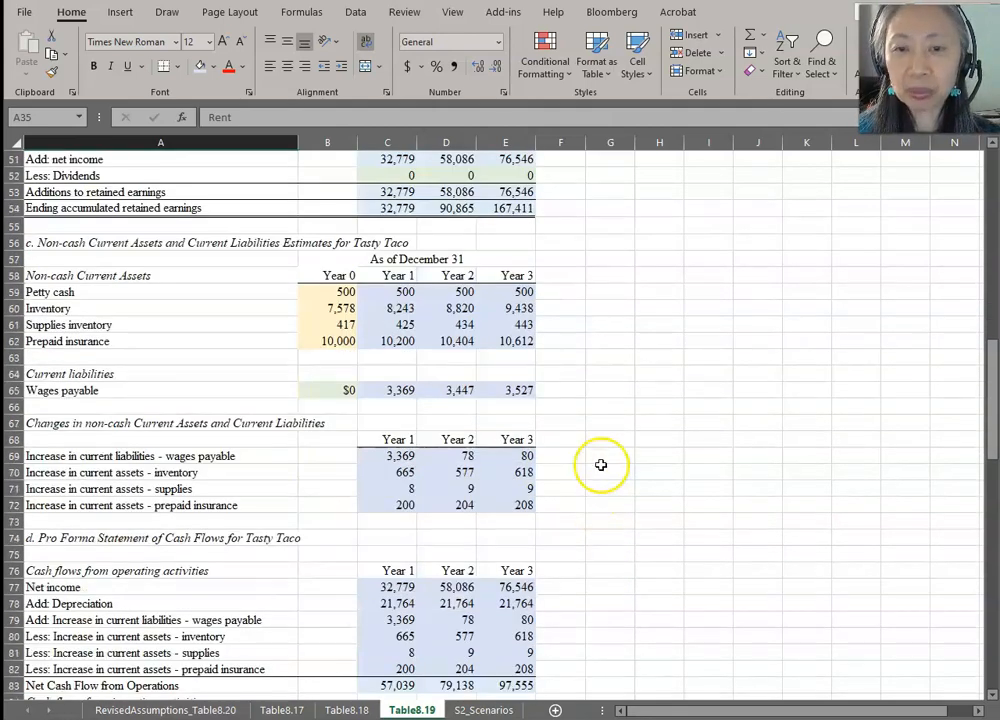
{"action": "scroll", "scroll_direction": "down", "scroll_amount": 3}
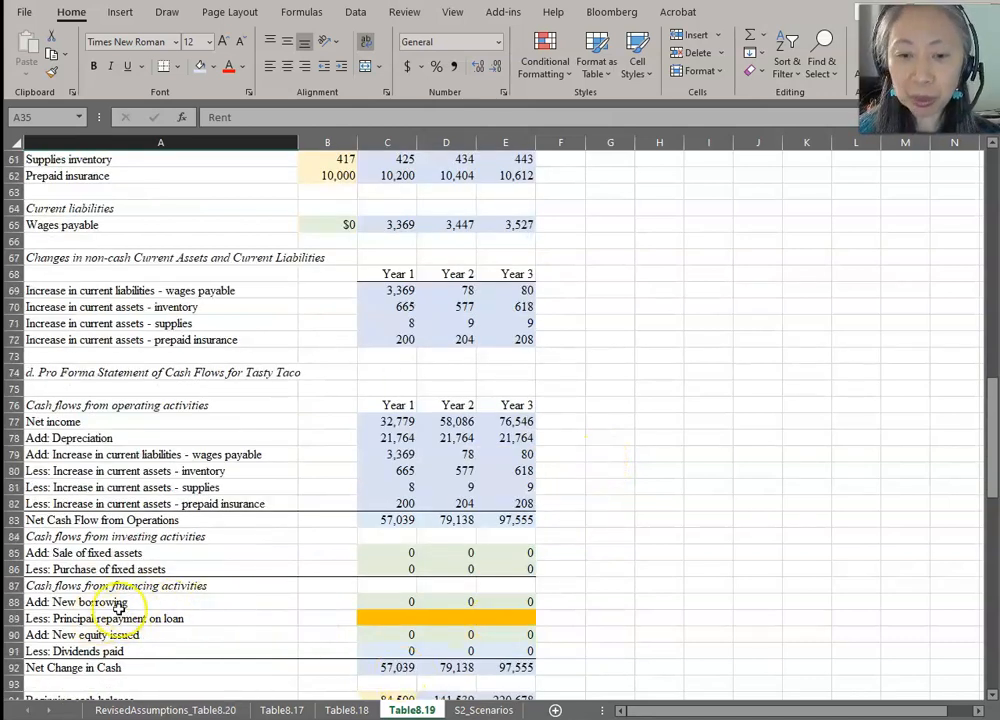
{"action": "mouse_move", "coordinate": [676, 536]}
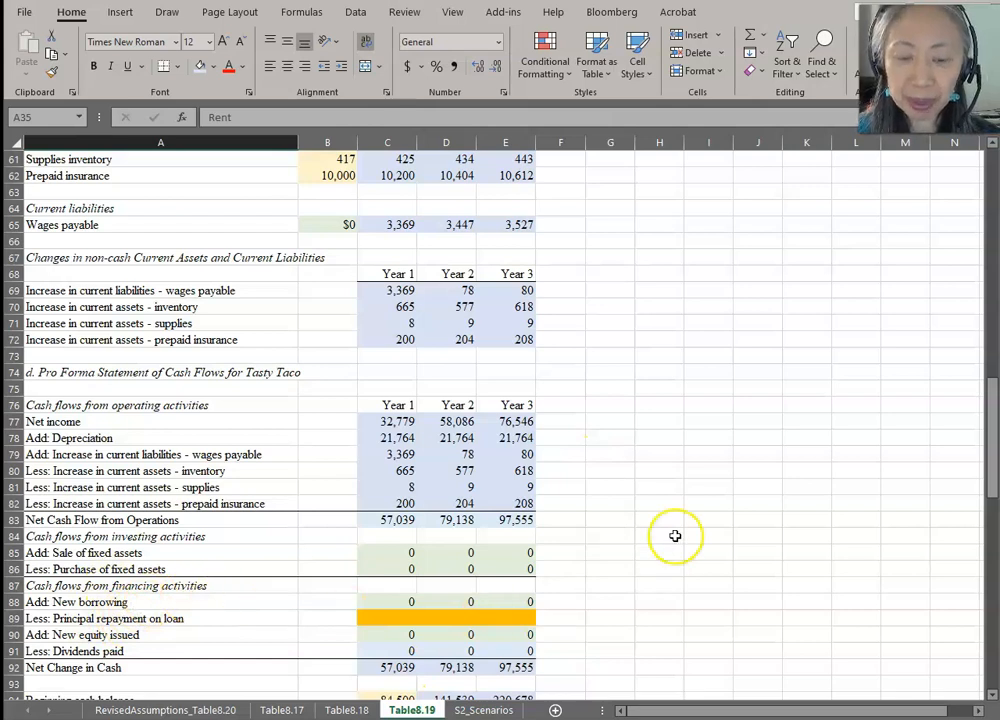
{"action": "scroll", "scroll_direction": "down", "scroll_amount": 3}
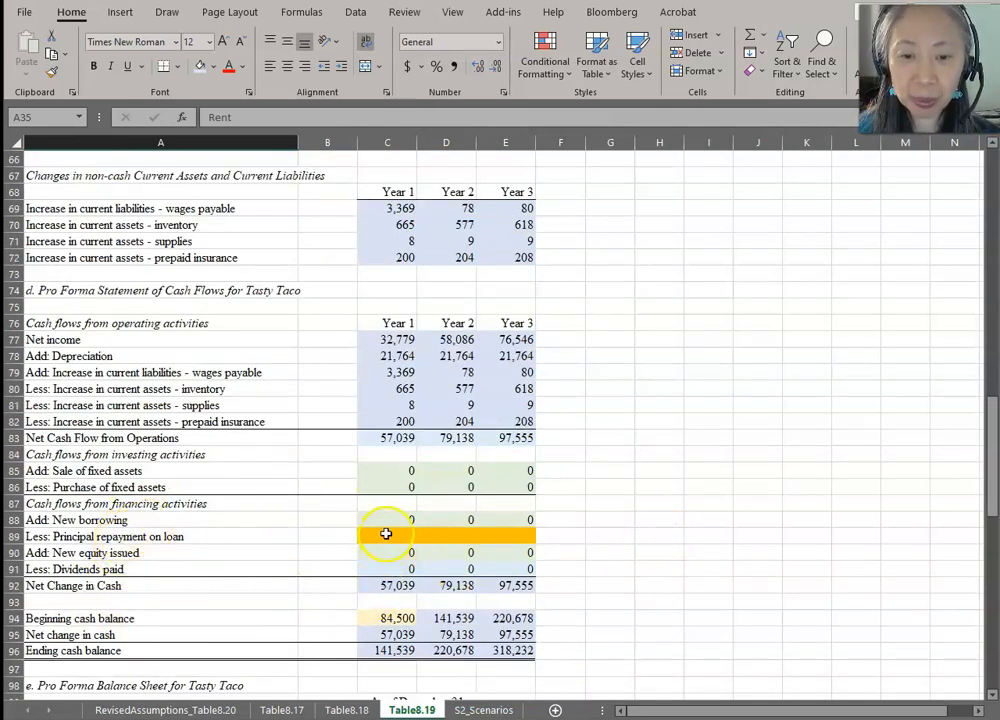
{"action": "left_click", "coordinate": [388, 536]}
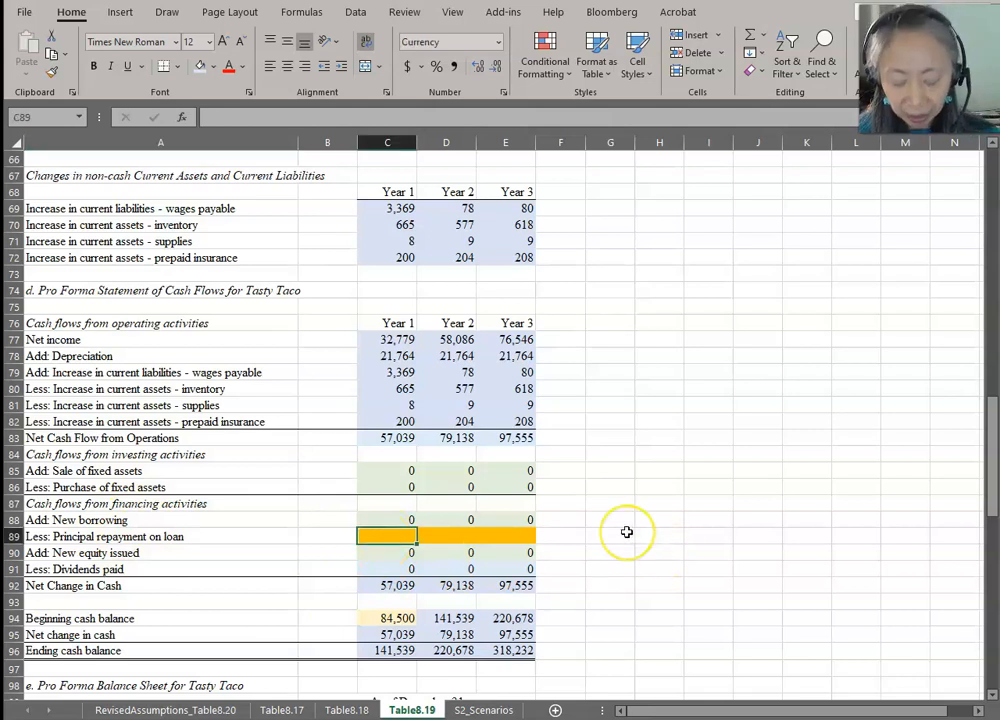
{"action": "double_click", "coordinate": [388, 536]}
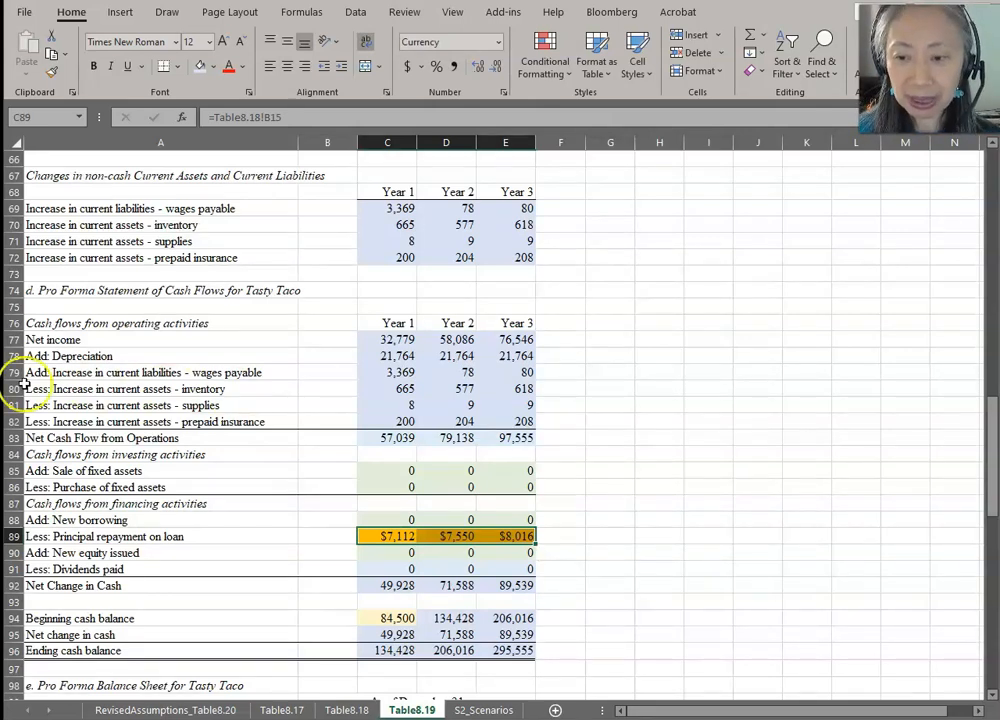
{"action": "scroll", "scroll_direction": "down", "scroll_amount": 3}
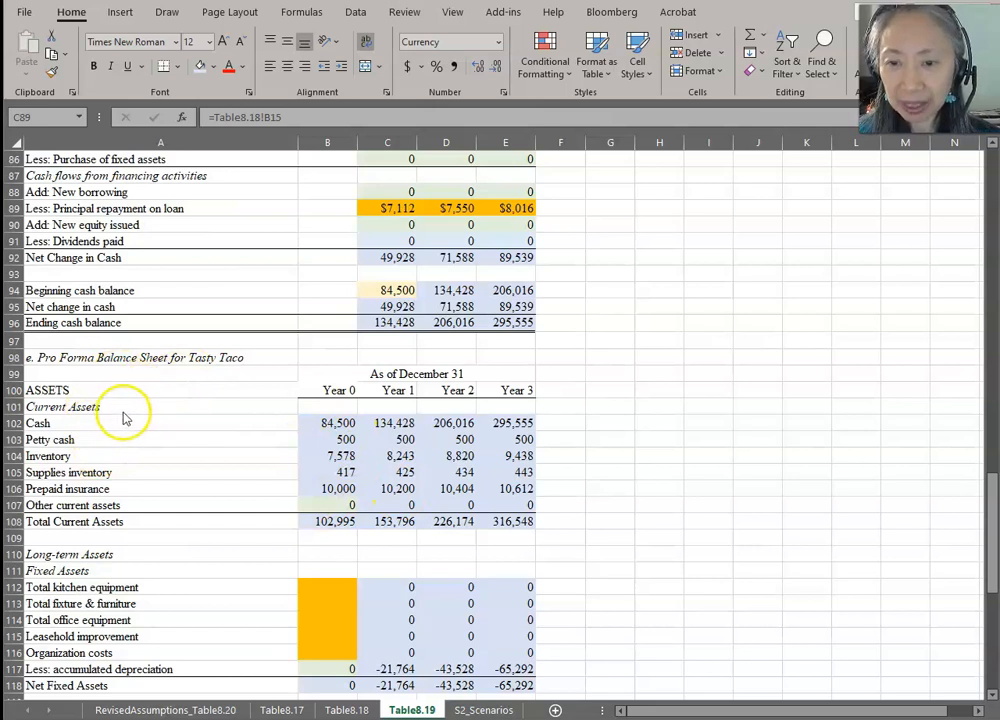
{"action": "mouse_move", "coordinate": [184, 396]}
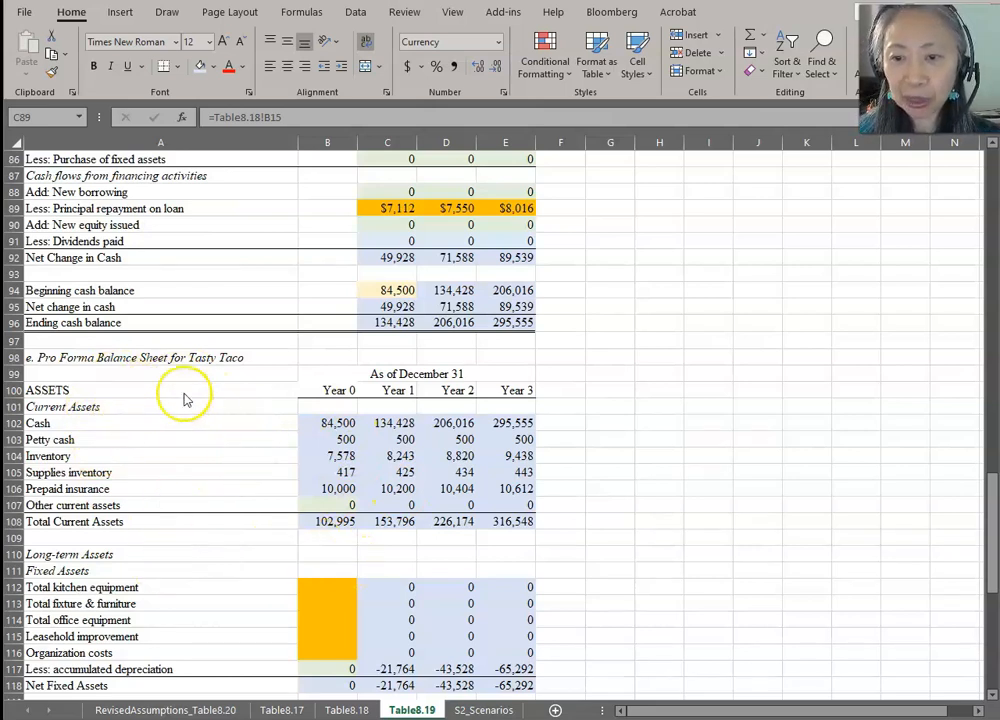
{"action": "mouse_move", "coordinate": [100, 570]}
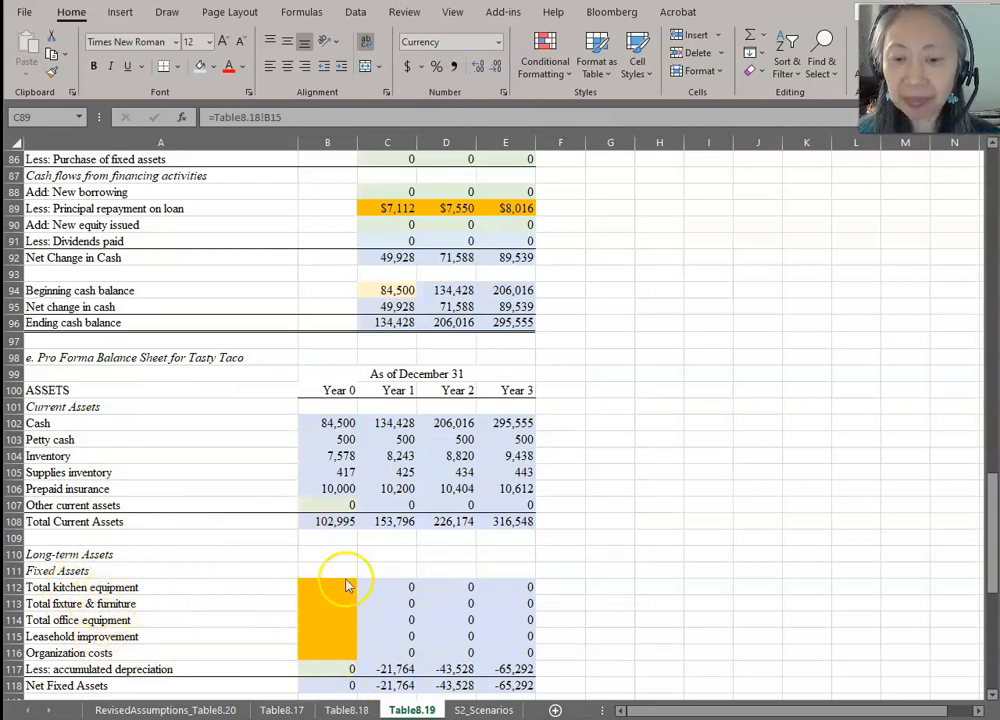
- Link Year 0 kitchen equipment, furniture and office equipment in B112–B114 to their Table8.17 totals
{"action": "left_click", "coordinate": [328, 588]}
{"action": "type", "text": "="}
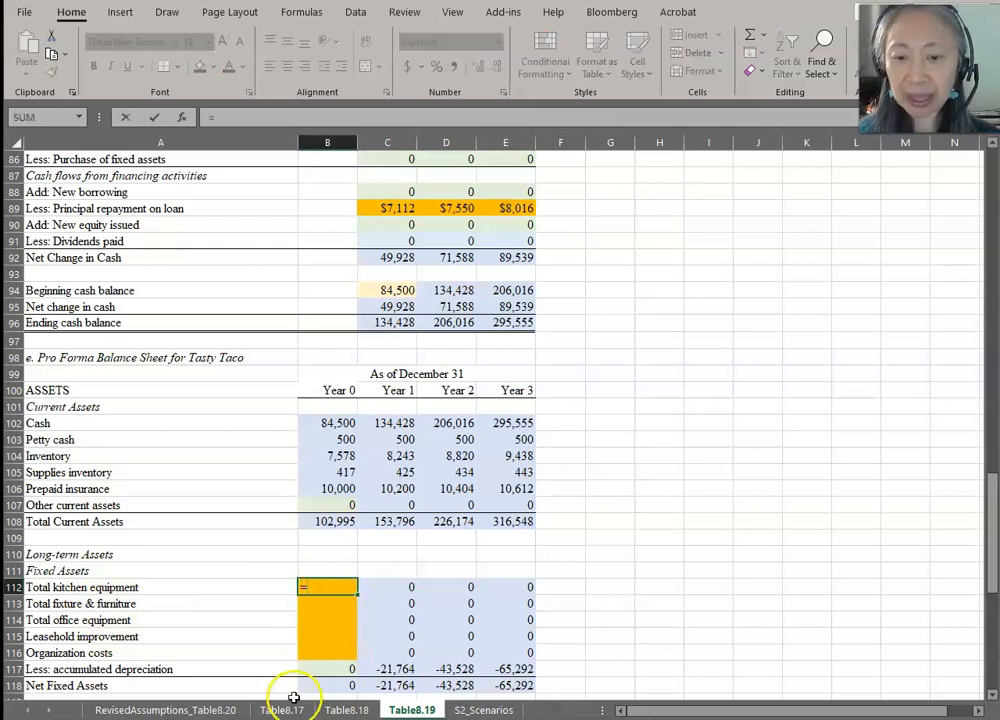
{"action": "left_click", "coordinate": [282, 710]}
{"action": "type", "text": "="}
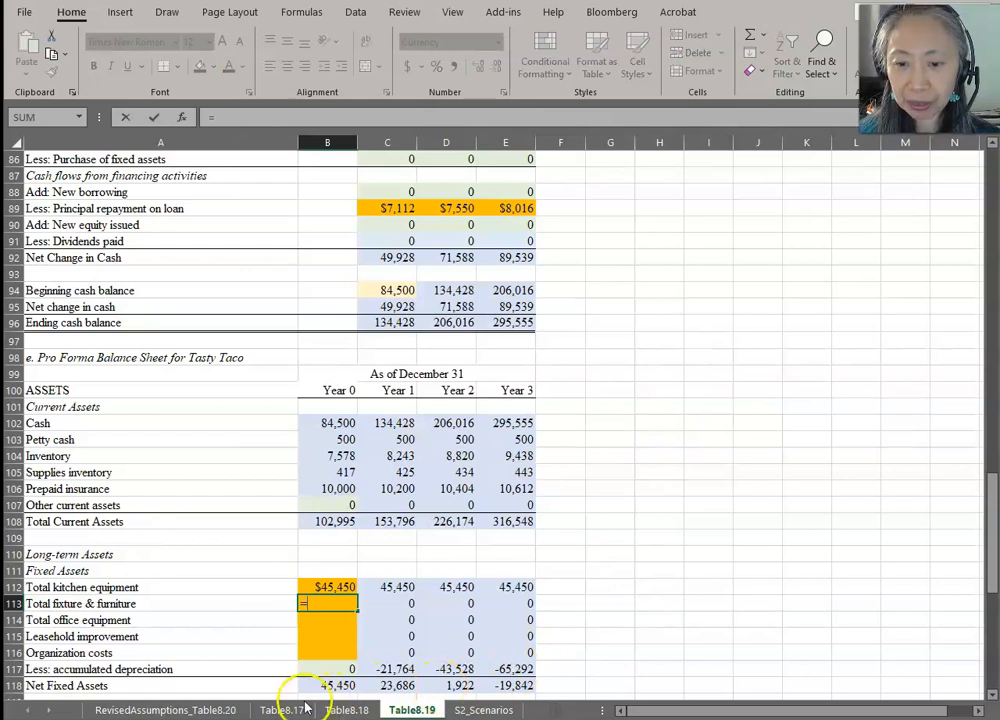
{"action": "left_click", "coordinate": [282, 710]}
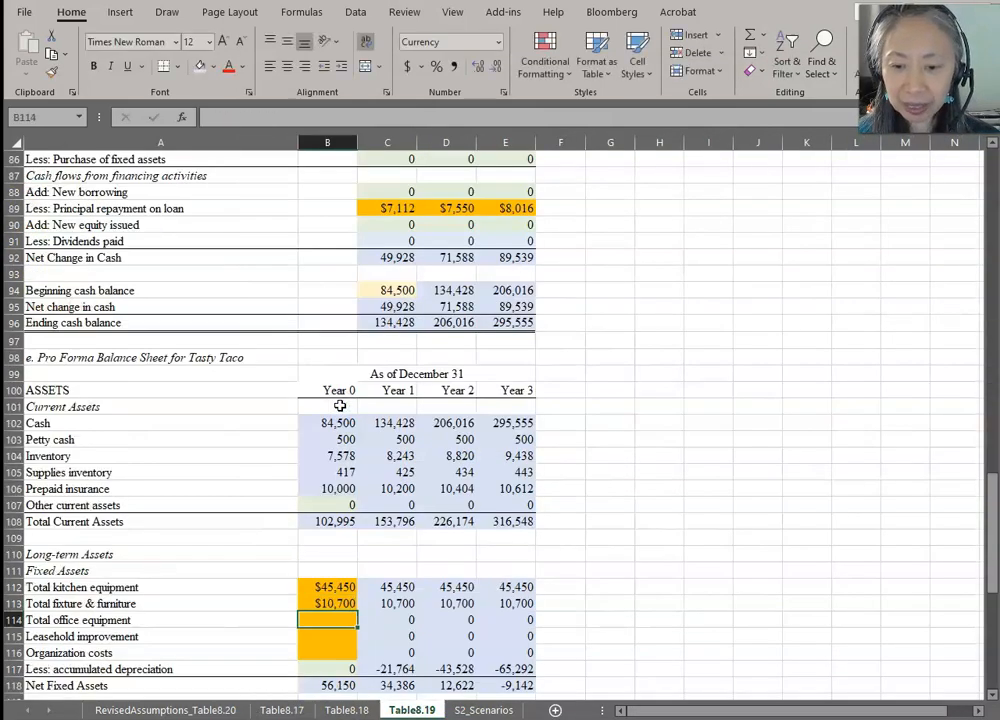
{"action": "type", "text": "="}
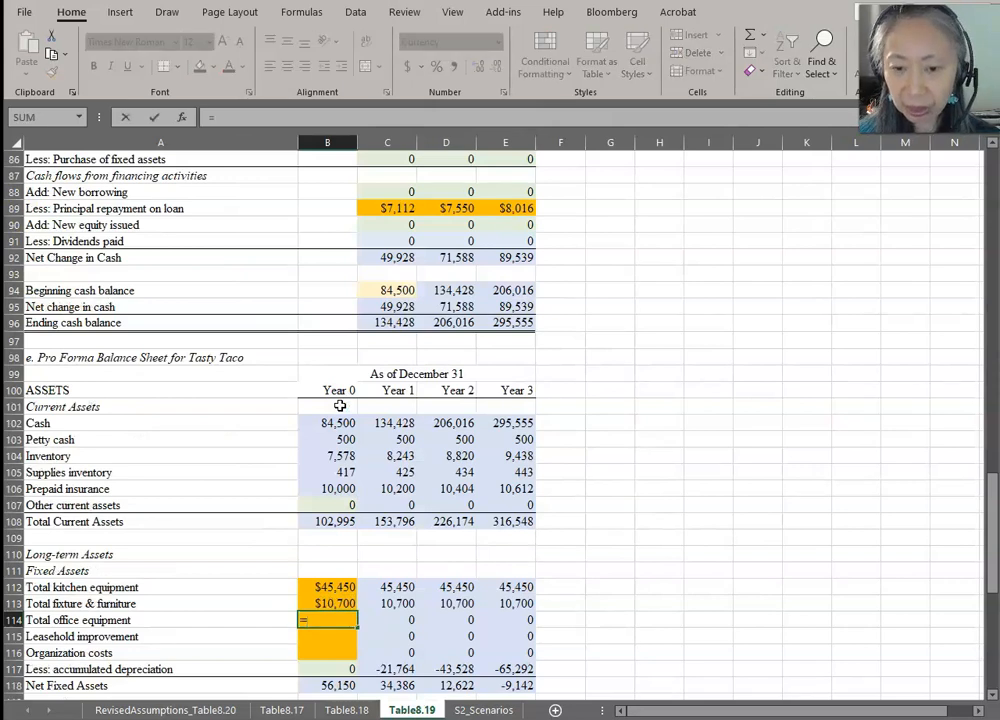
{"action": "left_click", "coordinate": [280, 708]}
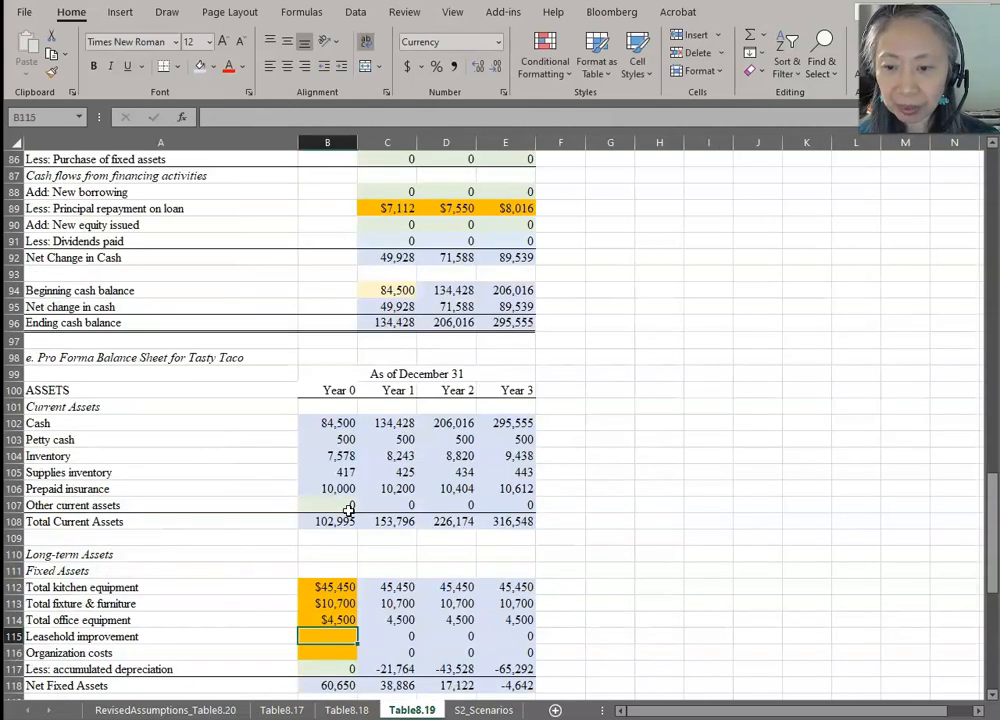
{"action": "type", "text": "="}
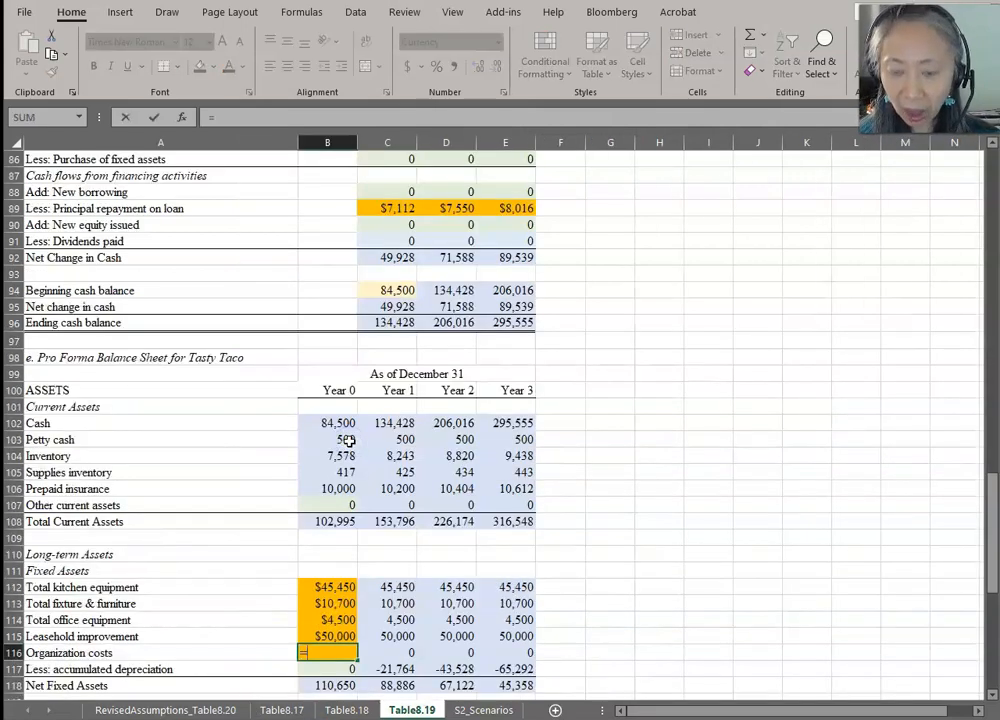
- Link the Year 0 organization costs cell to Table8.17's 125,280 total
{"action": "left_click", "coordinate": [164, 708]}
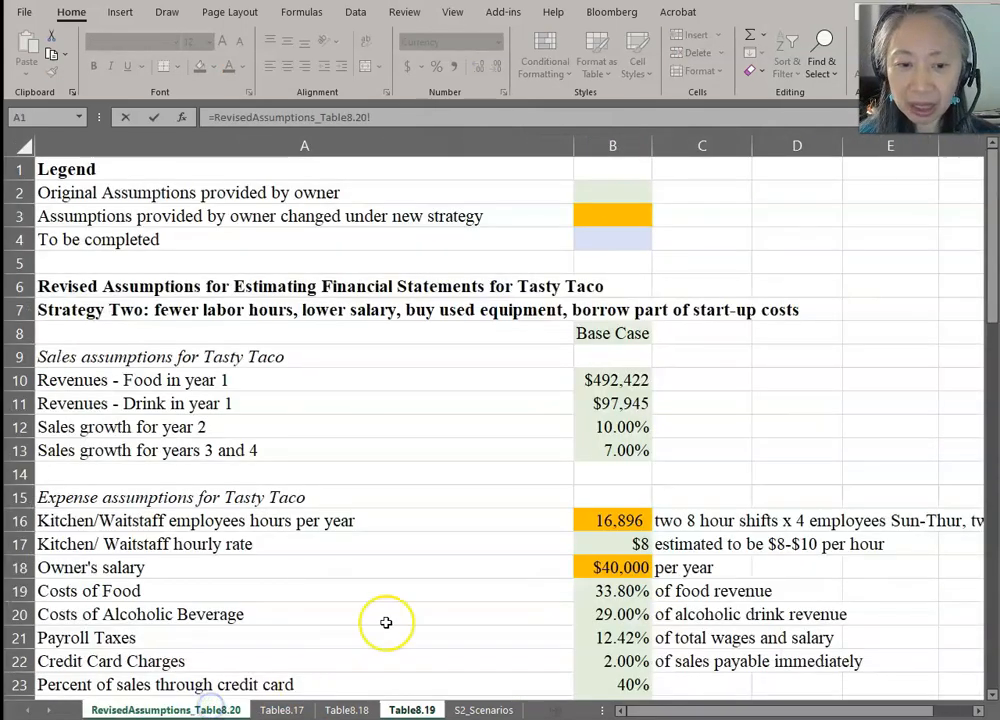
{"action": "left_click", "coordinate": [280, 710]}
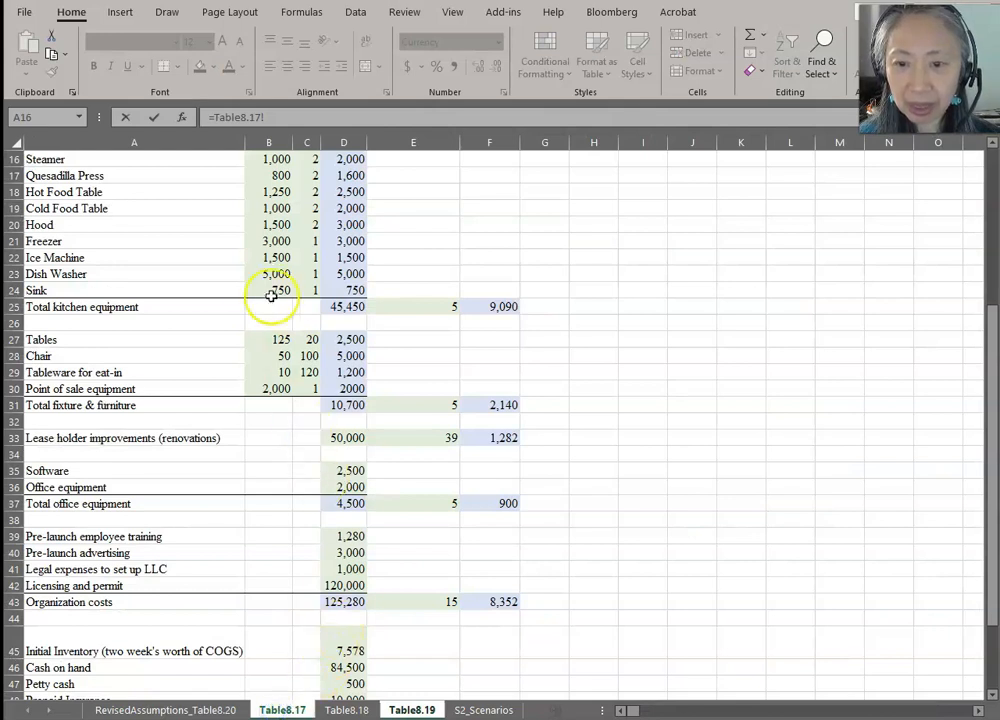
{"action": "scroll", "scroll_direction": "down", "scroll_amount": 3}
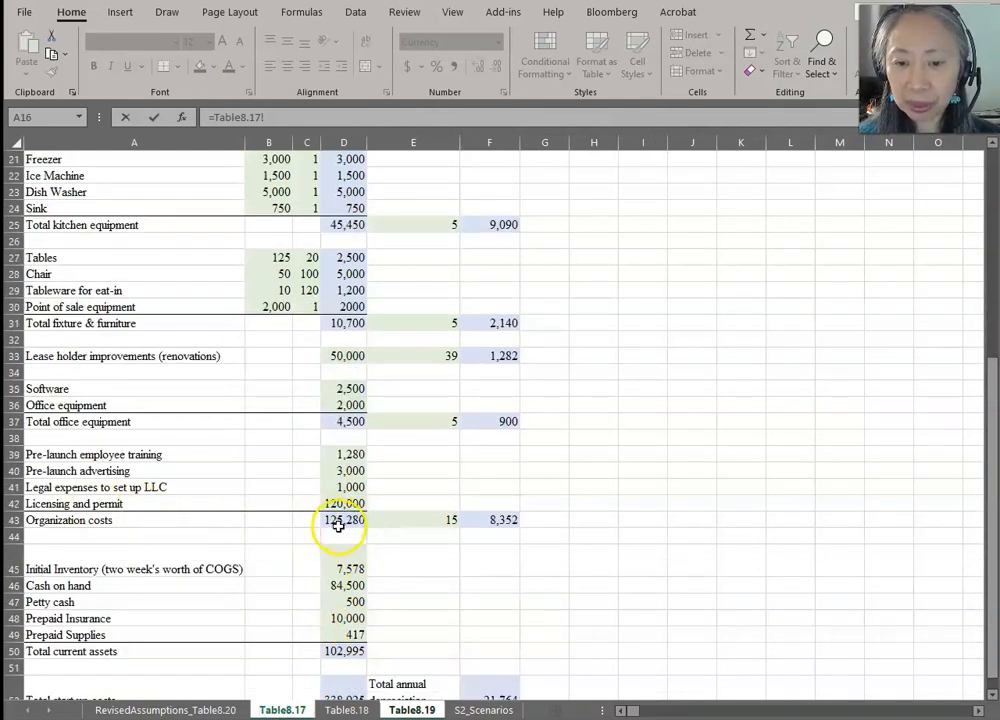
{"action": "left_click", "coordinate": [344, 520]}
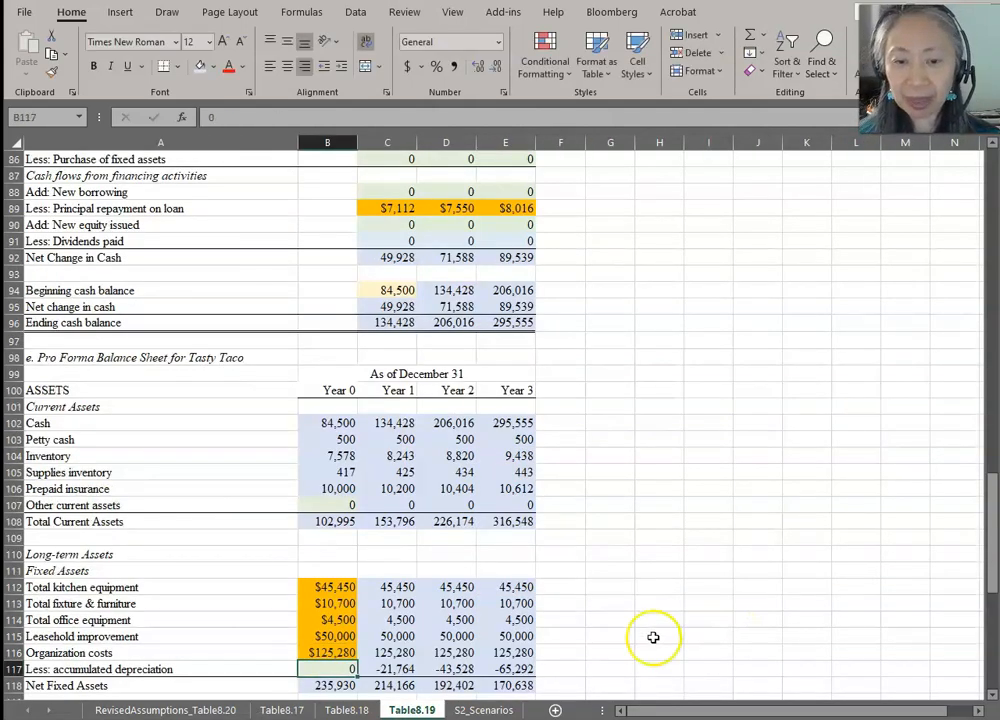
{"action": "scroll", "scroll_direction": "down", "scroll_amount": 3}
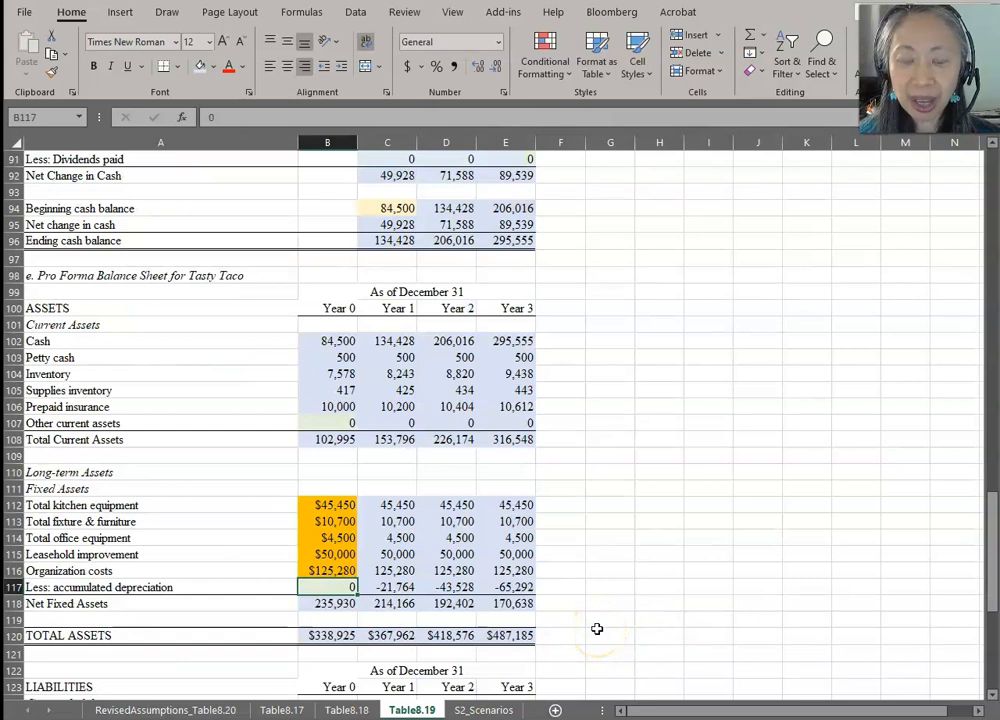
{"action": "mouse_move", "coordinate": [132, 650]}
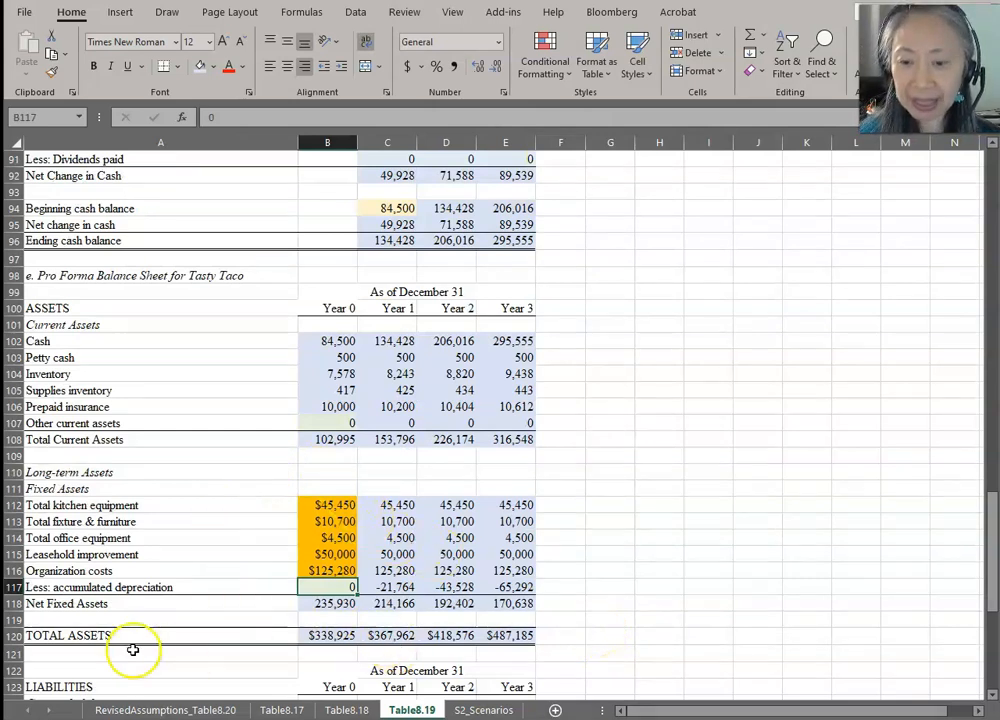
- Link the Year 0 bank loan B130 to the $60,000 loan amount on Table8.18
{"action": "scroll", "scroll_direction": "down", "scroll_amount": 3}
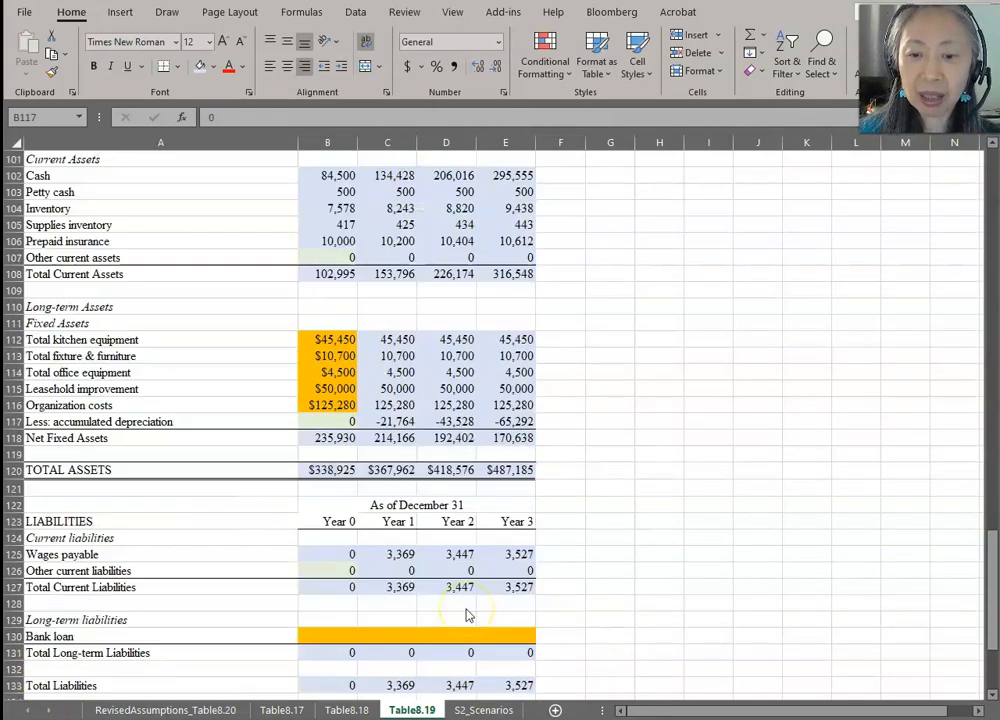
{"action": "scroll", "scroll_direction": "down", "scroll_amount": 3}
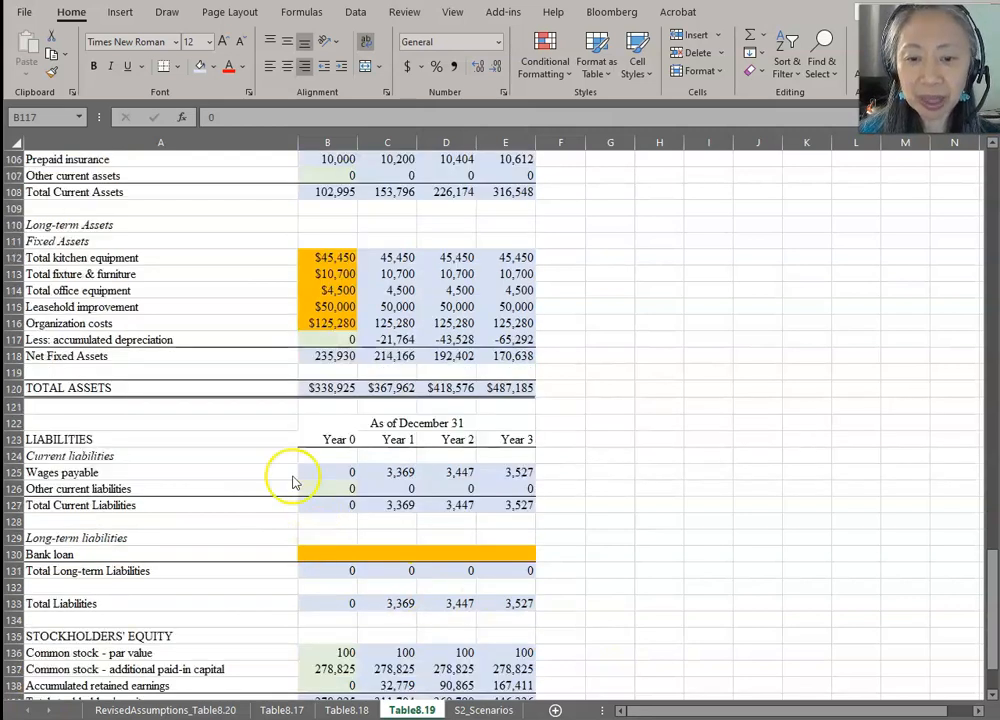
{"action": "mouse_move", "coordinate": [568, 524]}
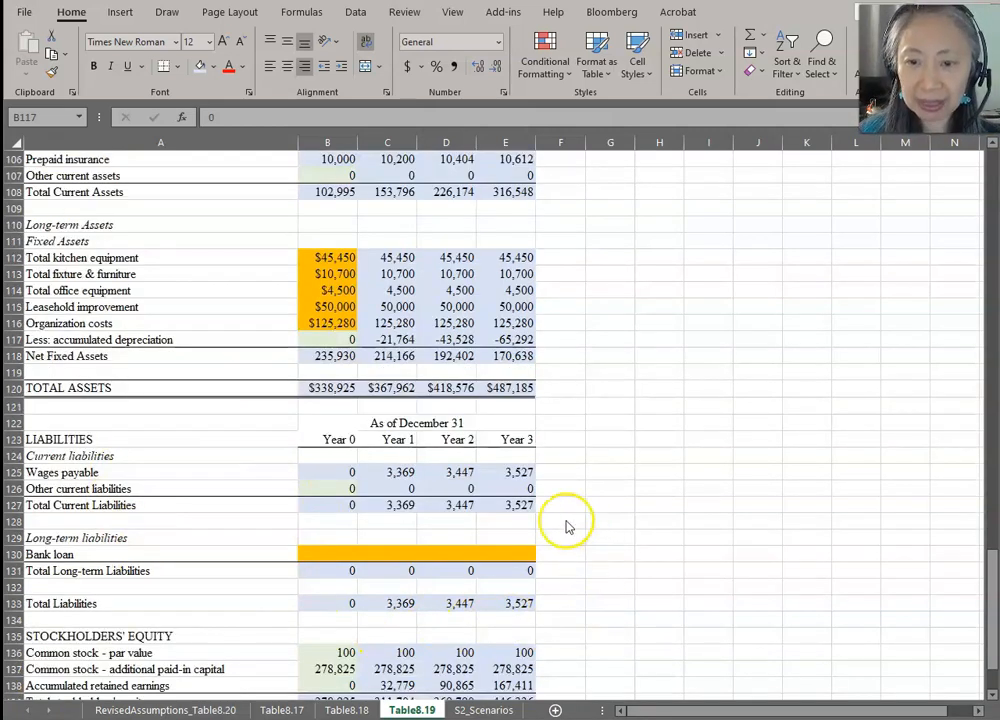
{"action": "left_click", "coordinate": [328, 554]}
{"action": "type", "text": "="}
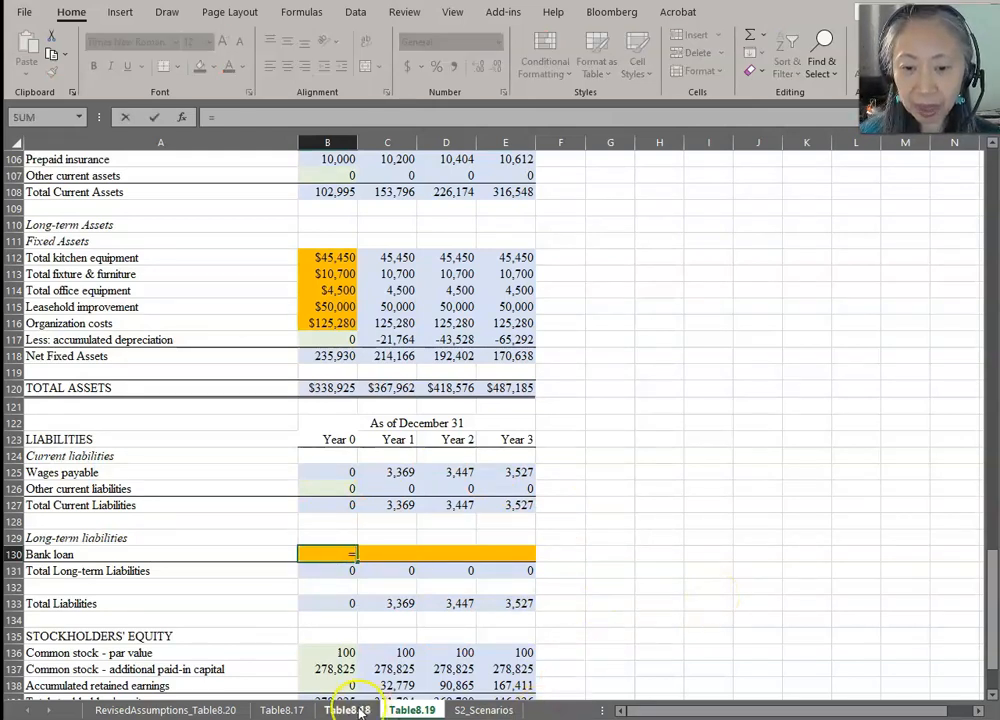
{"action": "left_click", "coordinate": [348, 710]}
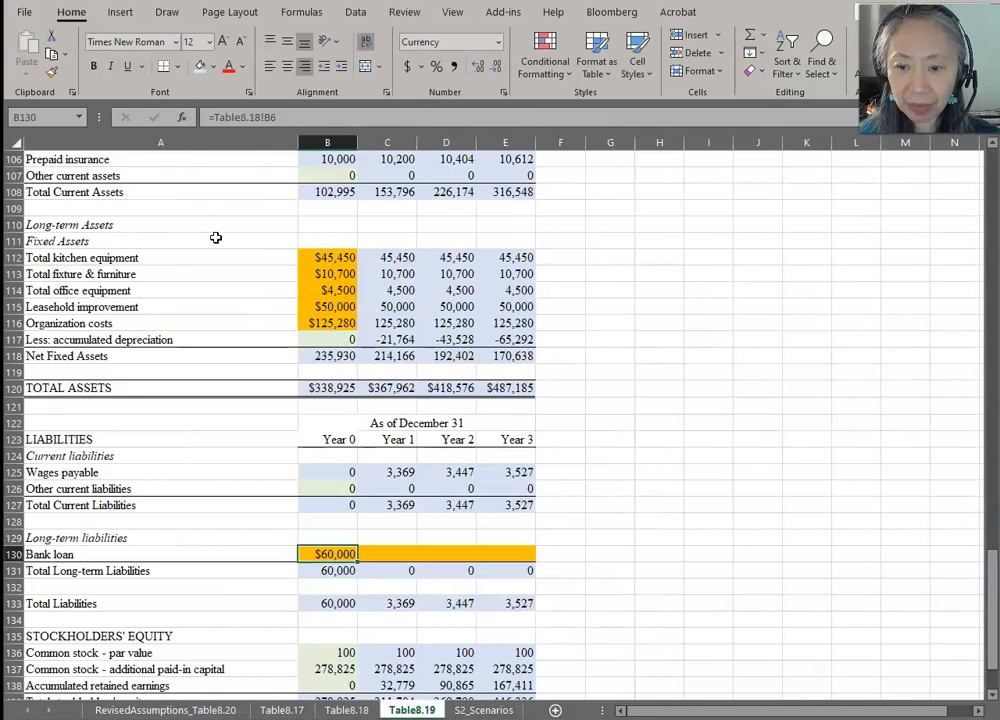
- Make C130 =B130 plus the Year 1 principal repayment so the loan declines to 37,322 by Year 3
{"action": "type", "text": "=B130"}
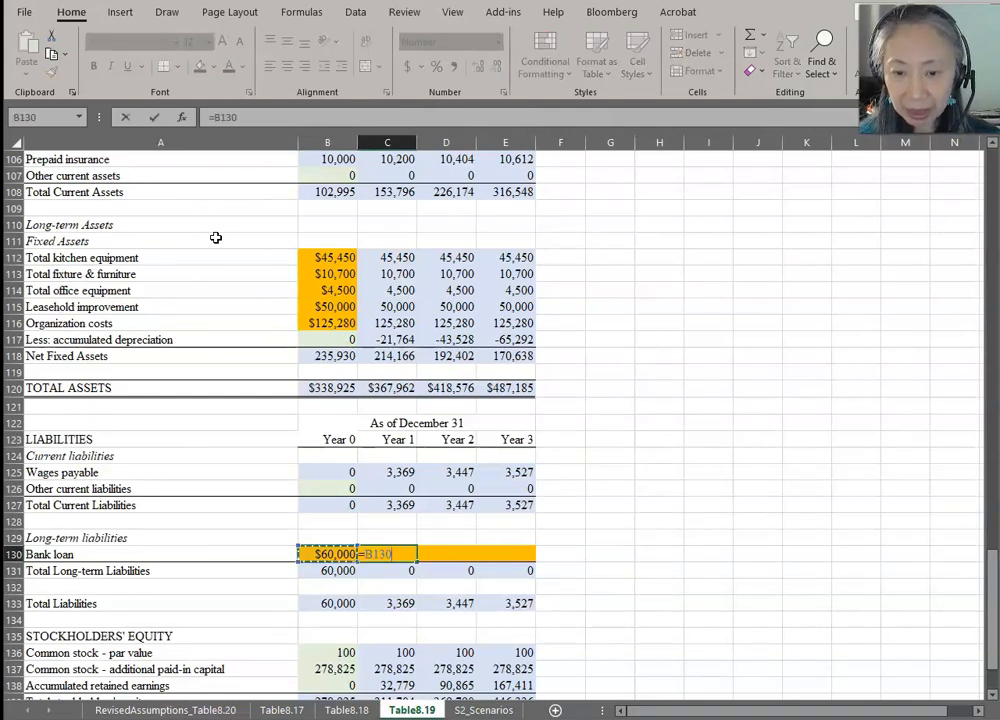
{"action": "type", "text": "+"}
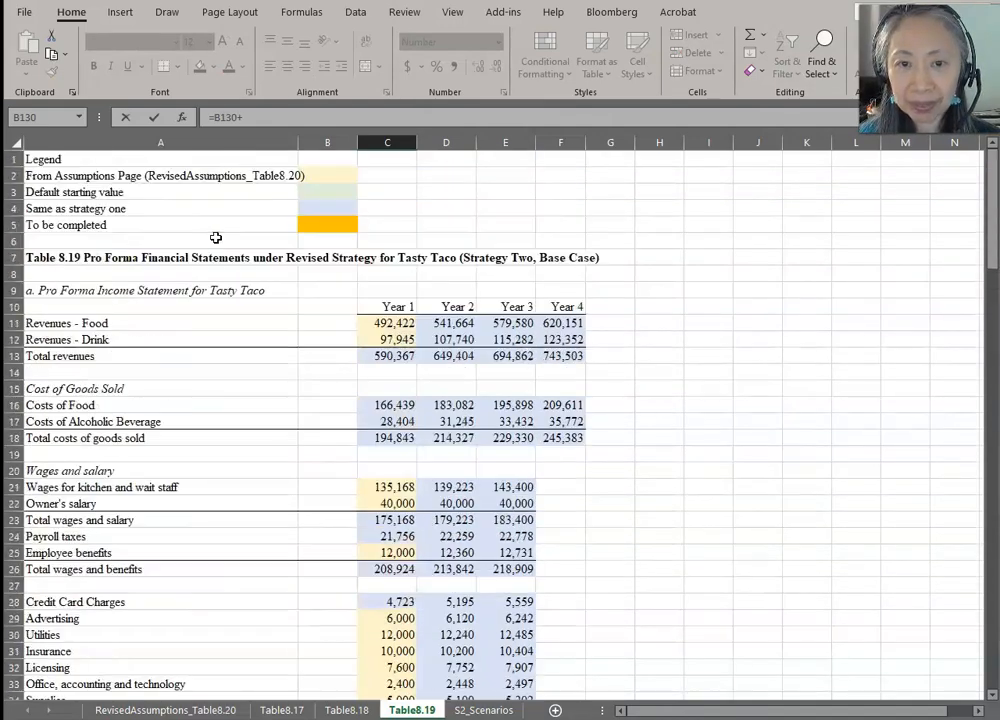
{"action": "scroll", "scroll_direction": "down", "scroll_amount": 3}
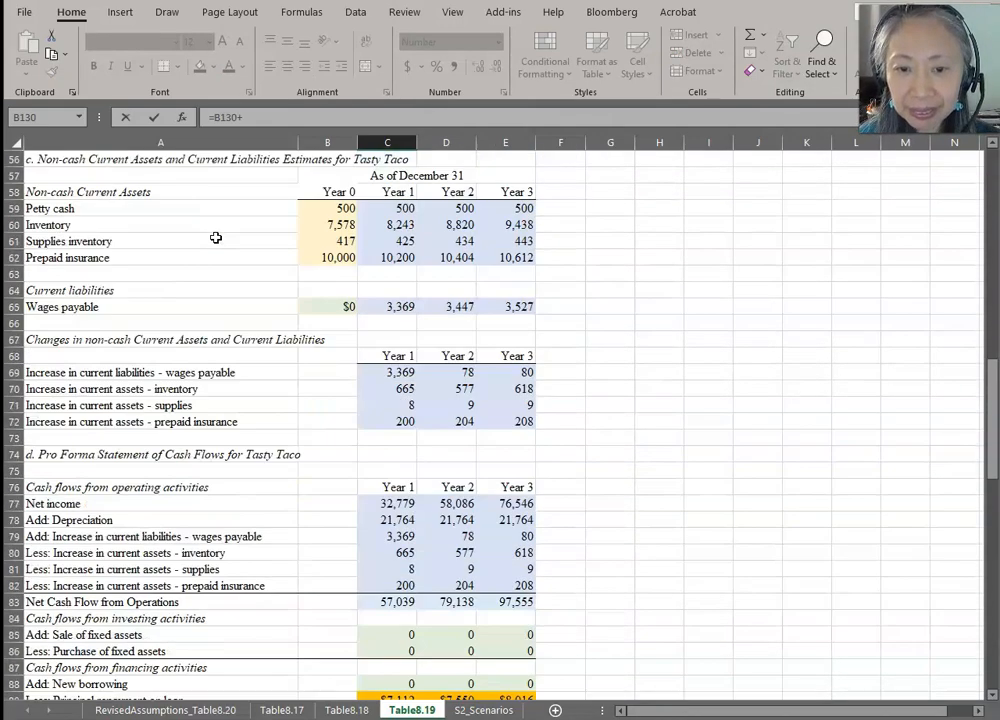
{"action": "scroll", "scroll_direction": "down", "scroll_amount": 3}
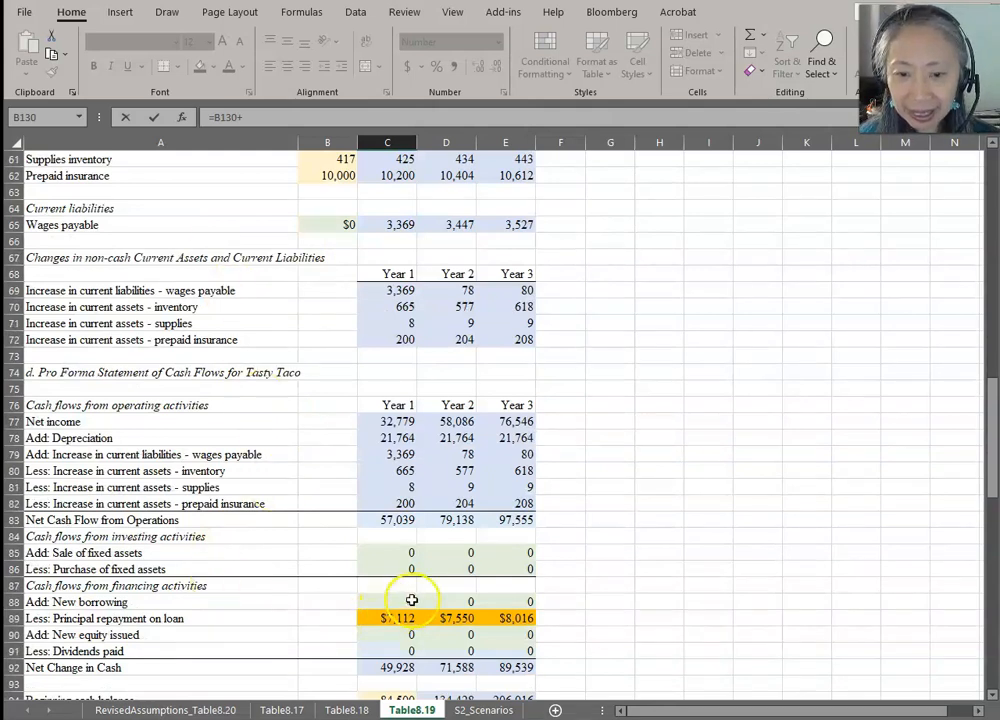
{"action": "left_click", "coordinate": [388, 600]}
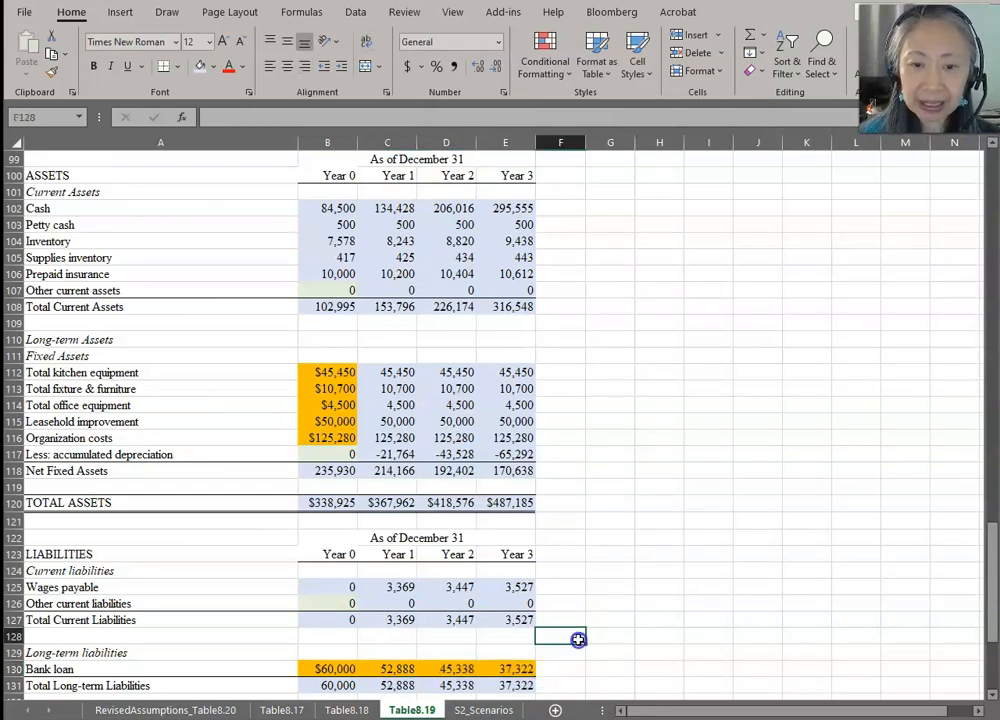
{"action": "scroll", "scroll_direction": "down", "scroll_amount": 3}
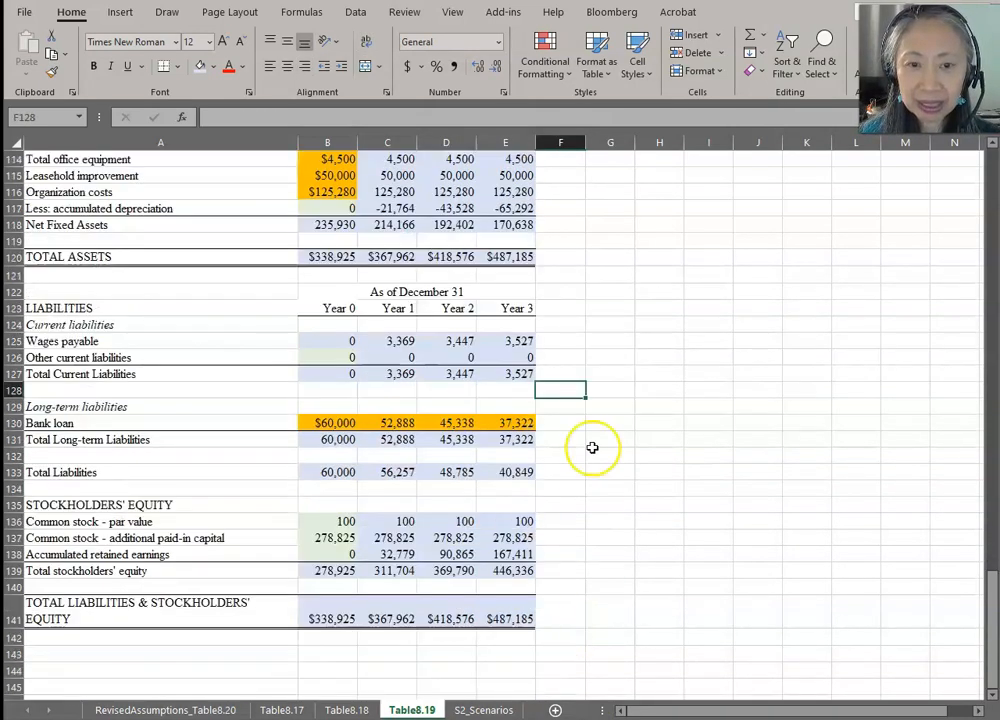
{"action": "mouse_move", "coordinate": [652, 612]}
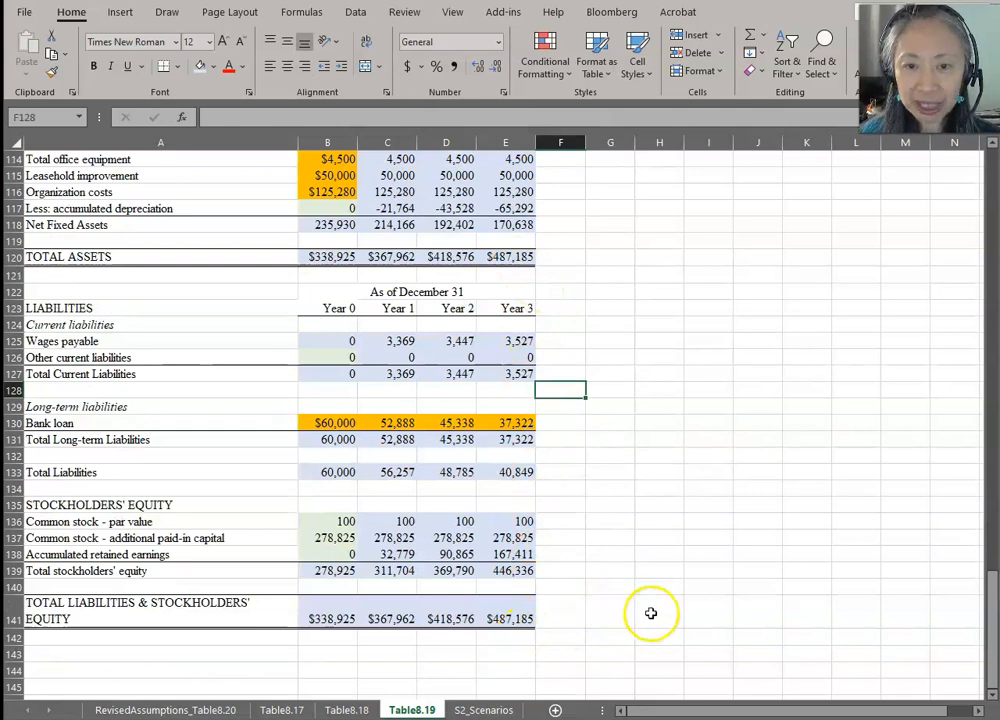
{"action": "mouse_move", "coordinate": [476, 624]}
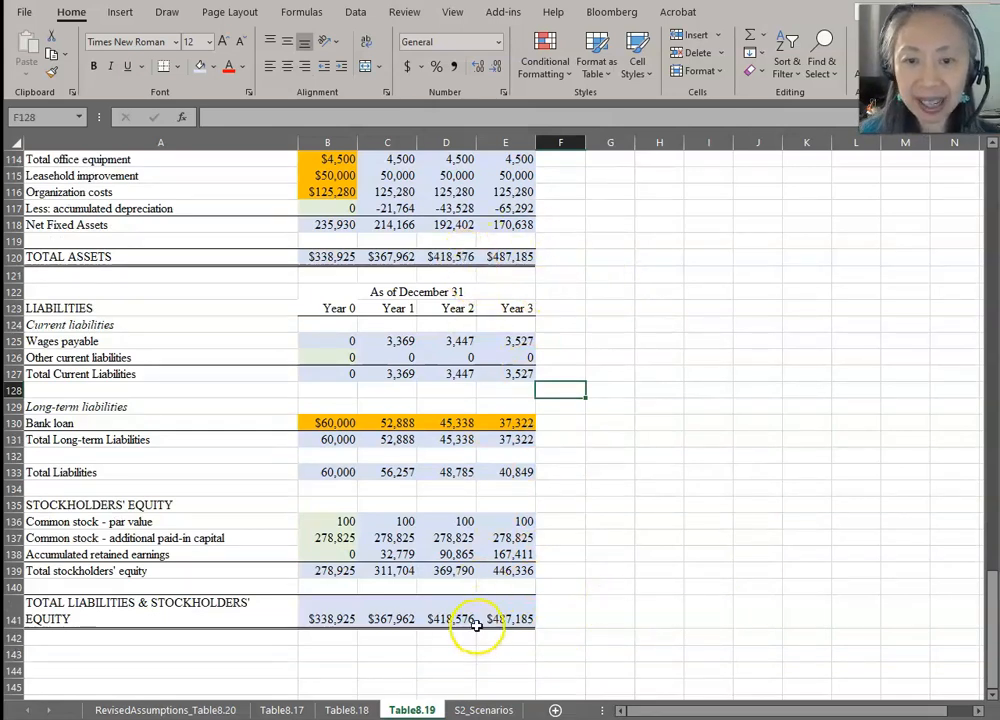
{"action": "mouse_move", "coordinate": [676, 486]}
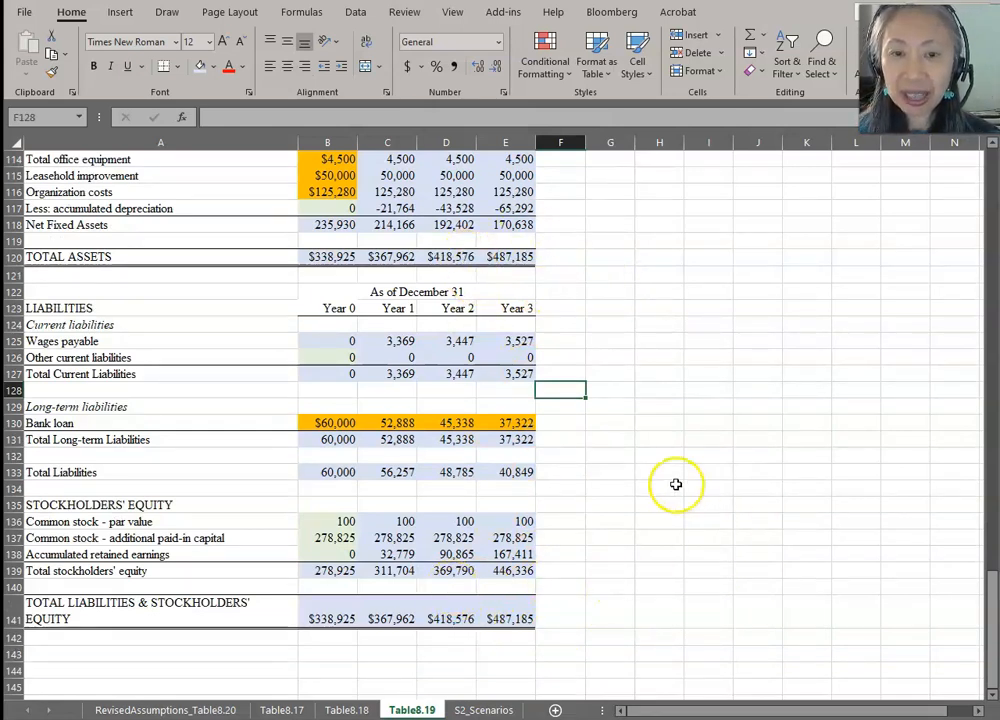
{"action": "mouse_move", "coordinate": [670, 472]}
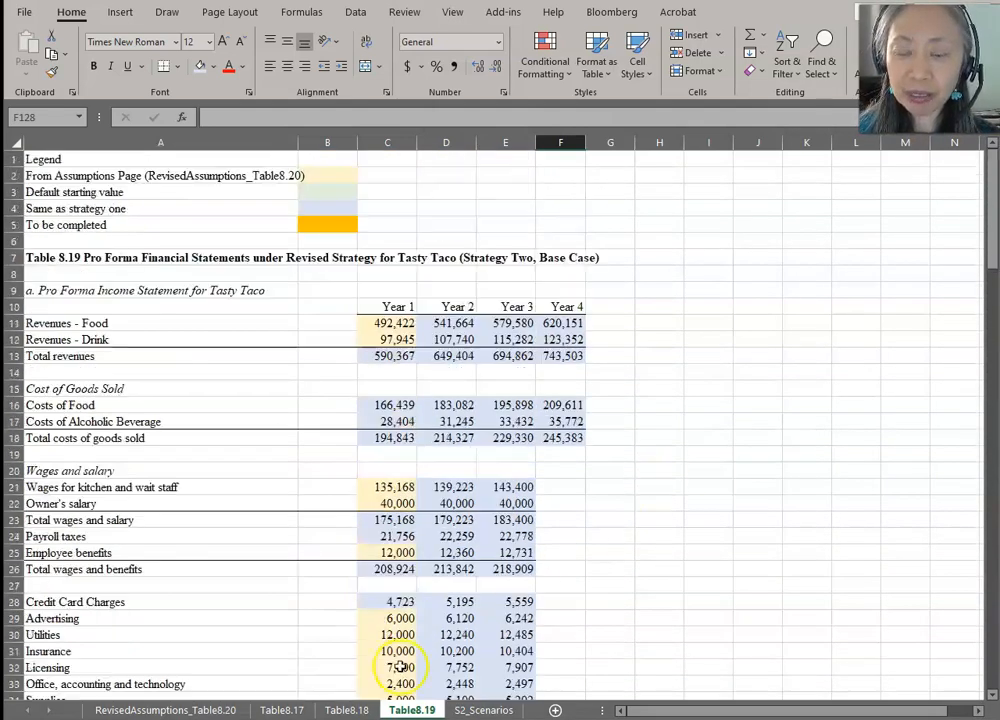
- Compare the revised assumptions with Table8.19 and Table8.18, ending on RevisedAssumptions_Table8.20
{"action": "left_click", "coordinate": [164, 710]}
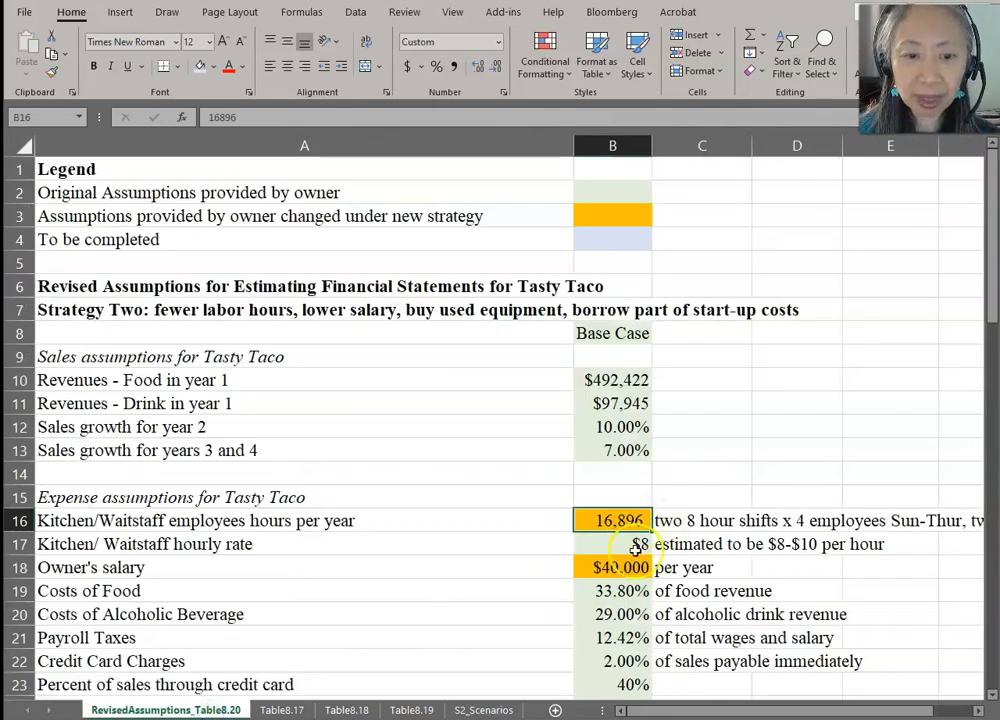
{"action": "left_click", "coordinate": [612, 472]}
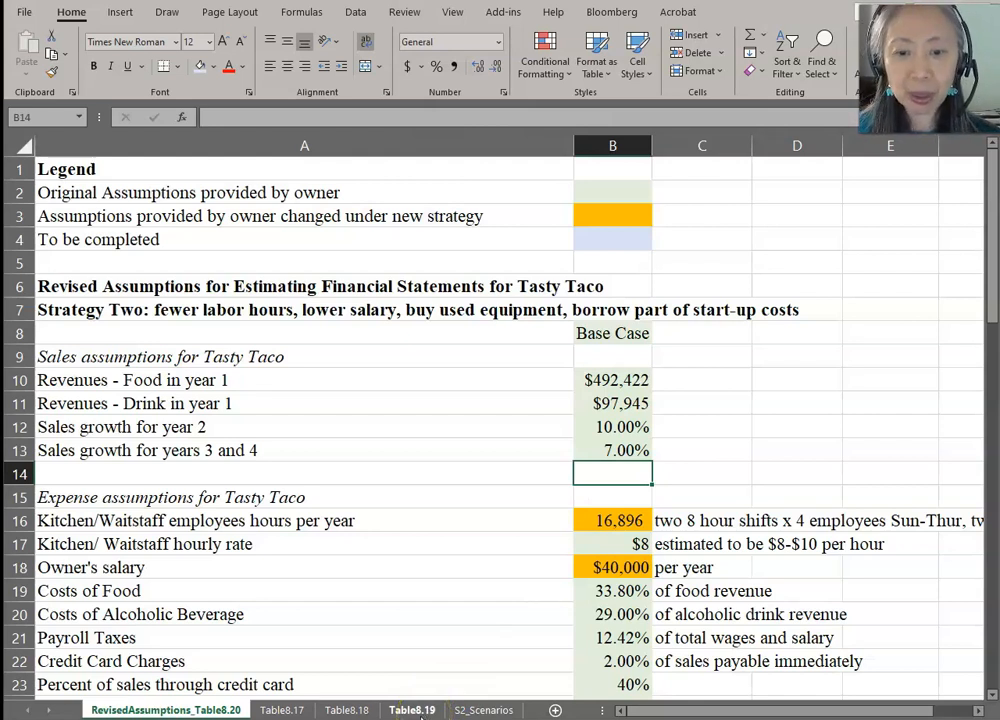
{"action": "left_click", "coordinate": [412, 710]}
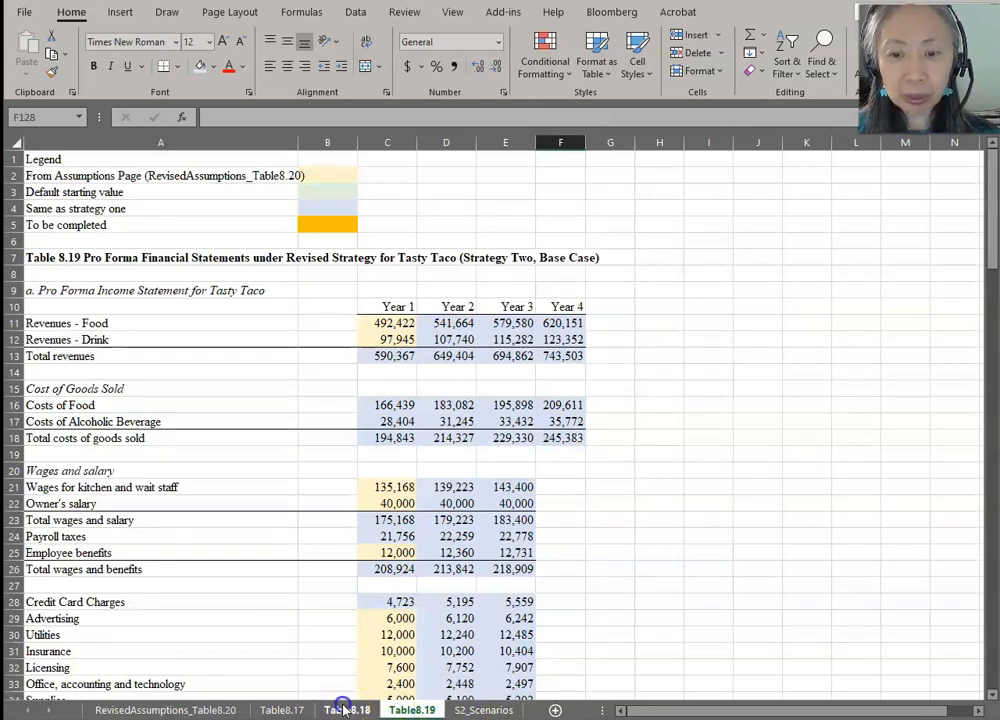
{"action": "left_click", "coordinate": [348, 710]}
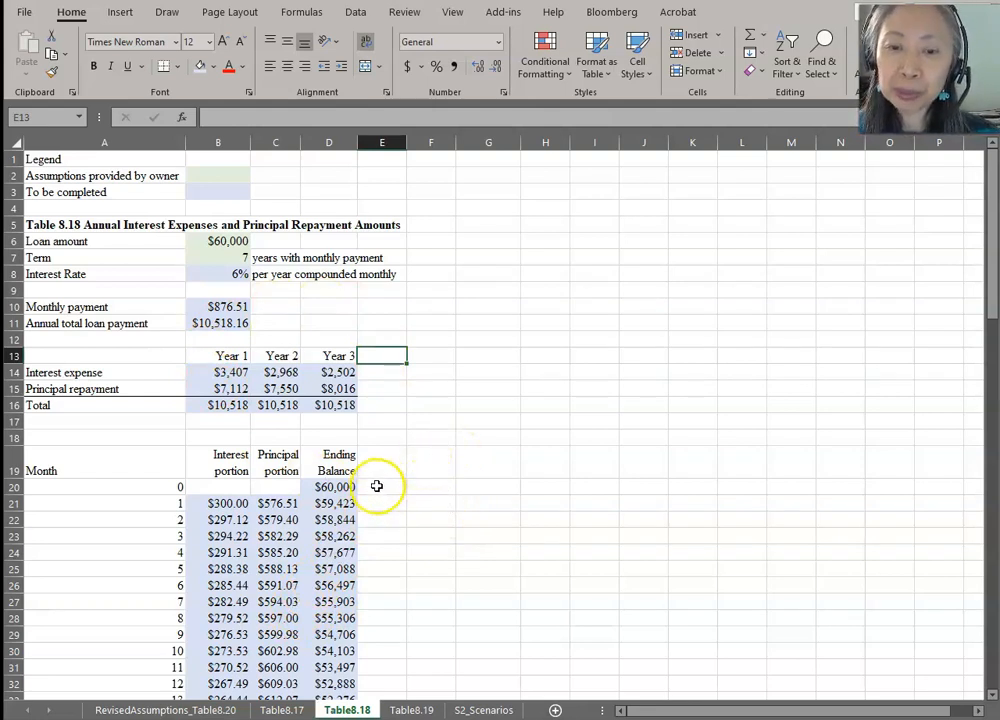
{"action": "mouse_move", "coordinate": [368, 504]}
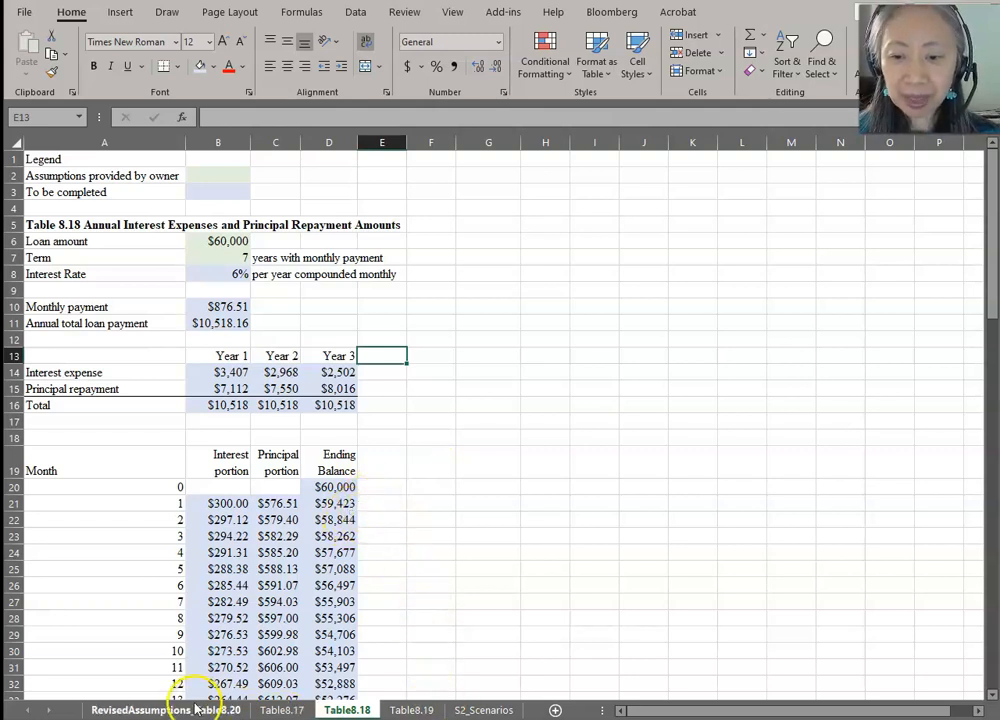
{"action": "left_click", "coordinate": [164, 710]}
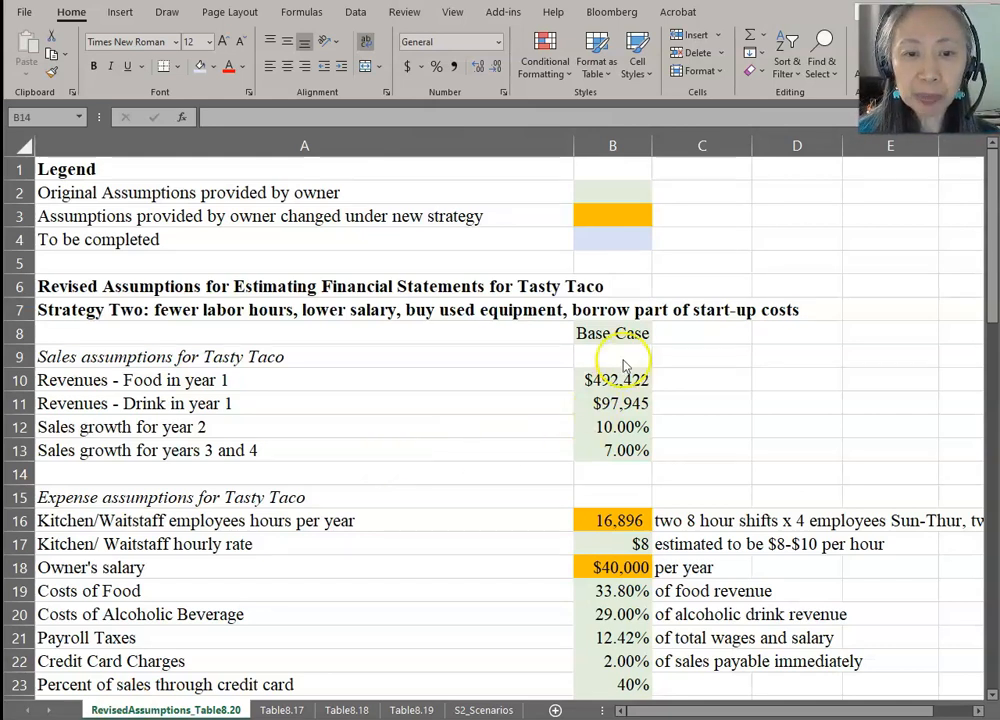
{"action": "mouse_move", "coordinate": [490, 384]}
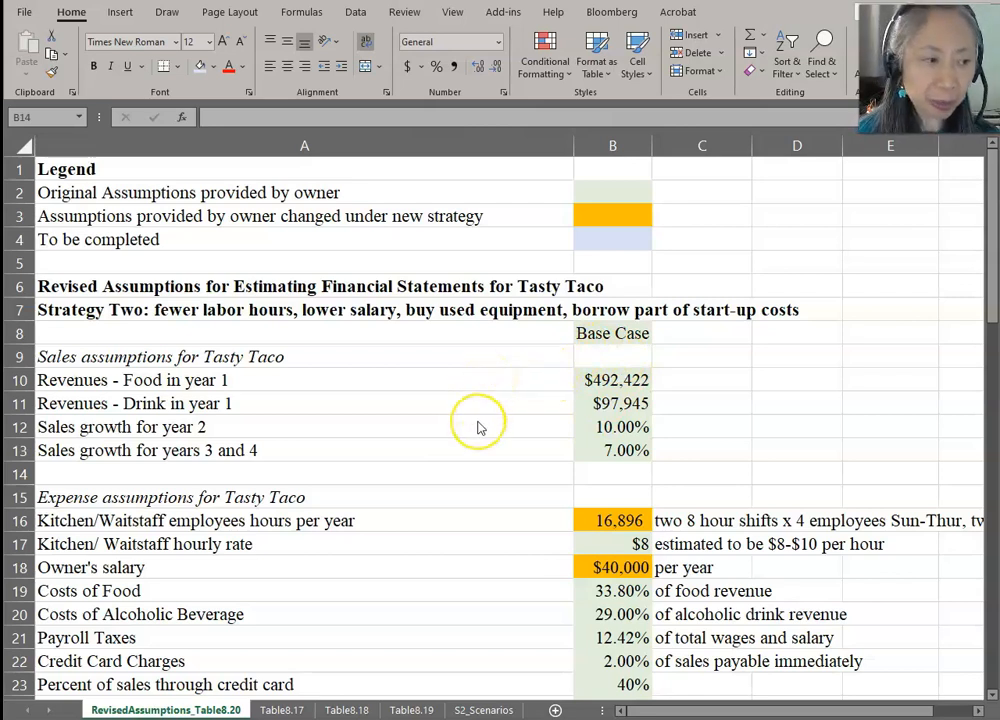
{"action": "mouse_move", "coordinate": [404, 516]}
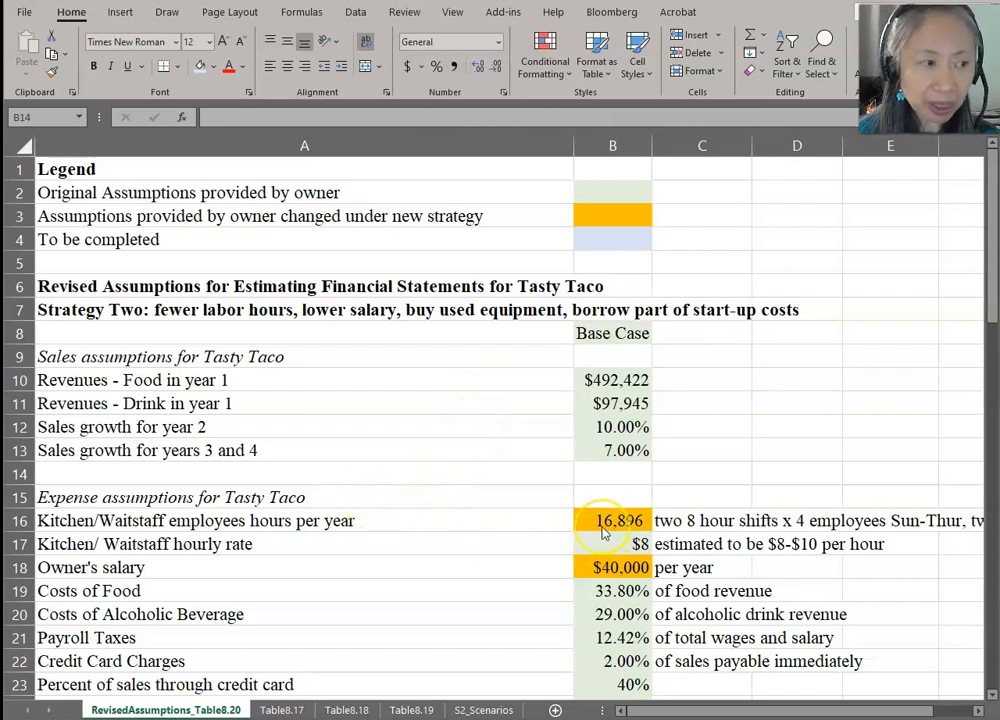
{"action": "mouse_move", "coordinate": [496, 610]}
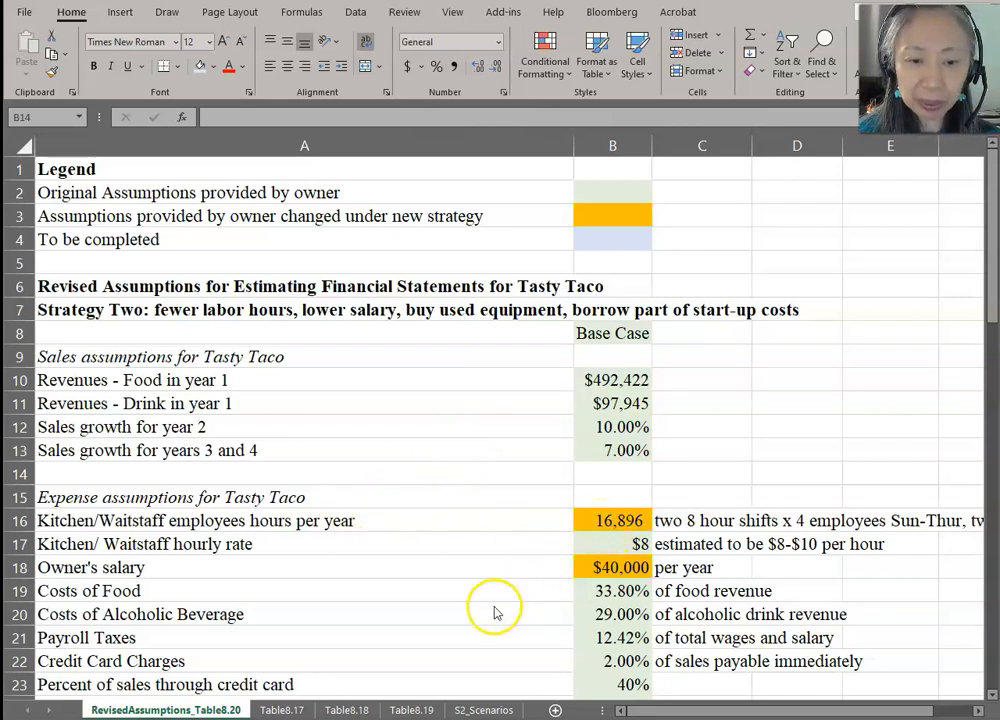
{"action": "scroll", "scroll_direction": "down", "scroll_amount": 3}
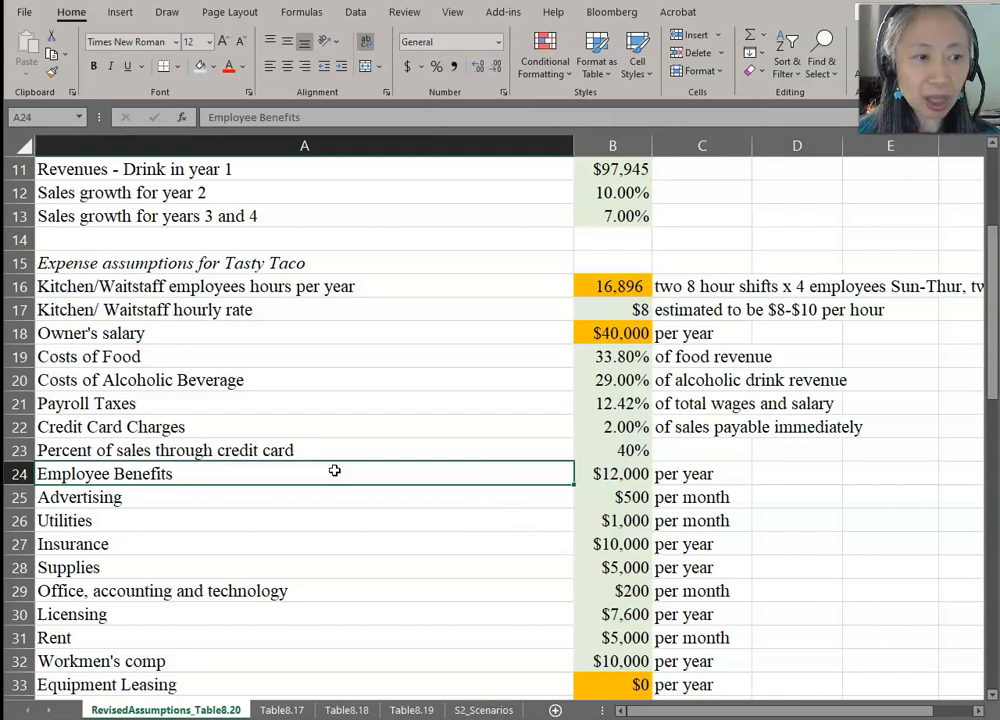
{"action": "mouse_move", "coordinate": [252, 524]}
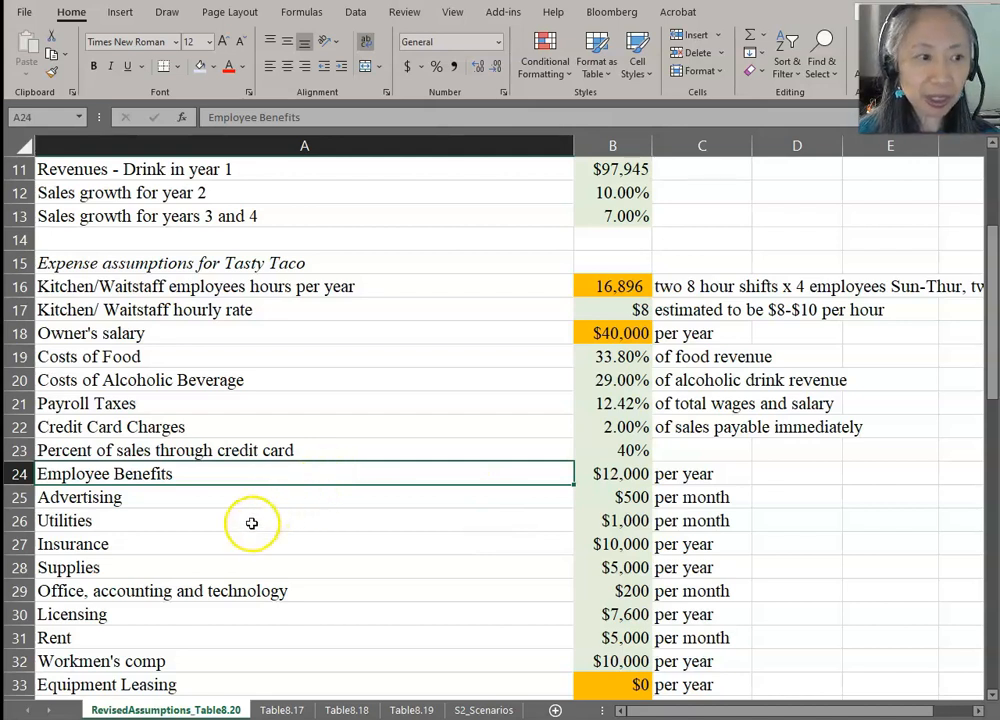
{"action": "mouse_move", "coordinate": [172, 580]}
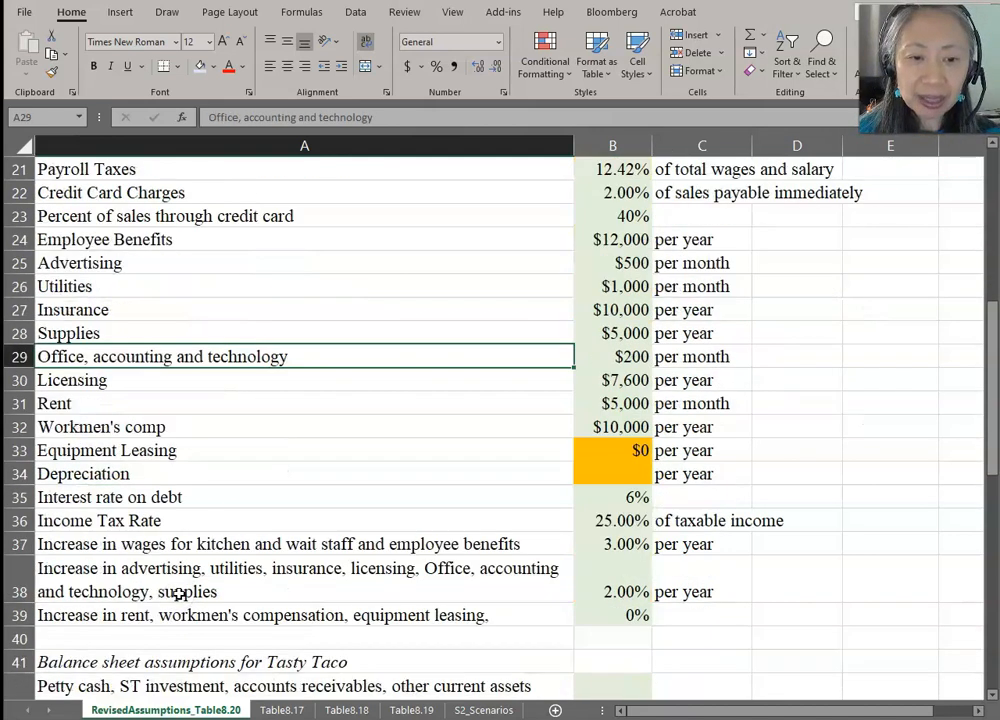
{"action": "mouse_move", "coordinate": [336, 588]}
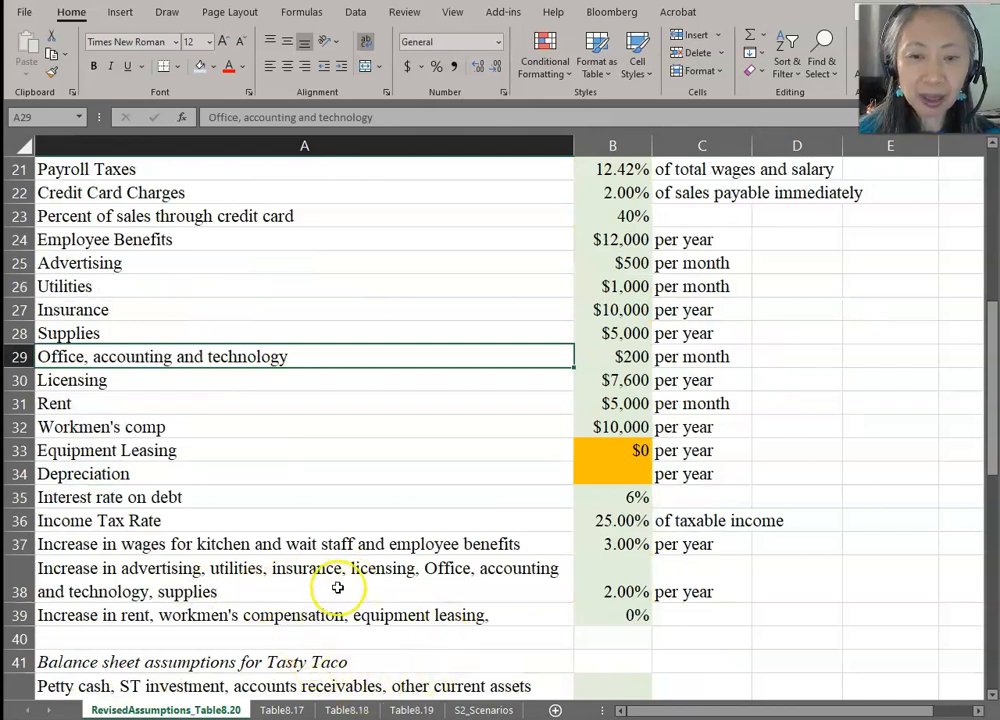
{"action": "mouse_move", "coordinate": [280, 578]}
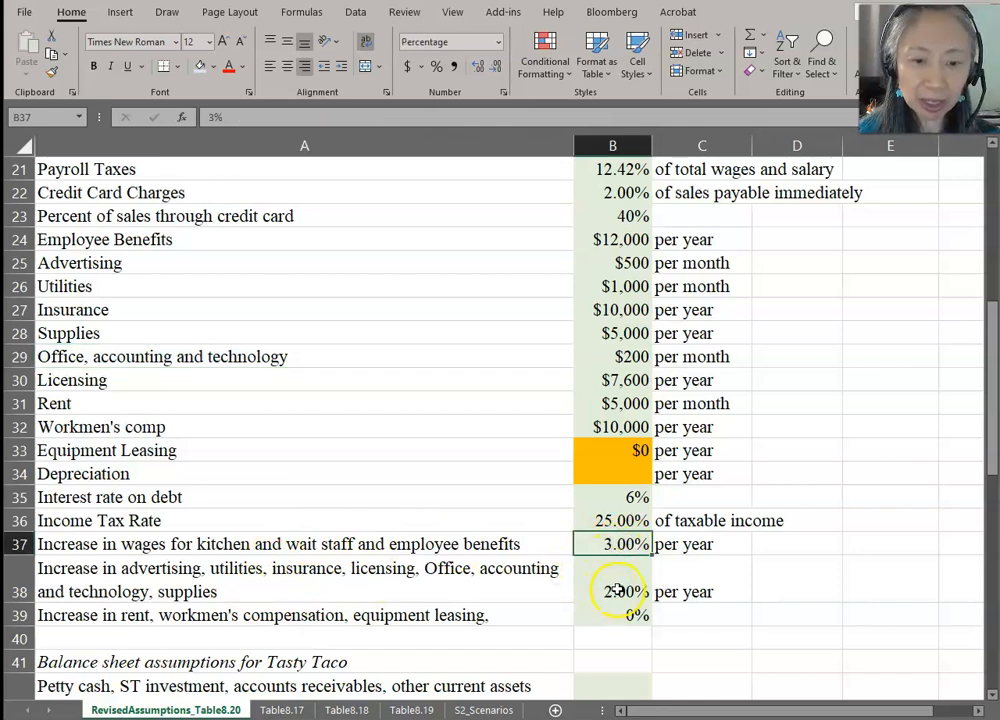
{"action": "left_click", "coordinate": [612, 592]}
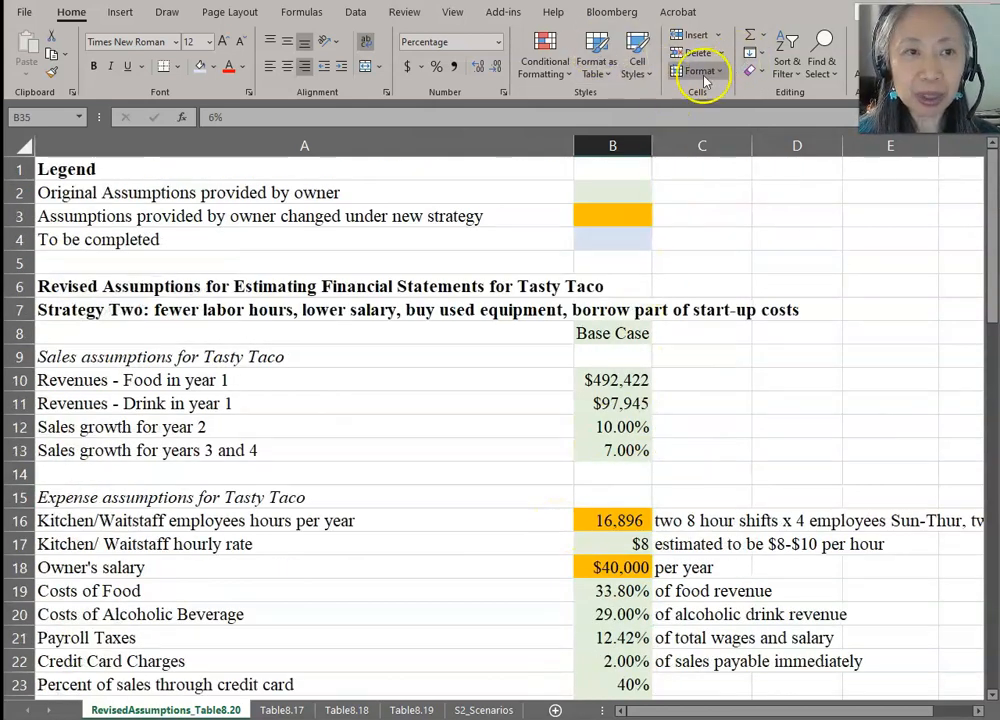
{"action": "mouse_move", "coordinate": [600, 280]}
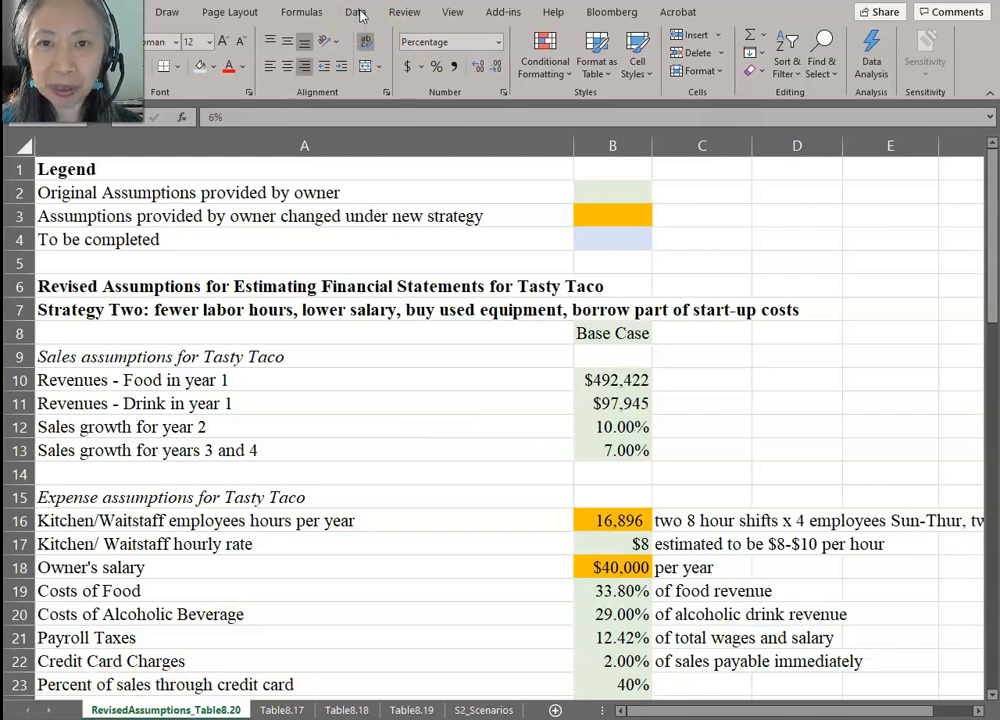
- Add a new Scenario Manager scenario named Base Case
{"action": "left_click", "coordinate": [612, 144]}
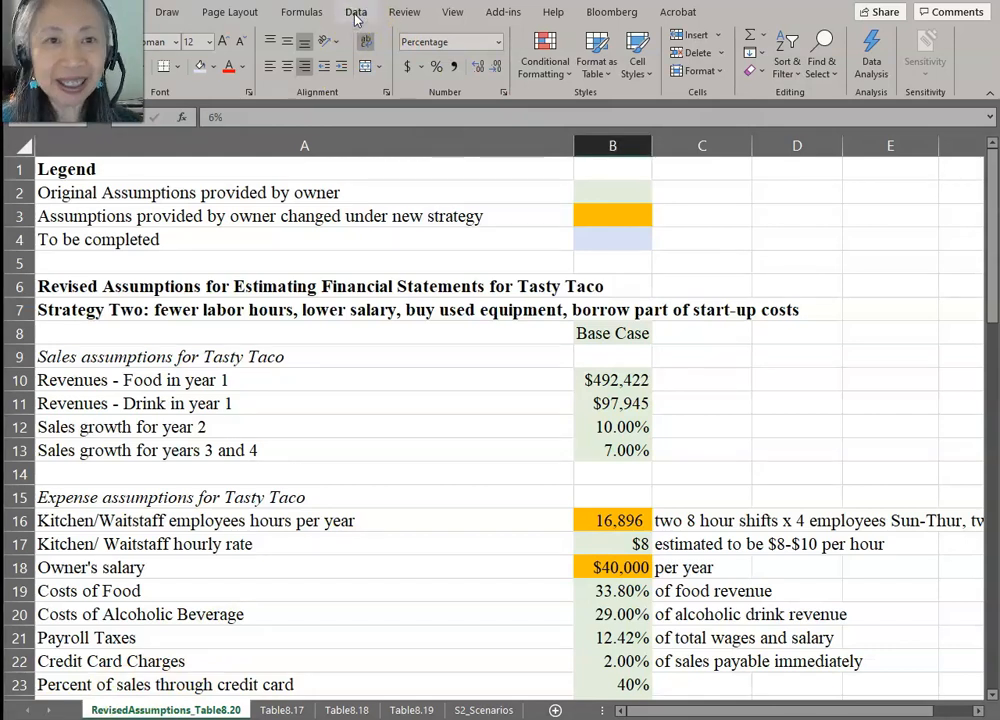
{"action": "left_click", "coordinate": [356, 12]}
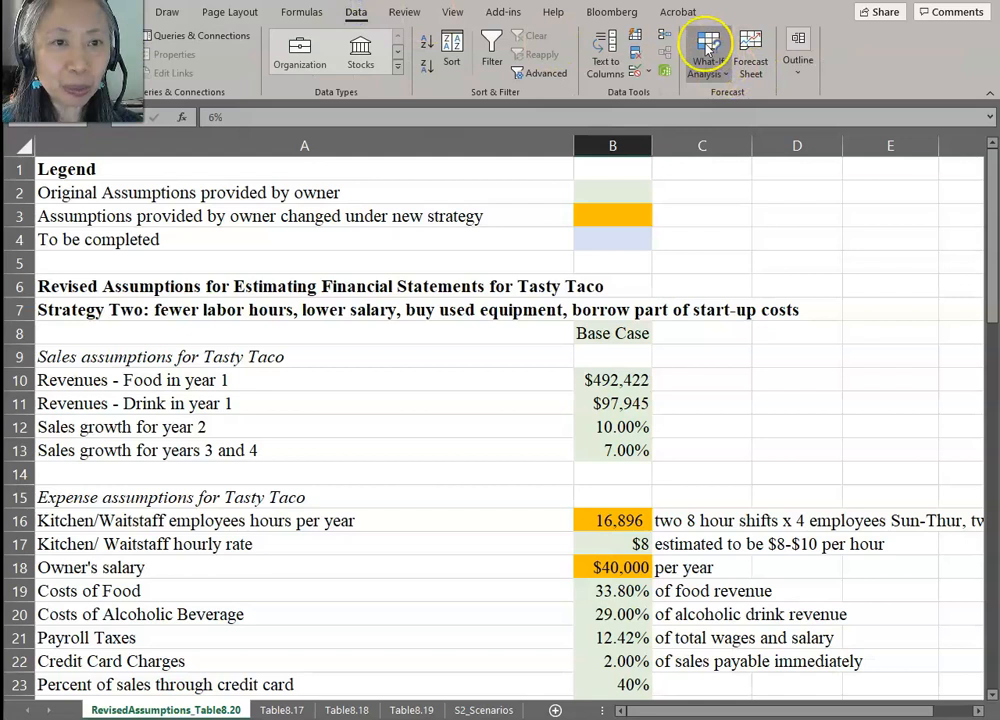
{"action": "left_click", "coordinate": [708, 56]}
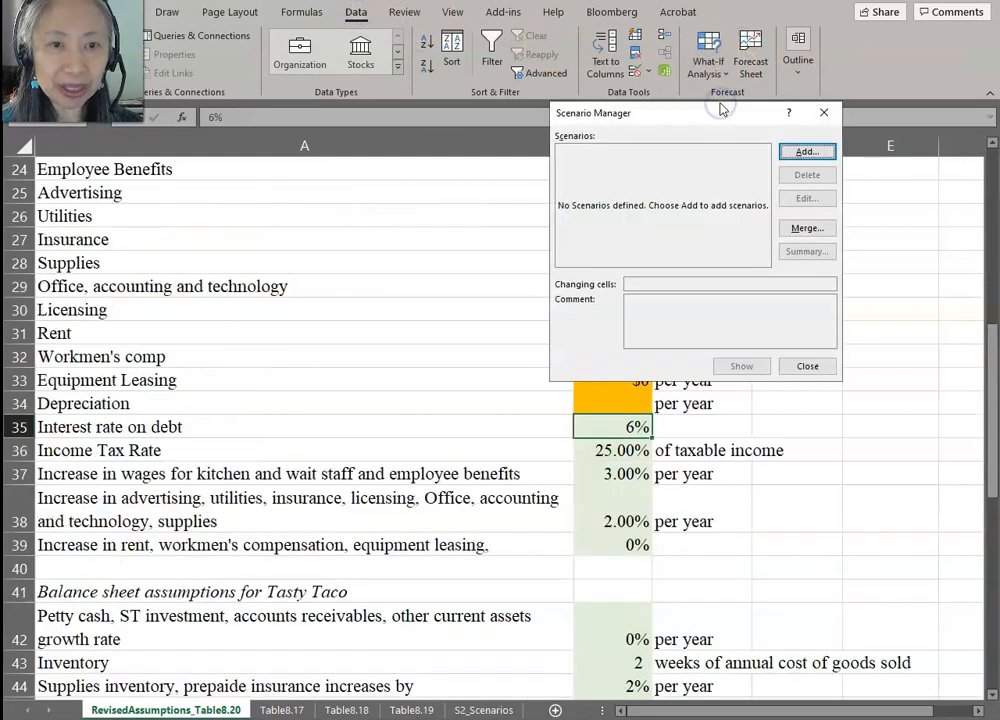
{"action": "left_click", "coordinate": [806, 152]}
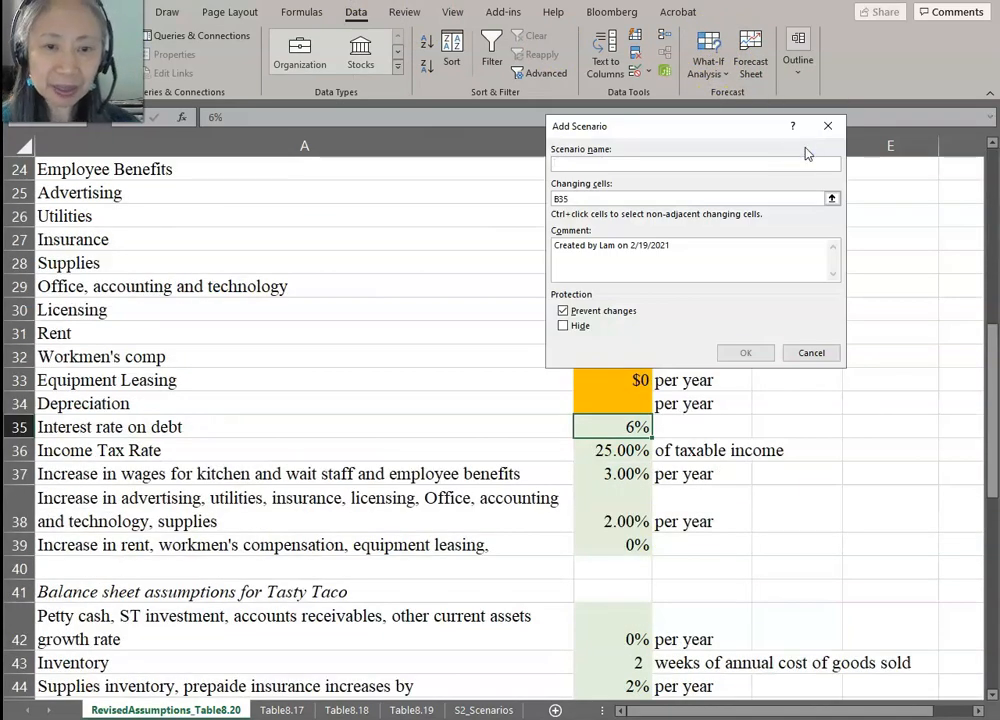
{"action": "type", "text": "Base_"}
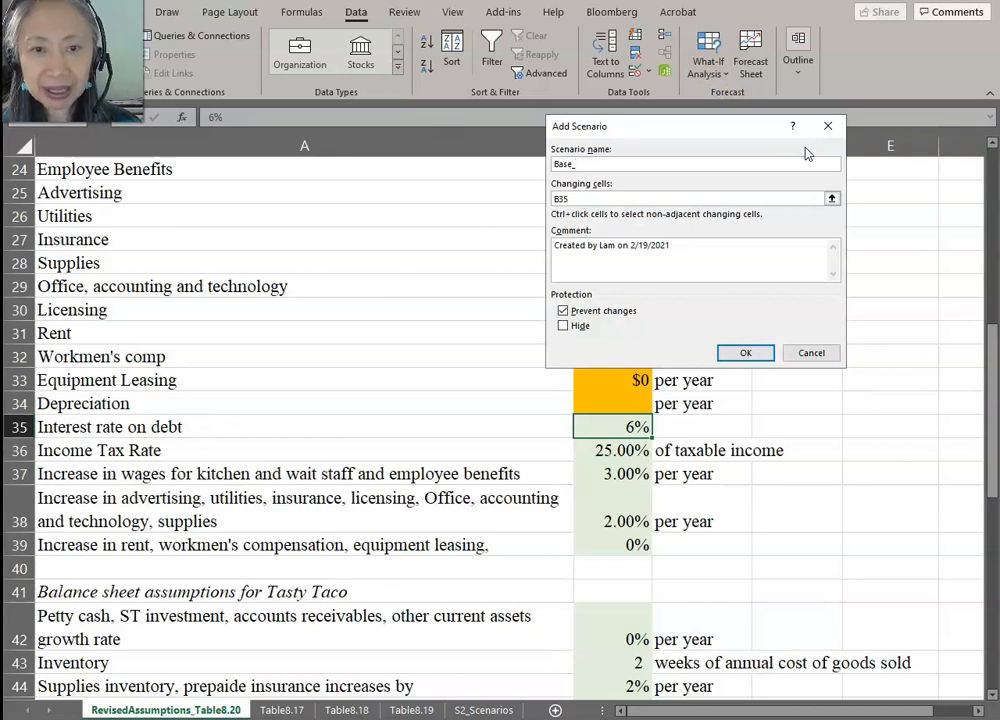
{"action": "type", "text": "Case"}
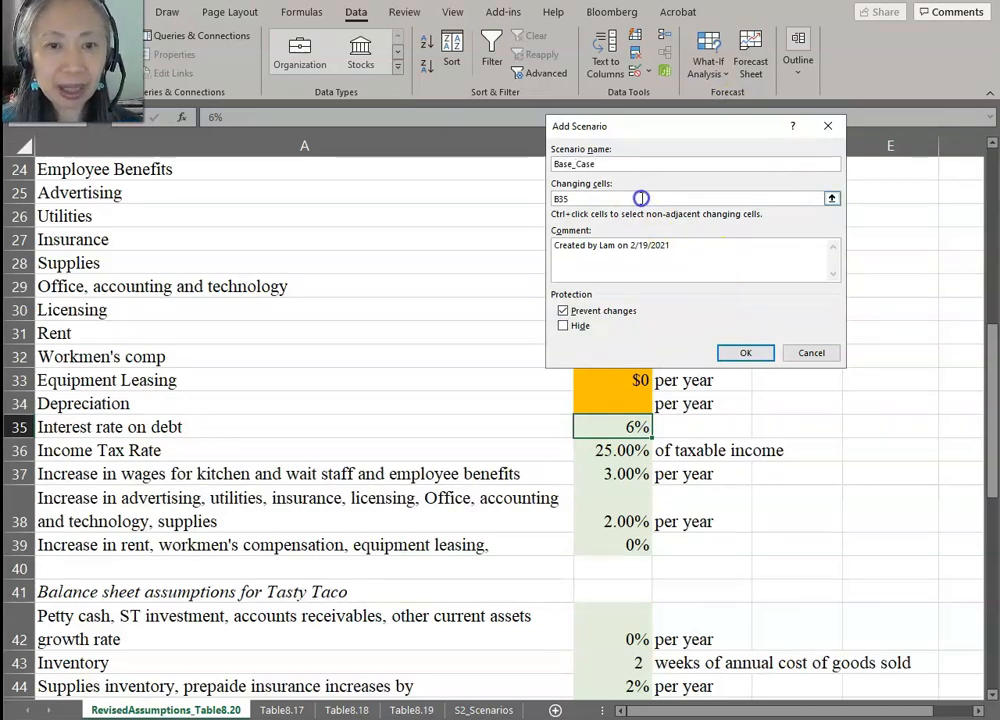
- Choose the column B assumption cells, from employee hours B16 through the increase rates, as changing cells
{"action": "left_click", "coordinate": [696, 198]}
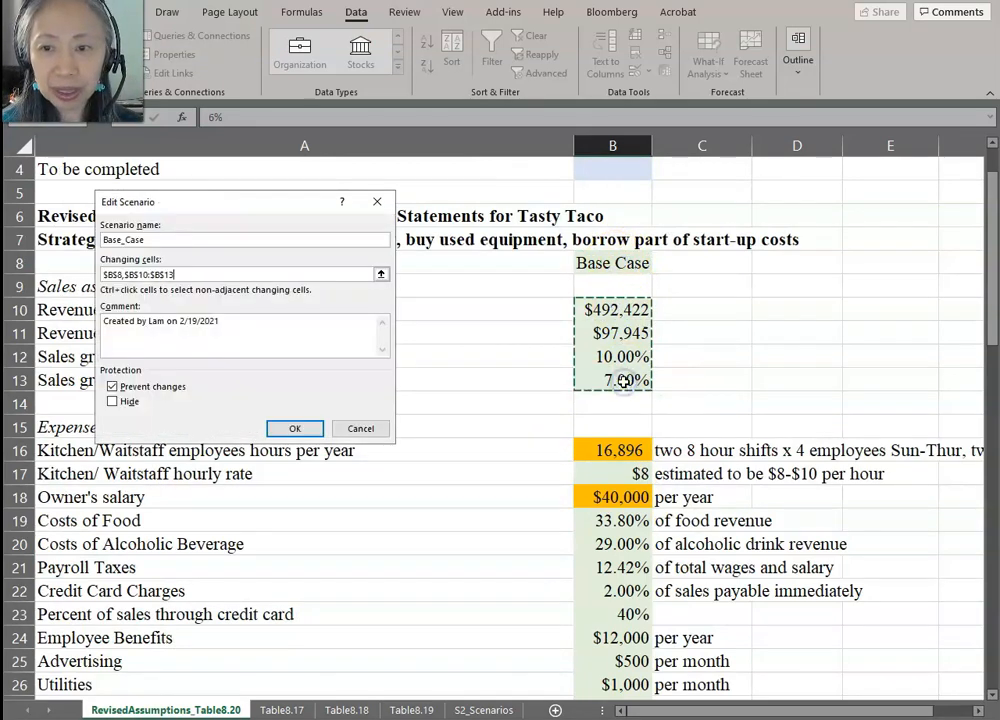
{"action": "left_click", "coordinate": [612, 450]}
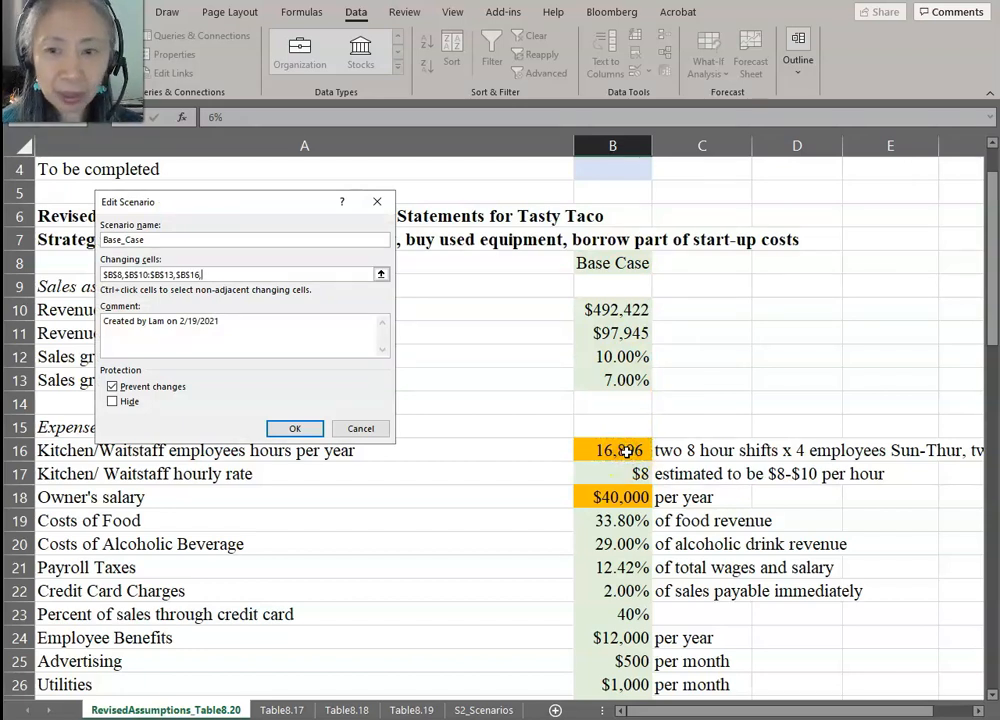
{"action": "scroll", "scroll_direction": "down", "scroll_amount": 3}
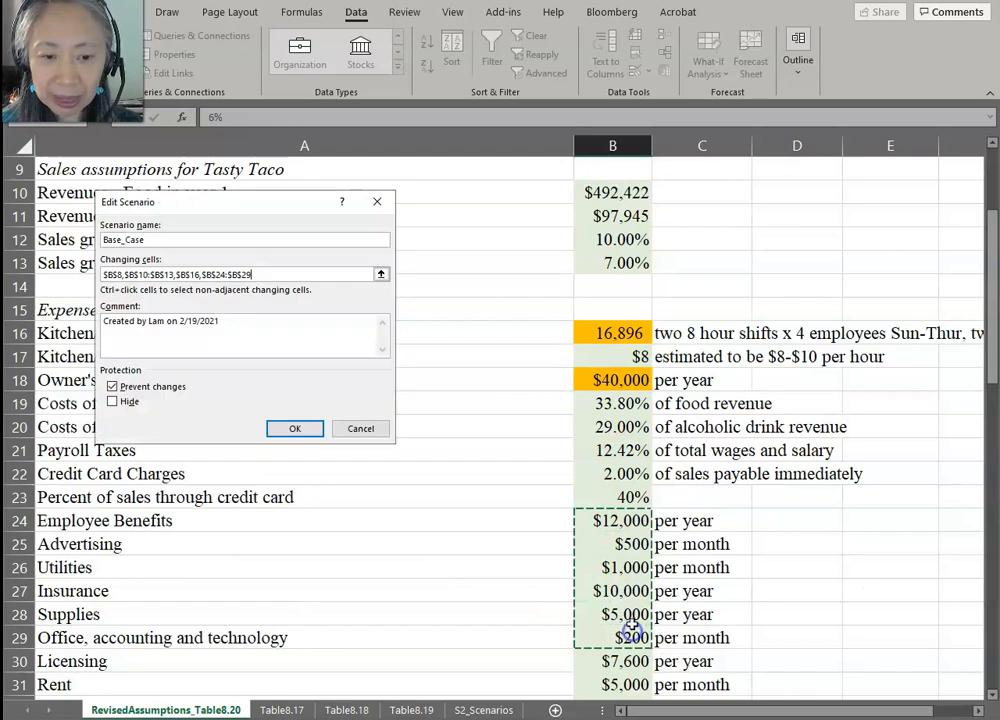
{"action": "scroll", "scroll_direction": "down", "scroll_amount": 3}
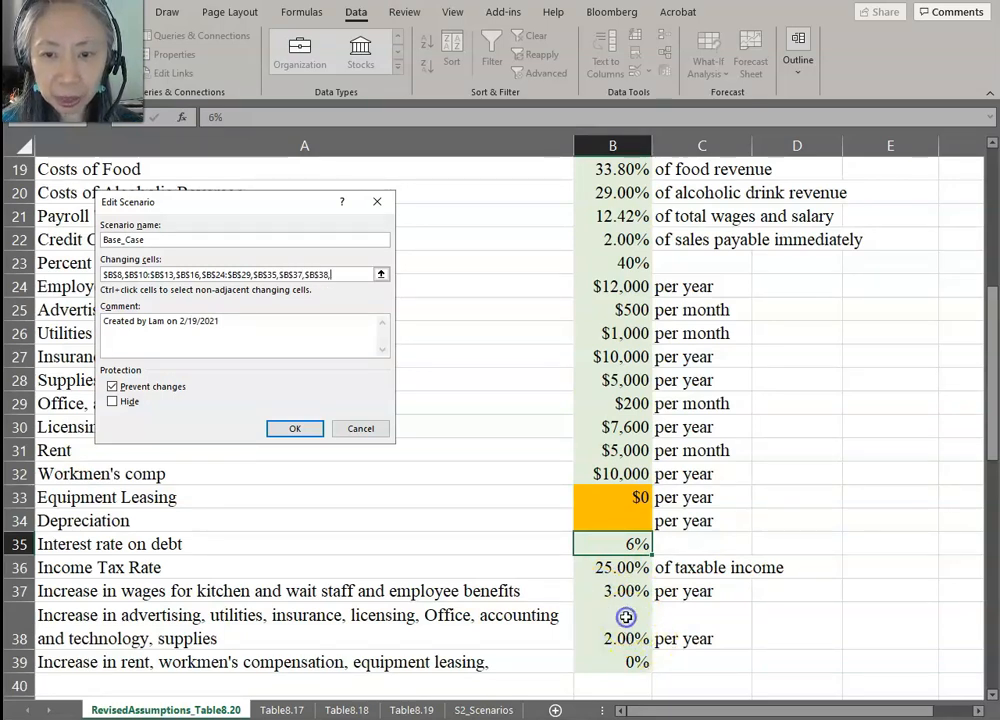
{"action": "mouse_move", "coordinate": [598, 632]}
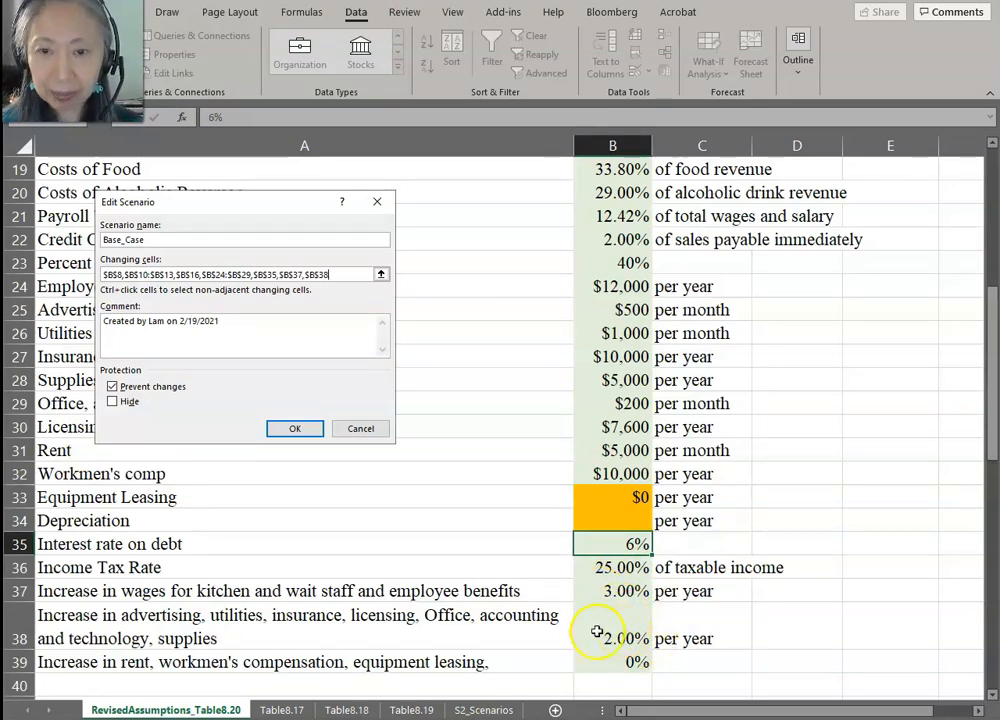
{"action": "left_click", "coordinate": [294, 428]}
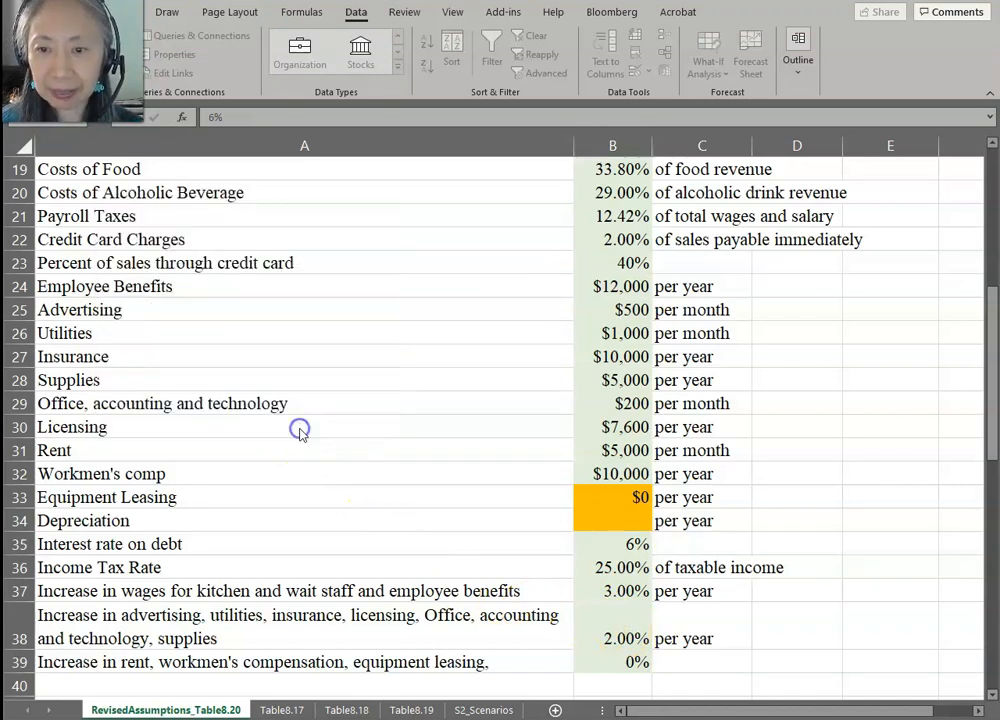
- Review the S2_Scenarios best, base and worst values, then return to the revised assumptions' 21,764 depreciation
{"action": "scroll", "scroll_direction": "down", "scroll_amount": 3}
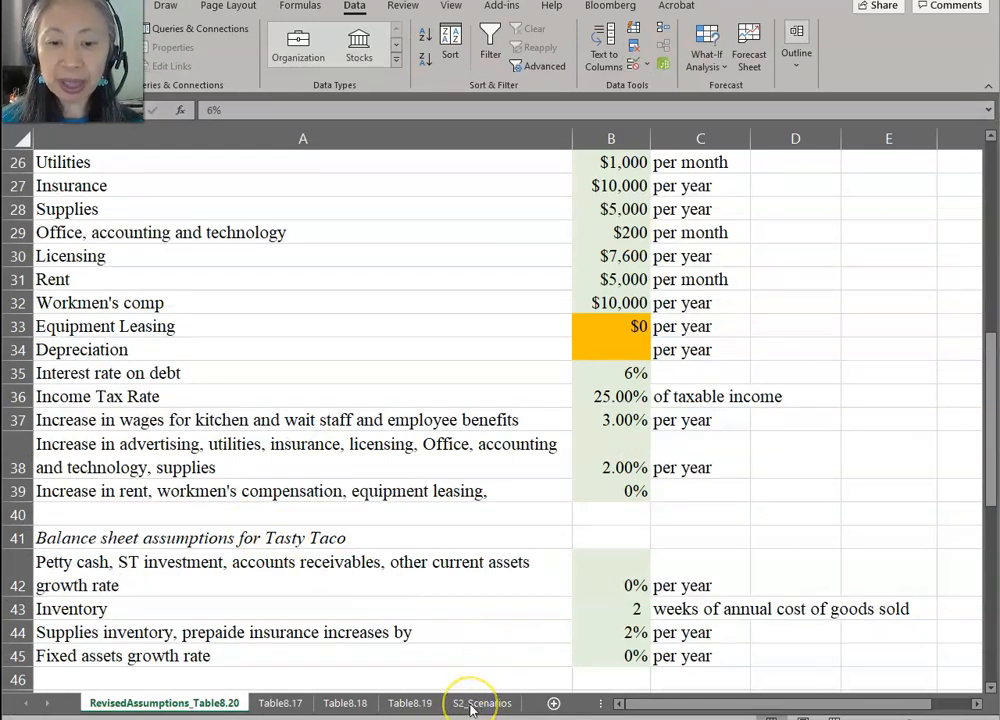
{"action": "left_click", "coordinate": [480, 704]}
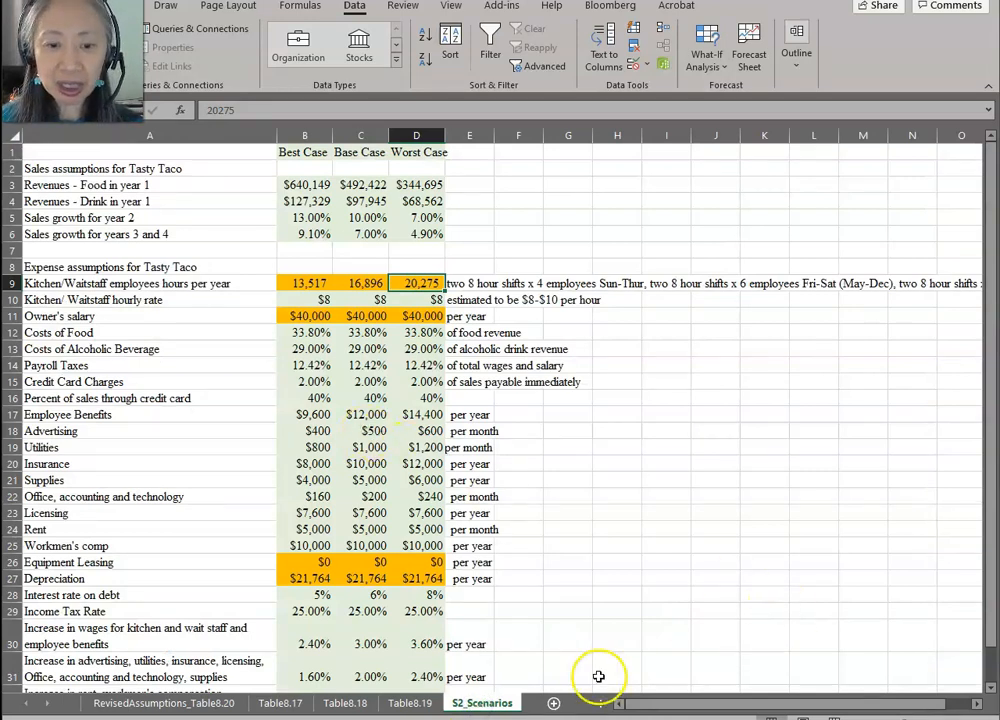
{"action": "mouse_move", "coordinate": [540, 452]}
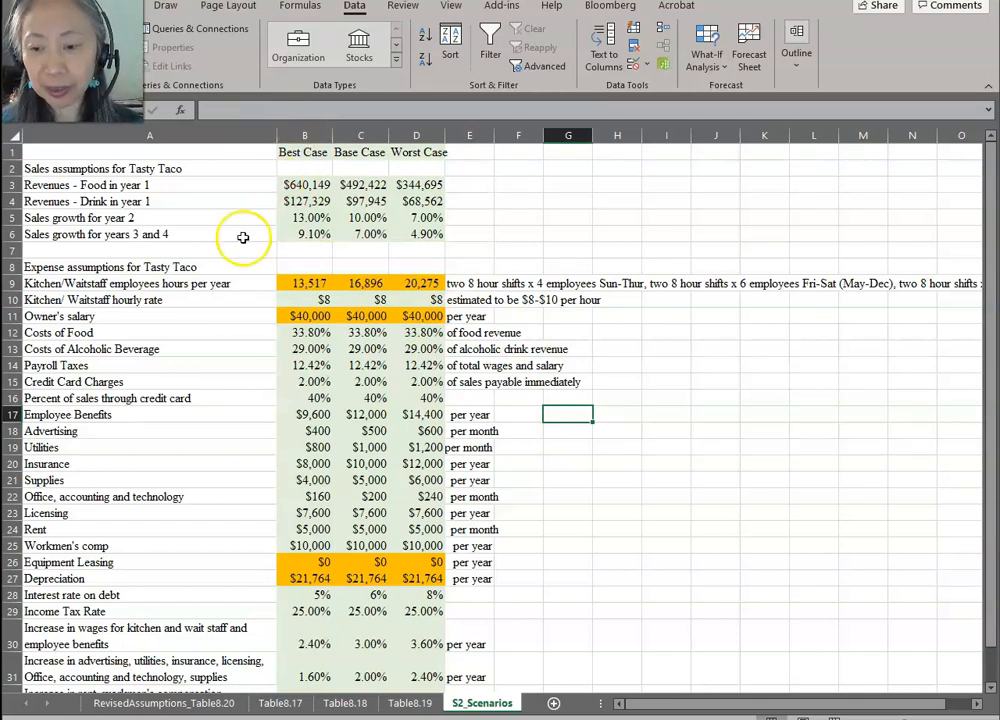
{"action": "left_click", "coordinate": [164, 704]}
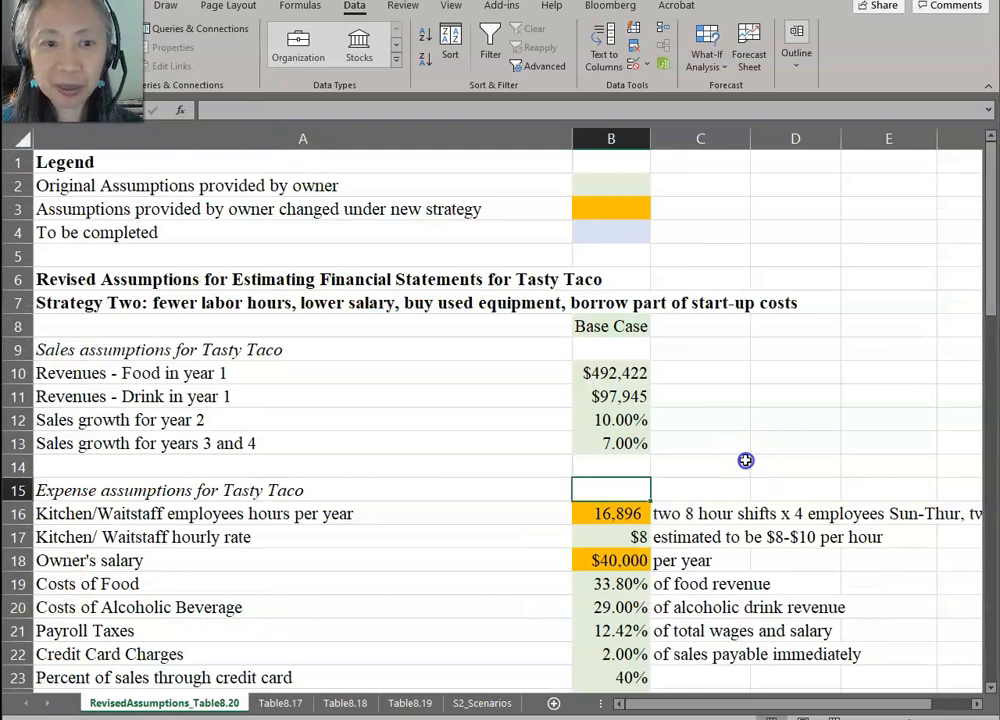
{"action": "scroll", "scroll_direction": "down", "scroll_amount": 3}
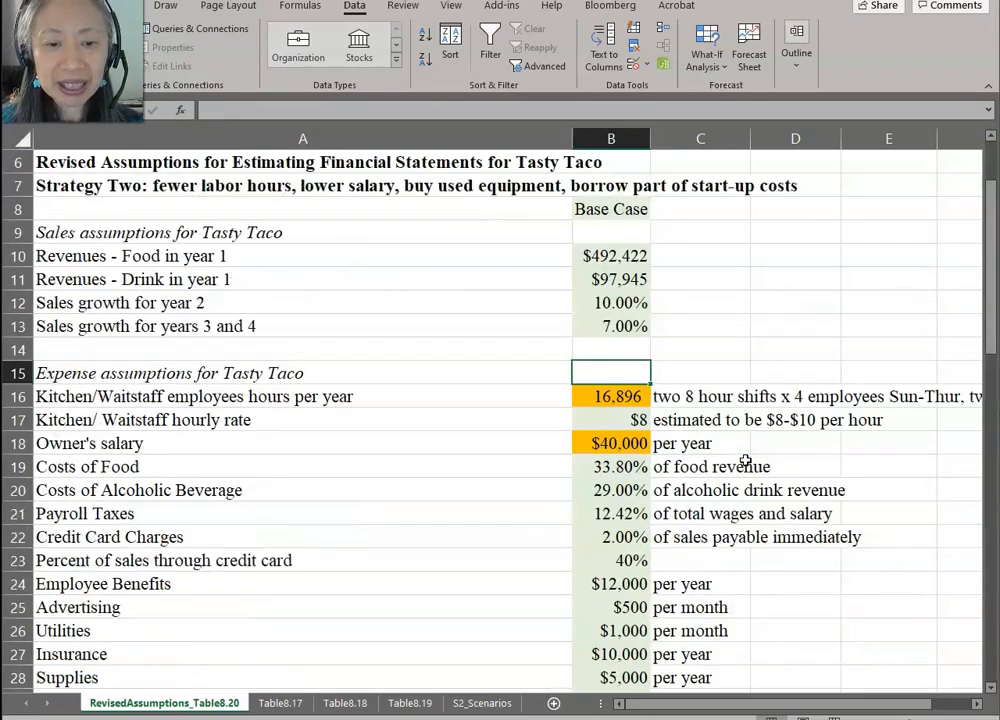
{"action": "scroll", "scroll_direction": "down", "scroll_amount": 3}
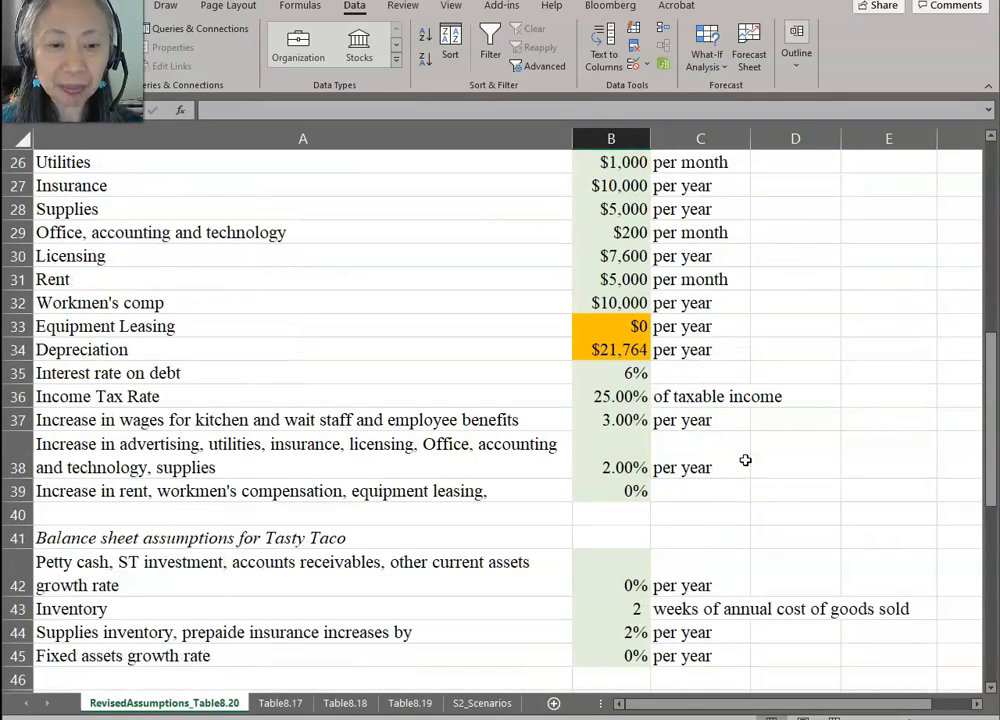
{"action": "scroll", "scroll_direction": "down", "scroll_amount": 3}
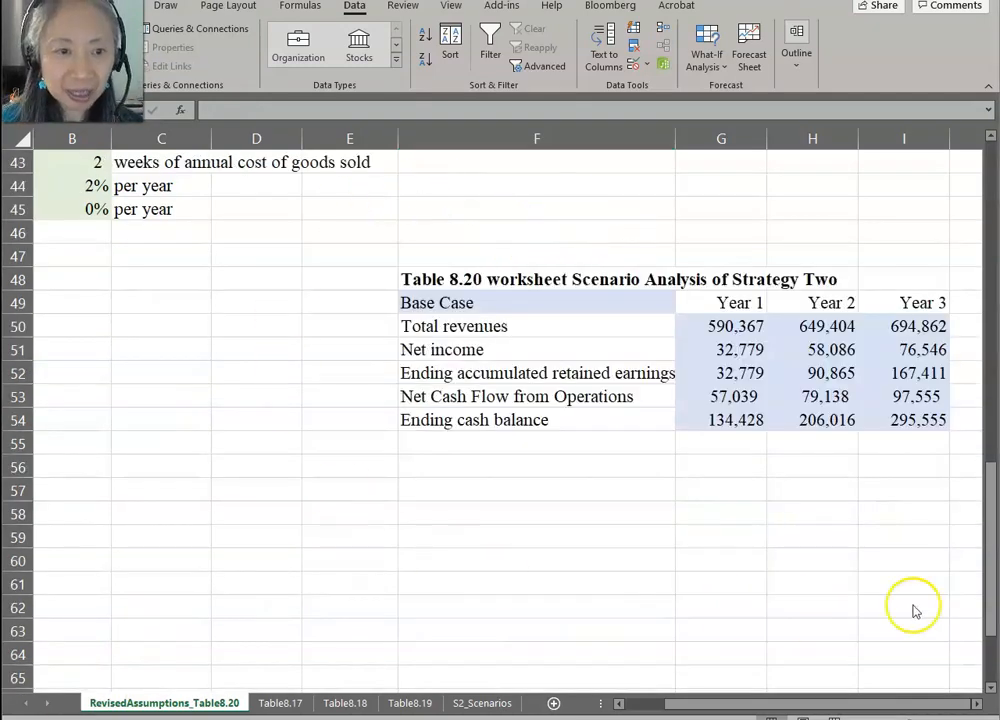
{"action": "mouse_move", "coordinate": [504, 272]}
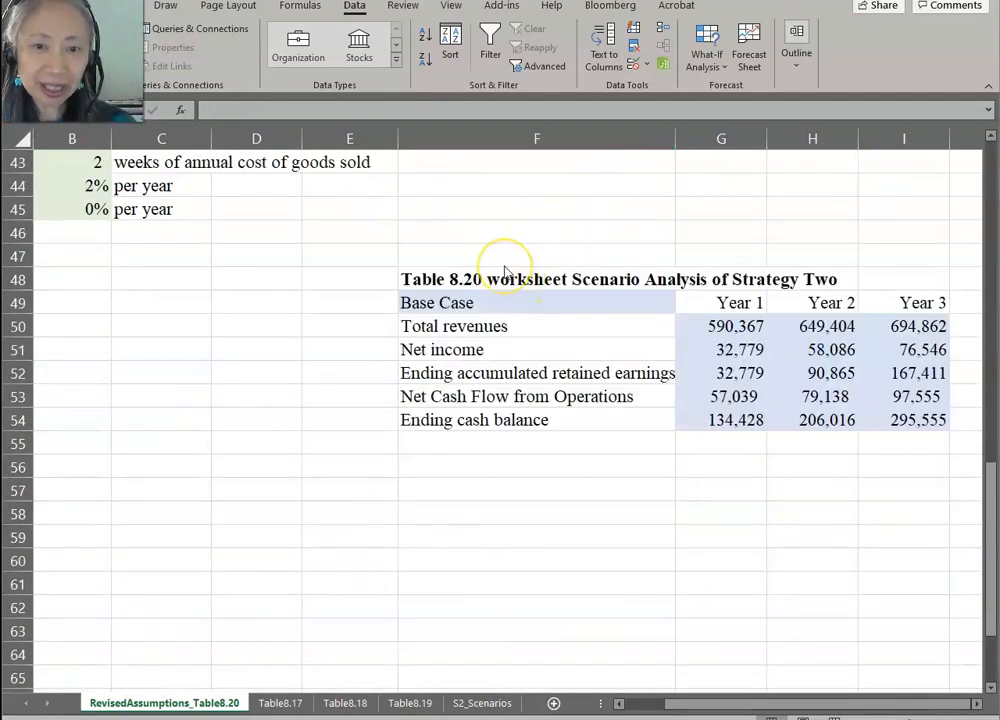
{"action": "mouse_move", "coordinate": [630, 318]}
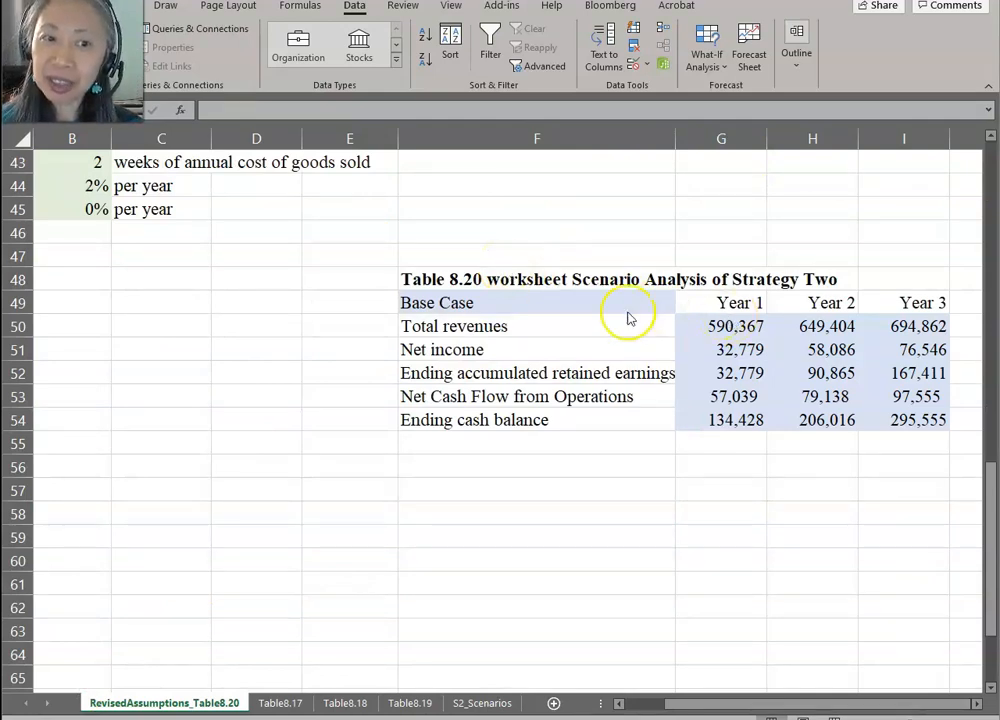
{"action": "mouse_move", "coordinate": [636, 278]}
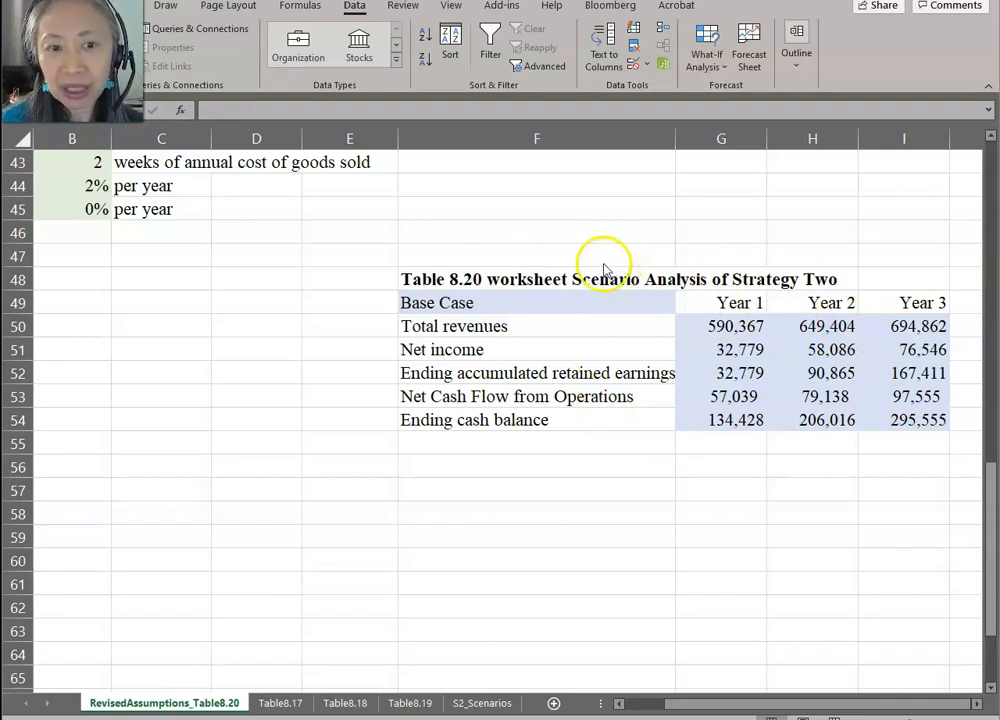
{"action": "mouse_move", "coordinate": [556, 310]}
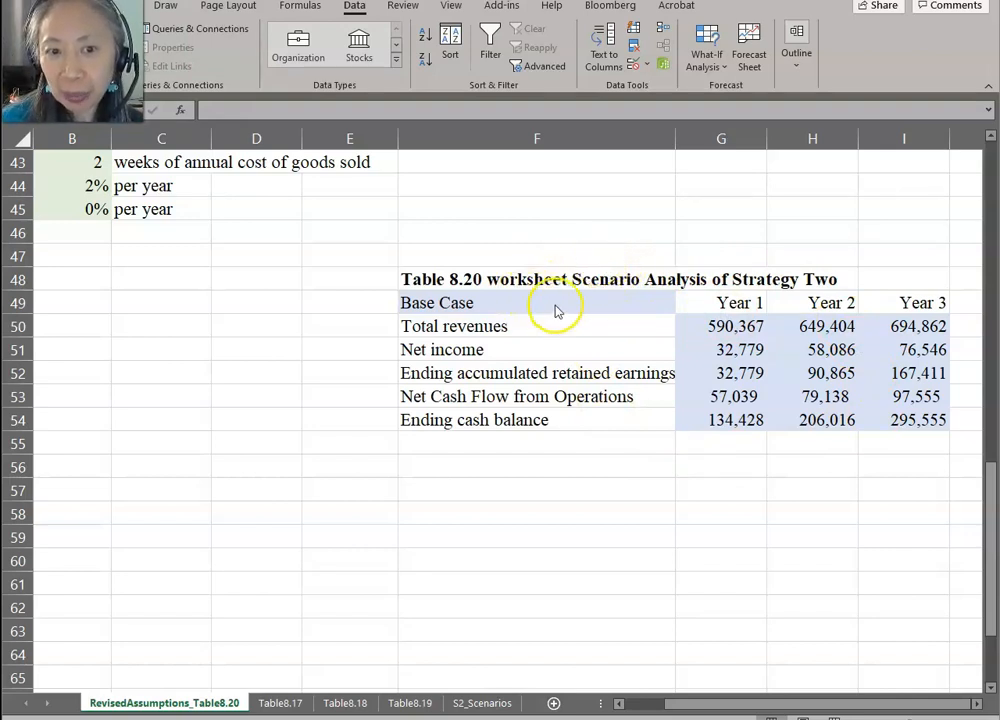
{"action": "mouse_move", "coordinate": [510, 296]}
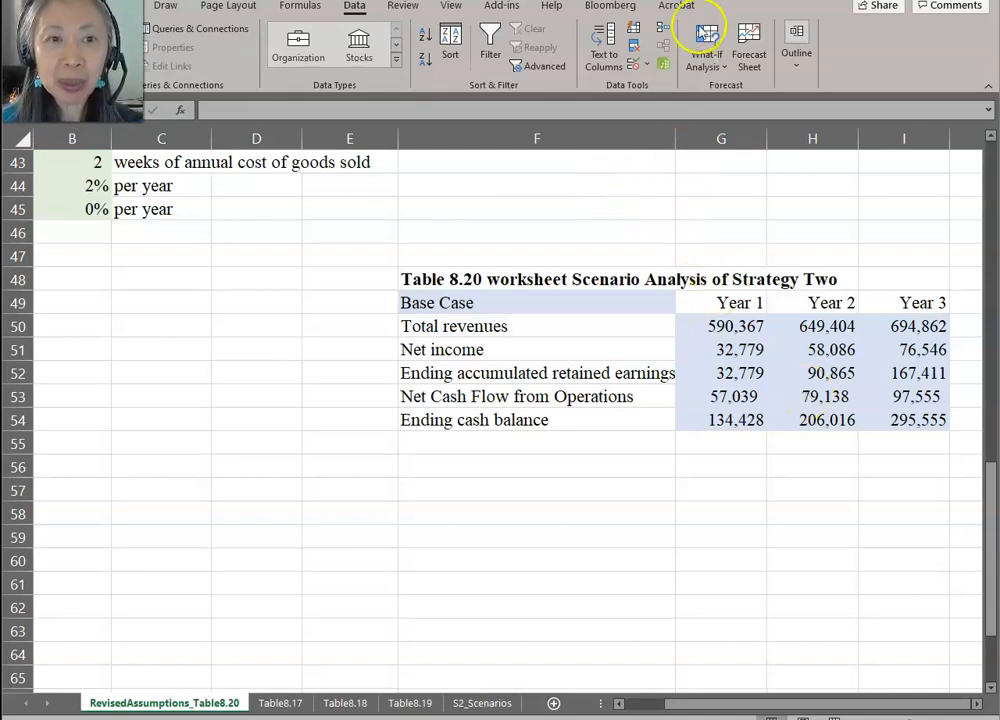
- Show Best_case from Scenario Manager, then apply Worst_case so the table shows its values
{"action": "left_click", "coordinate": [704, 44]}
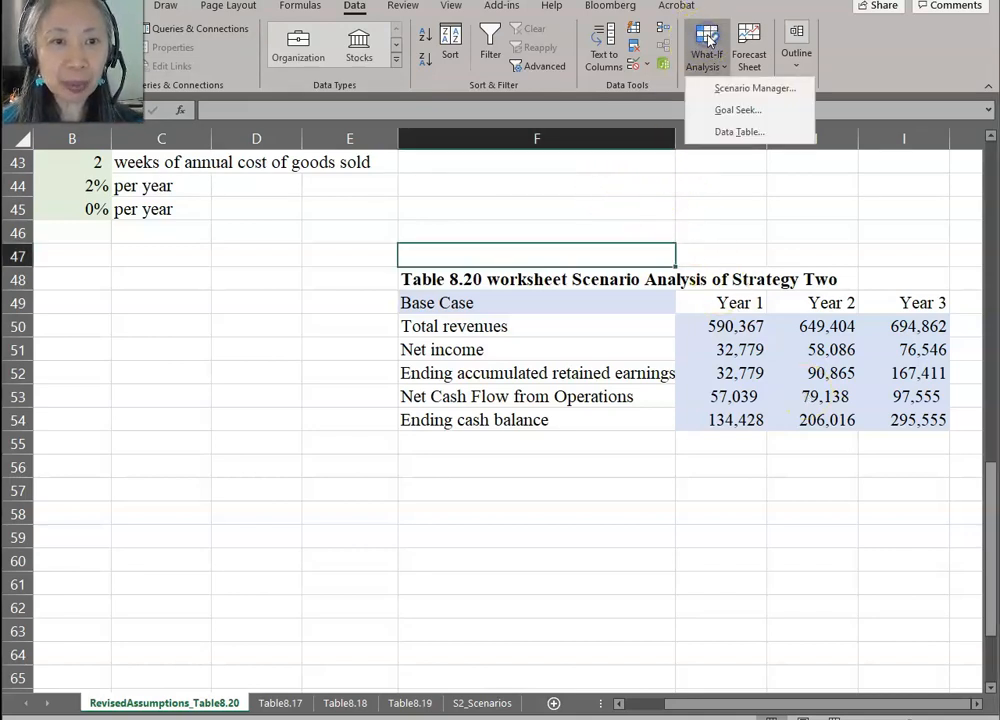
{"action": "left_click", "coordinate": [754, 88]}
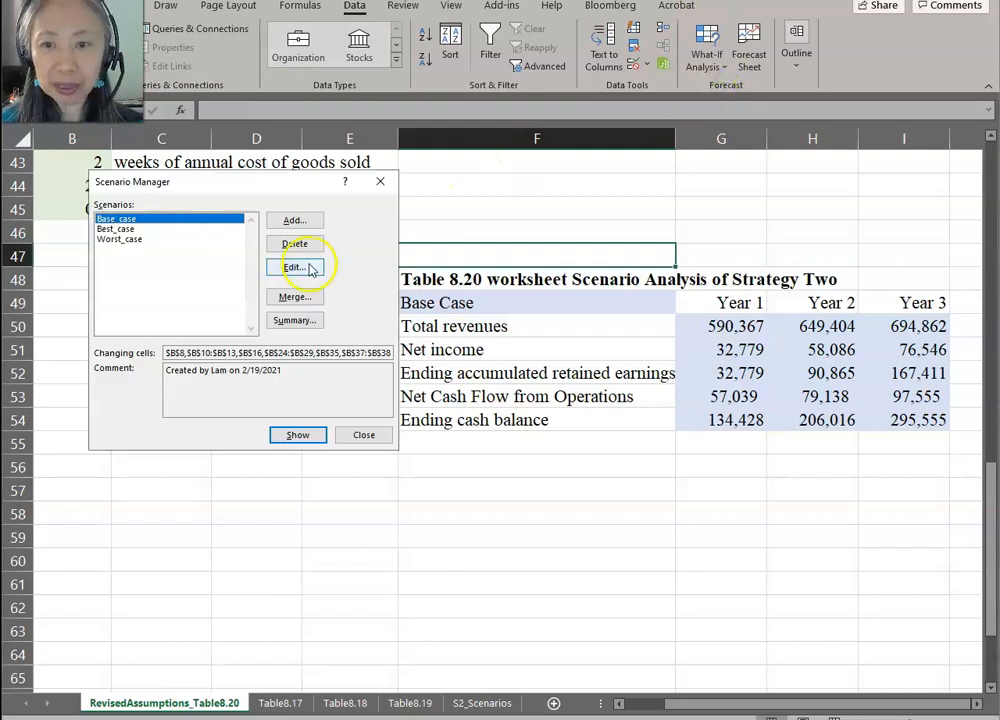
{"action": "left_click", "coordinate": [116, 228]}
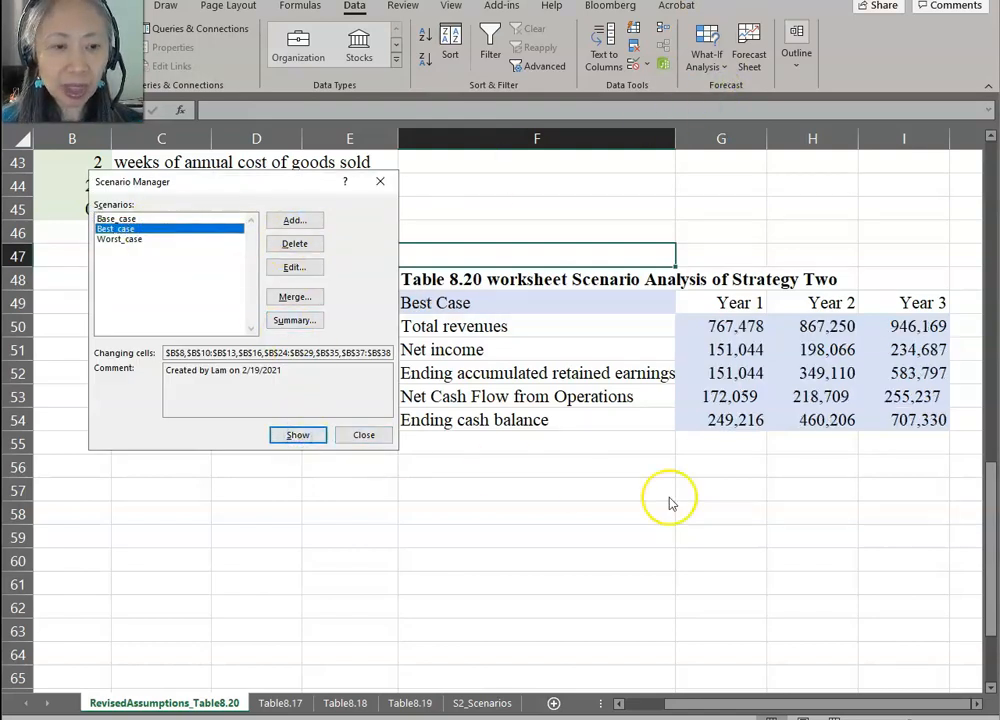
{"action": "mouse_move", "coordinate": [756, 448]}
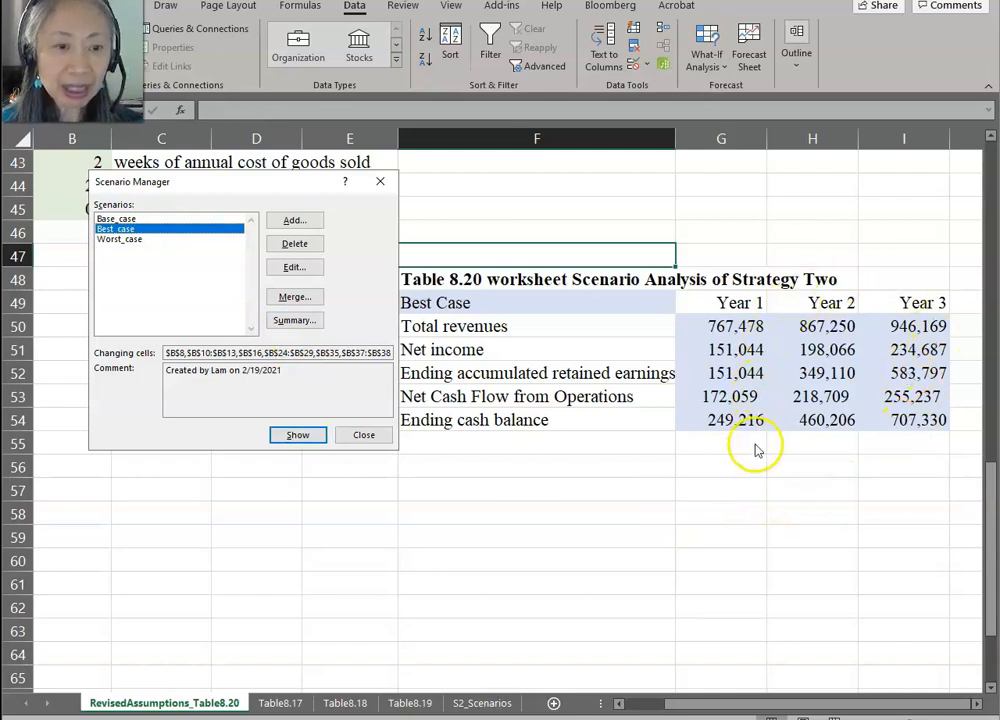
{"action": "left_click", "coordinate": [120, 240]}
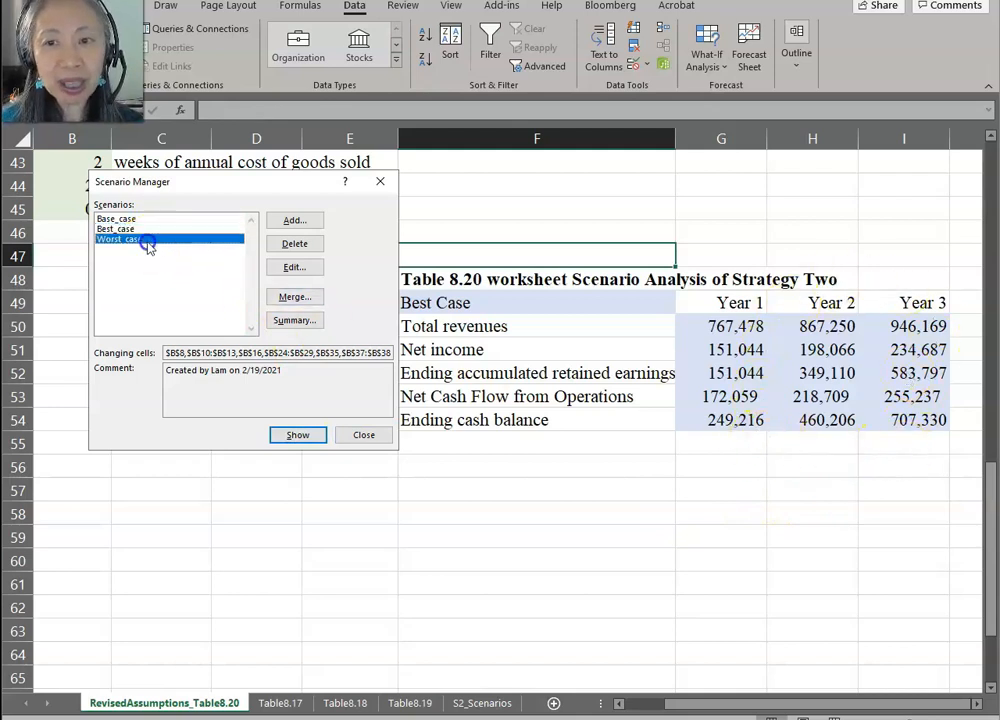
{"action": "left_click", "coordinate": [296, 434]}
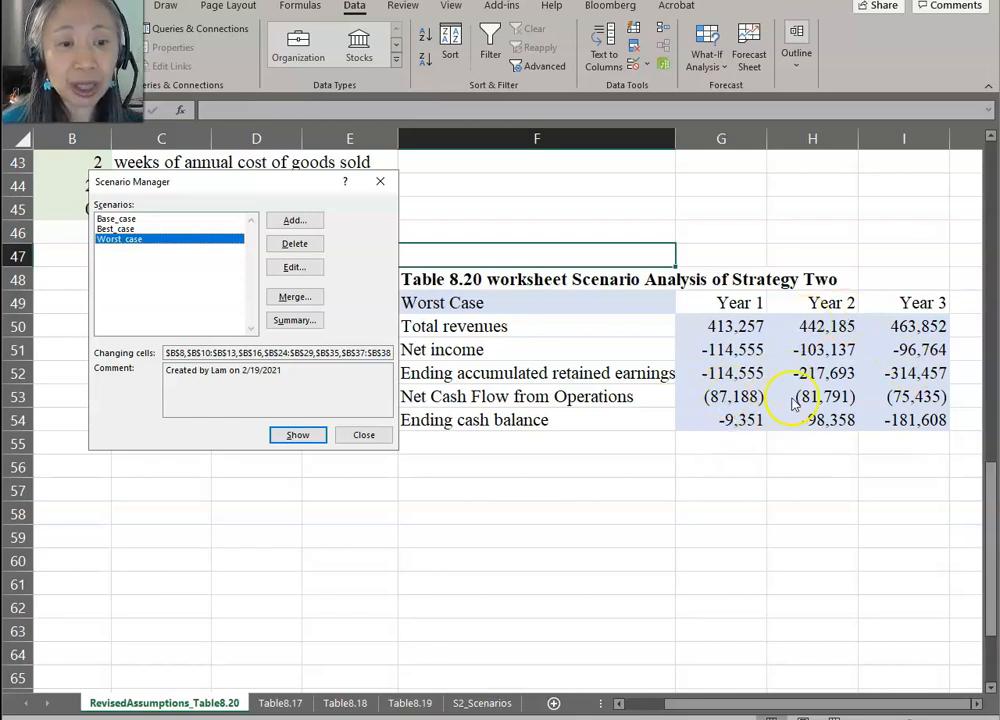
{"action": "mouse_move", "coordinate": [756, 430]}
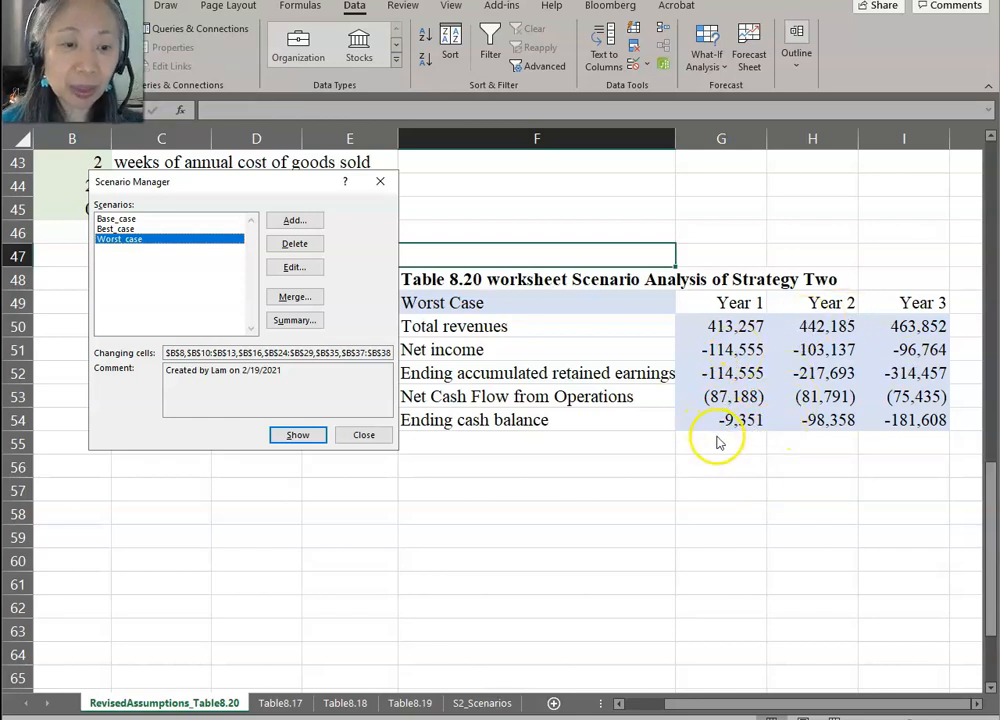
{"action": "mouse_move", "coordinate": [730, 424]}
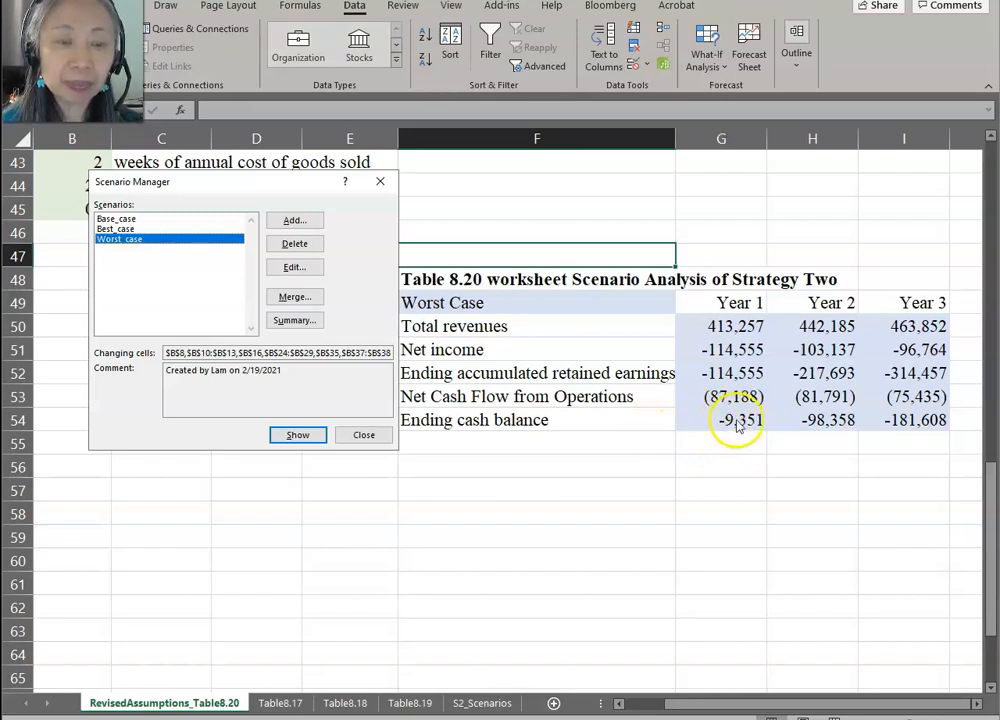
{"action": "mouse_move", "coordinate": [744, 434]}
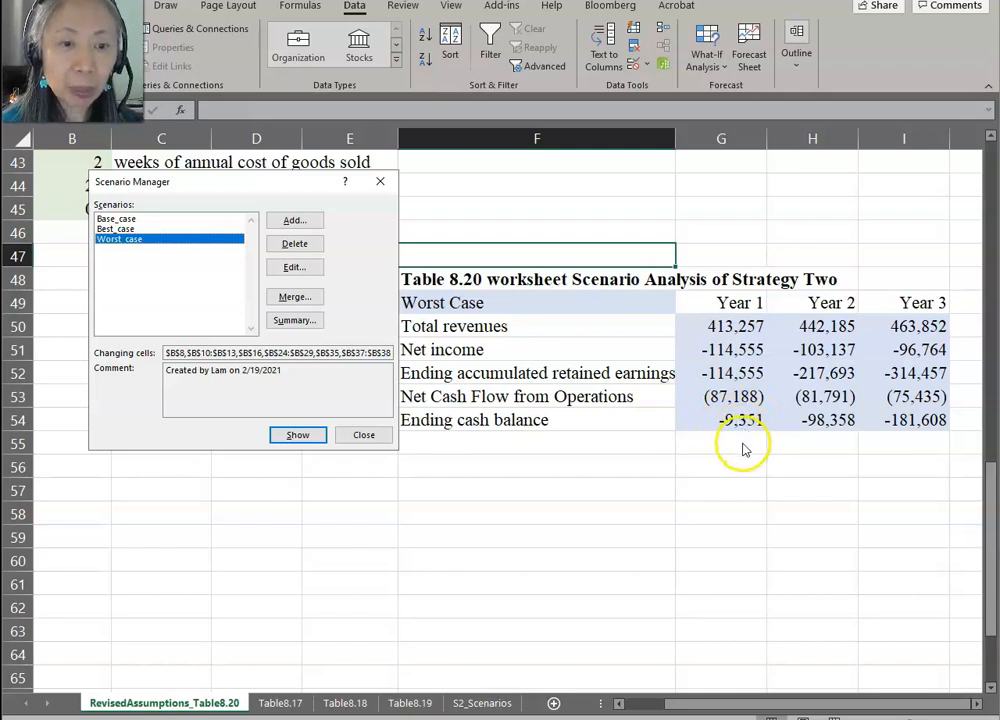
{"action": "mouse_move", "coordinate": [738, 432]}
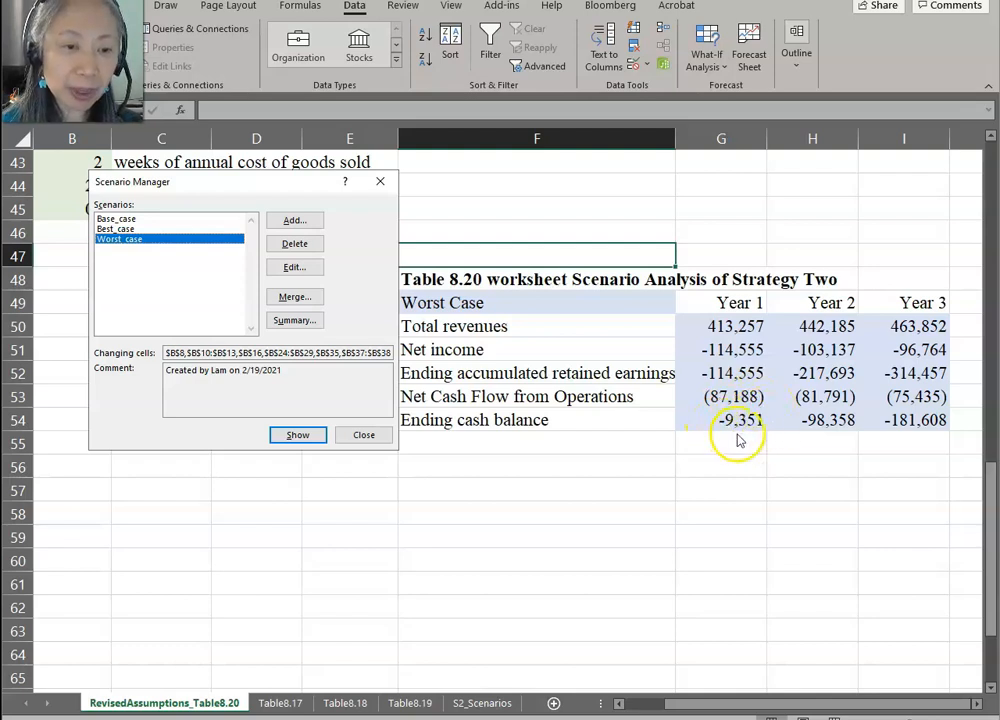
{"action": "mouse_move", "coordinate": [390, 428]}
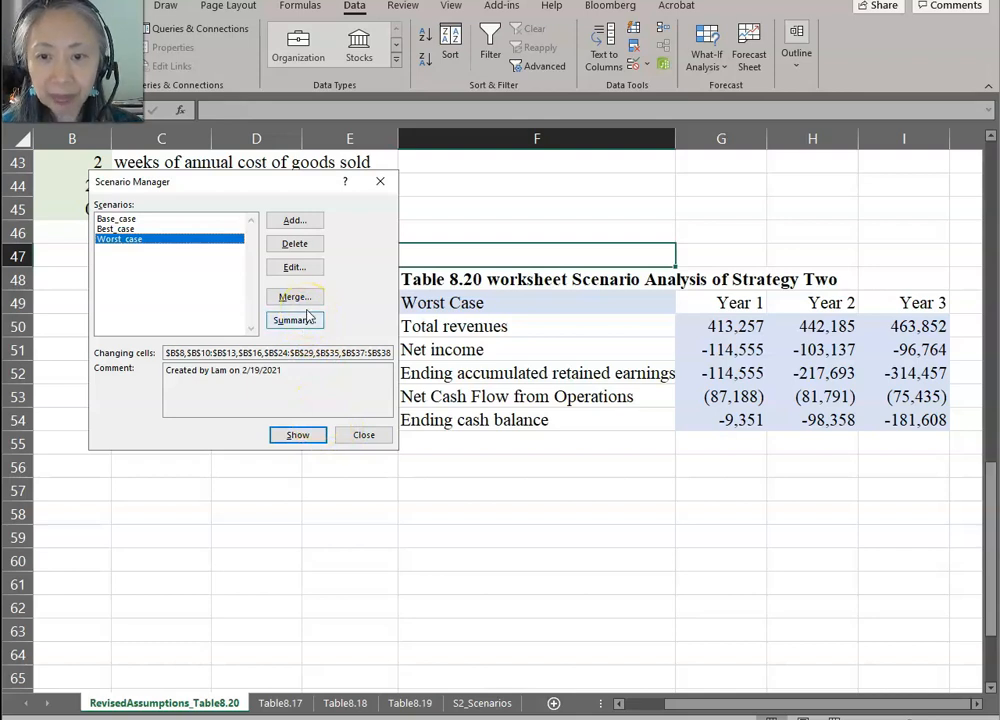
- Create a Scenario Summary sheet comparing Base_case, Best_case and Worst_case results
{"action": "left_click", "coordinate": [294, 320]}
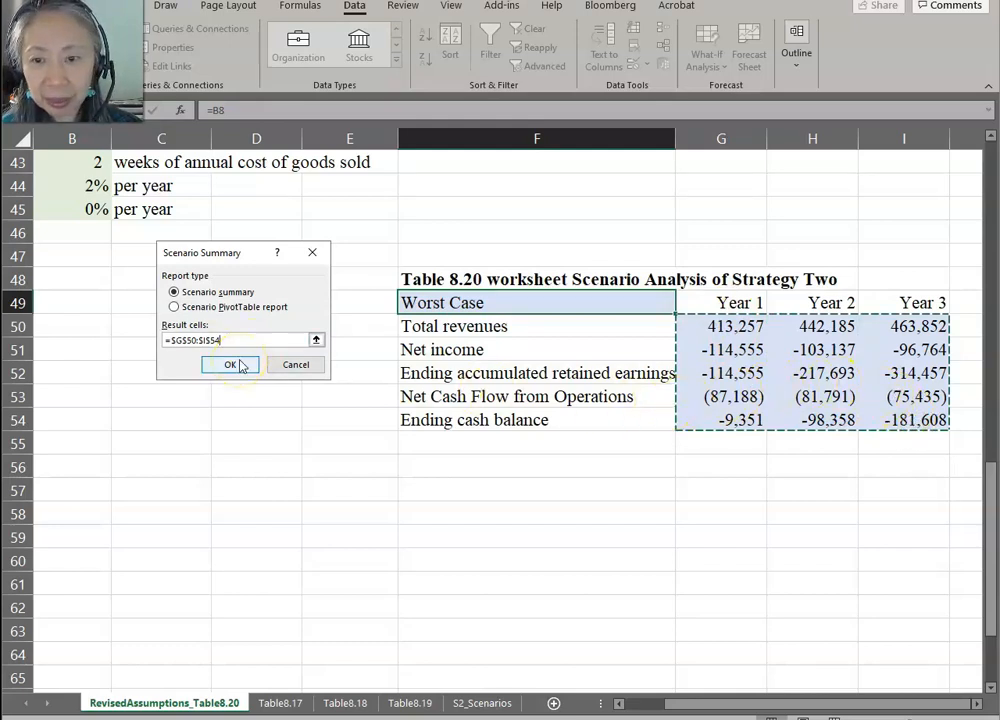
{"action": "left_click", "coordinate": [228, 364]}
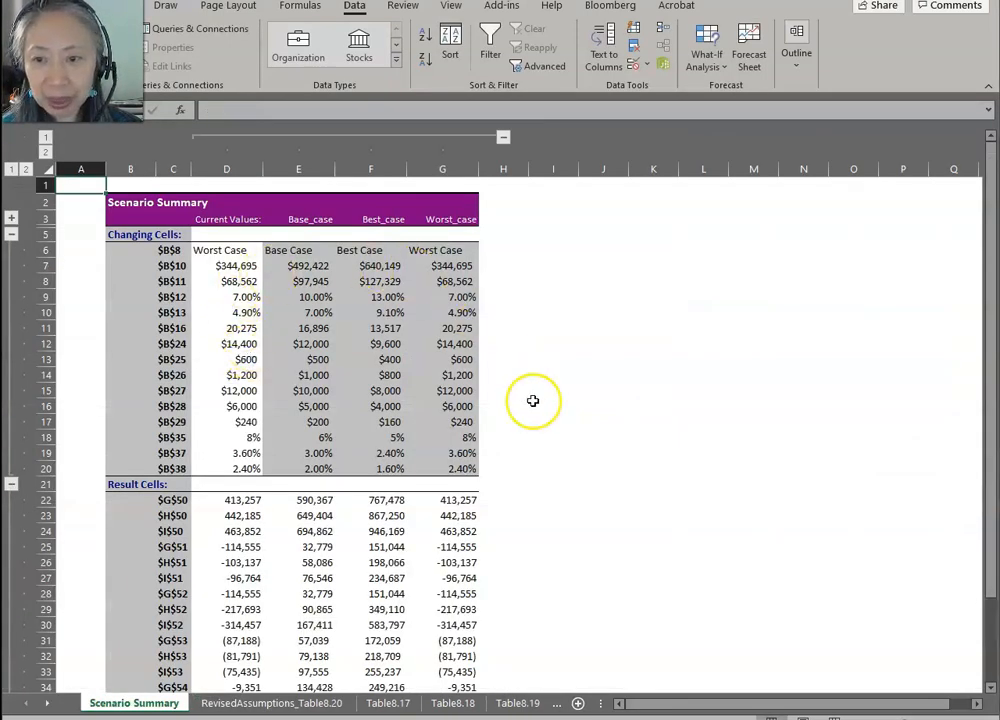
{"action": "mouse_move", "coordinate": [140, 450]}
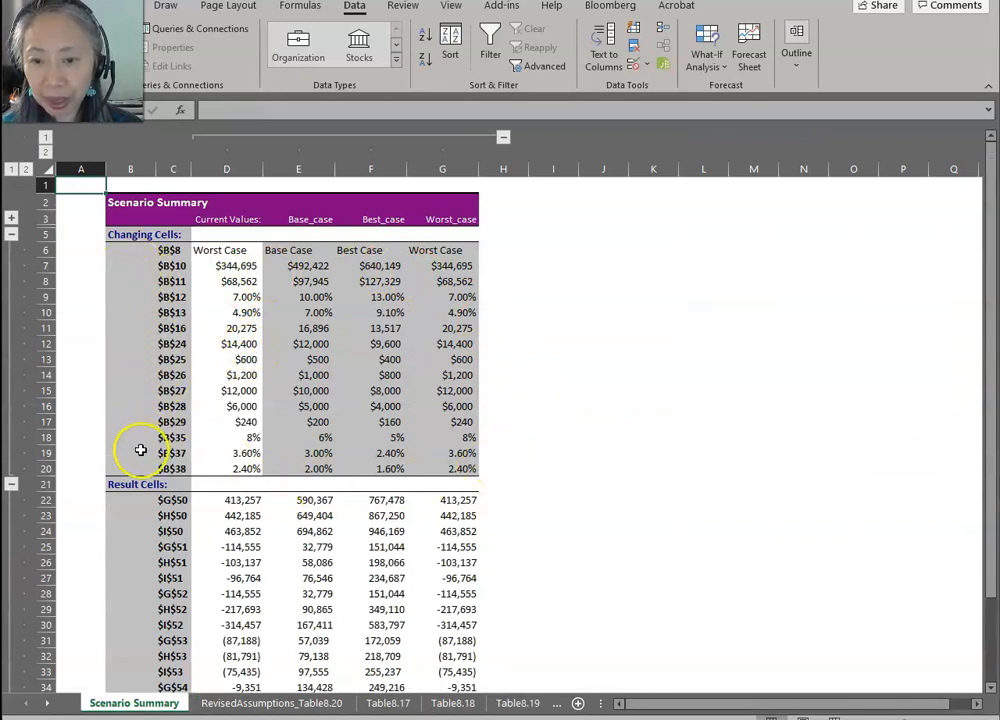
{"action": "mouse_move", "coordinate": [218, 584]}
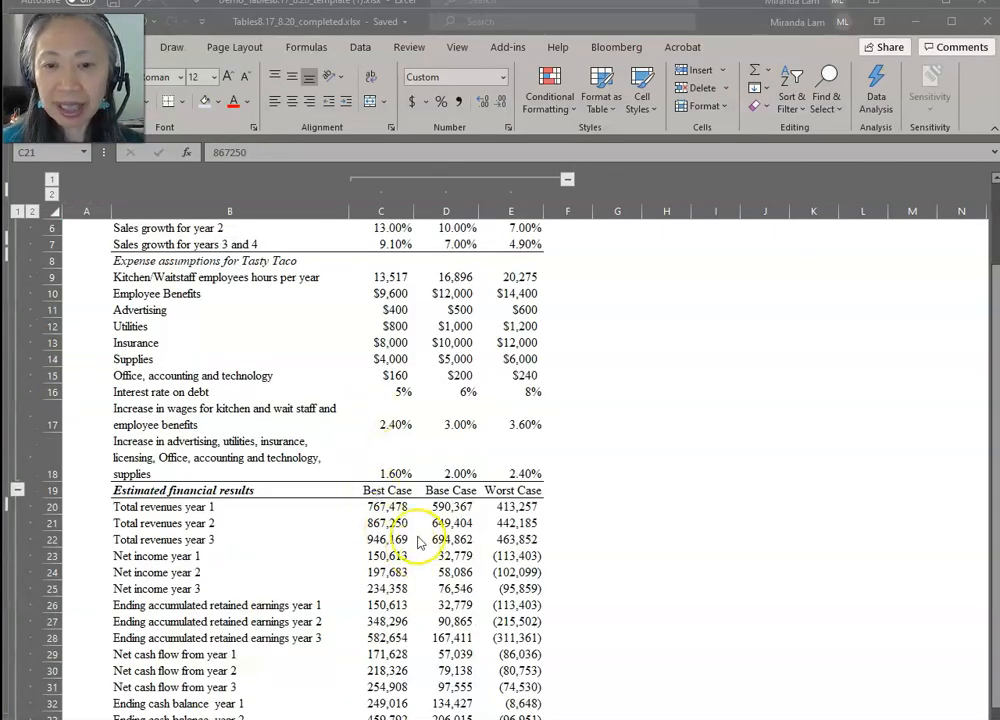
{"action": "mouse_move", "coordinate": [310, 468]}
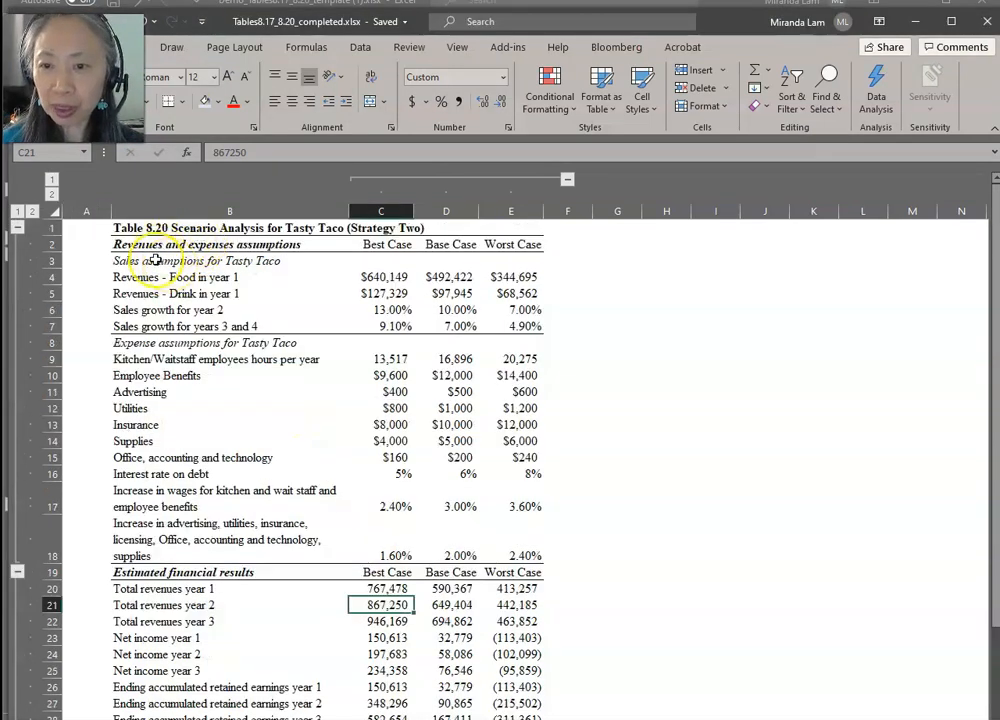
{"action": "mouse_move", "coordinate": [248, 388]}
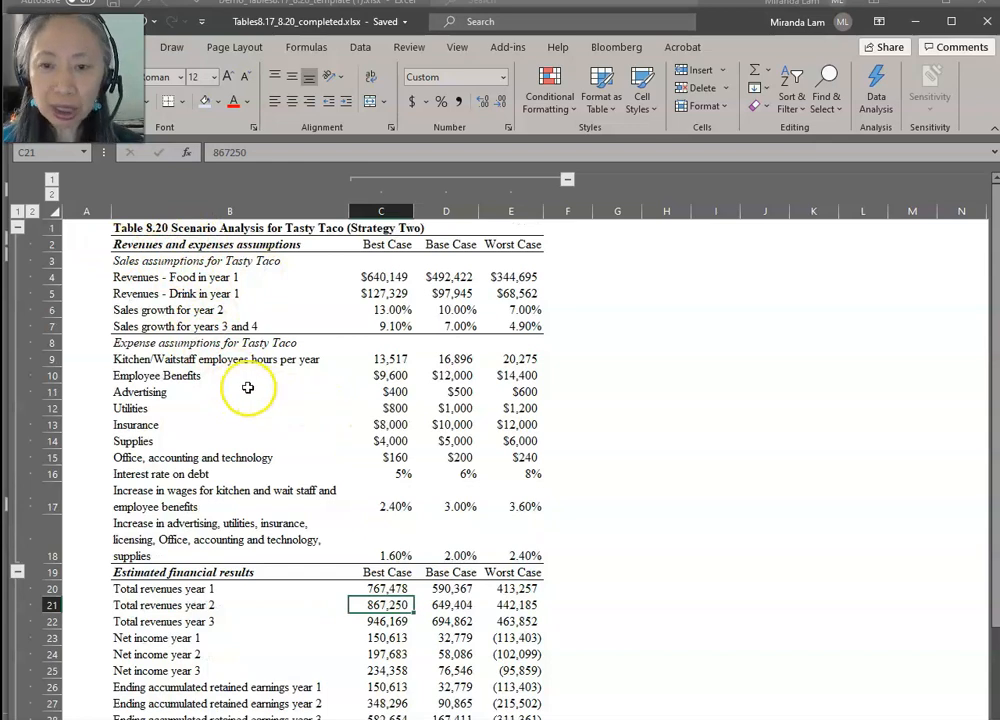
{"action": "mouse_move", "coordinate": [244, 370]}
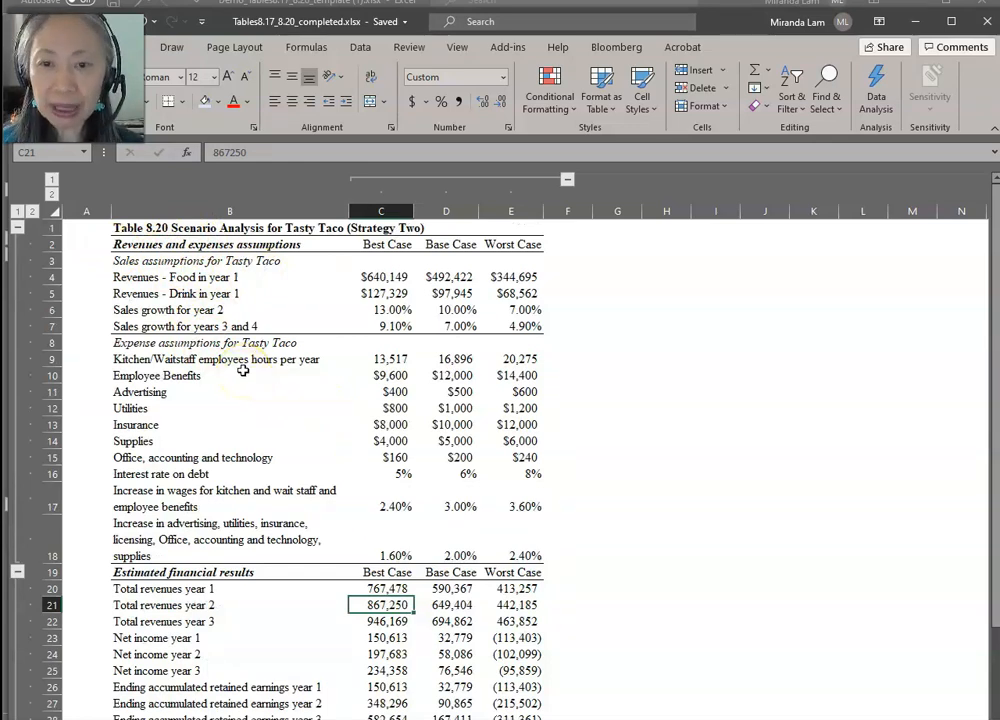
{"action": "scroll", "scroll_direction": "down", "scroll_amount": 3}
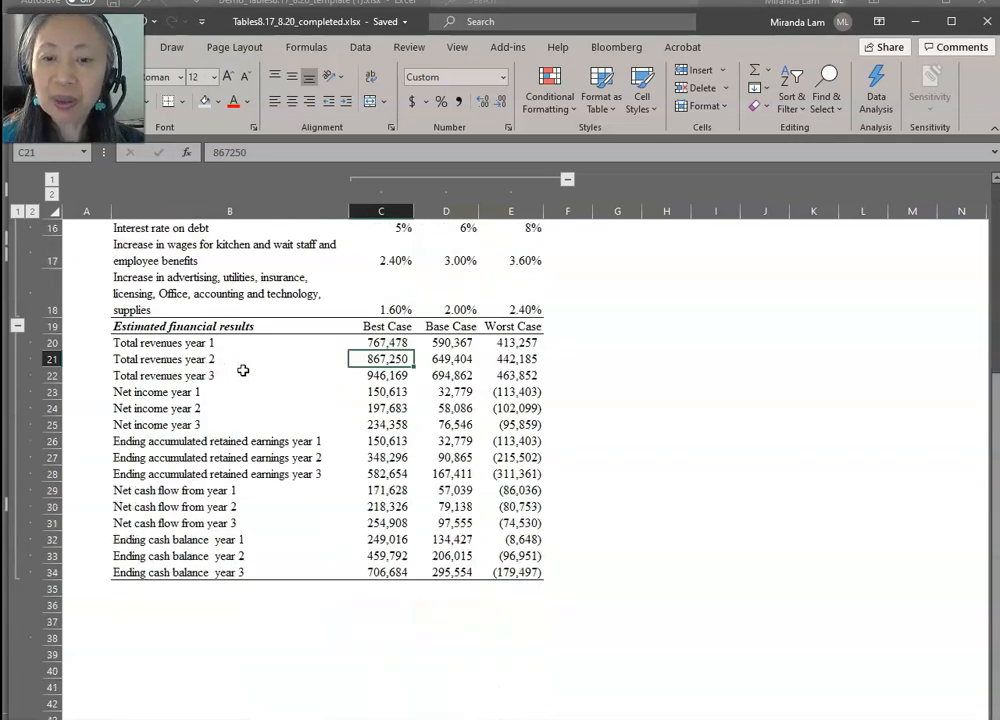